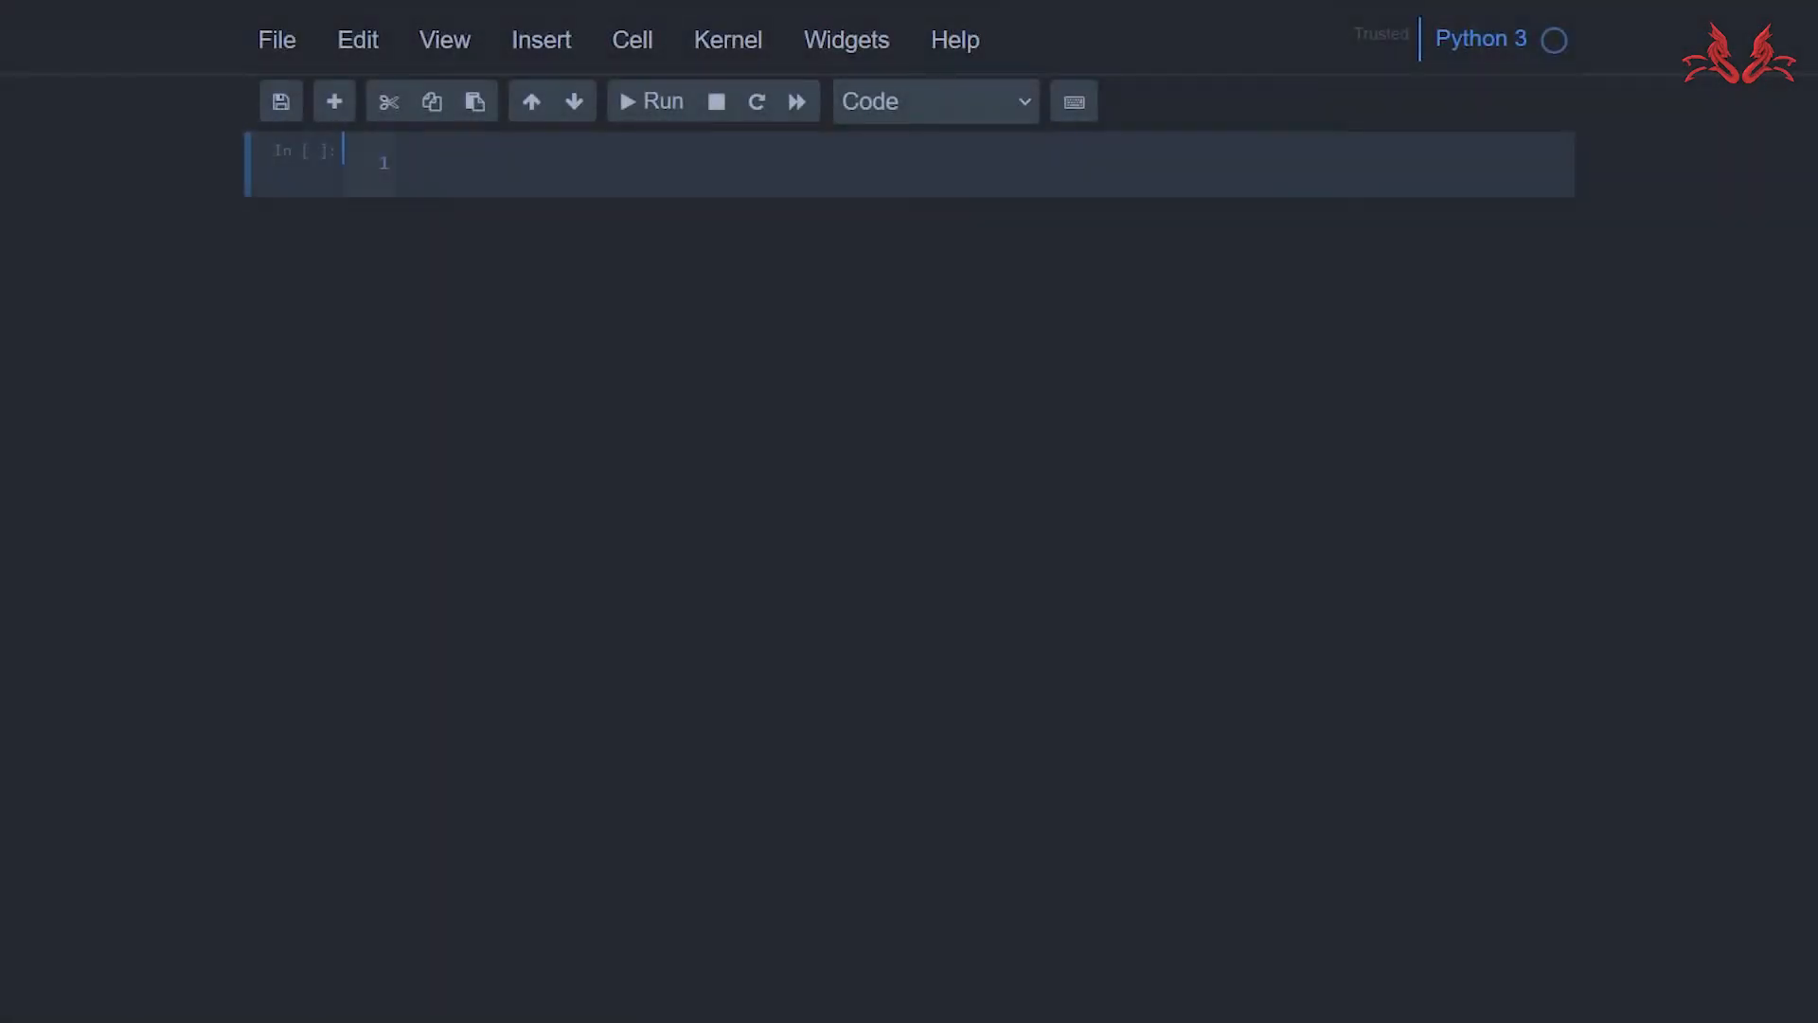
Write 'def bubbleSort(lst):' with 'length = len(lst)' and save the notebook
type("def bu")
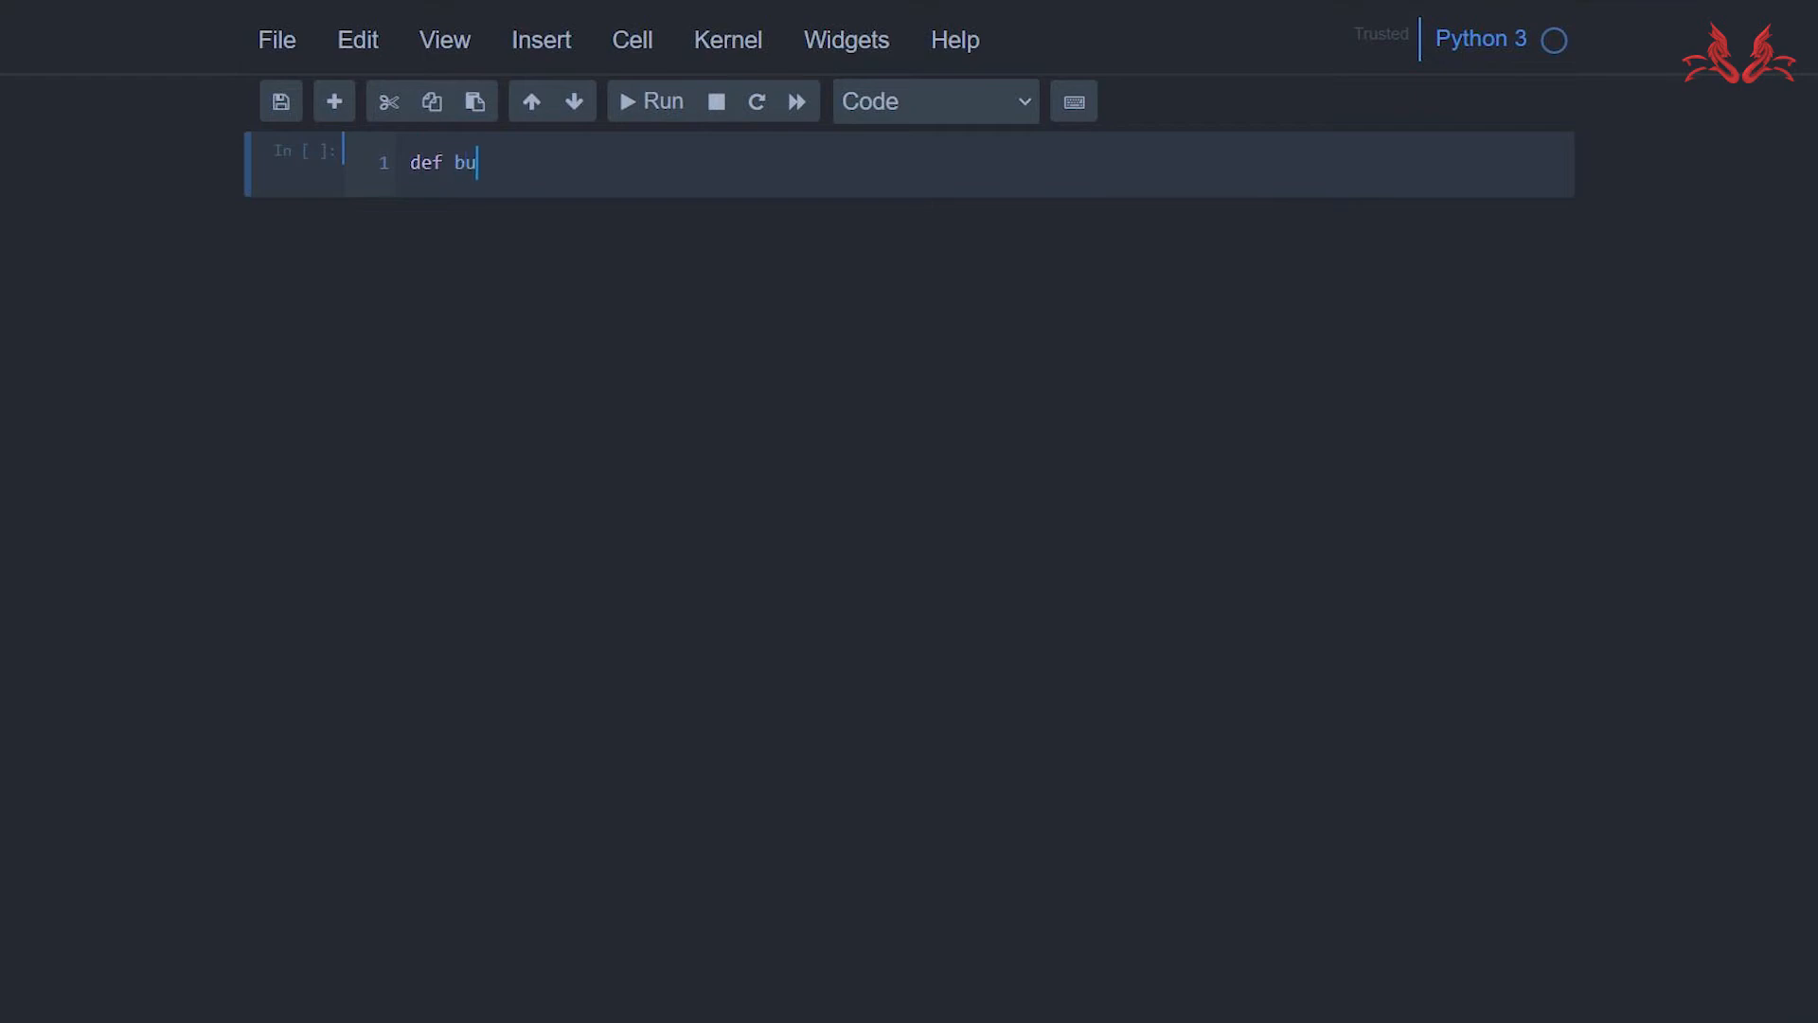
type("bbleSort")
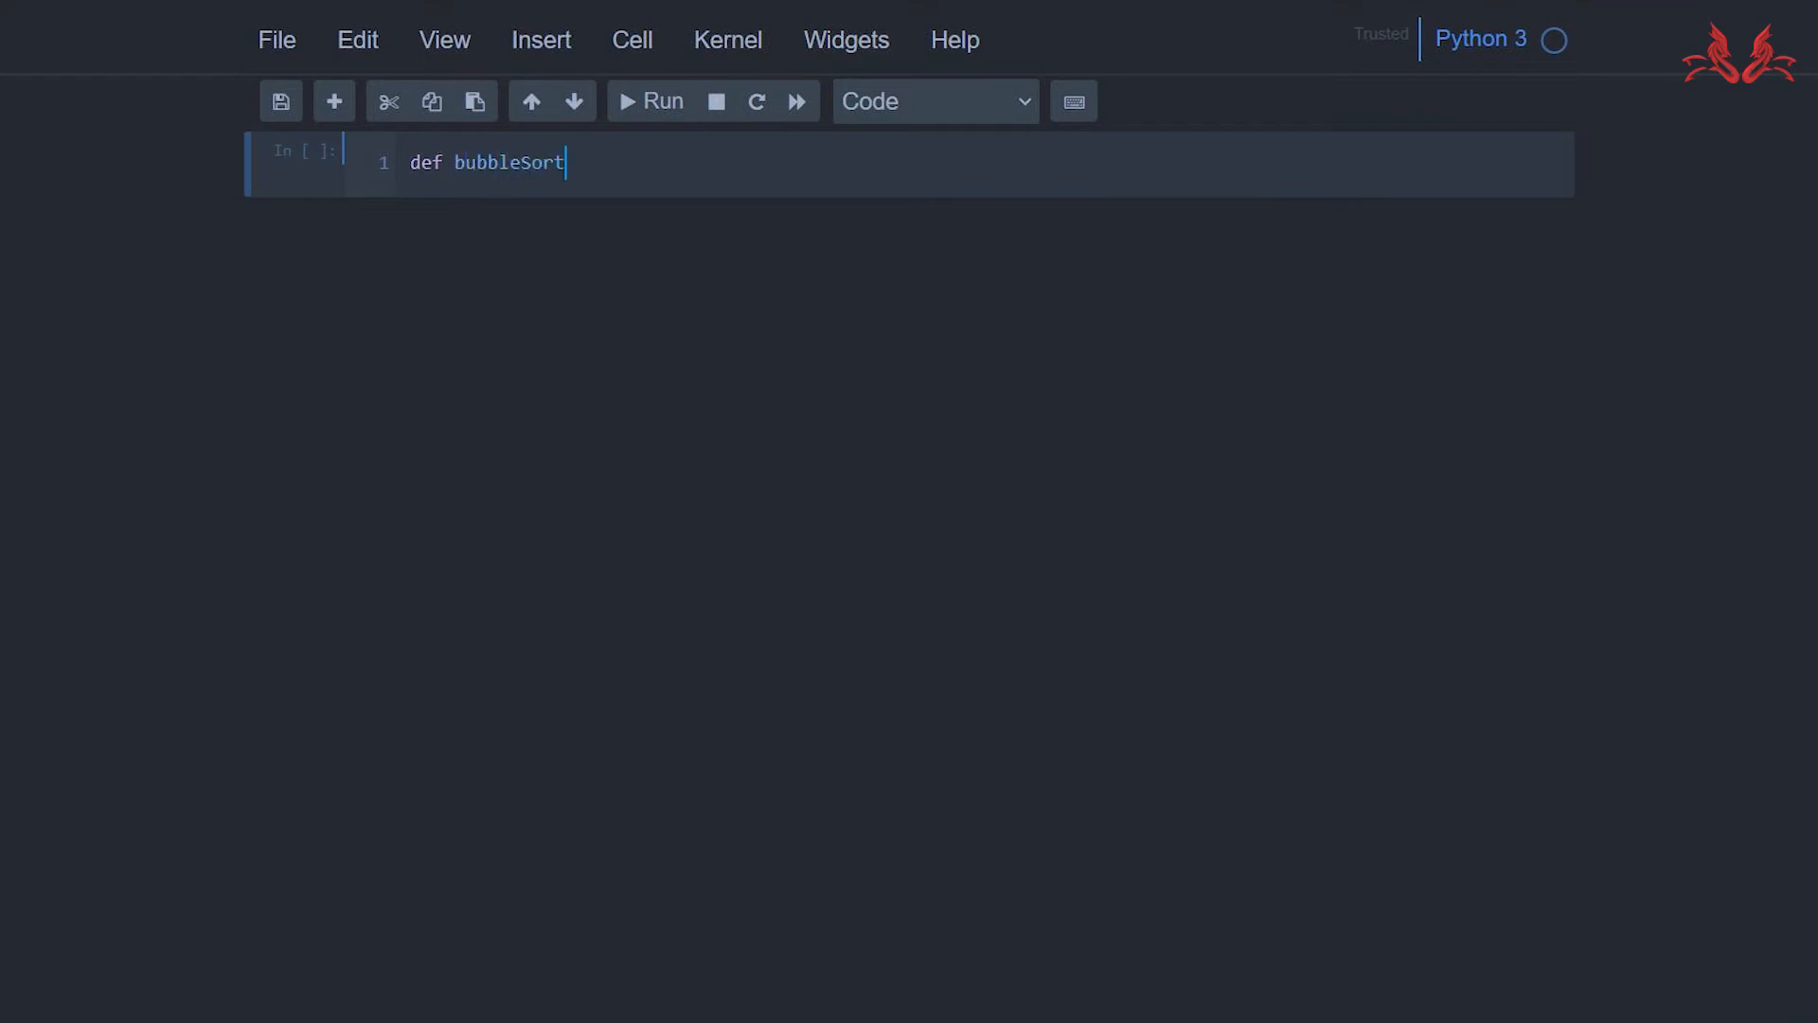
type("(lst):")
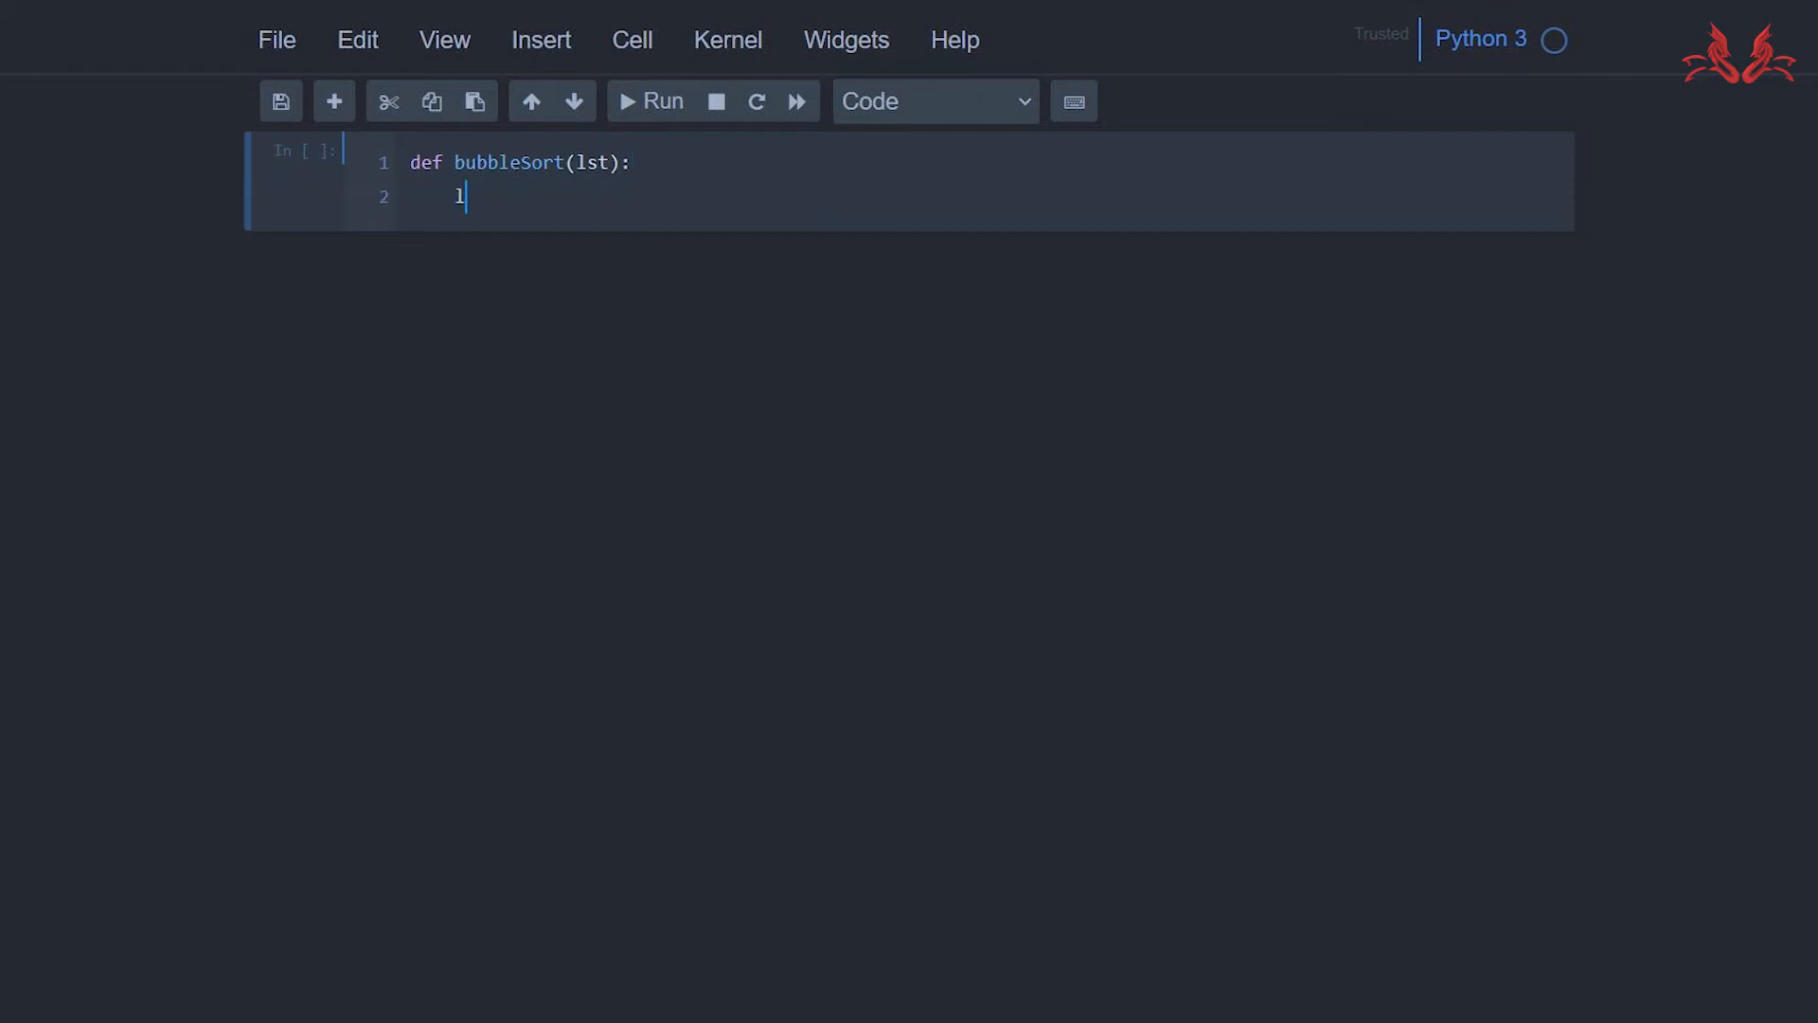
type("ength =")
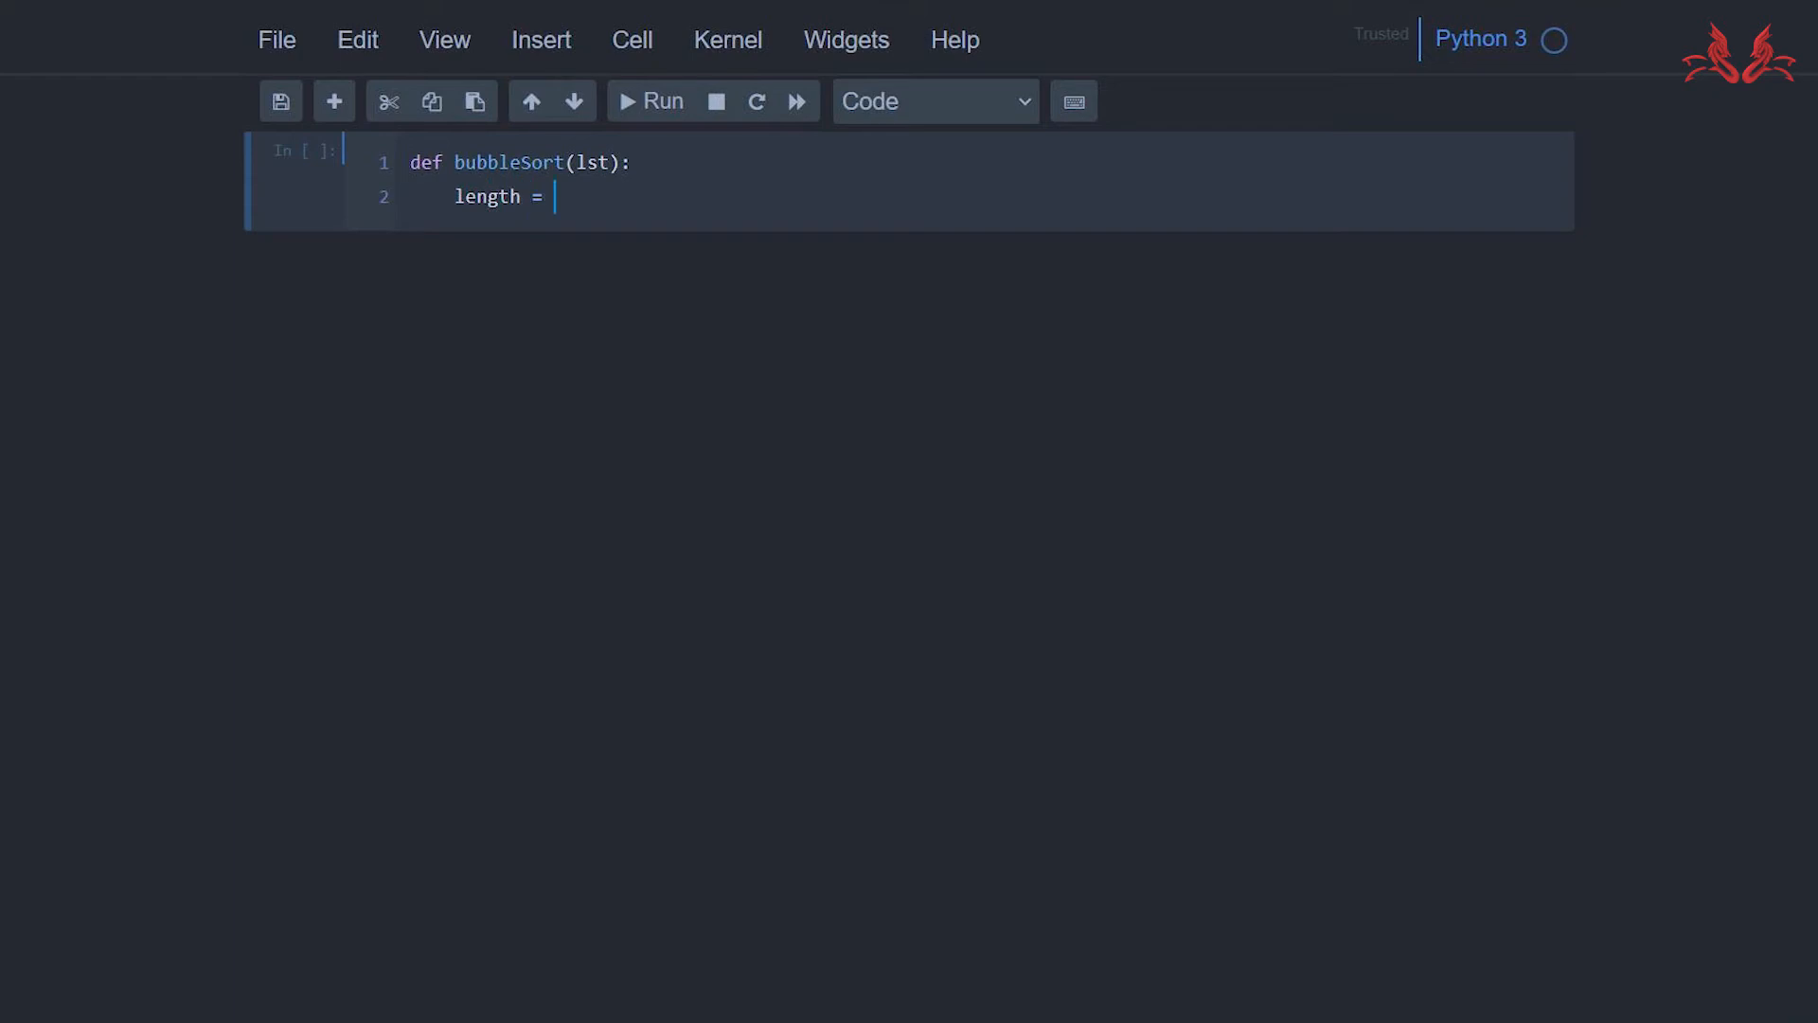
type("len()")
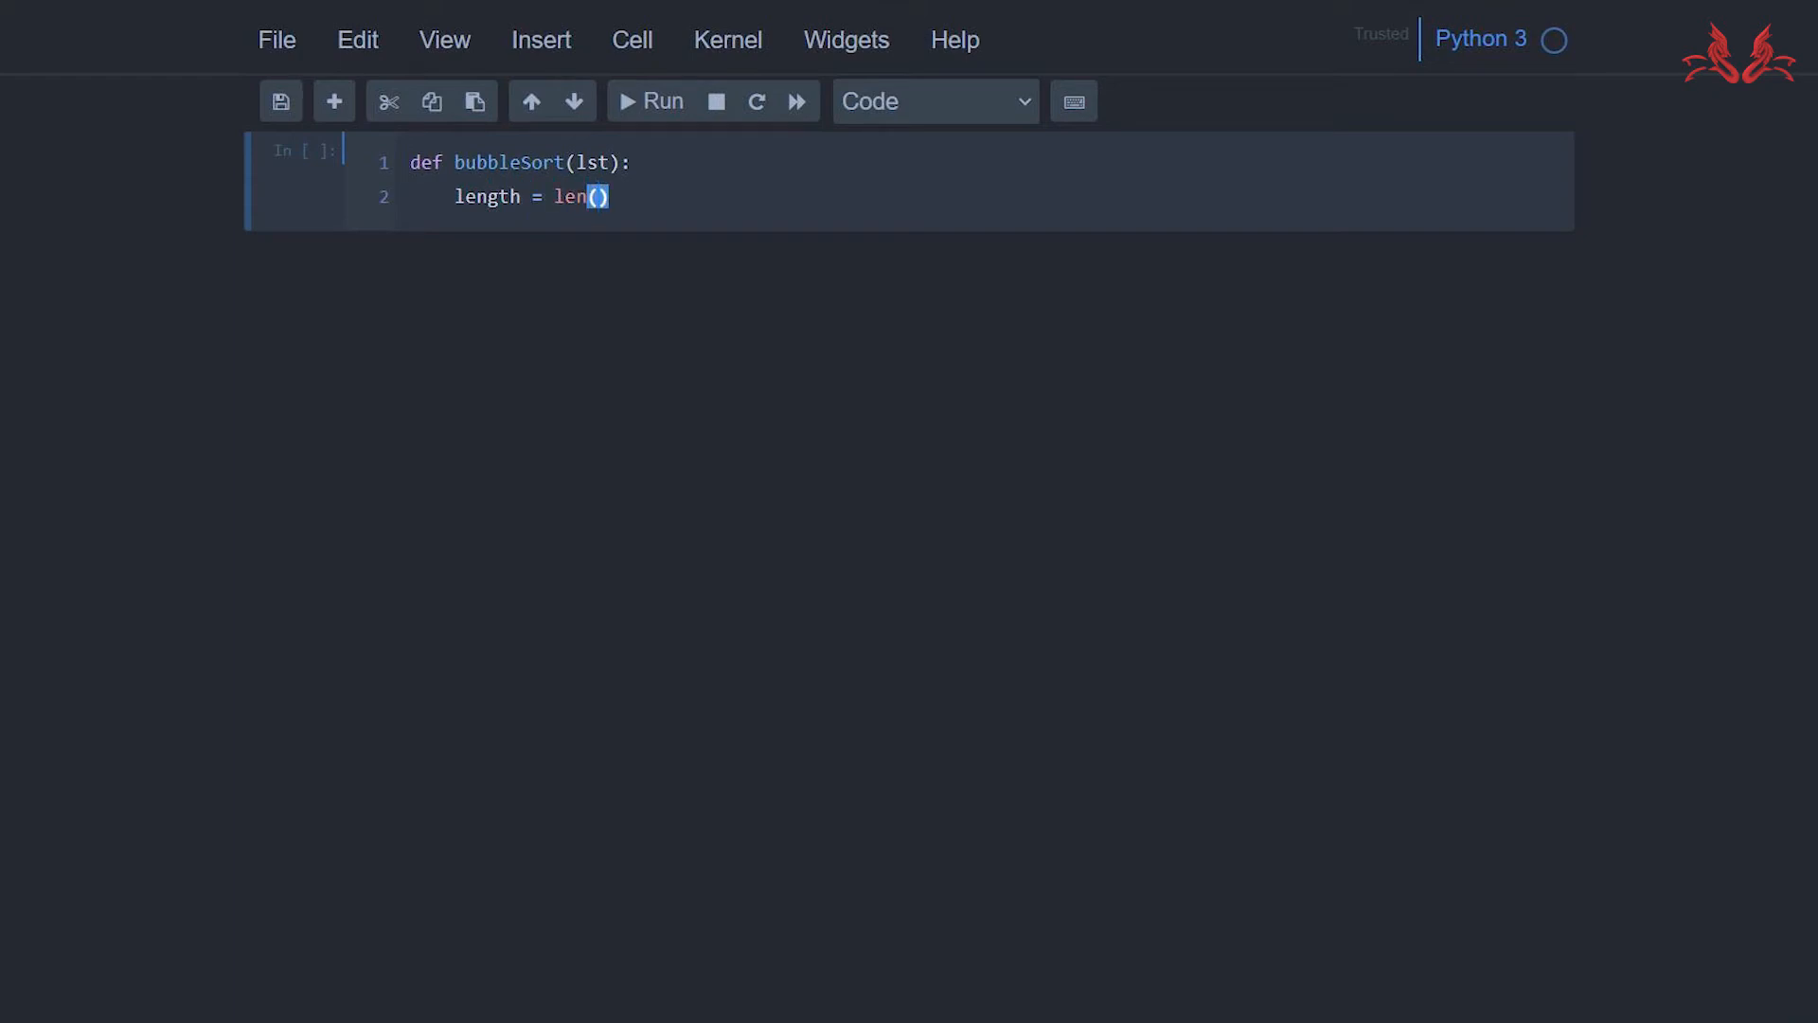
type("lst")
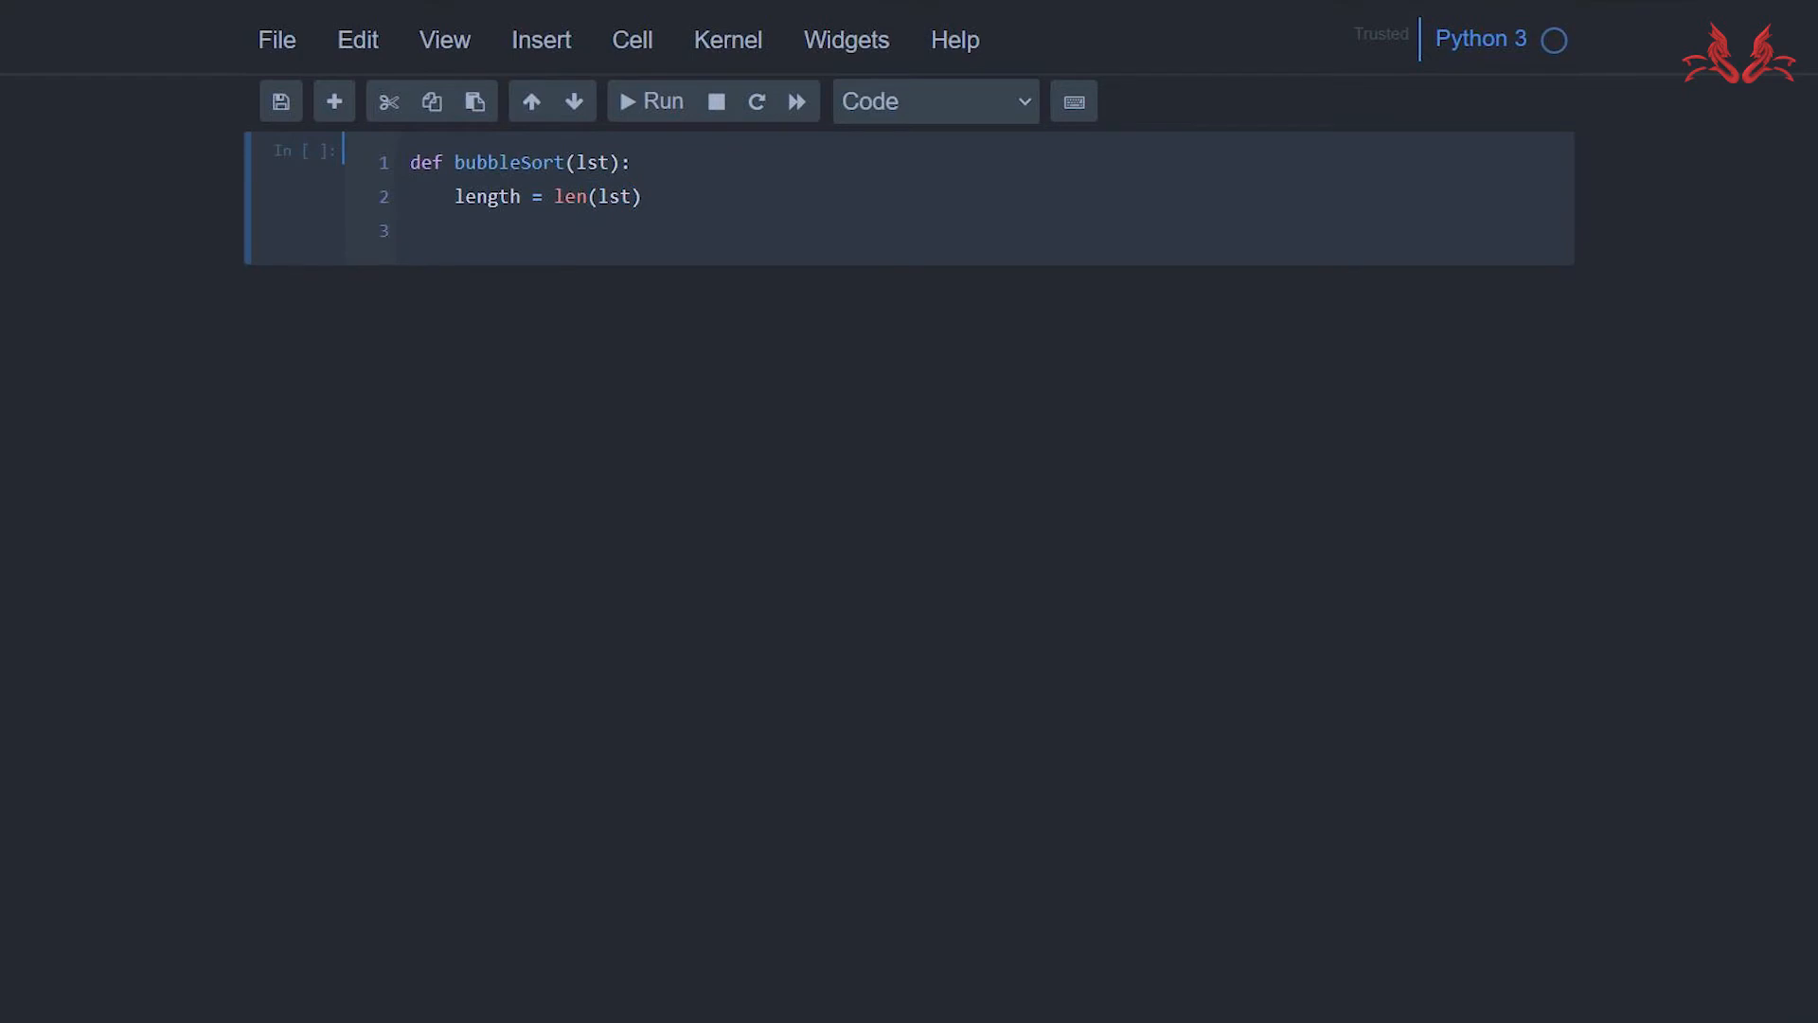
key("ctrl+s")
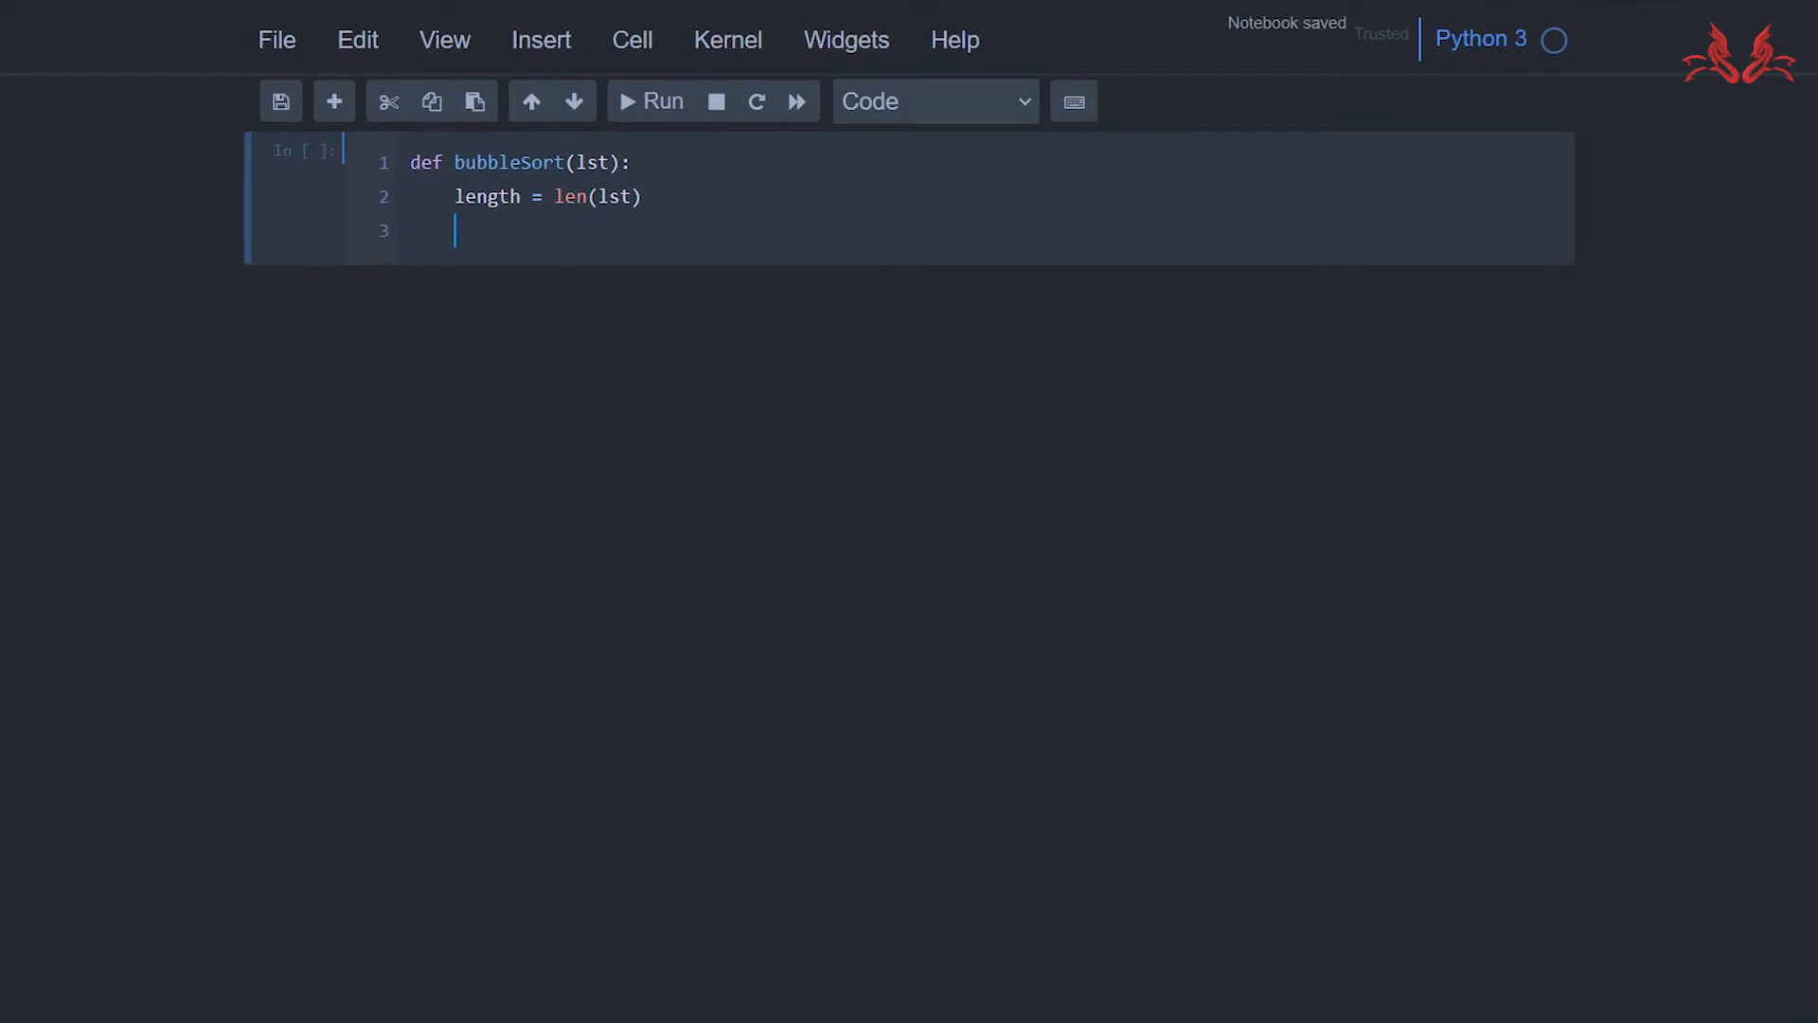
Type 'for i in range(length - 1):' and the nested 'for j in range(length - 1 - i):'
type("f")
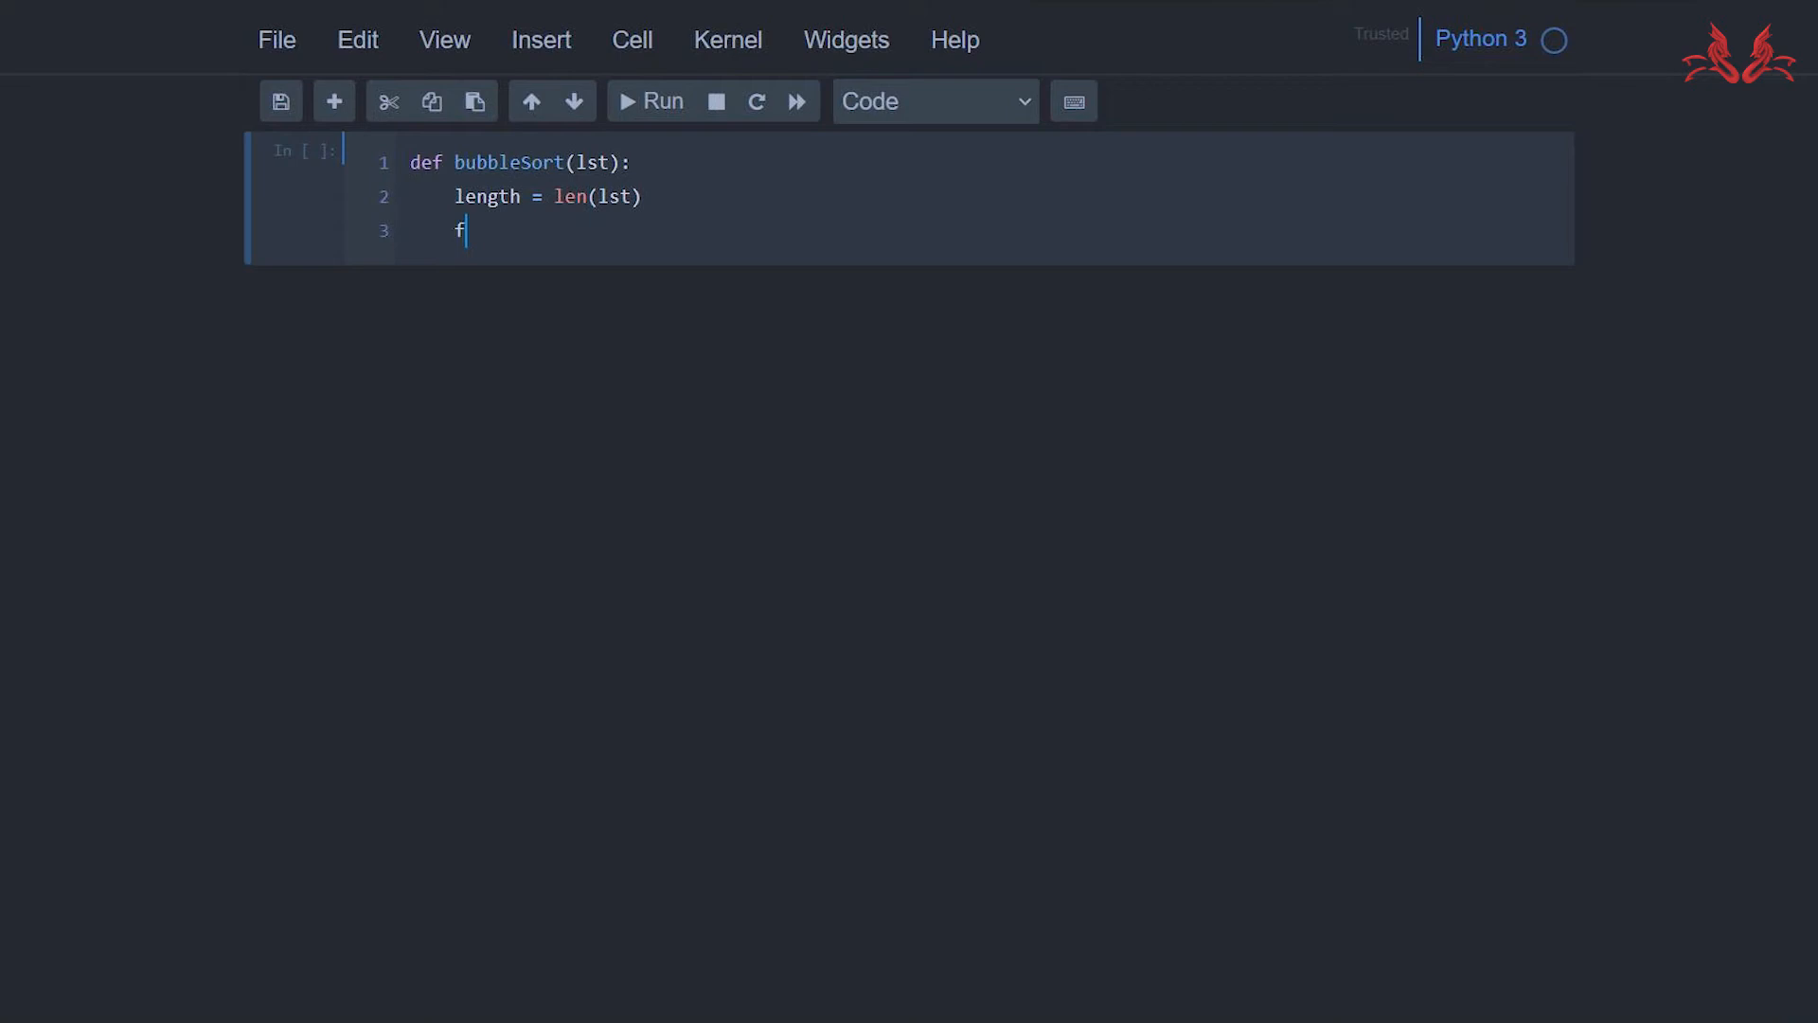
type("or i in")
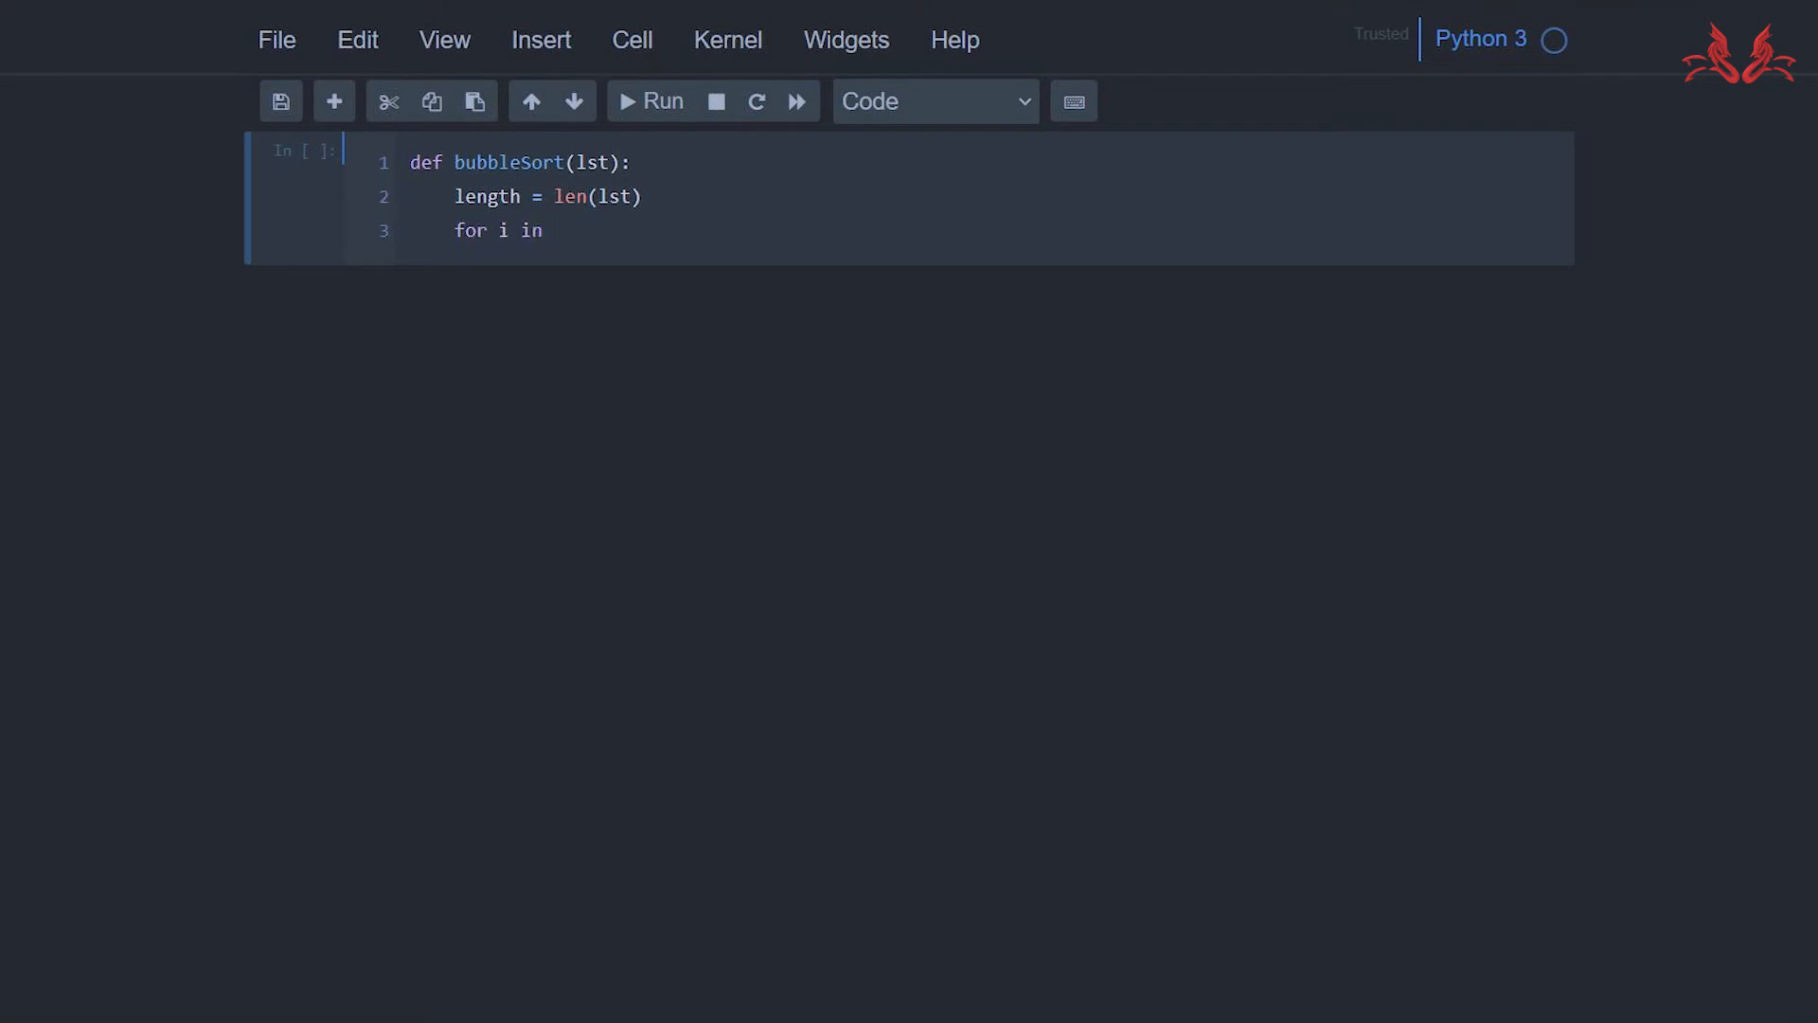
type("range(")
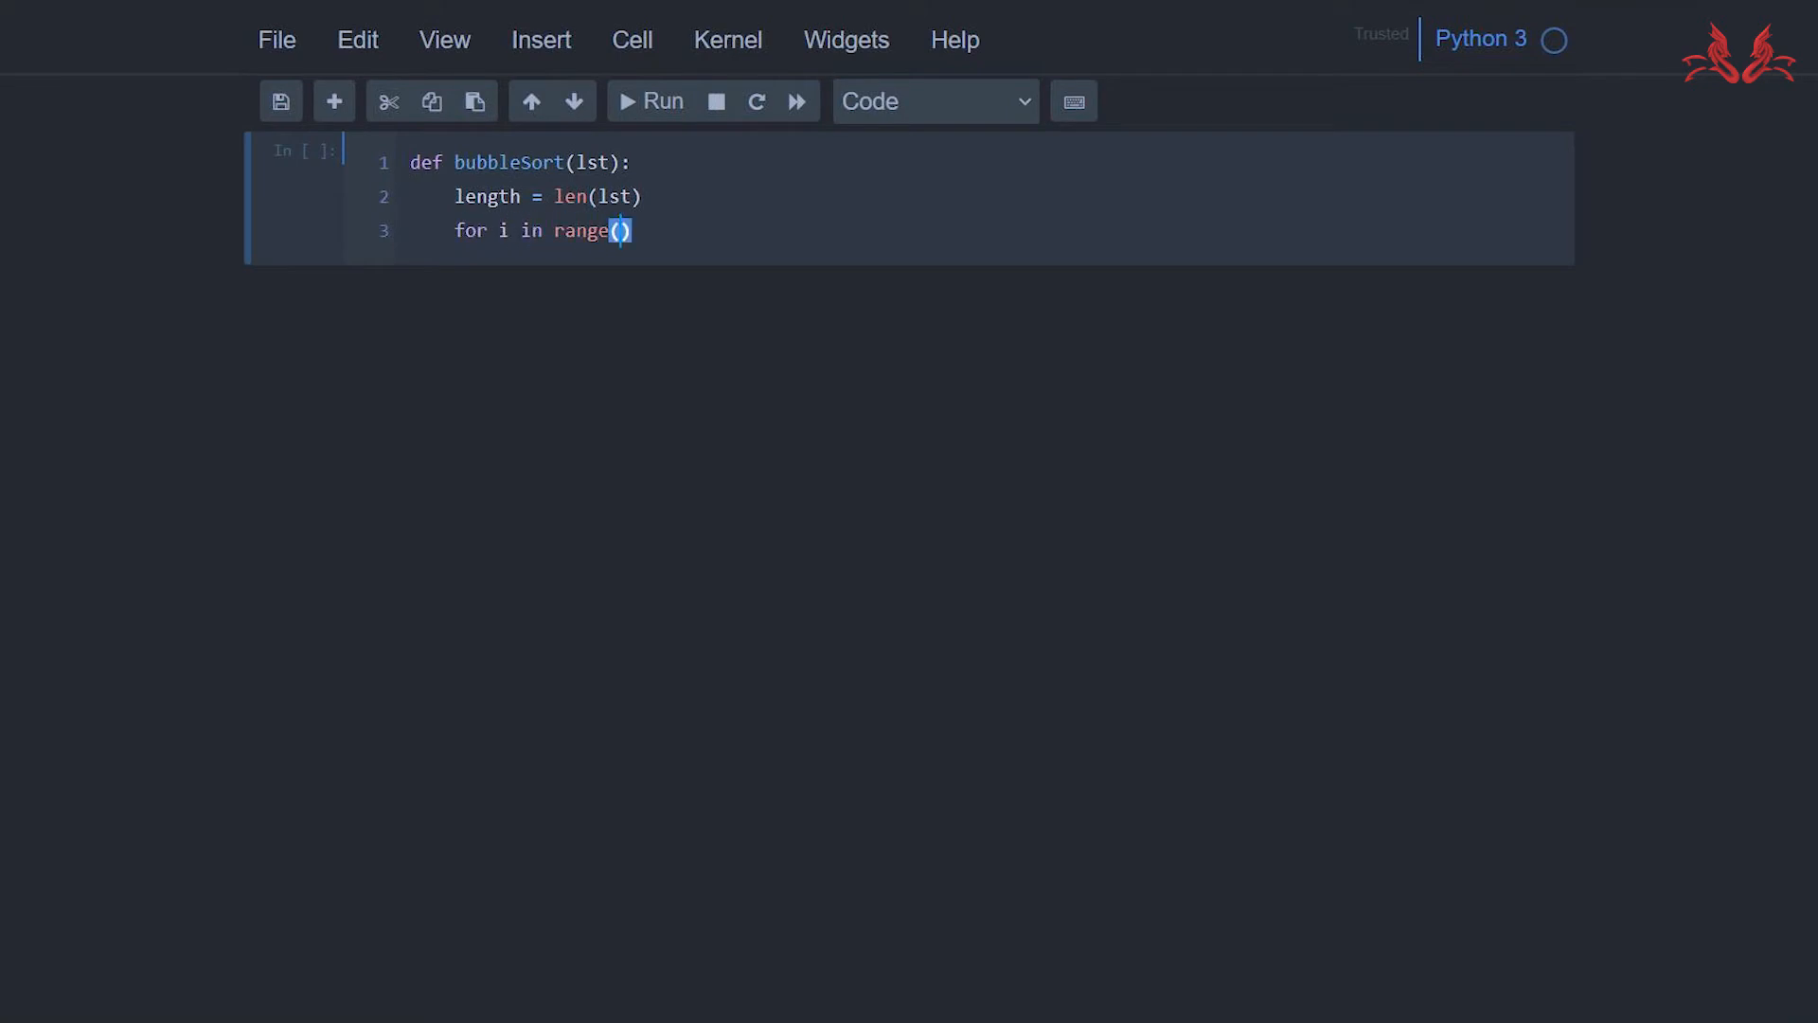
type("length -")
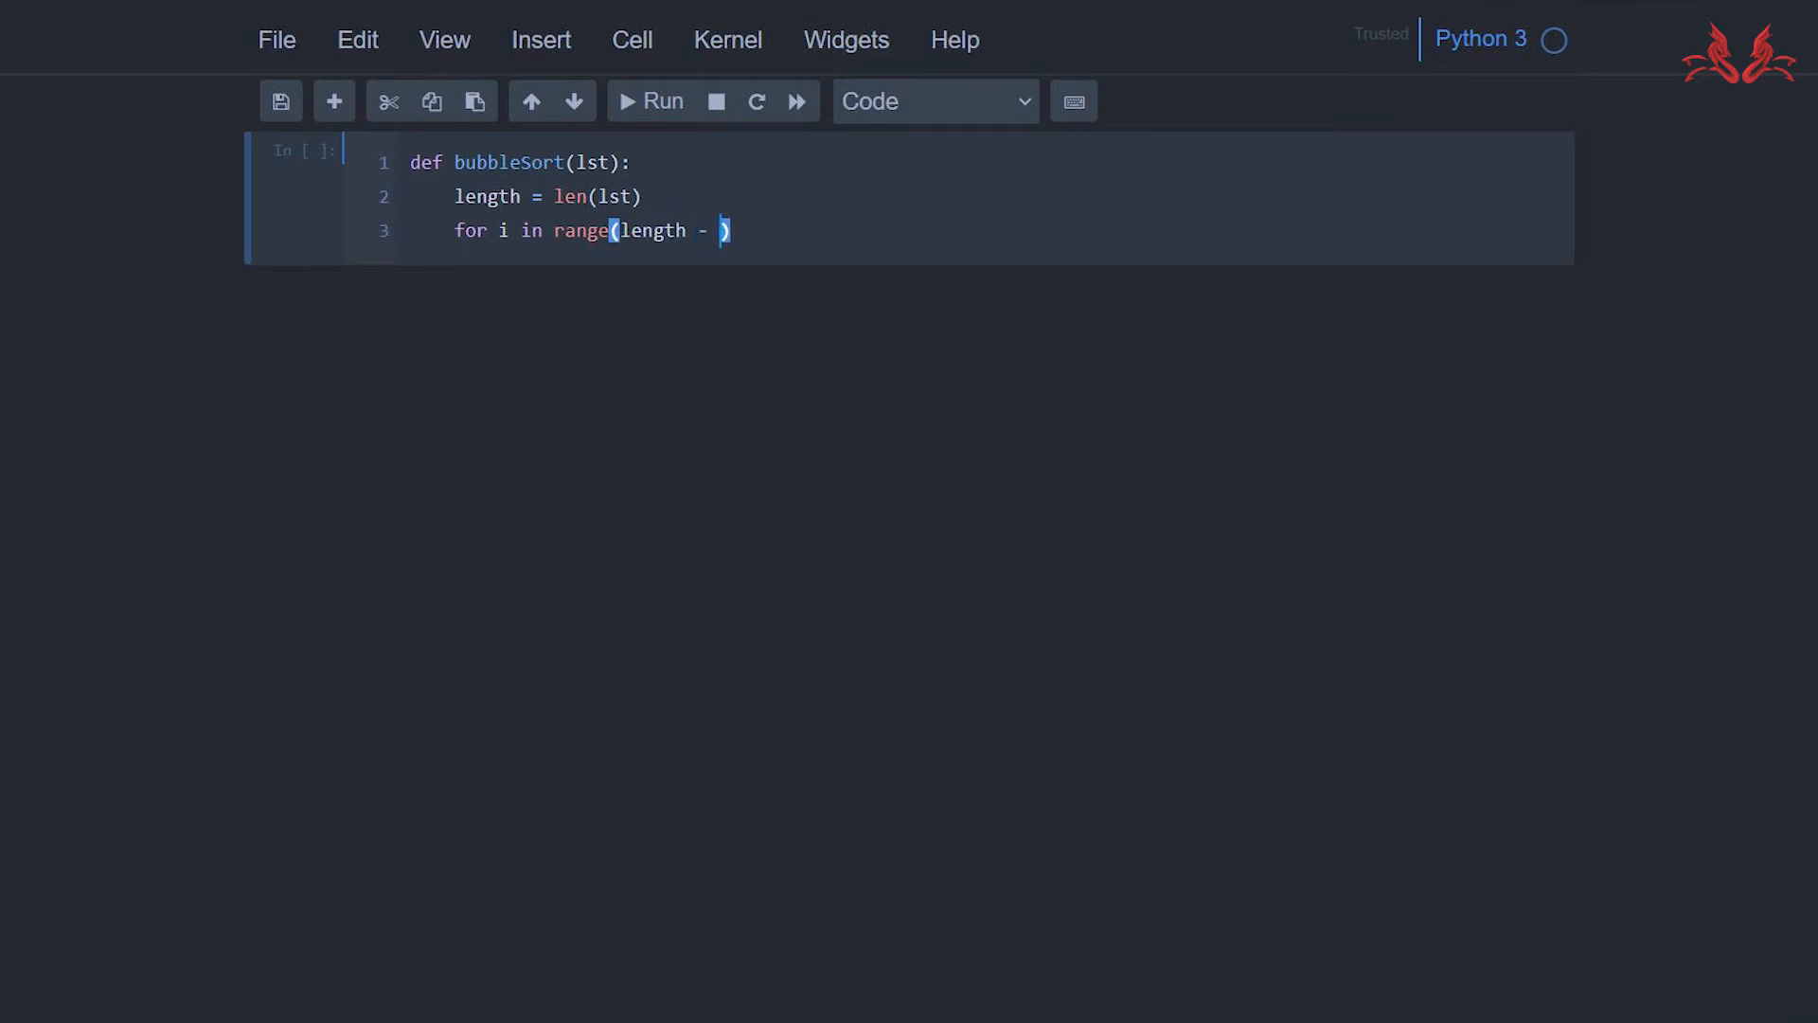
type("1")
type("for")
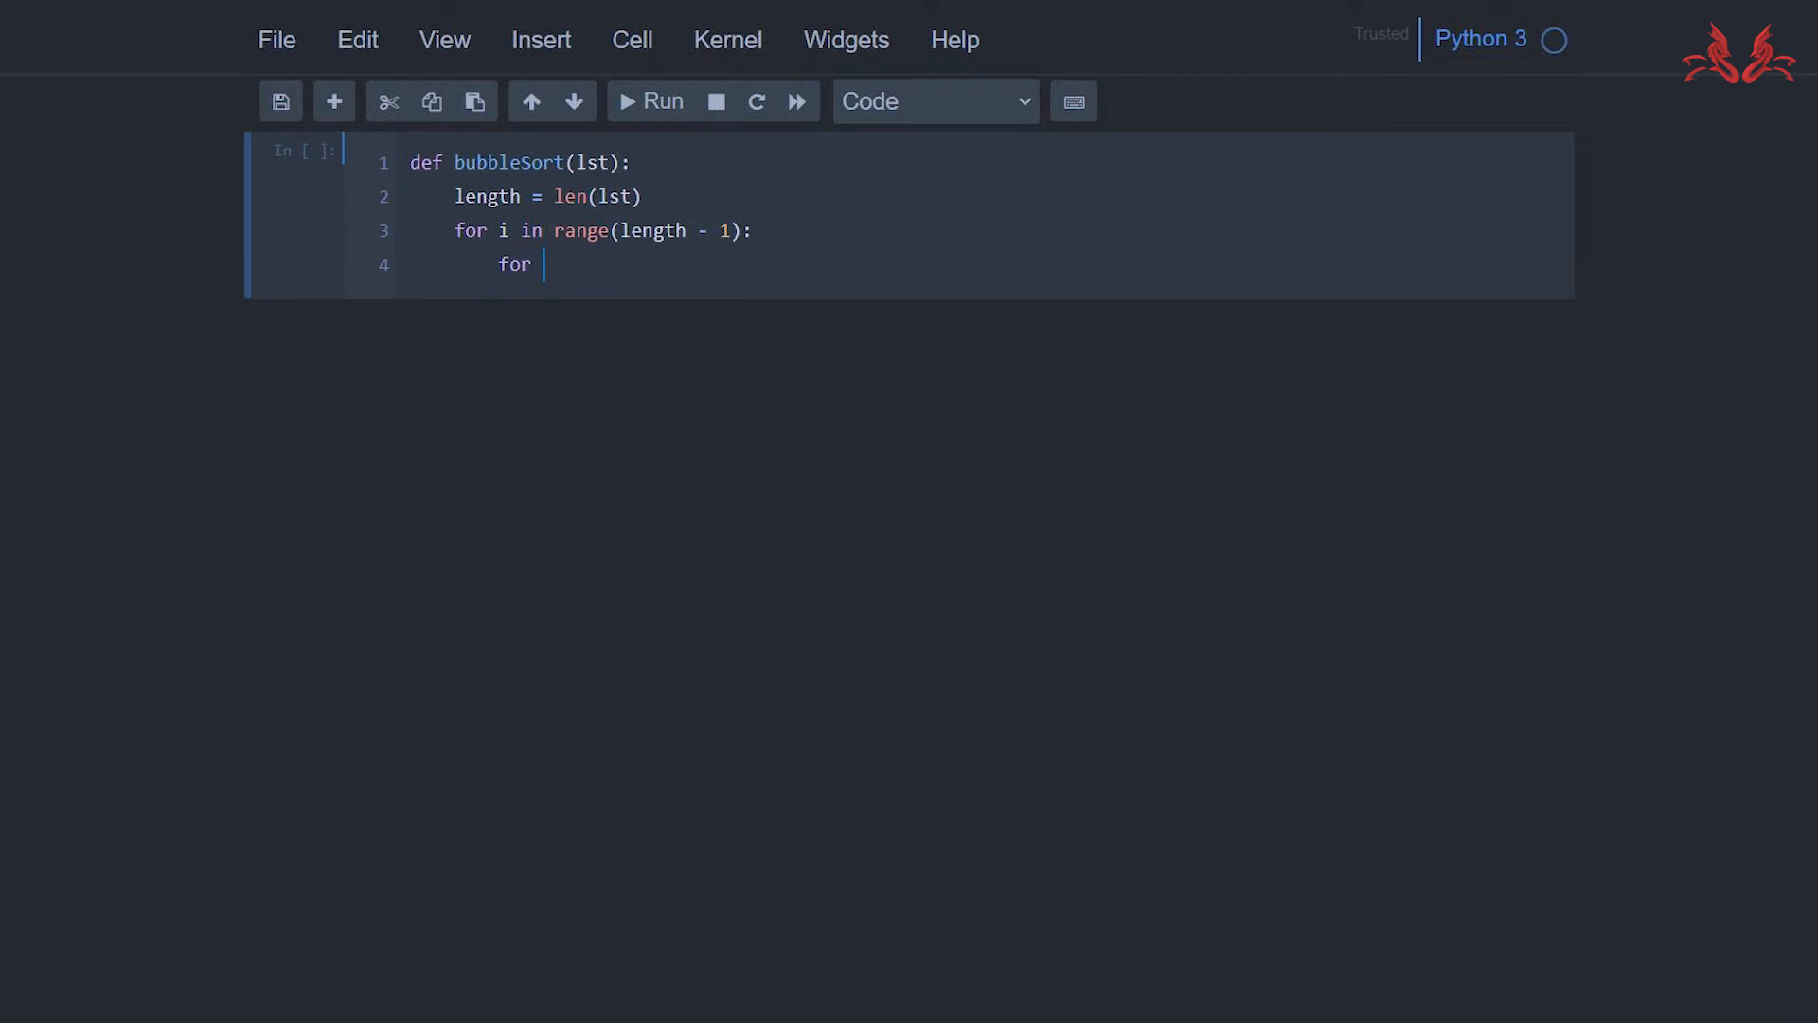
type("j in")
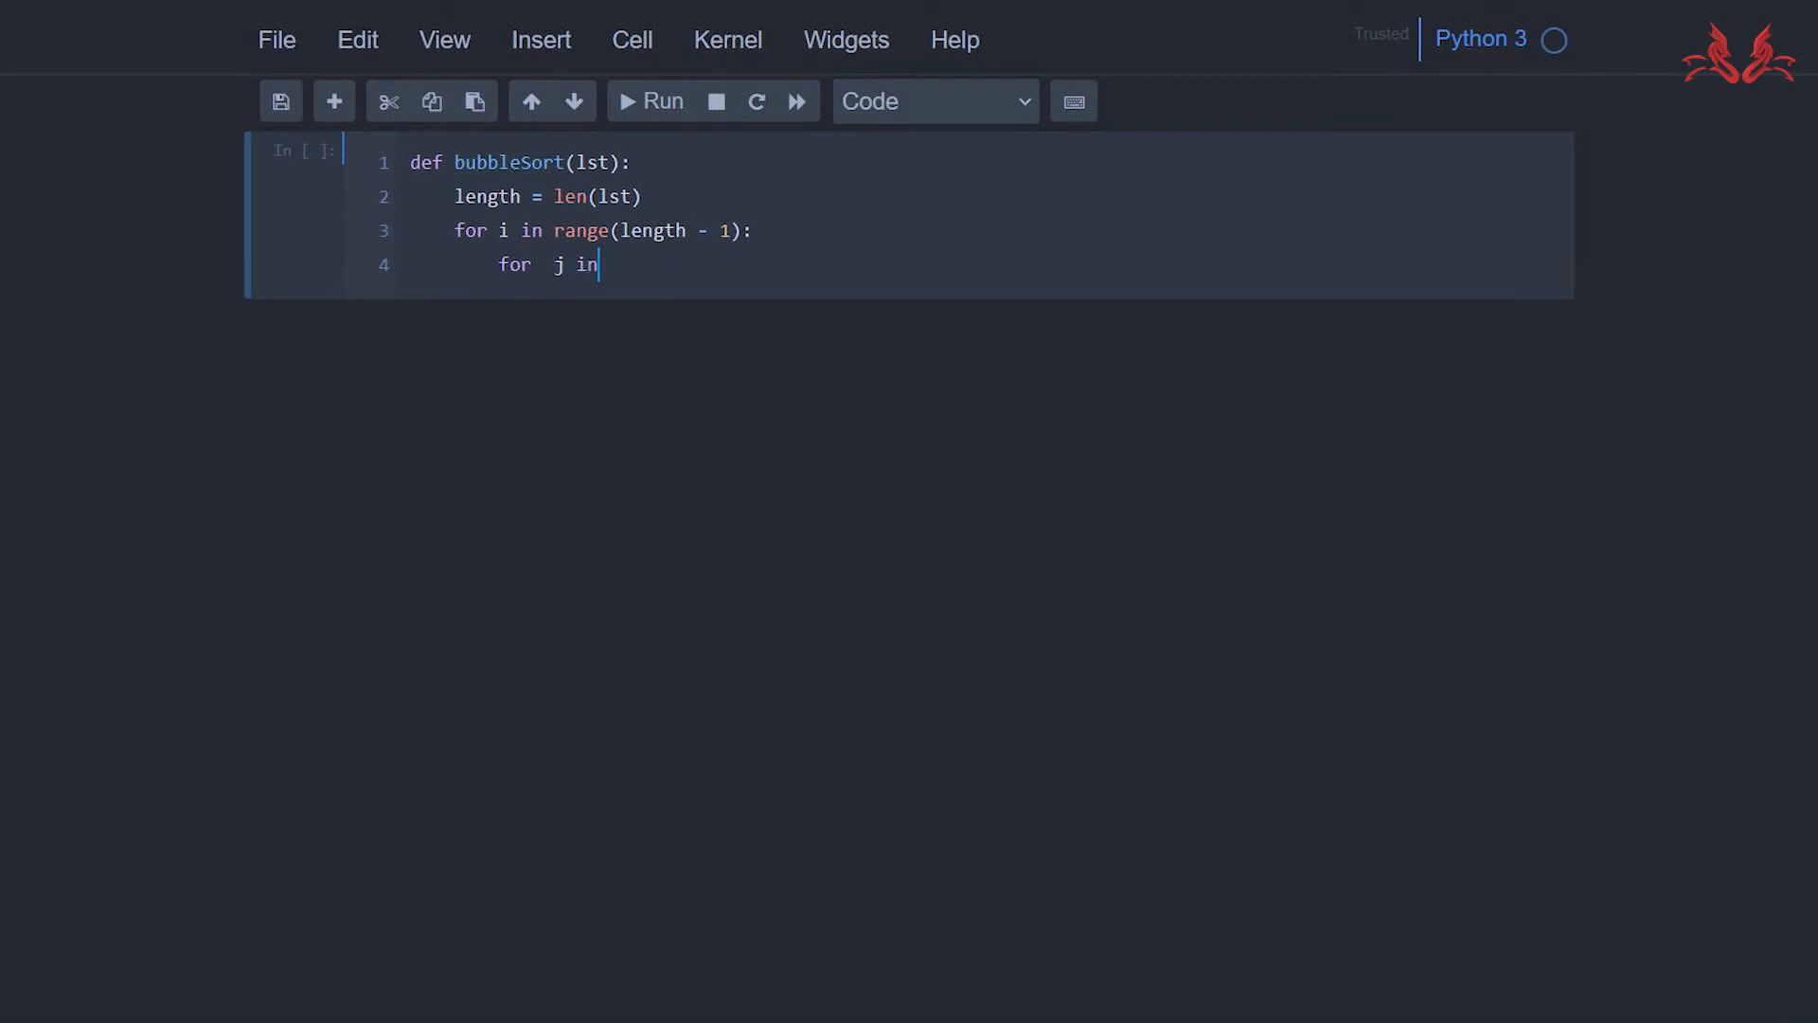
type("range")
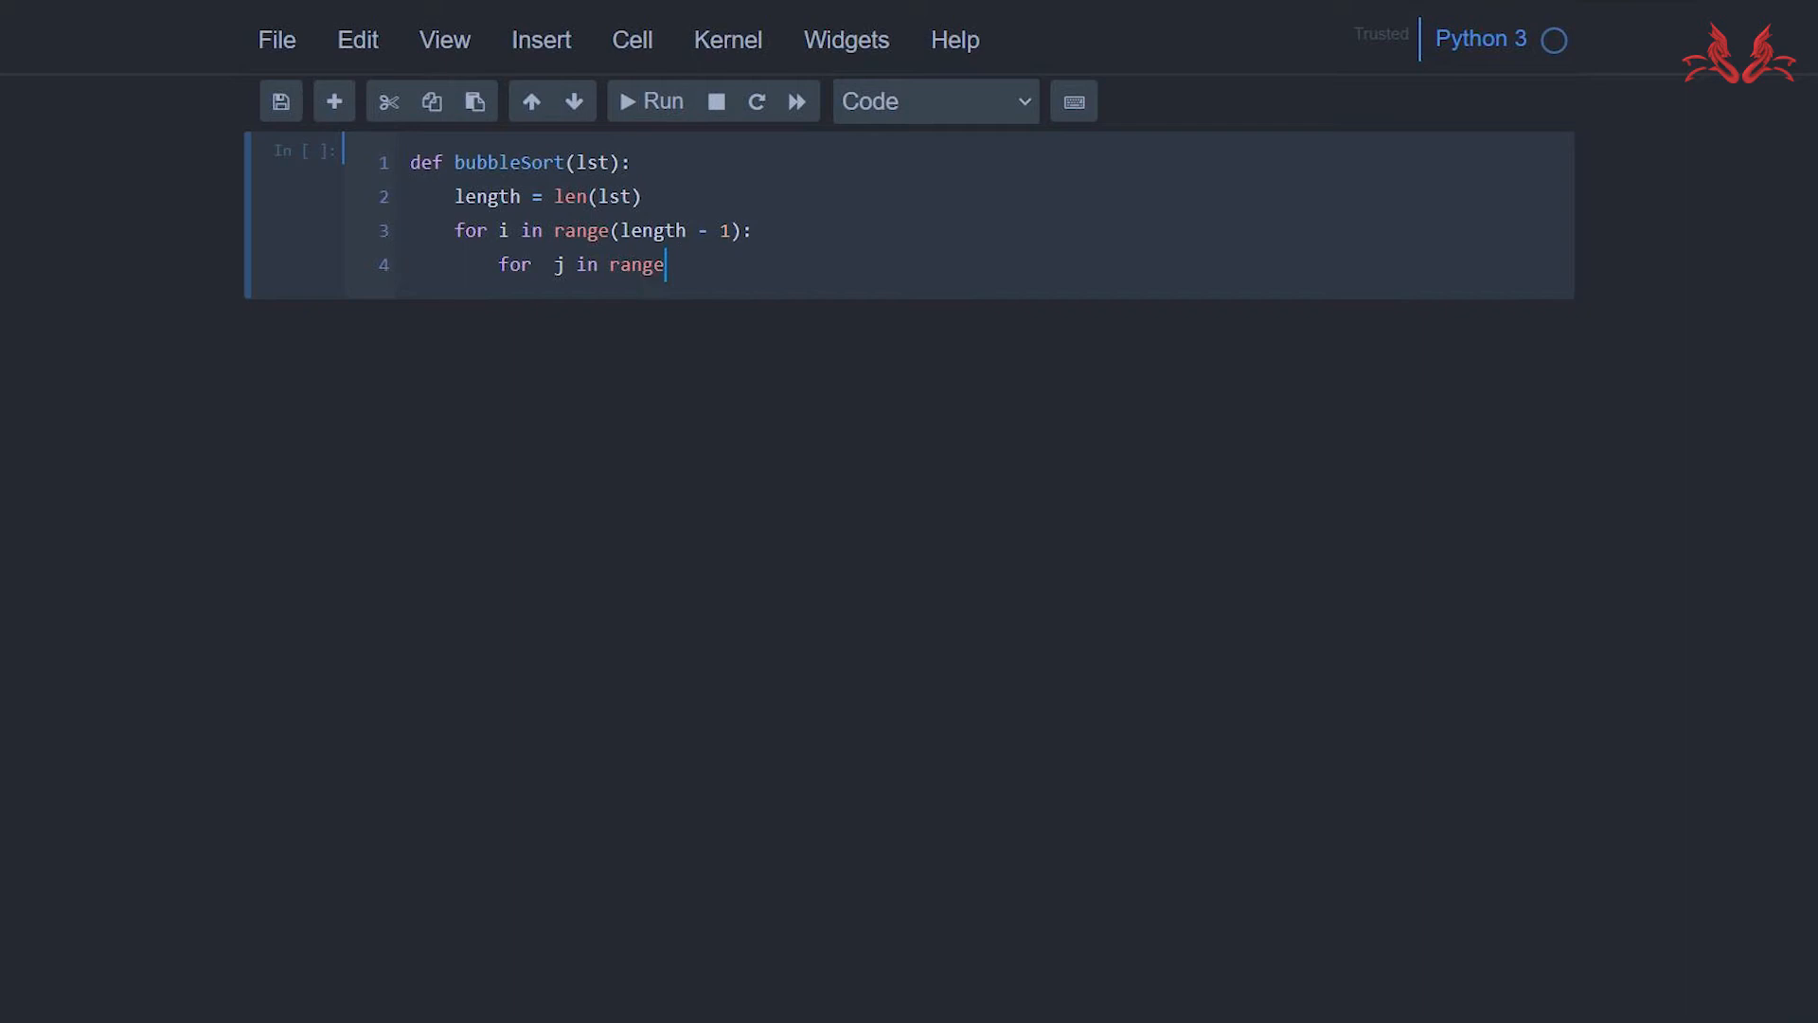
type("(len)")
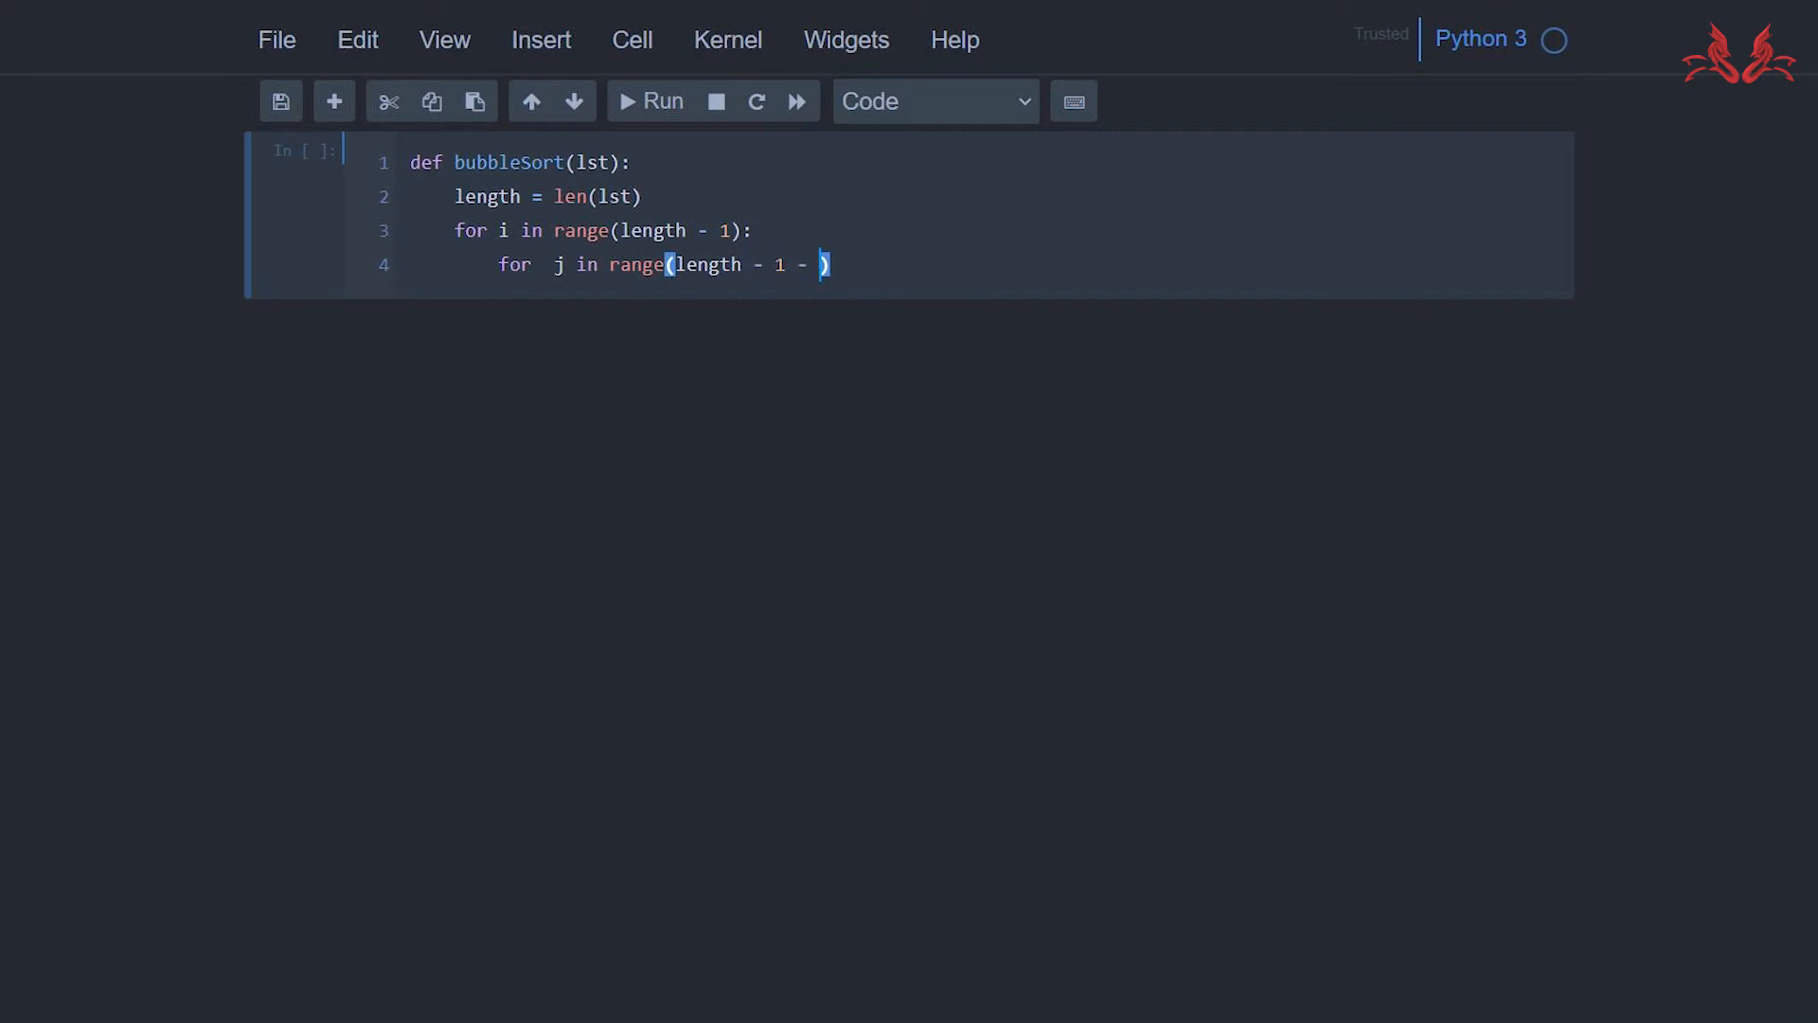
type("i):")
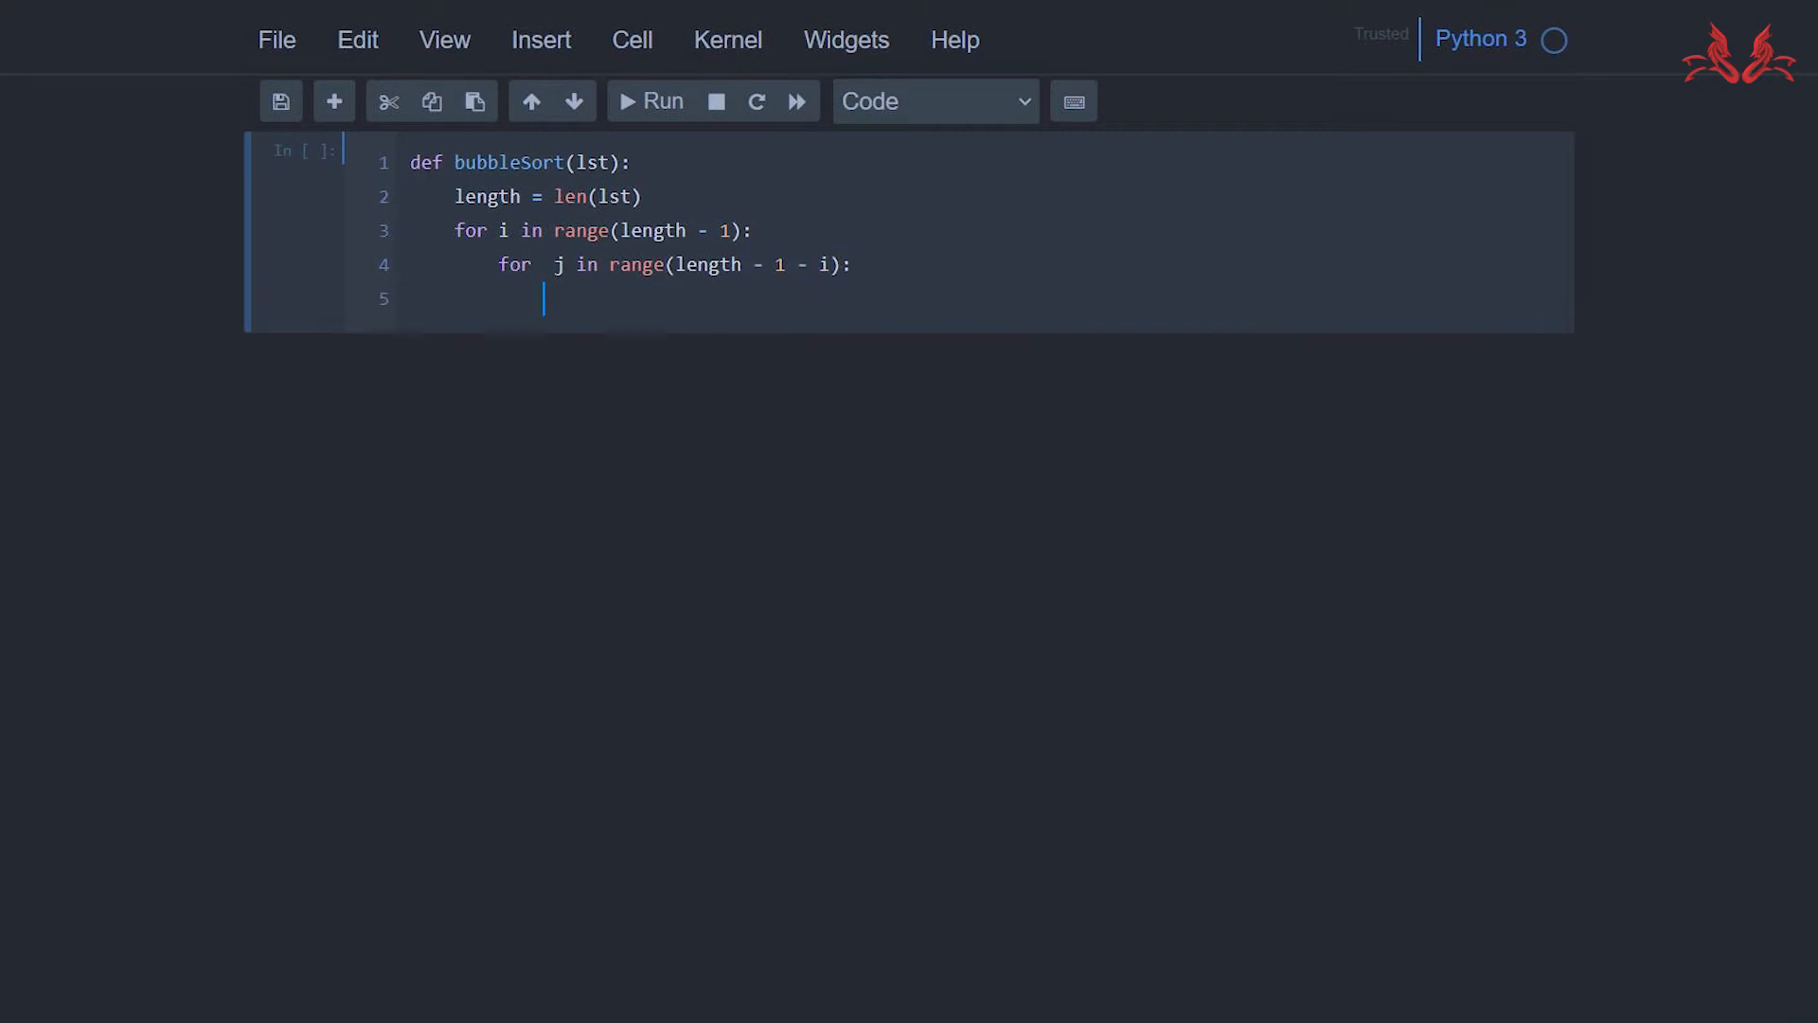
Add the condition 'if lst[j] > lst[j+1]:' with an indented body line
type("if")
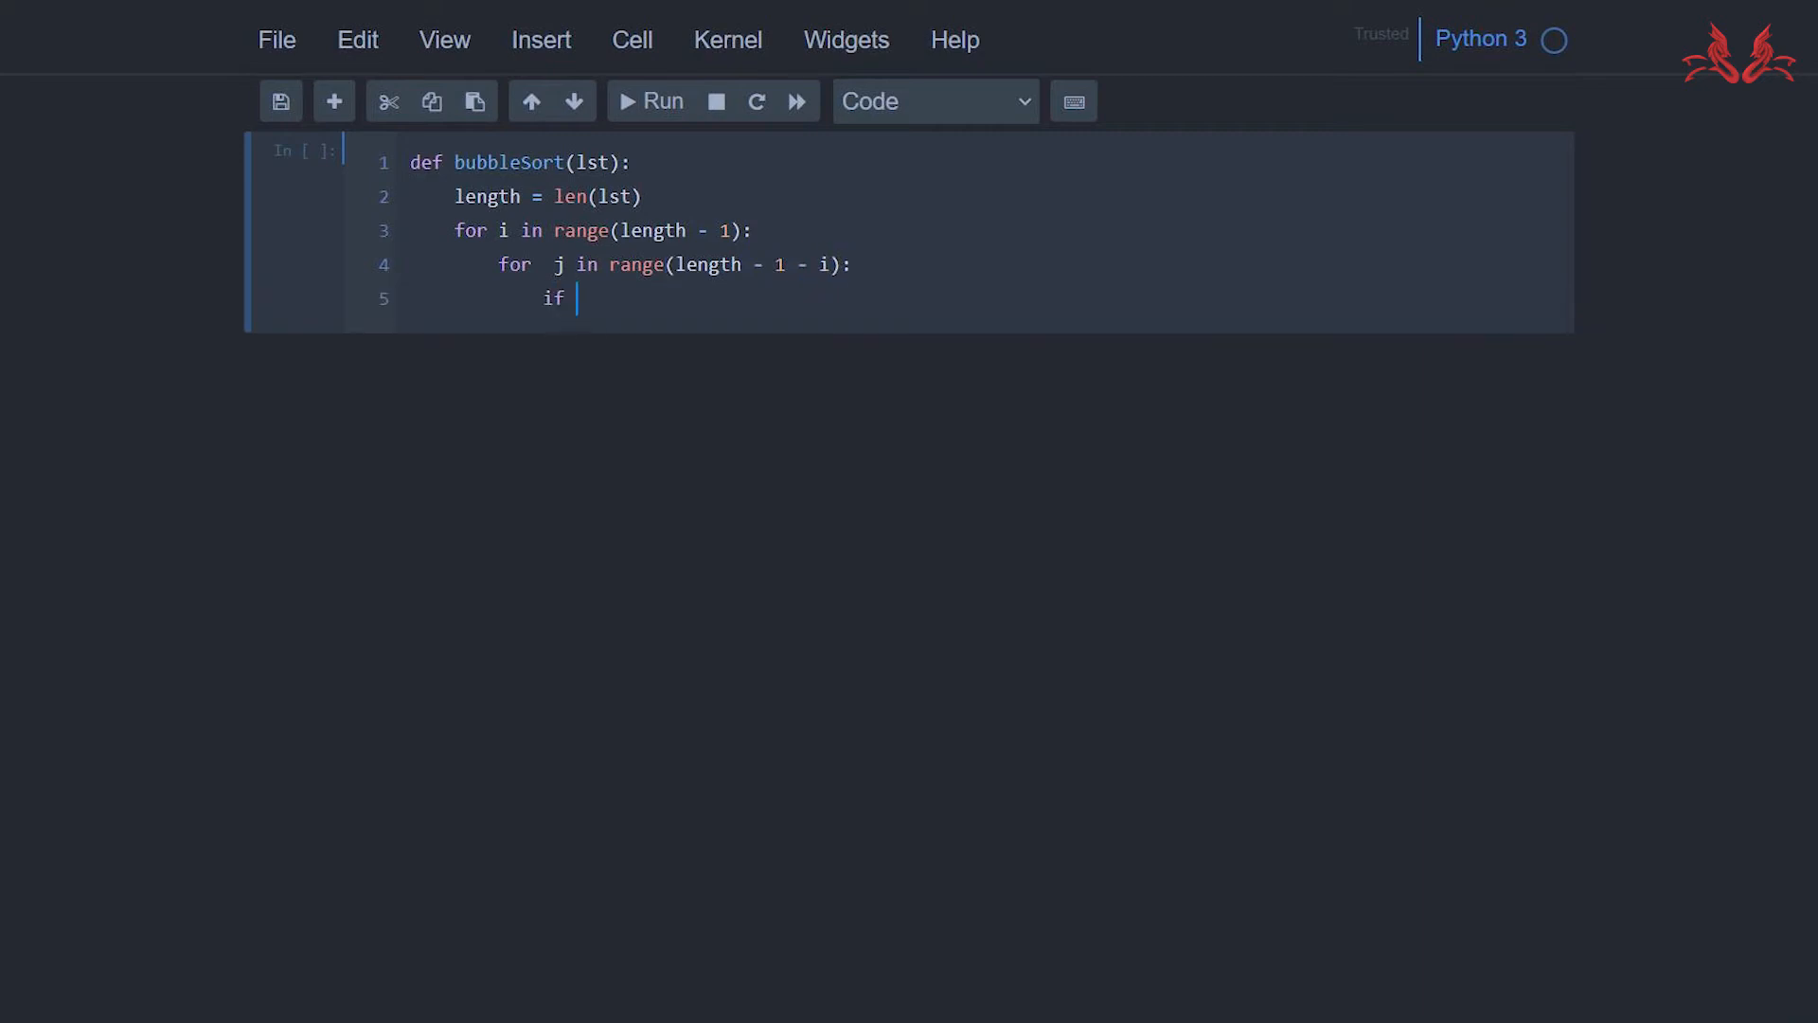
type("lst[]")
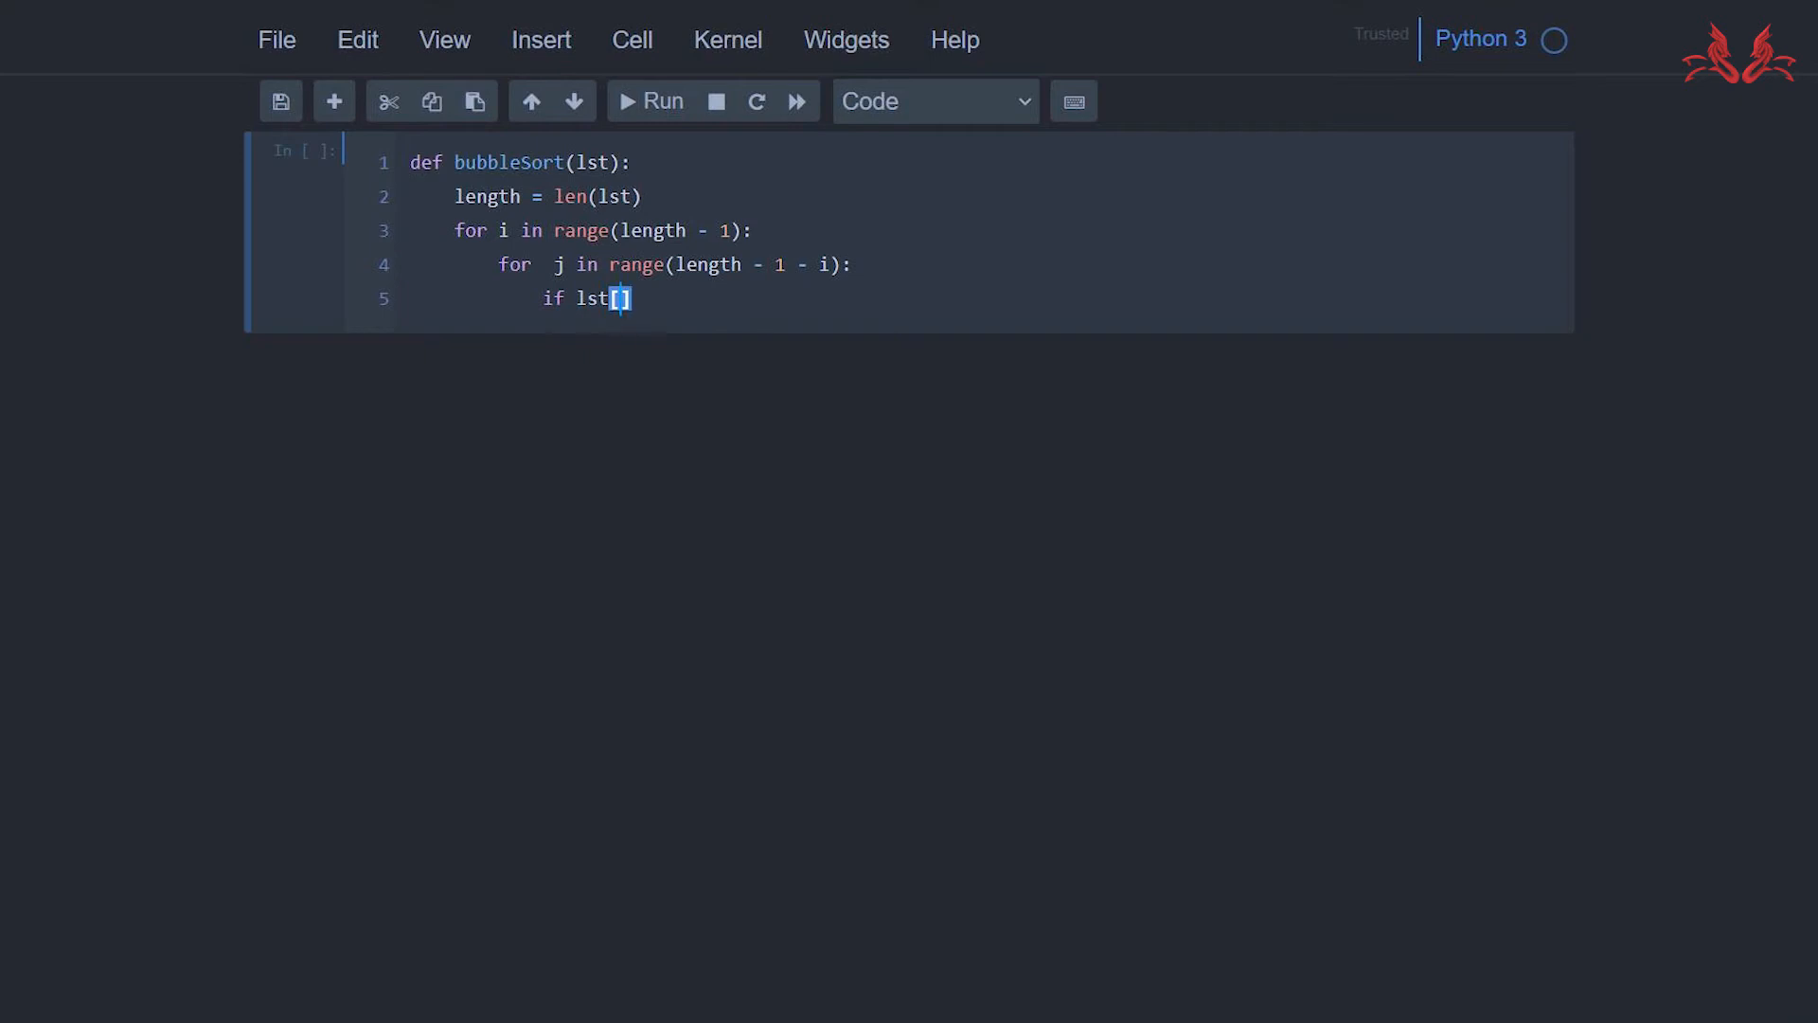
type("j] >")
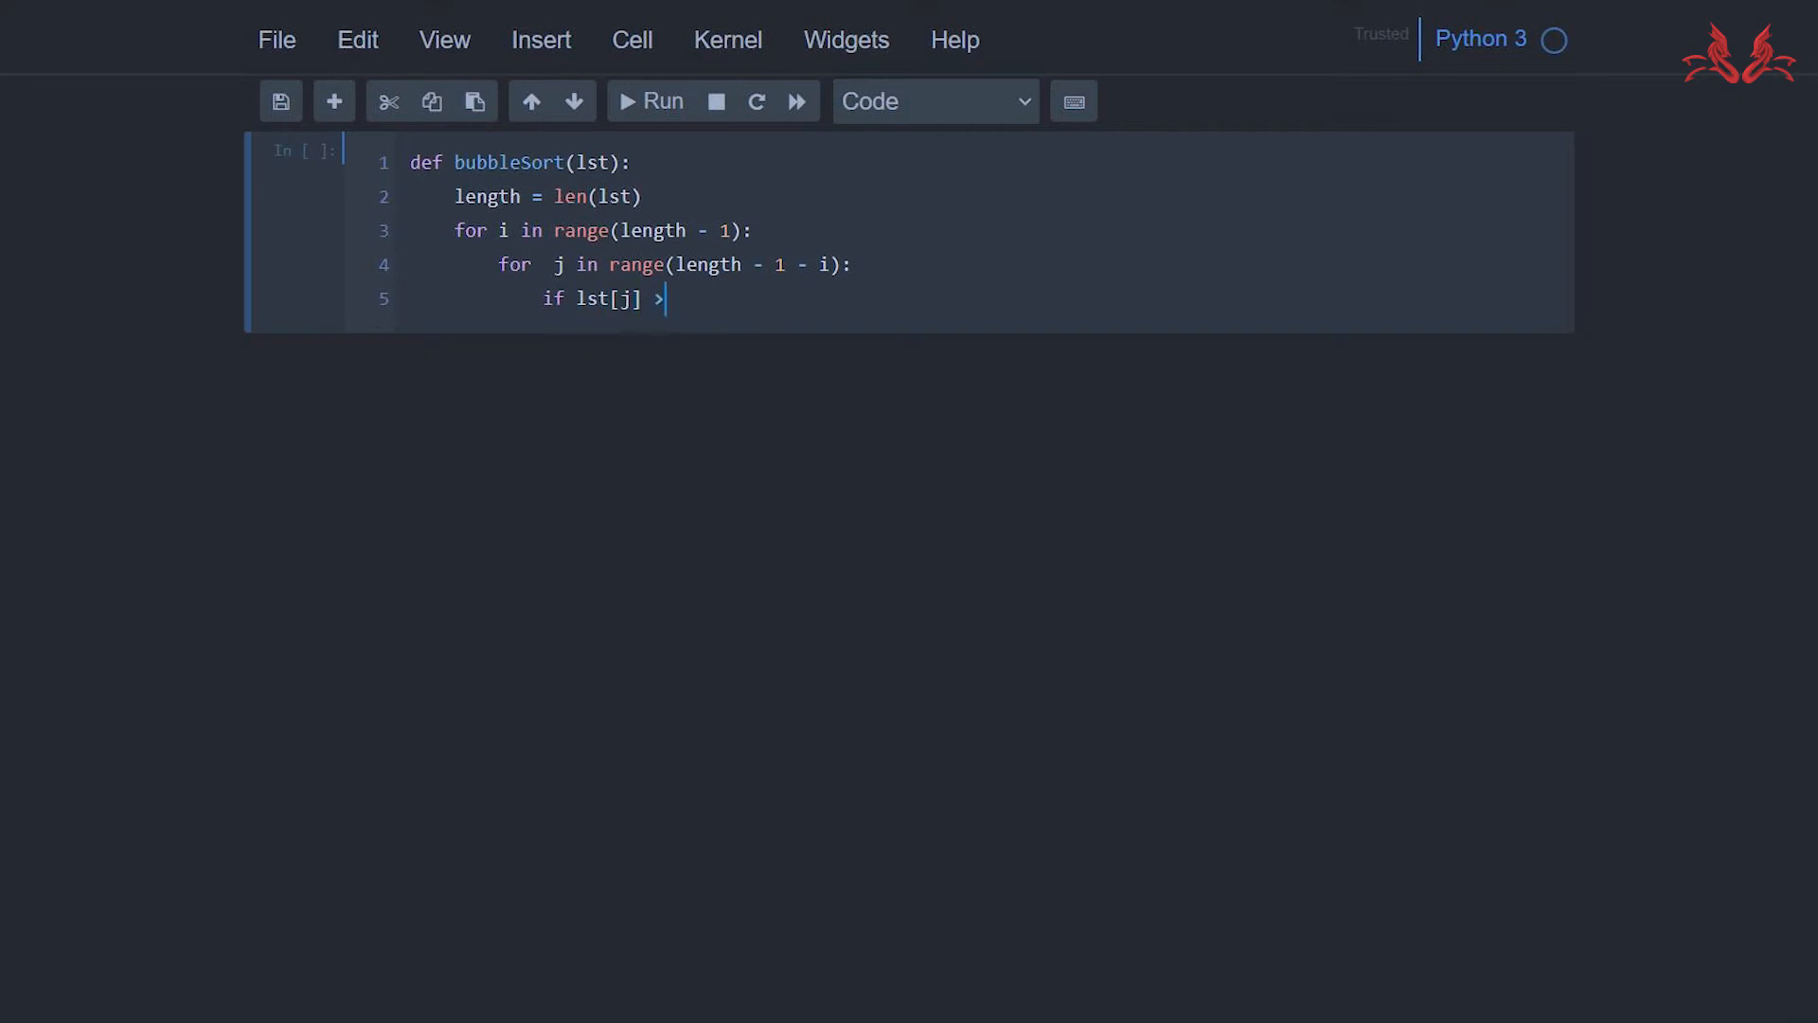
type("lst")
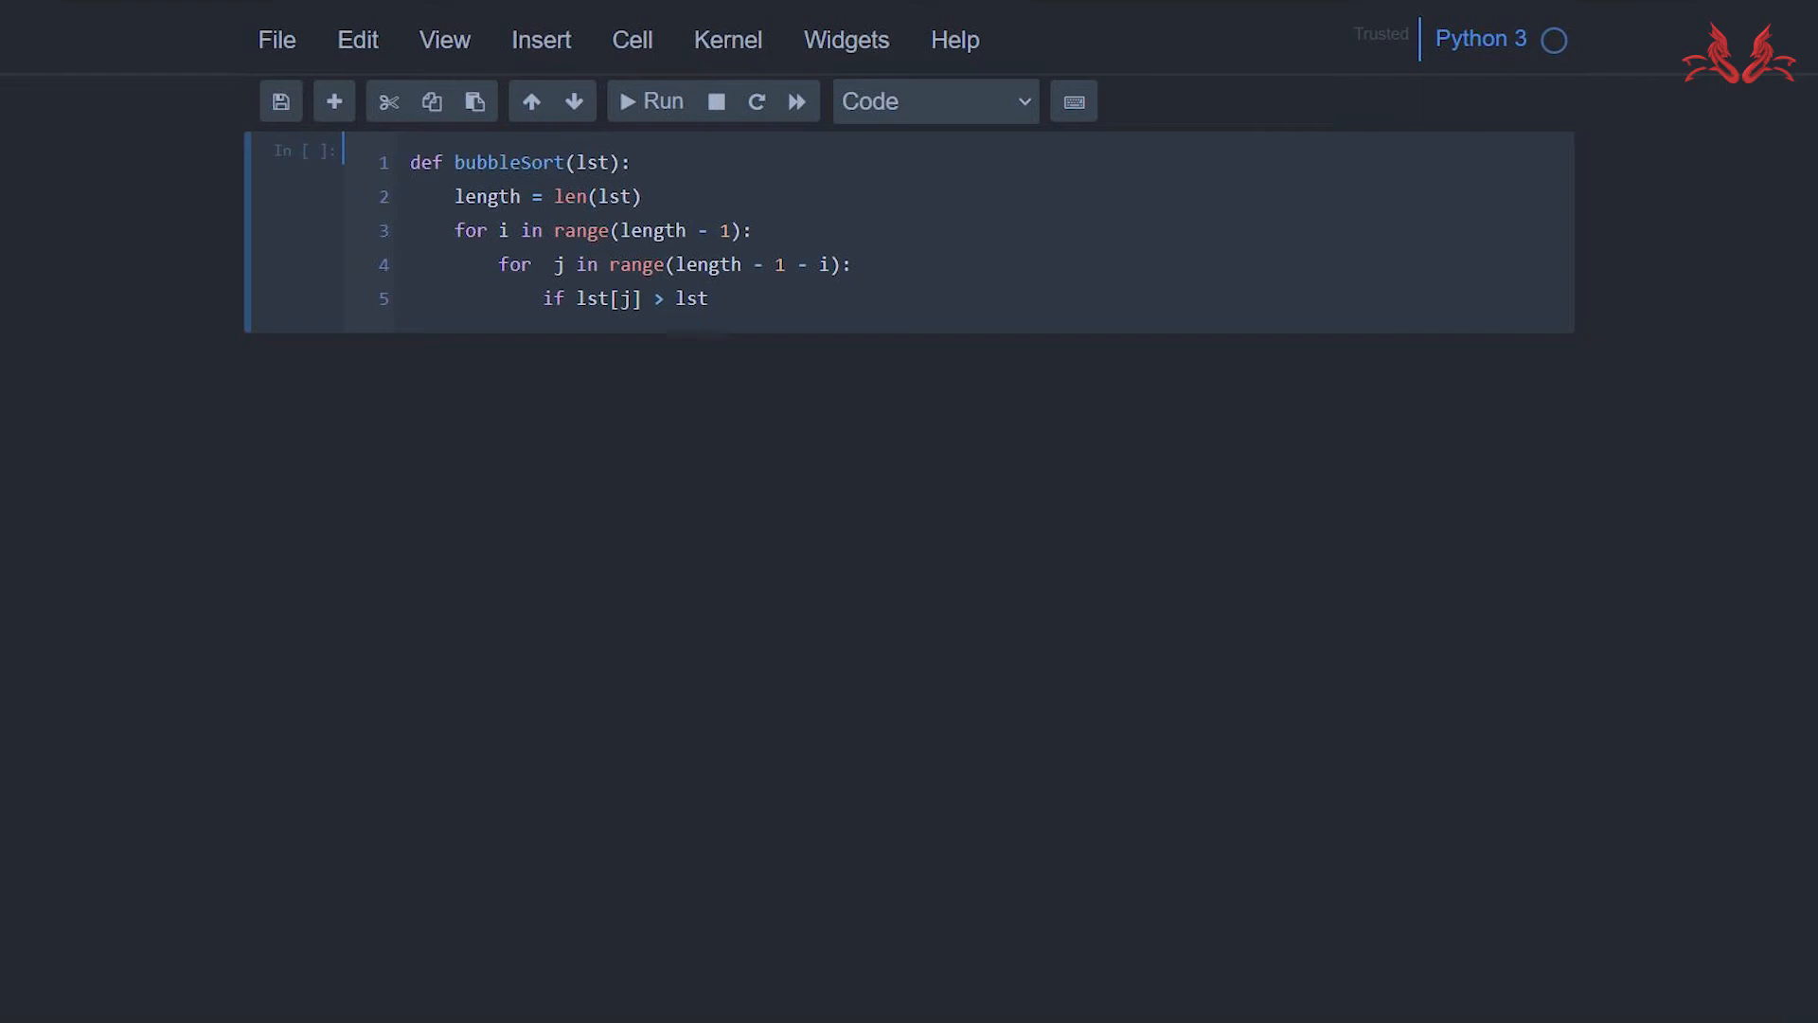
type("[j+1")
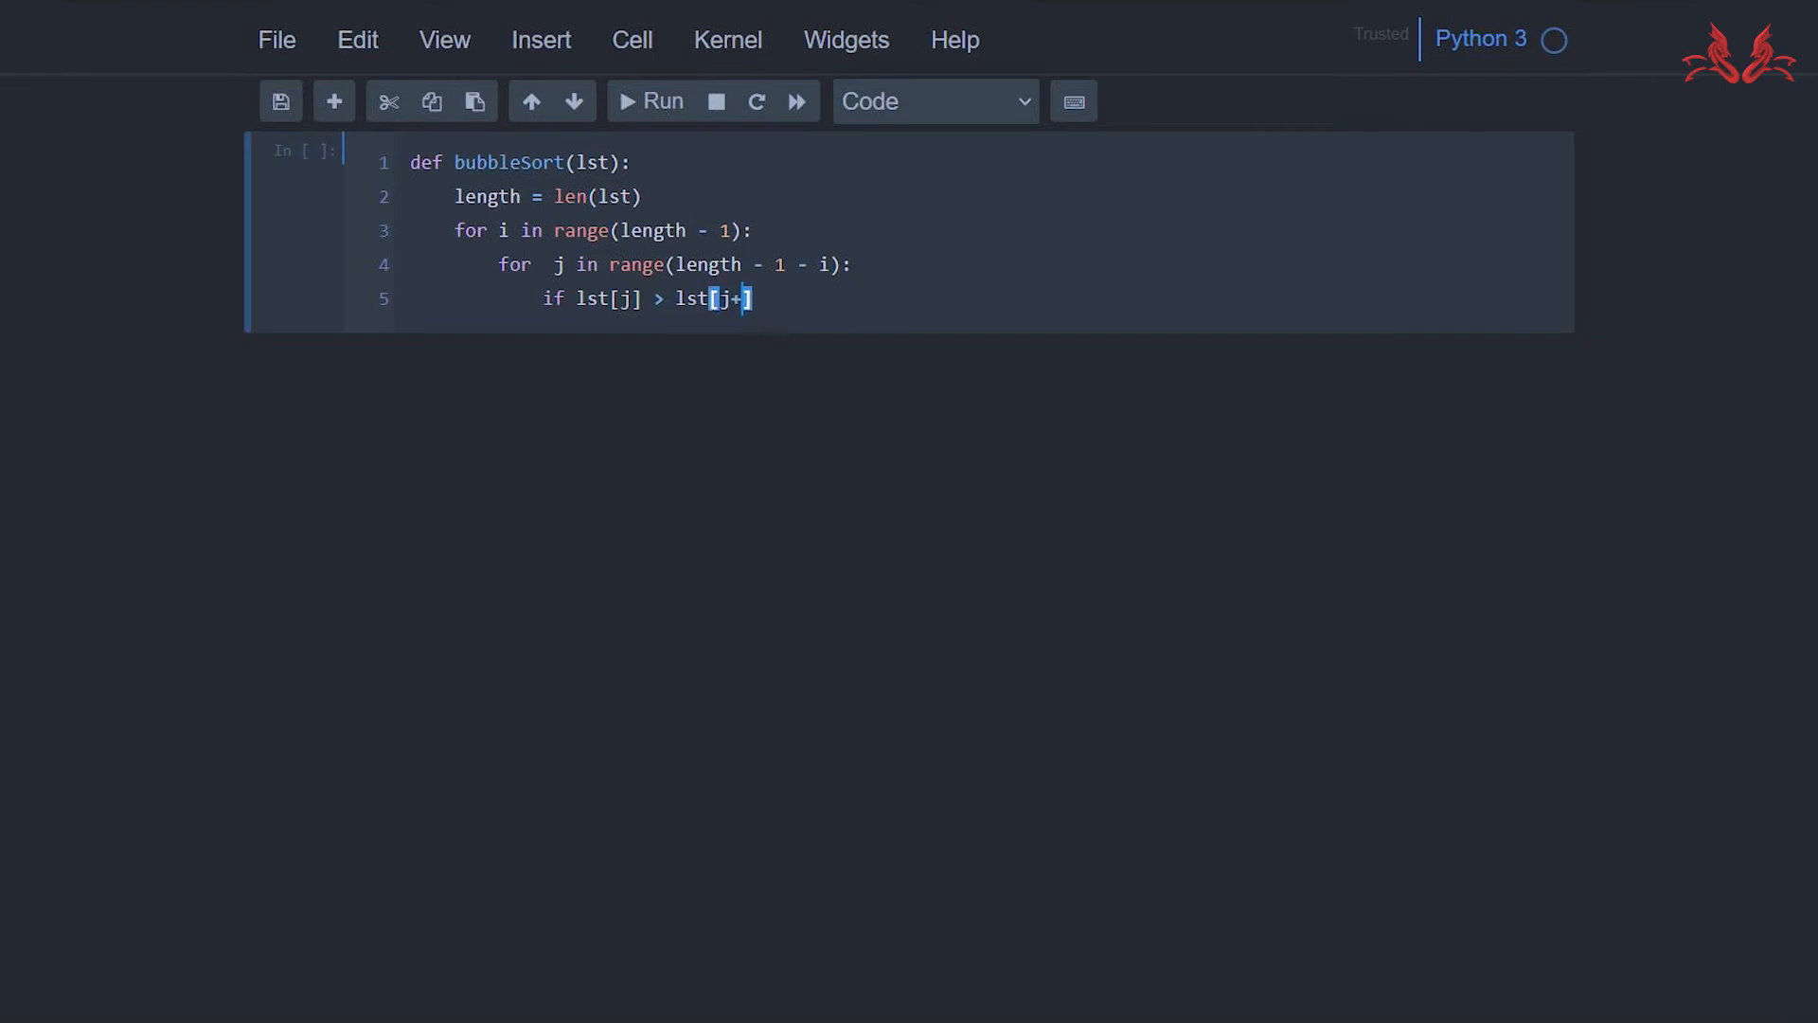
type("1]")
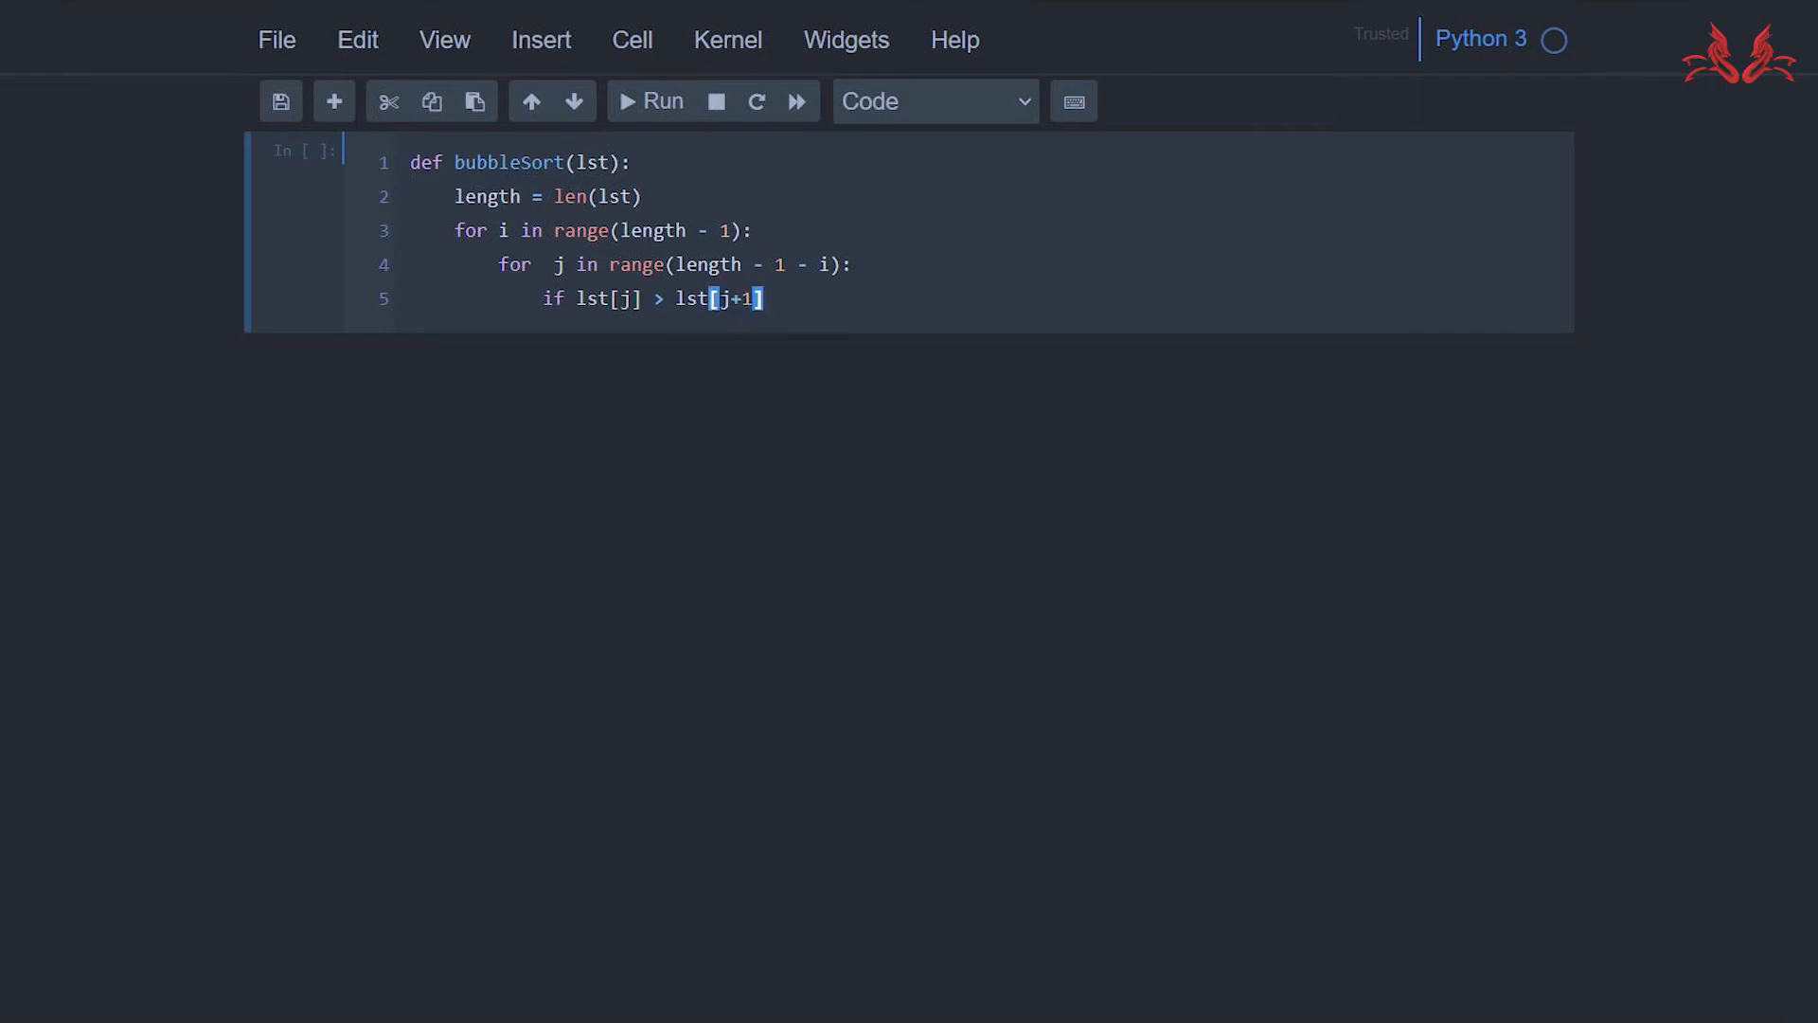
key("enter")
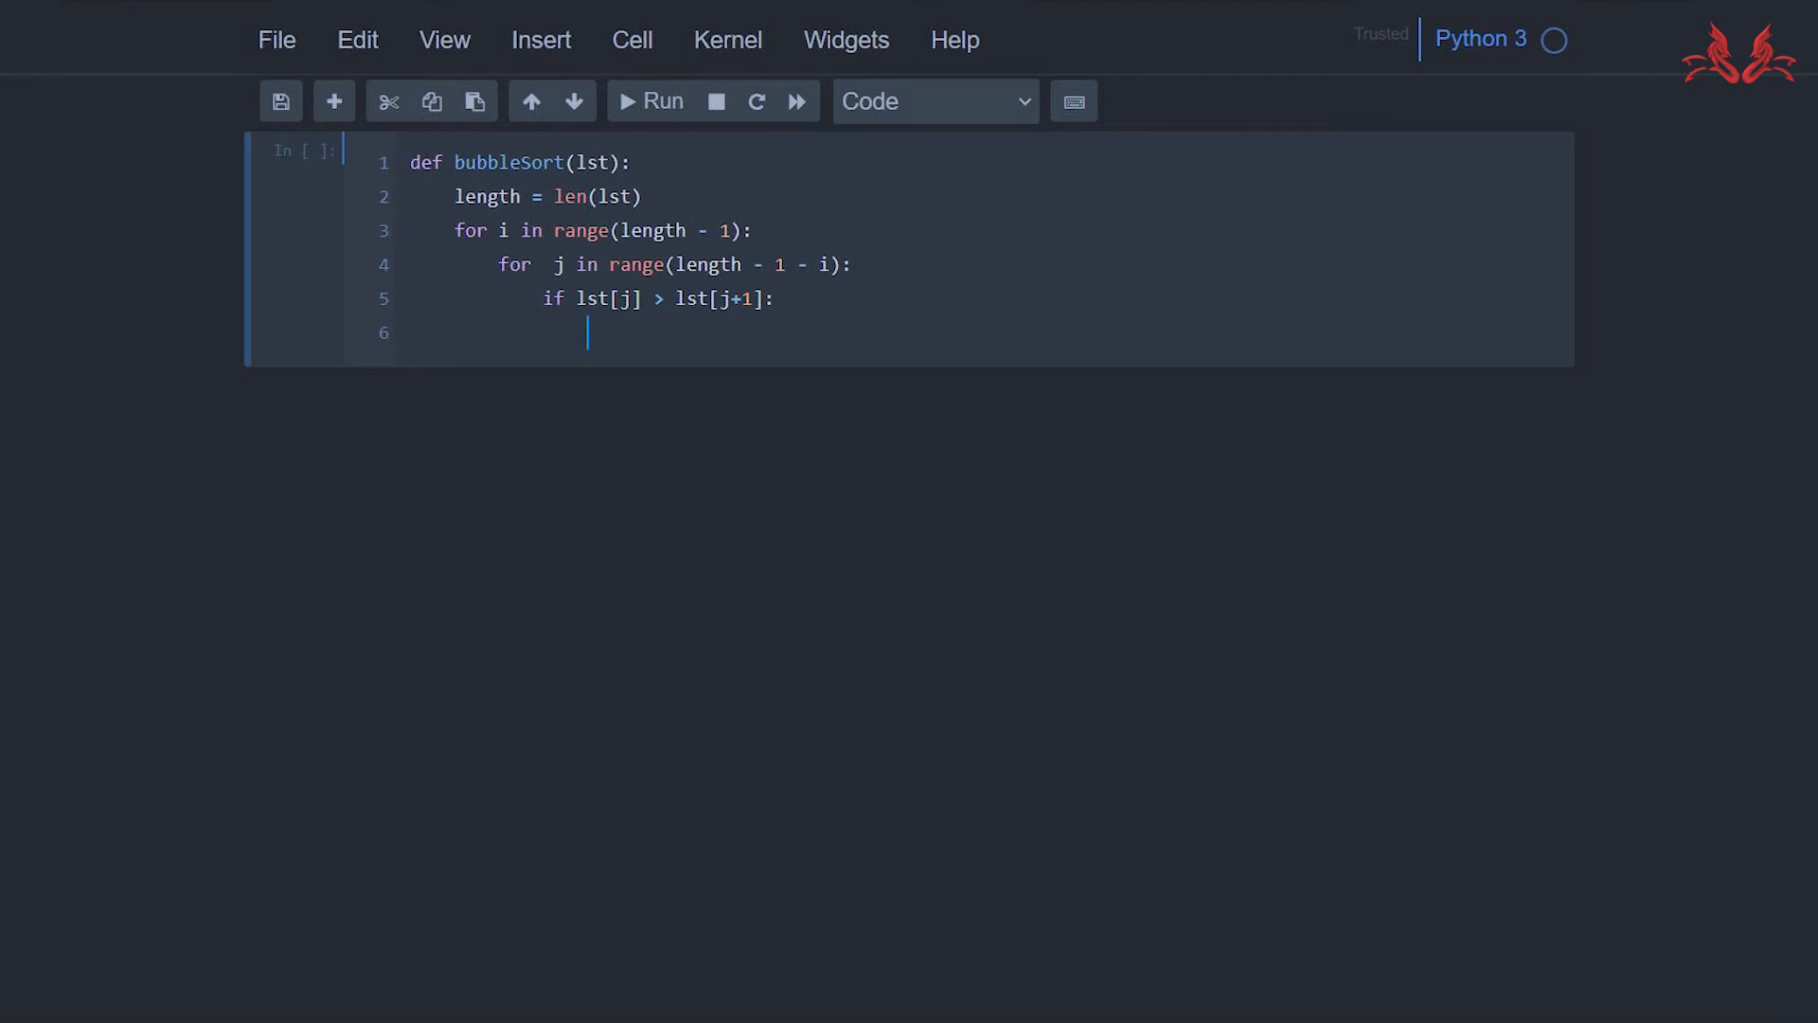
Write the swap 'lst[j], lst[j+1] = lst[j+1], lst[j]'
type("lst")
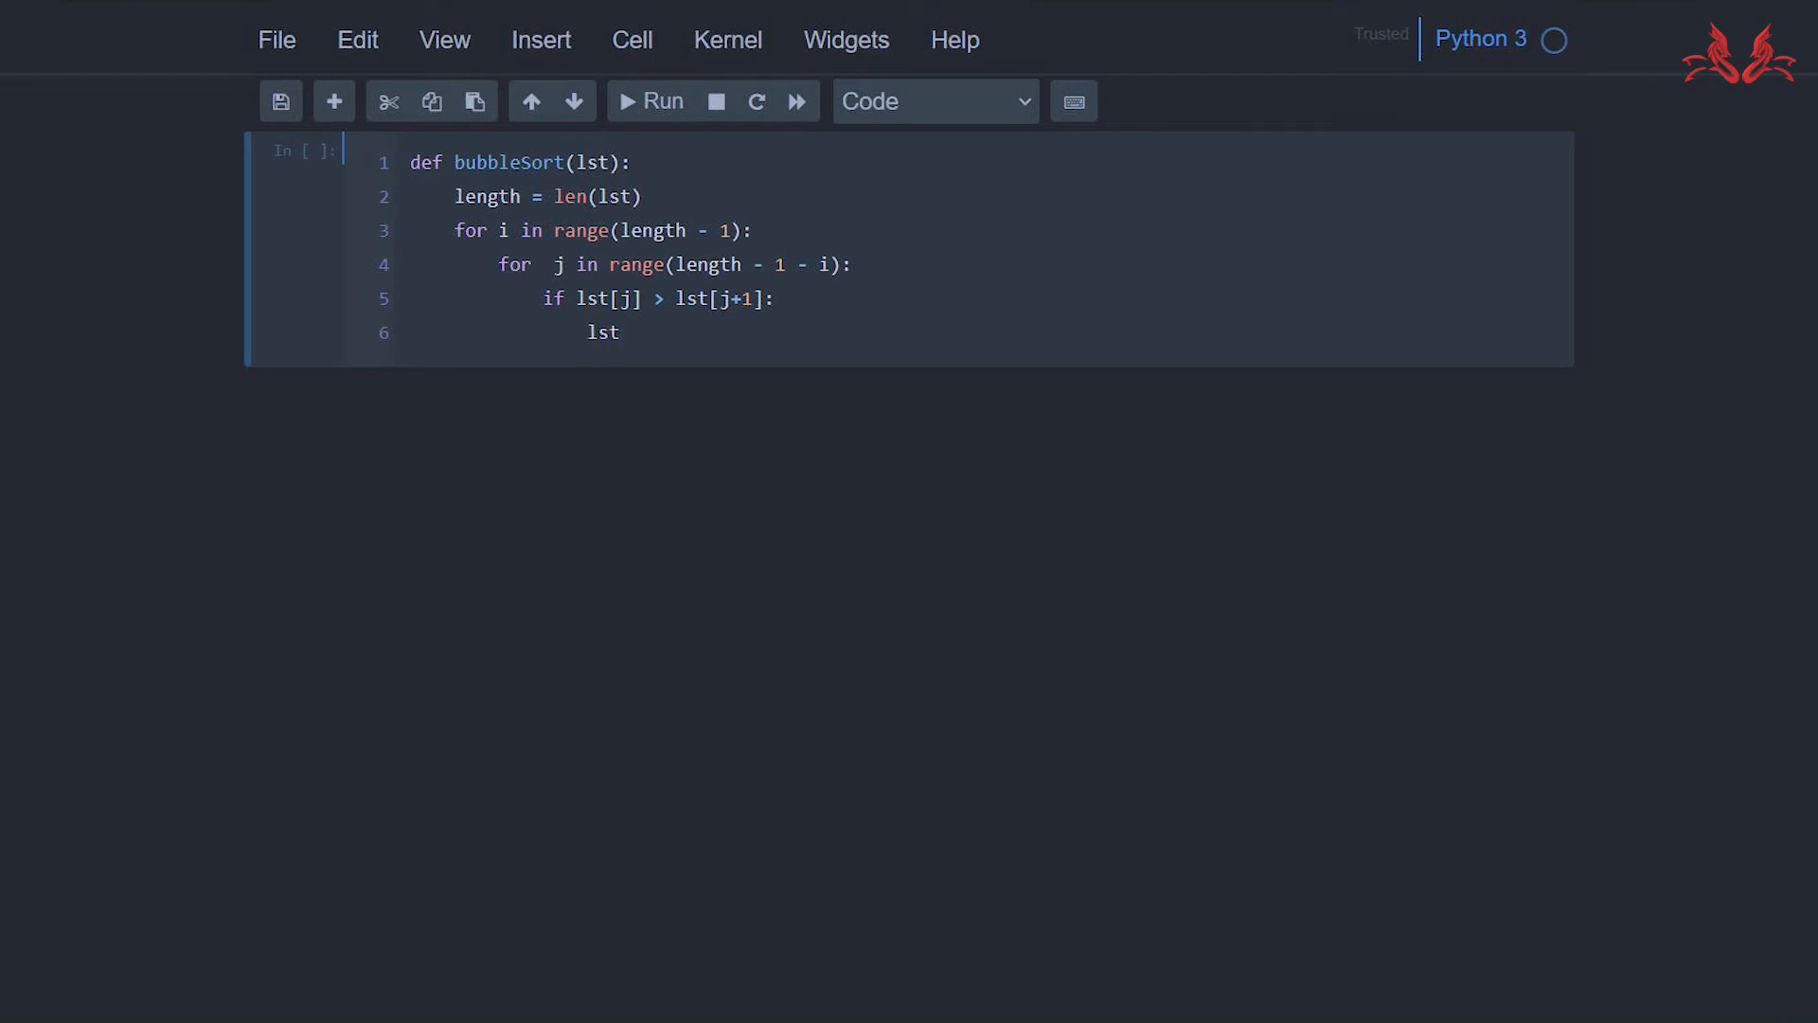
type("[j]")
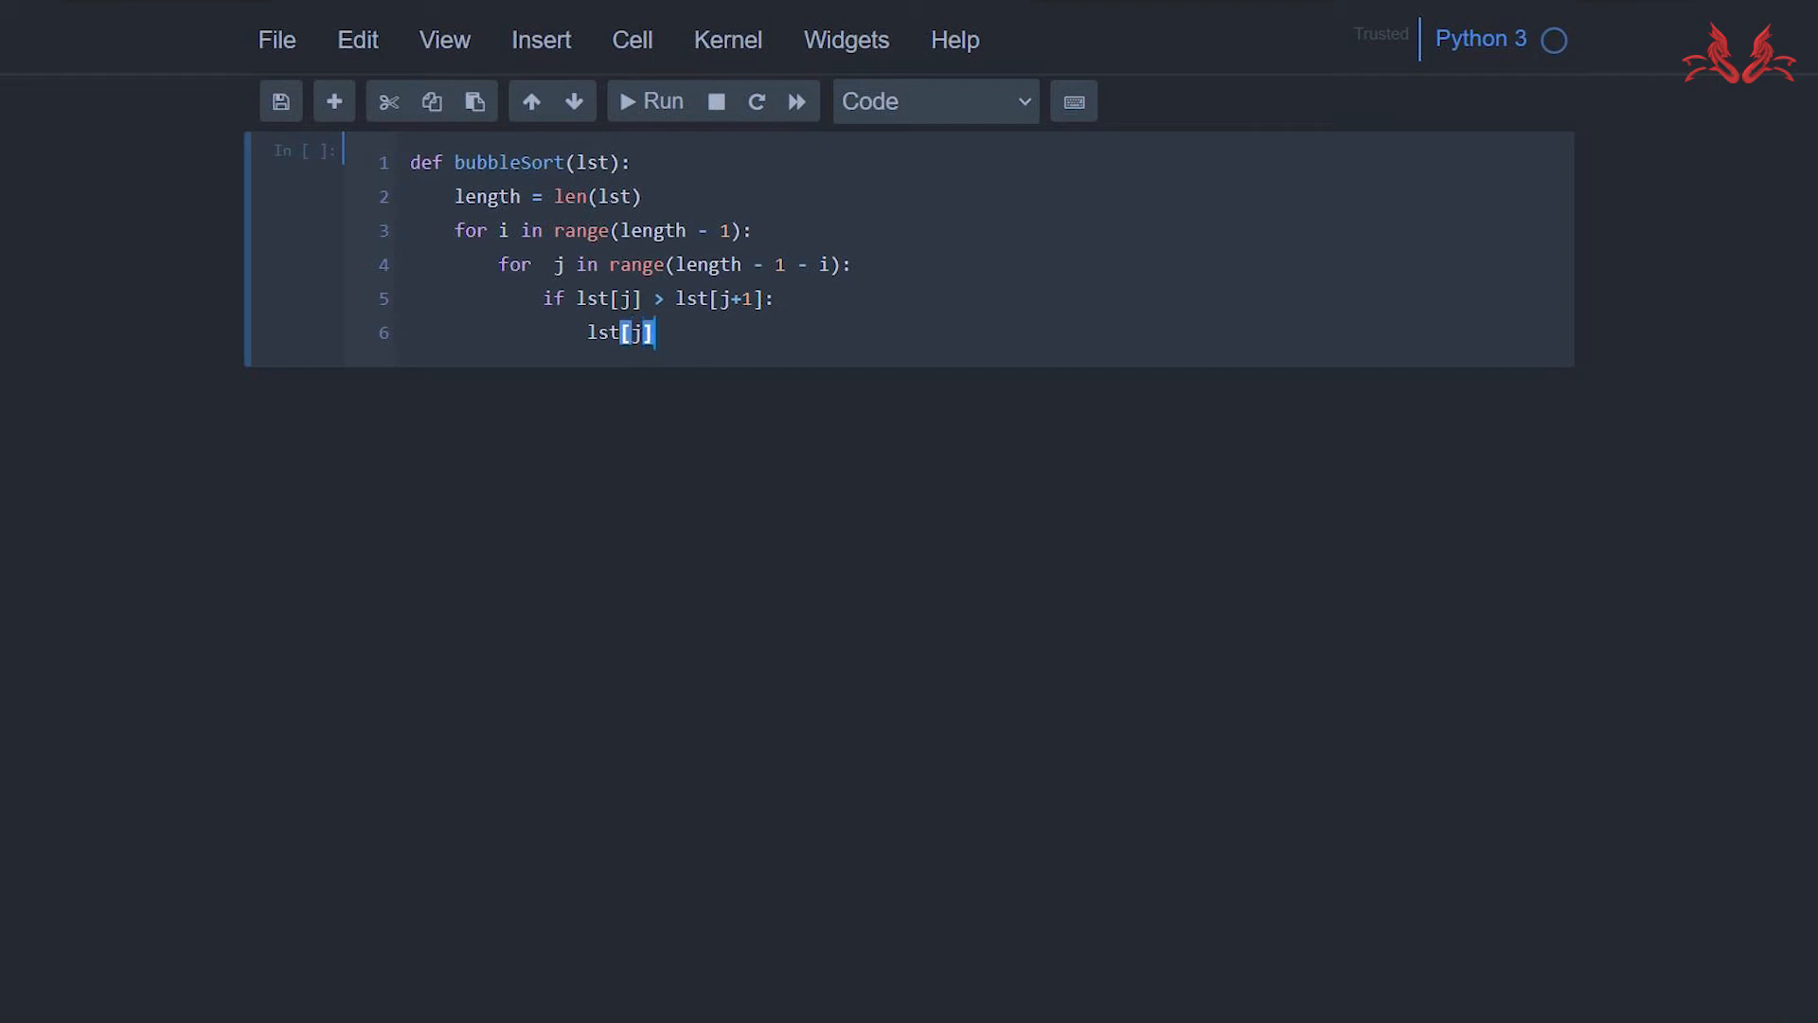
type("], ls")
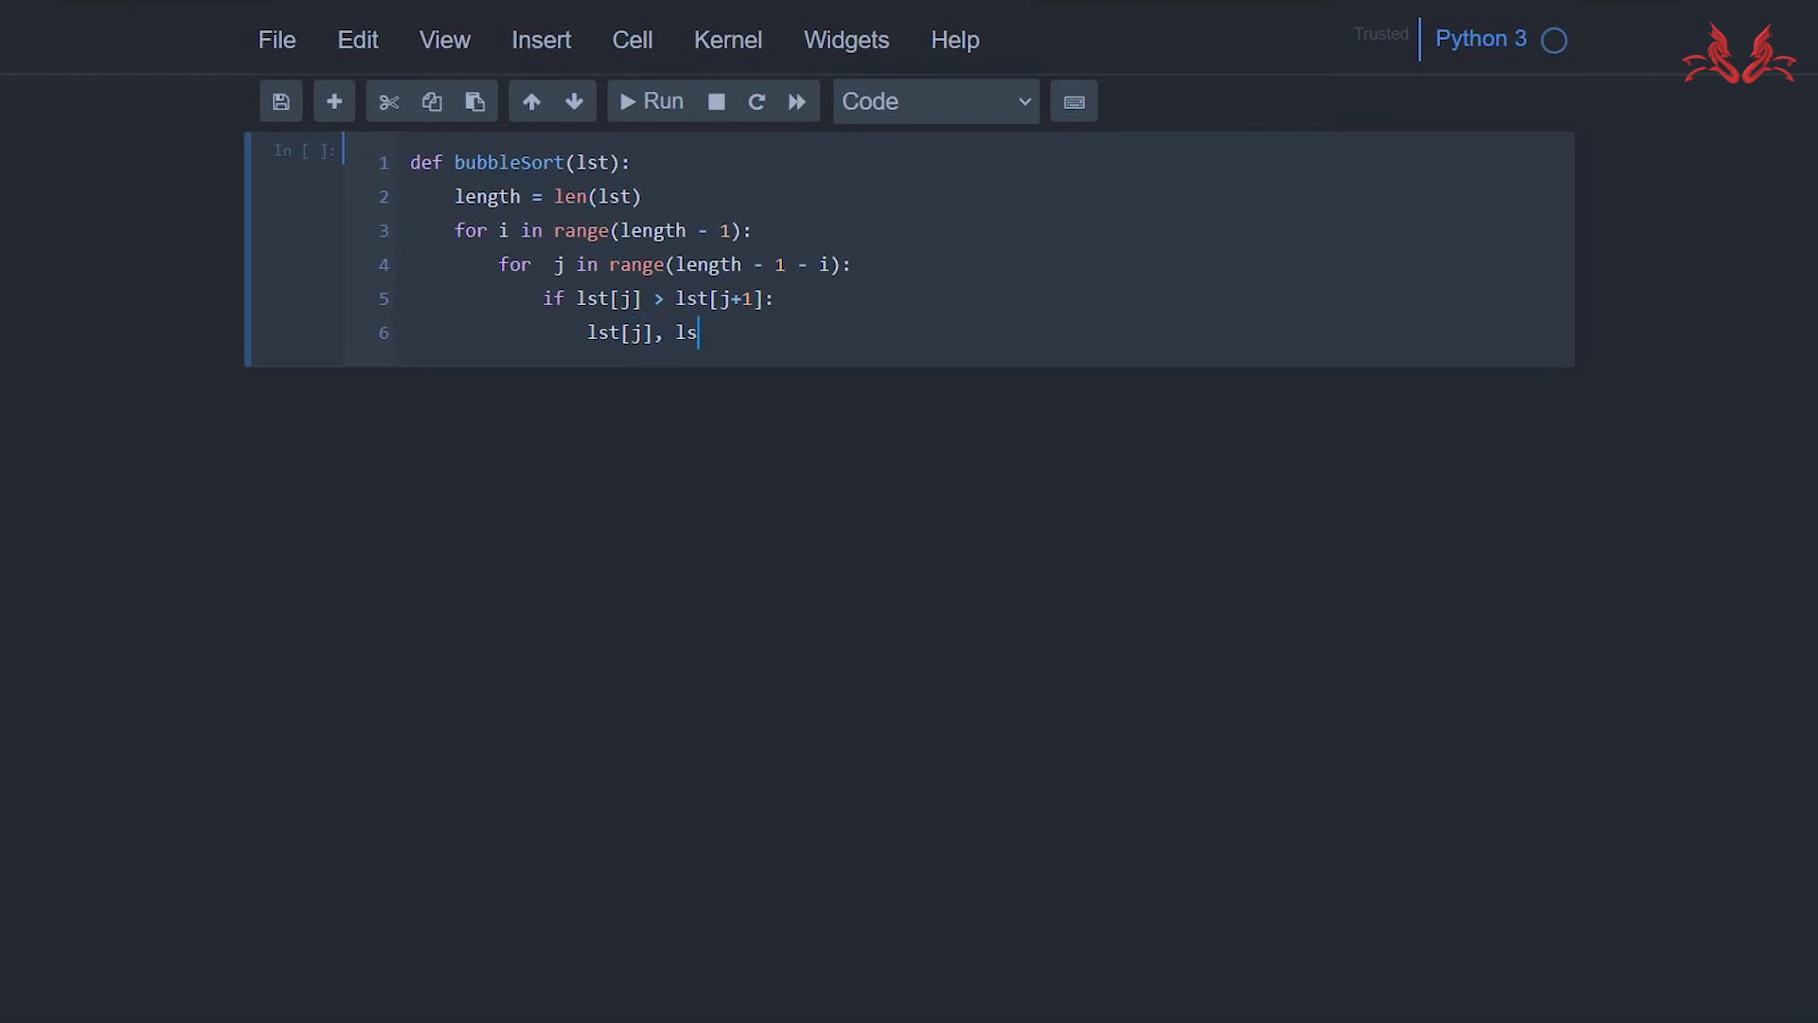
type("t[j]")
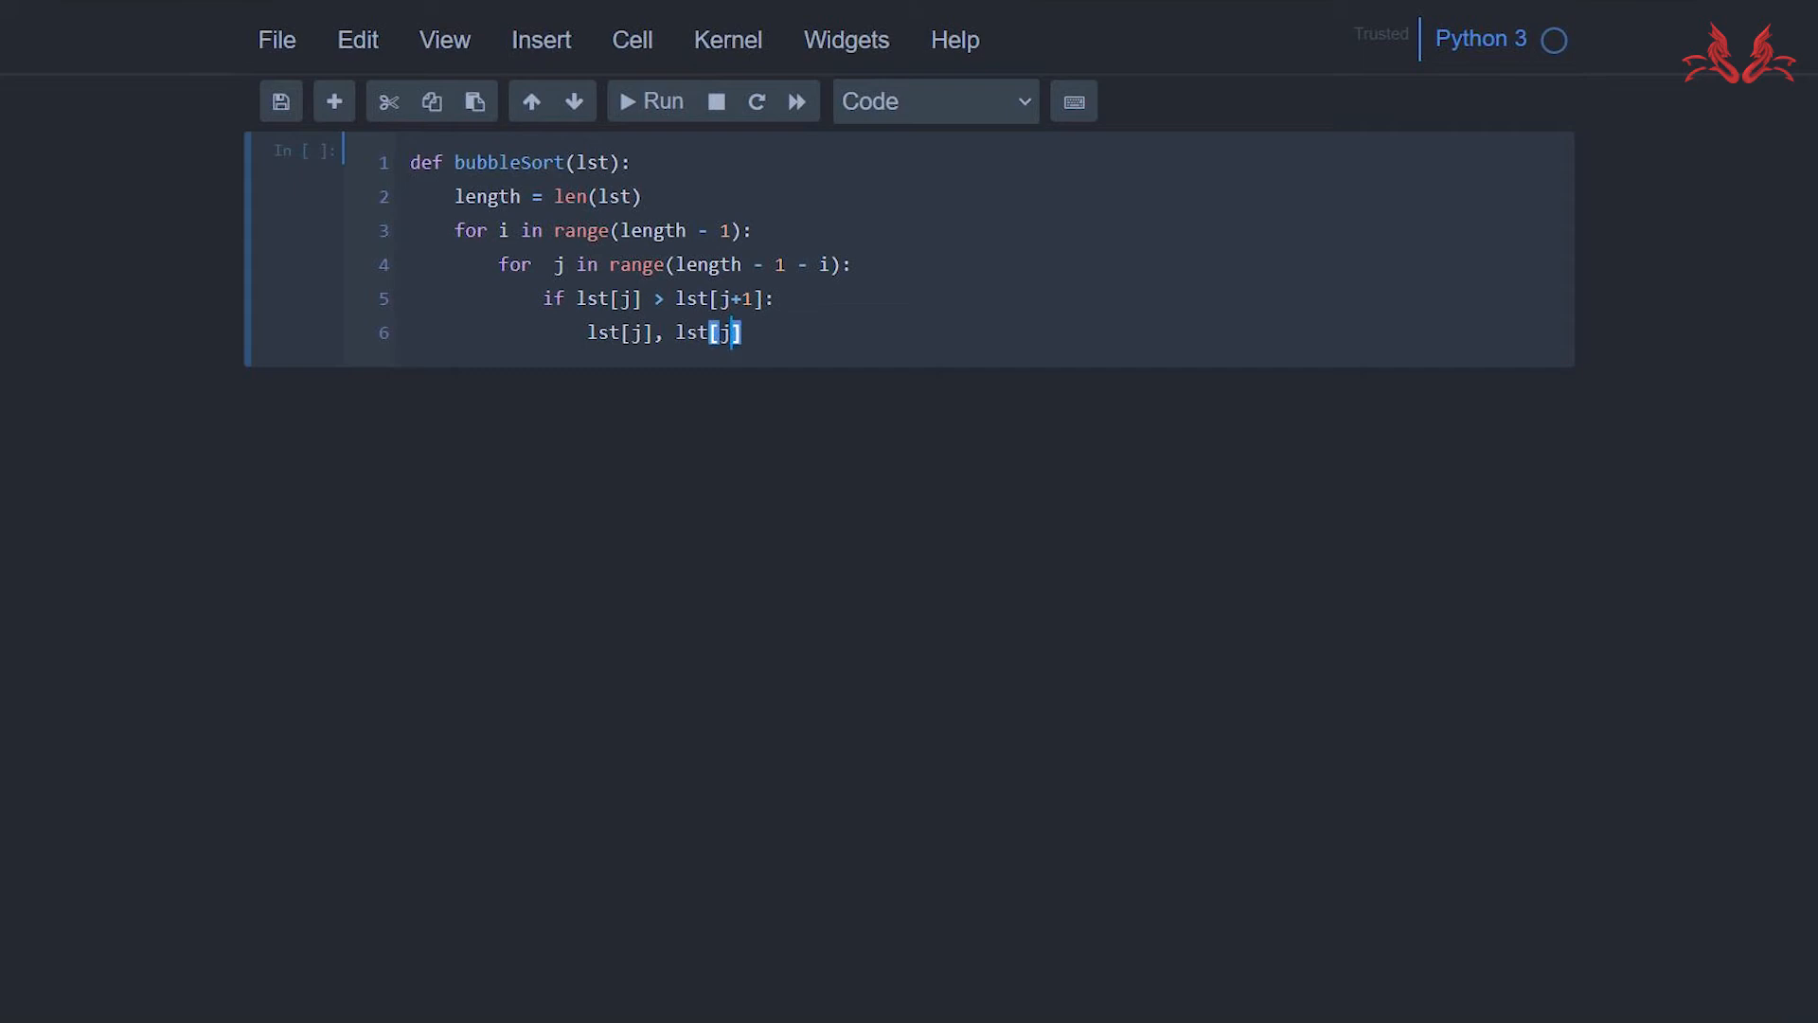
type("+1] =")
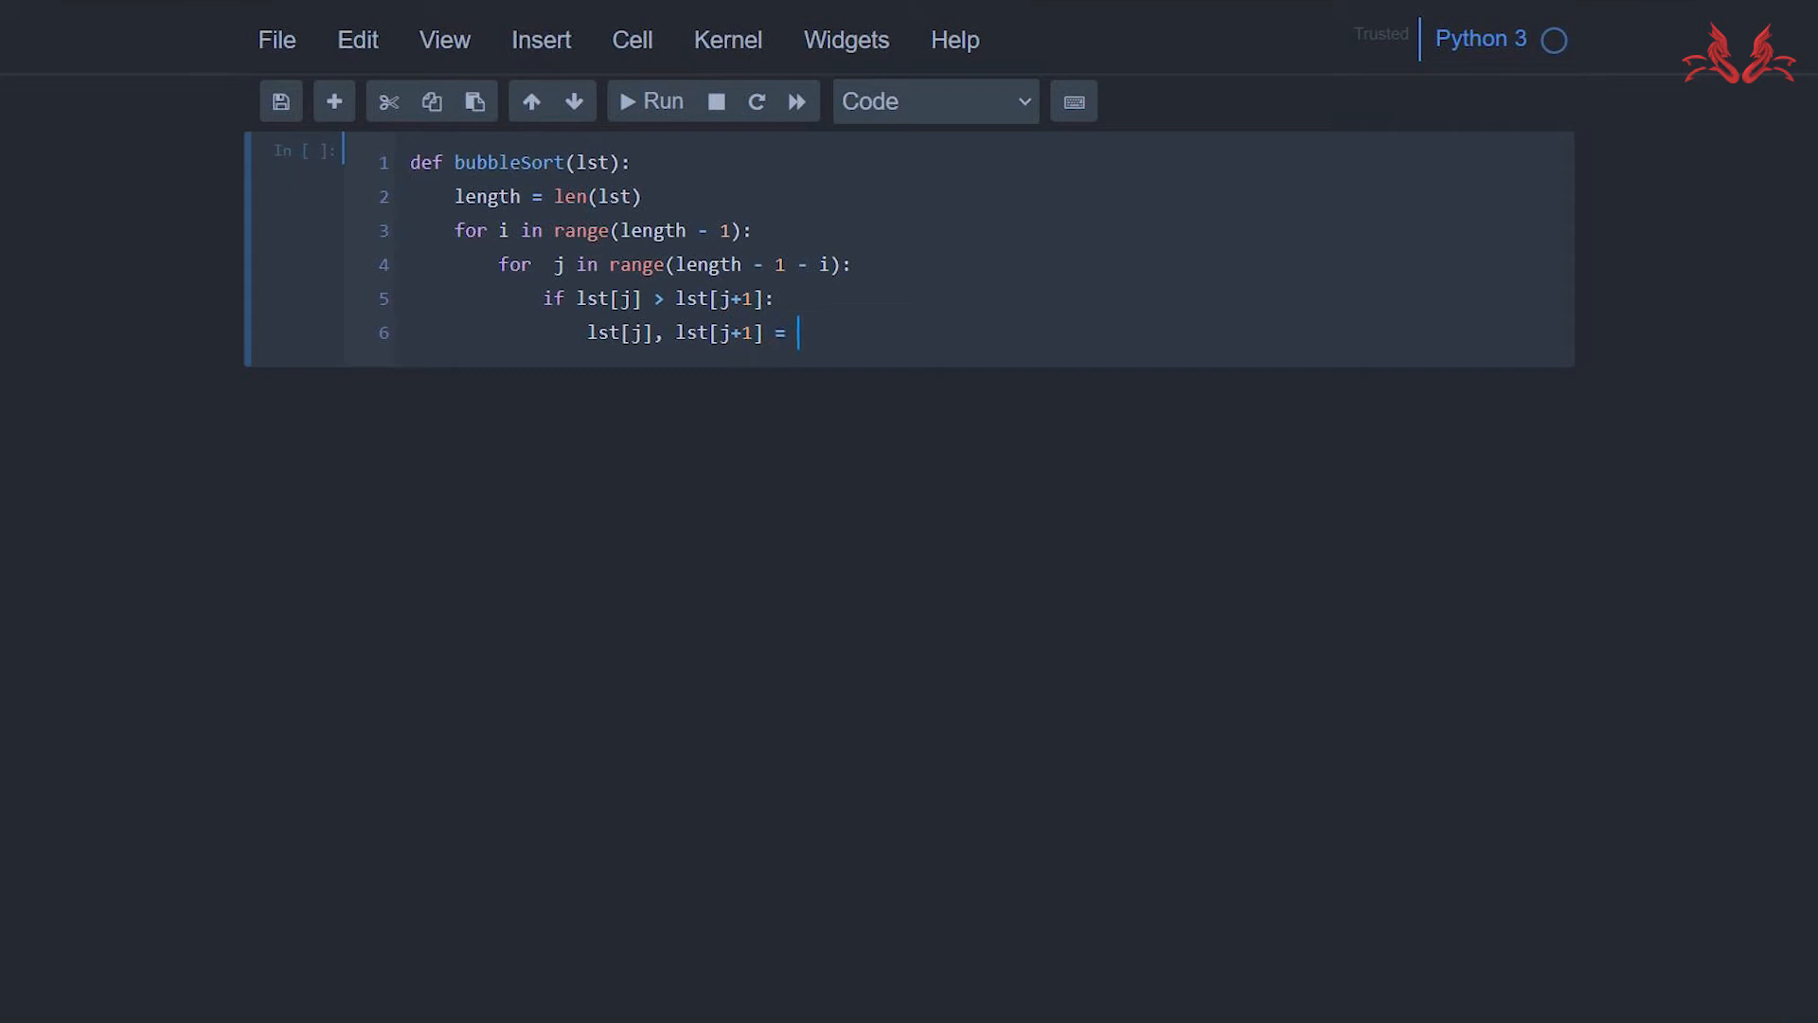
type("lst")
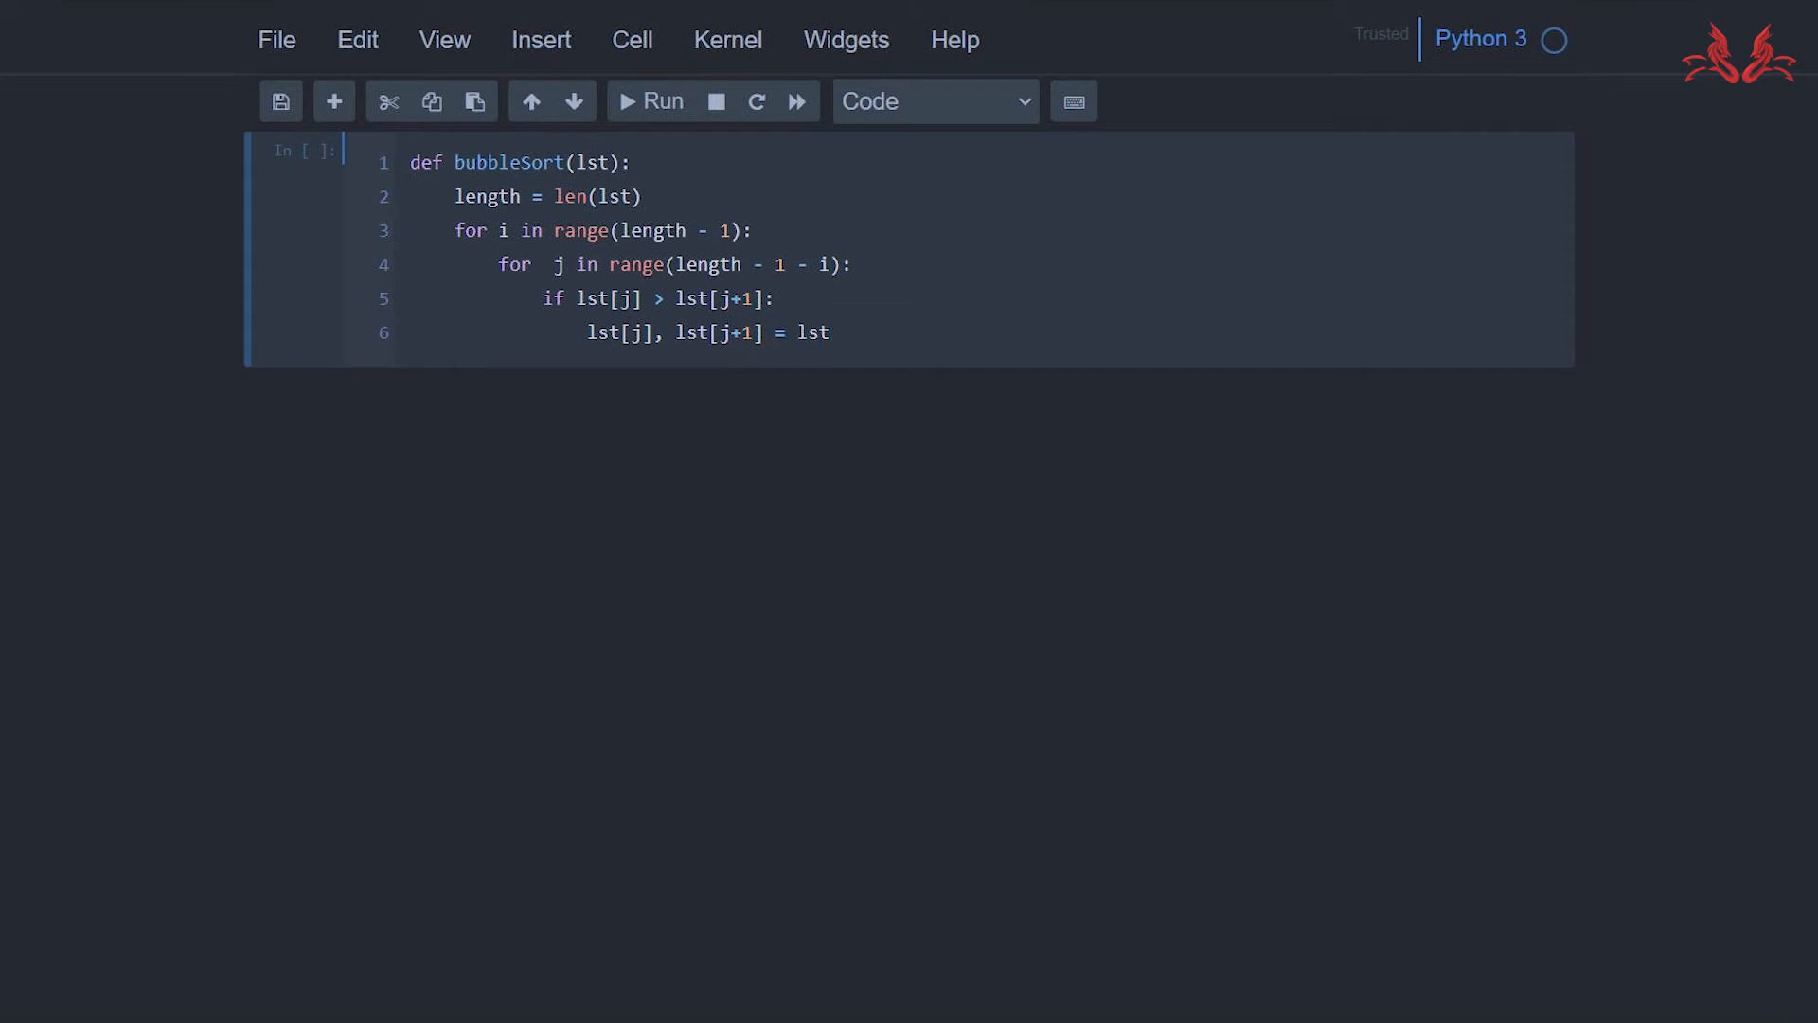
type("[j+1]")
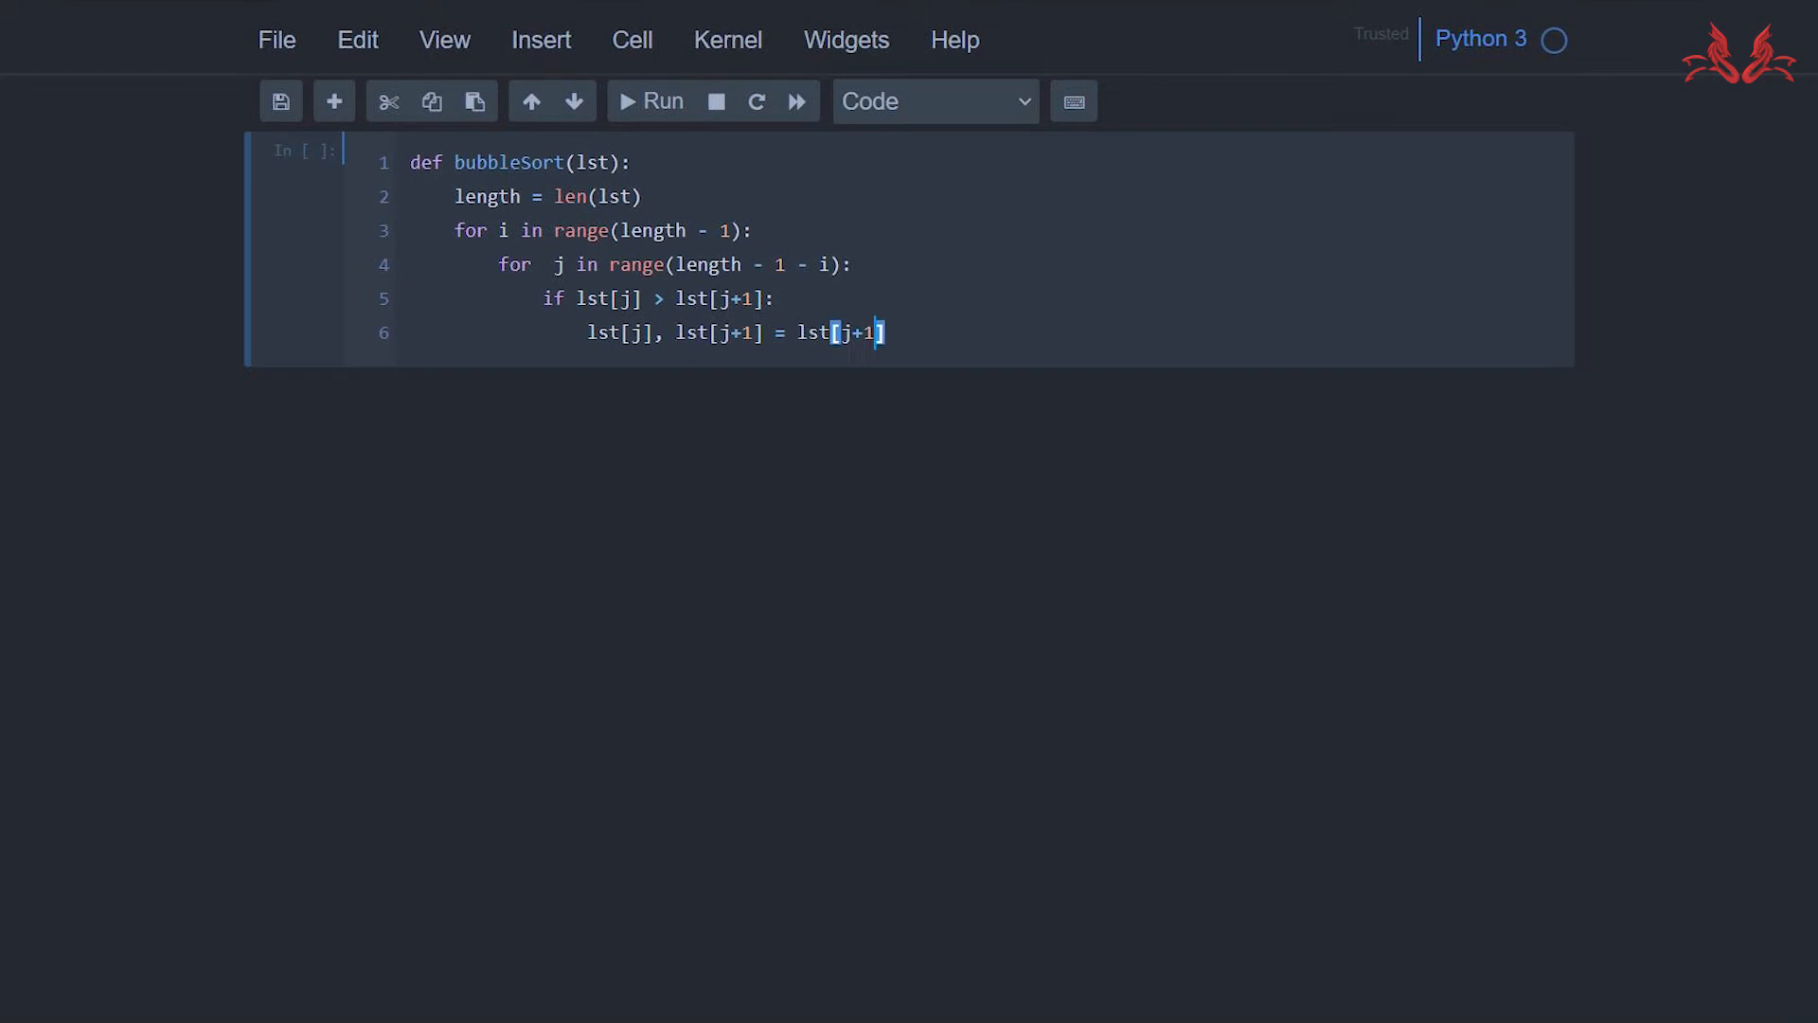
type(", l")
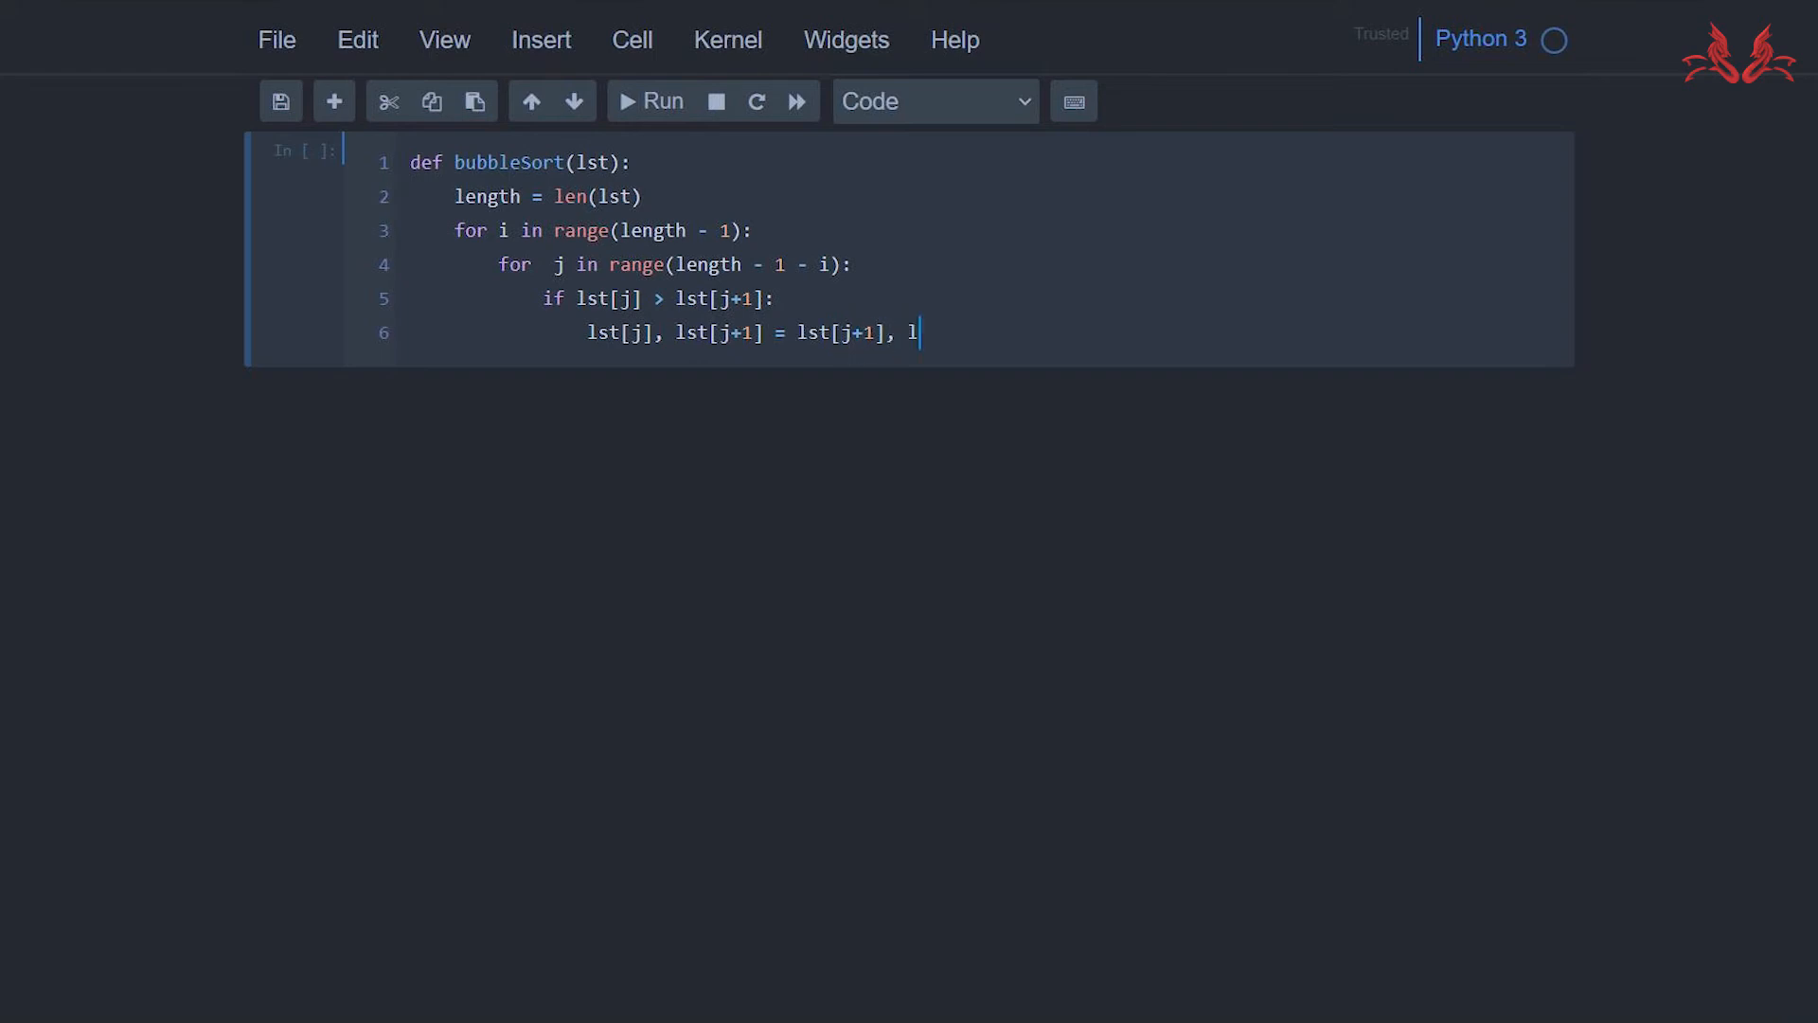
type("st[j]")
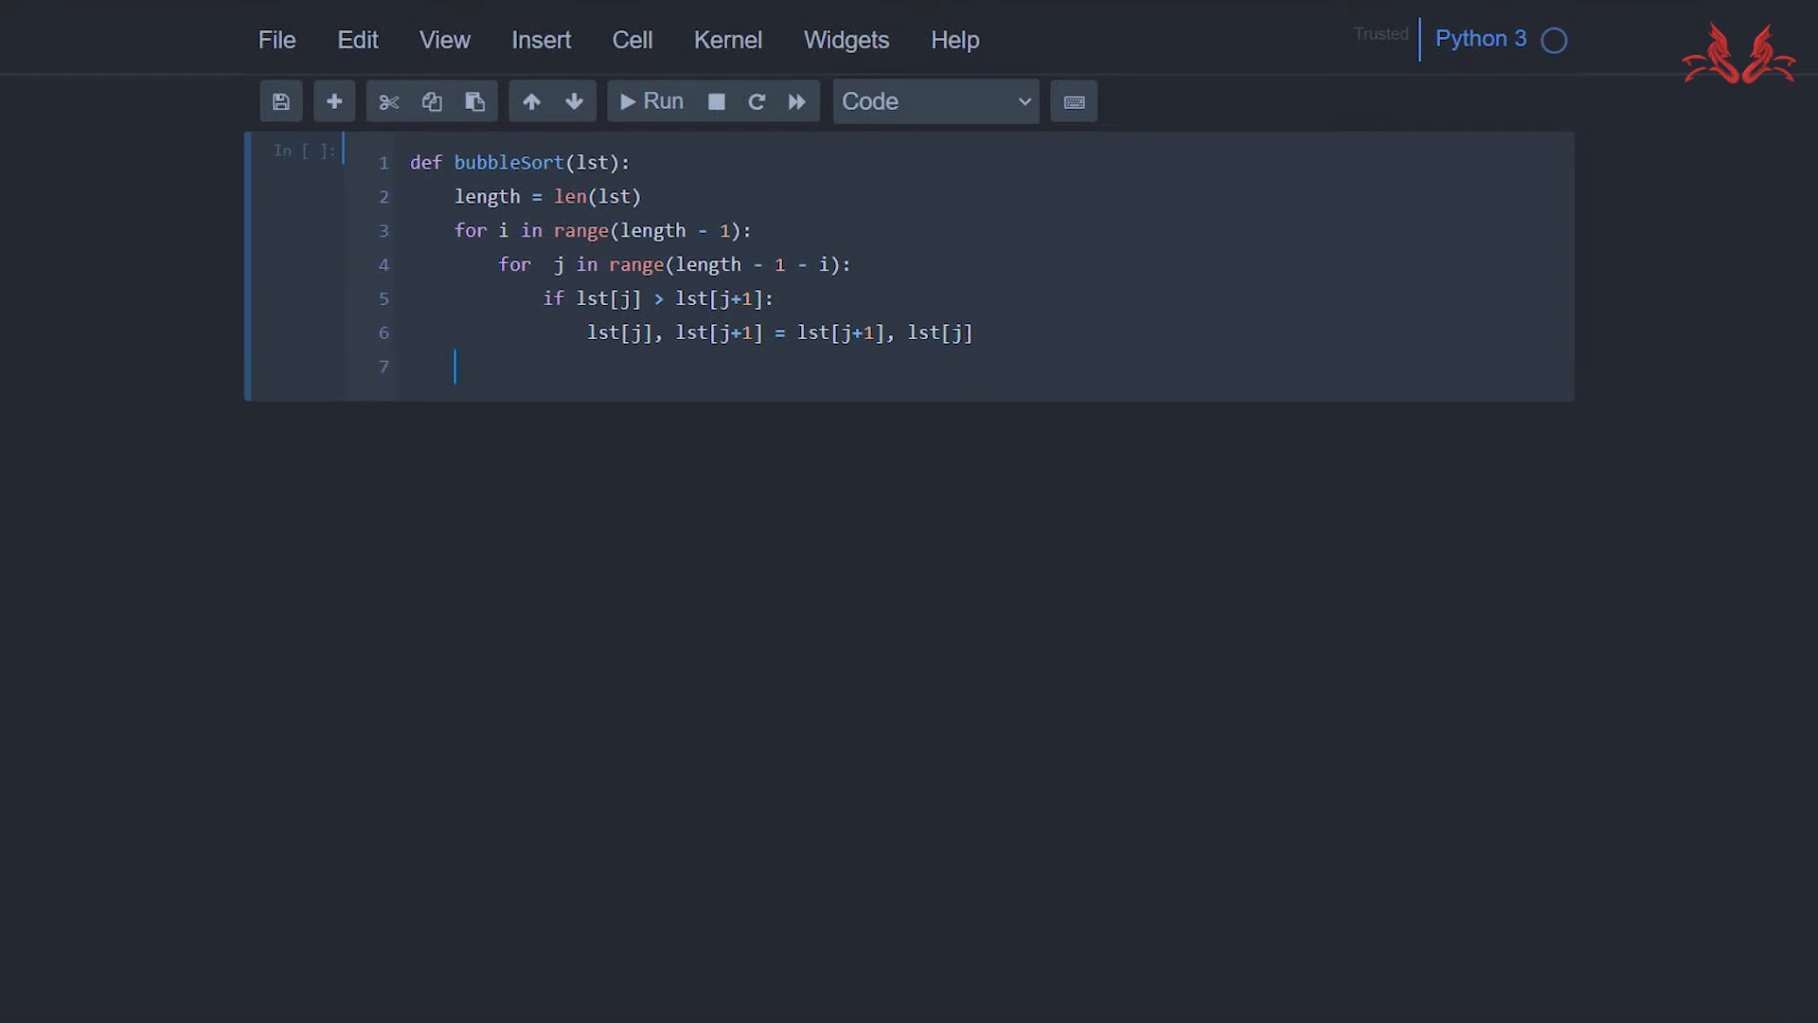
Add 'nlst = lst' and 'return lst' to the function body
type("nl")
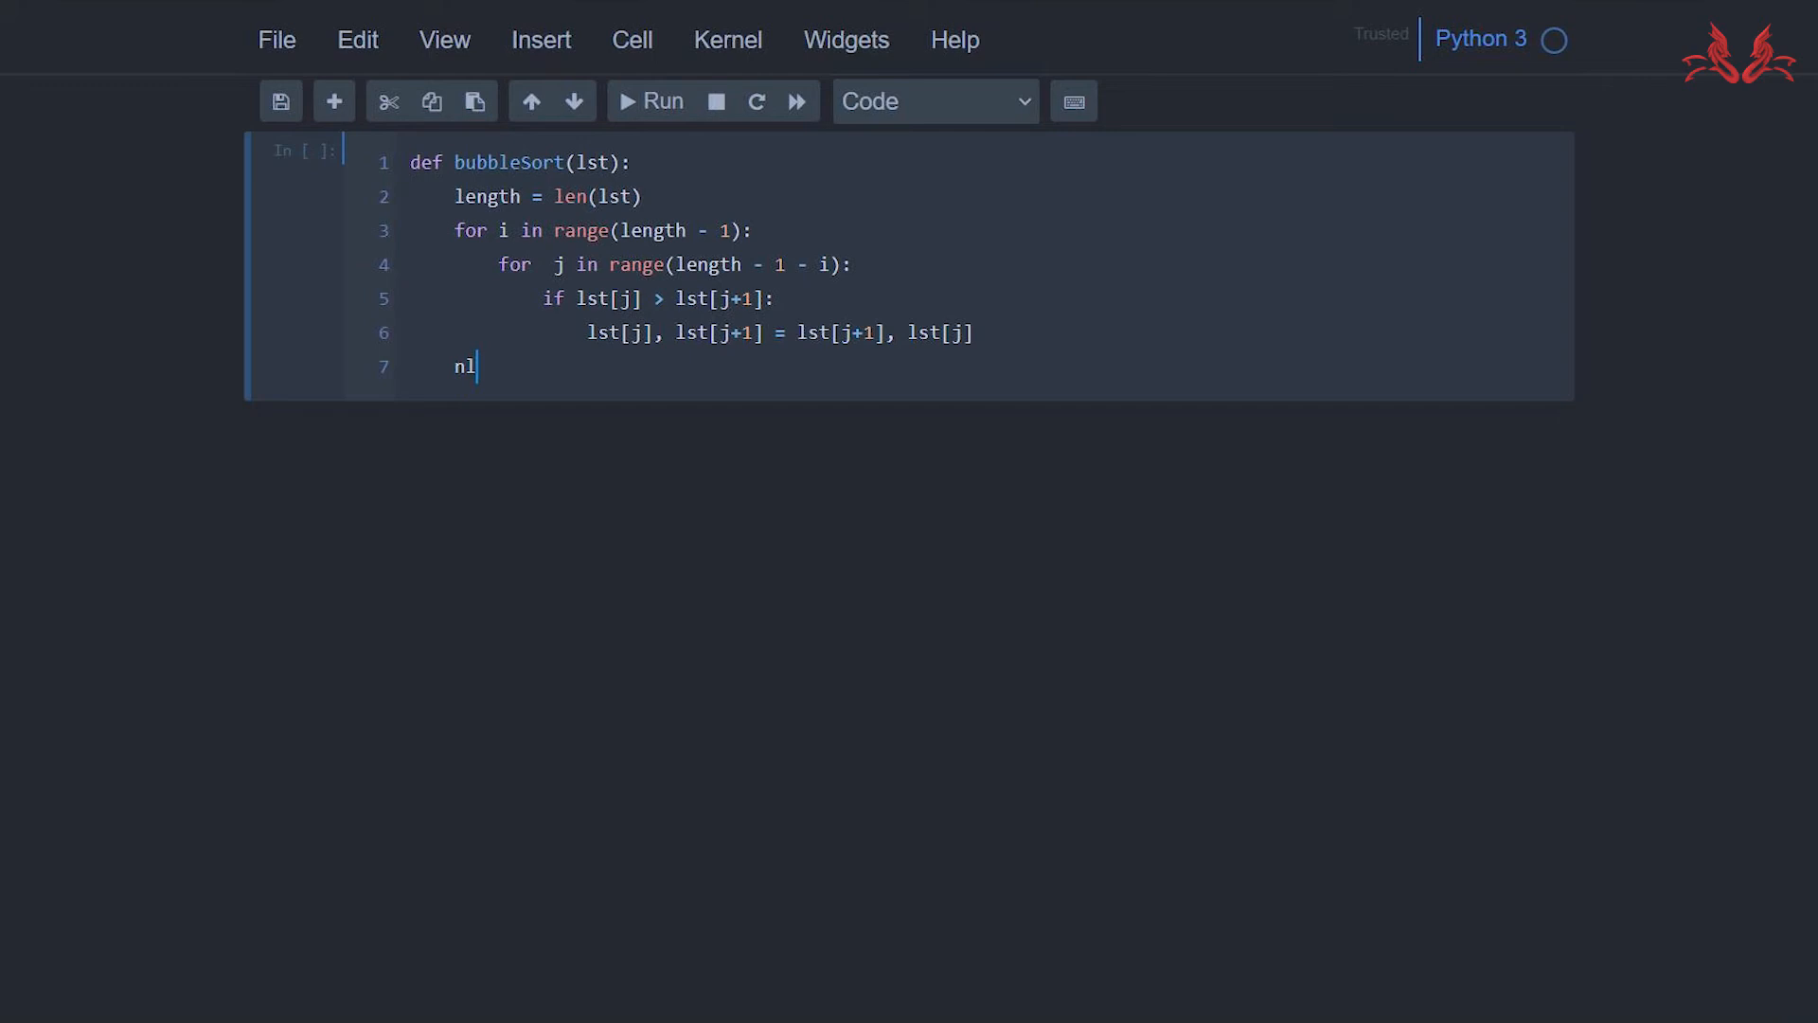
type("st = lst")
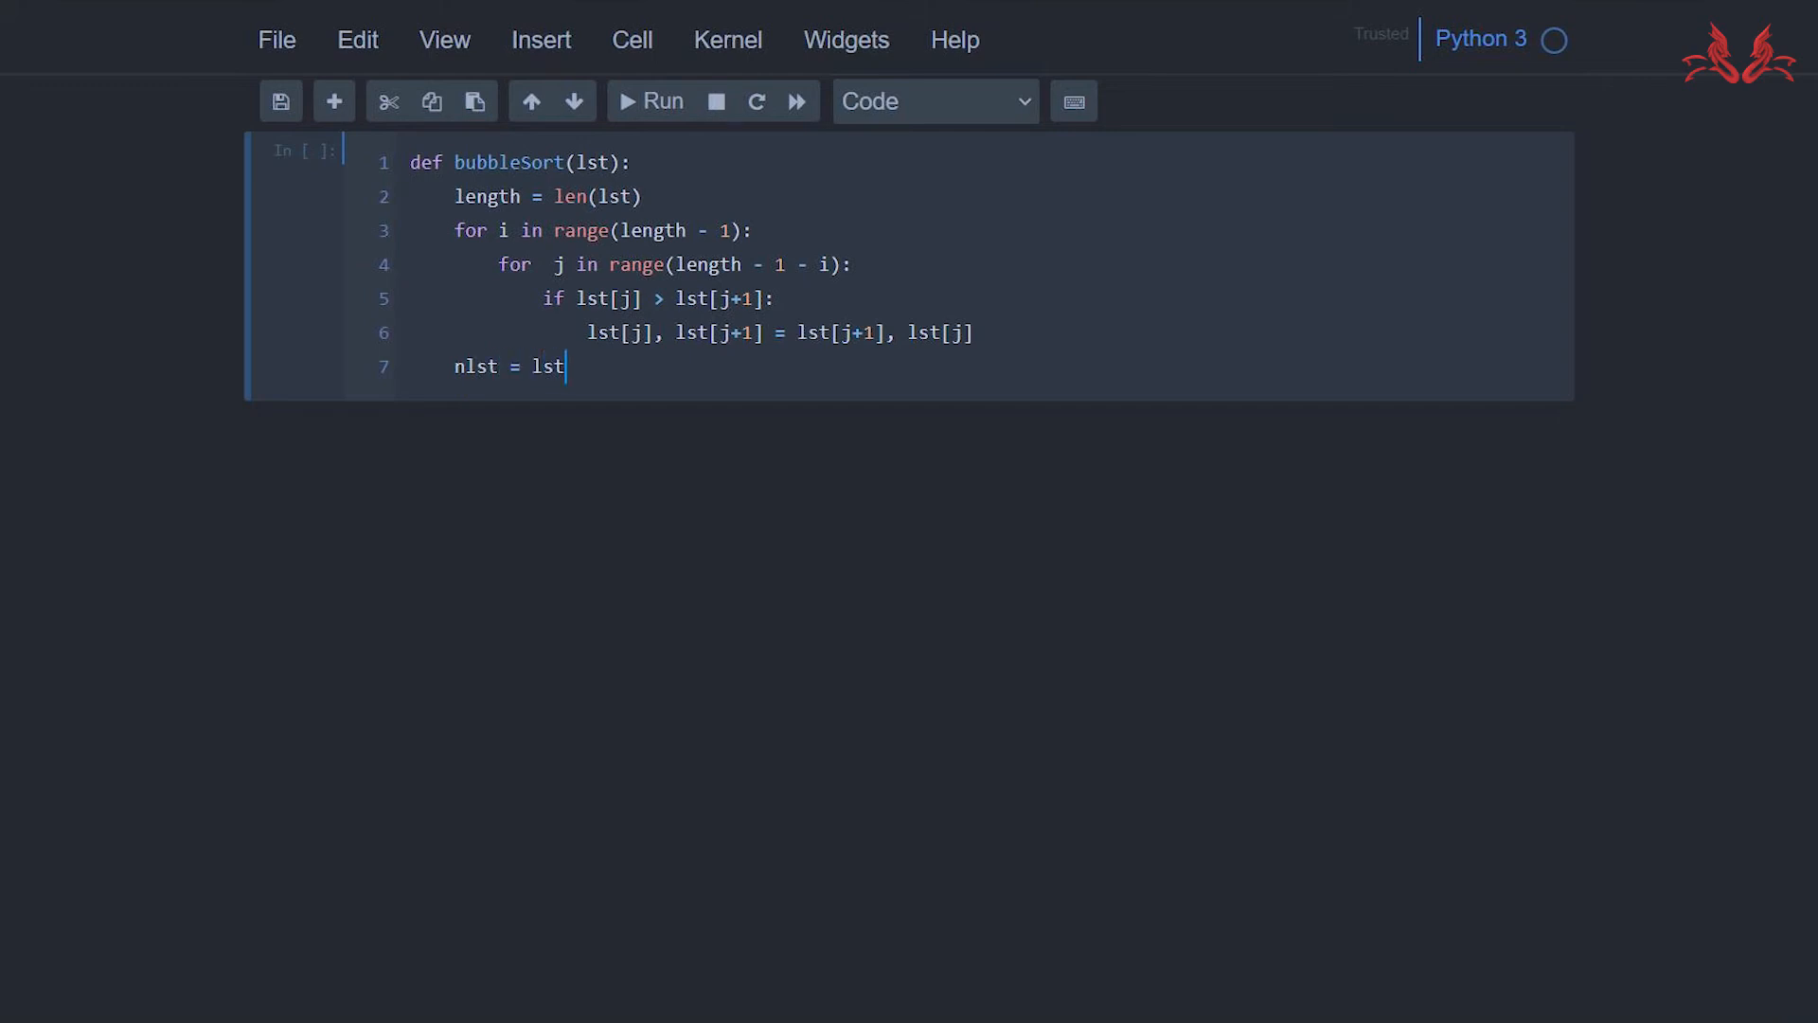
type("ret")
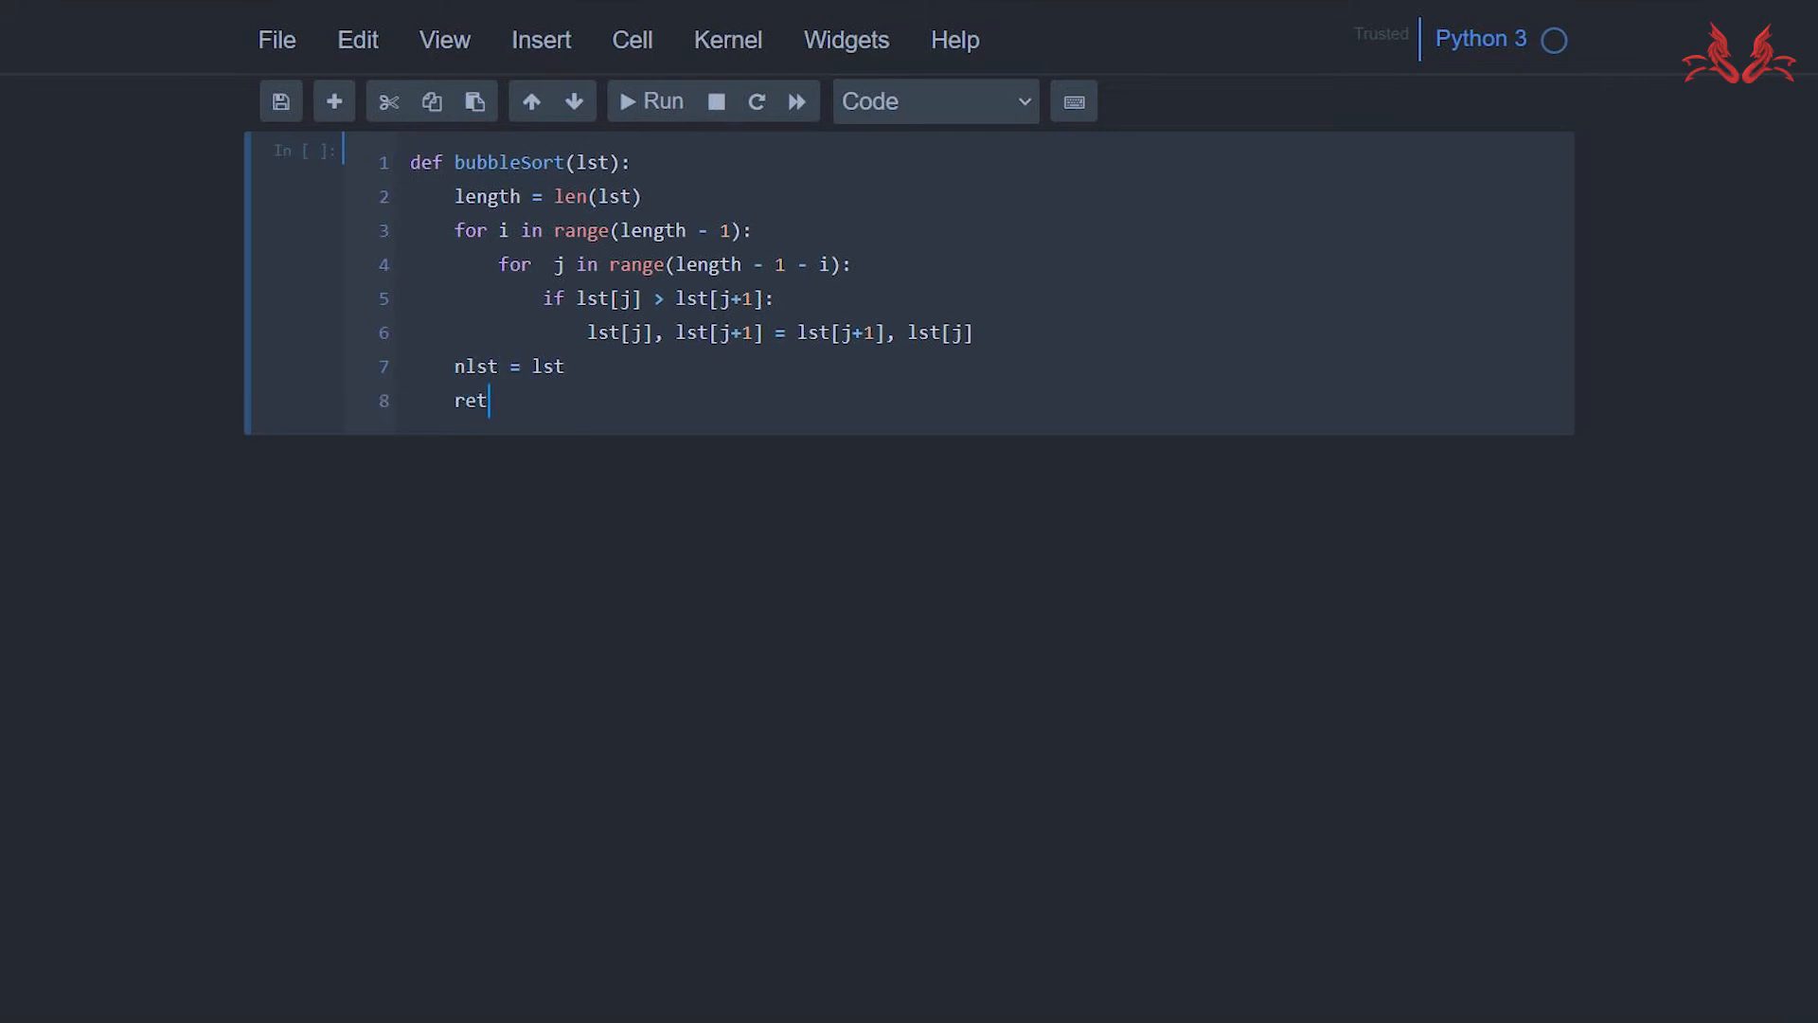
type("urn lst")
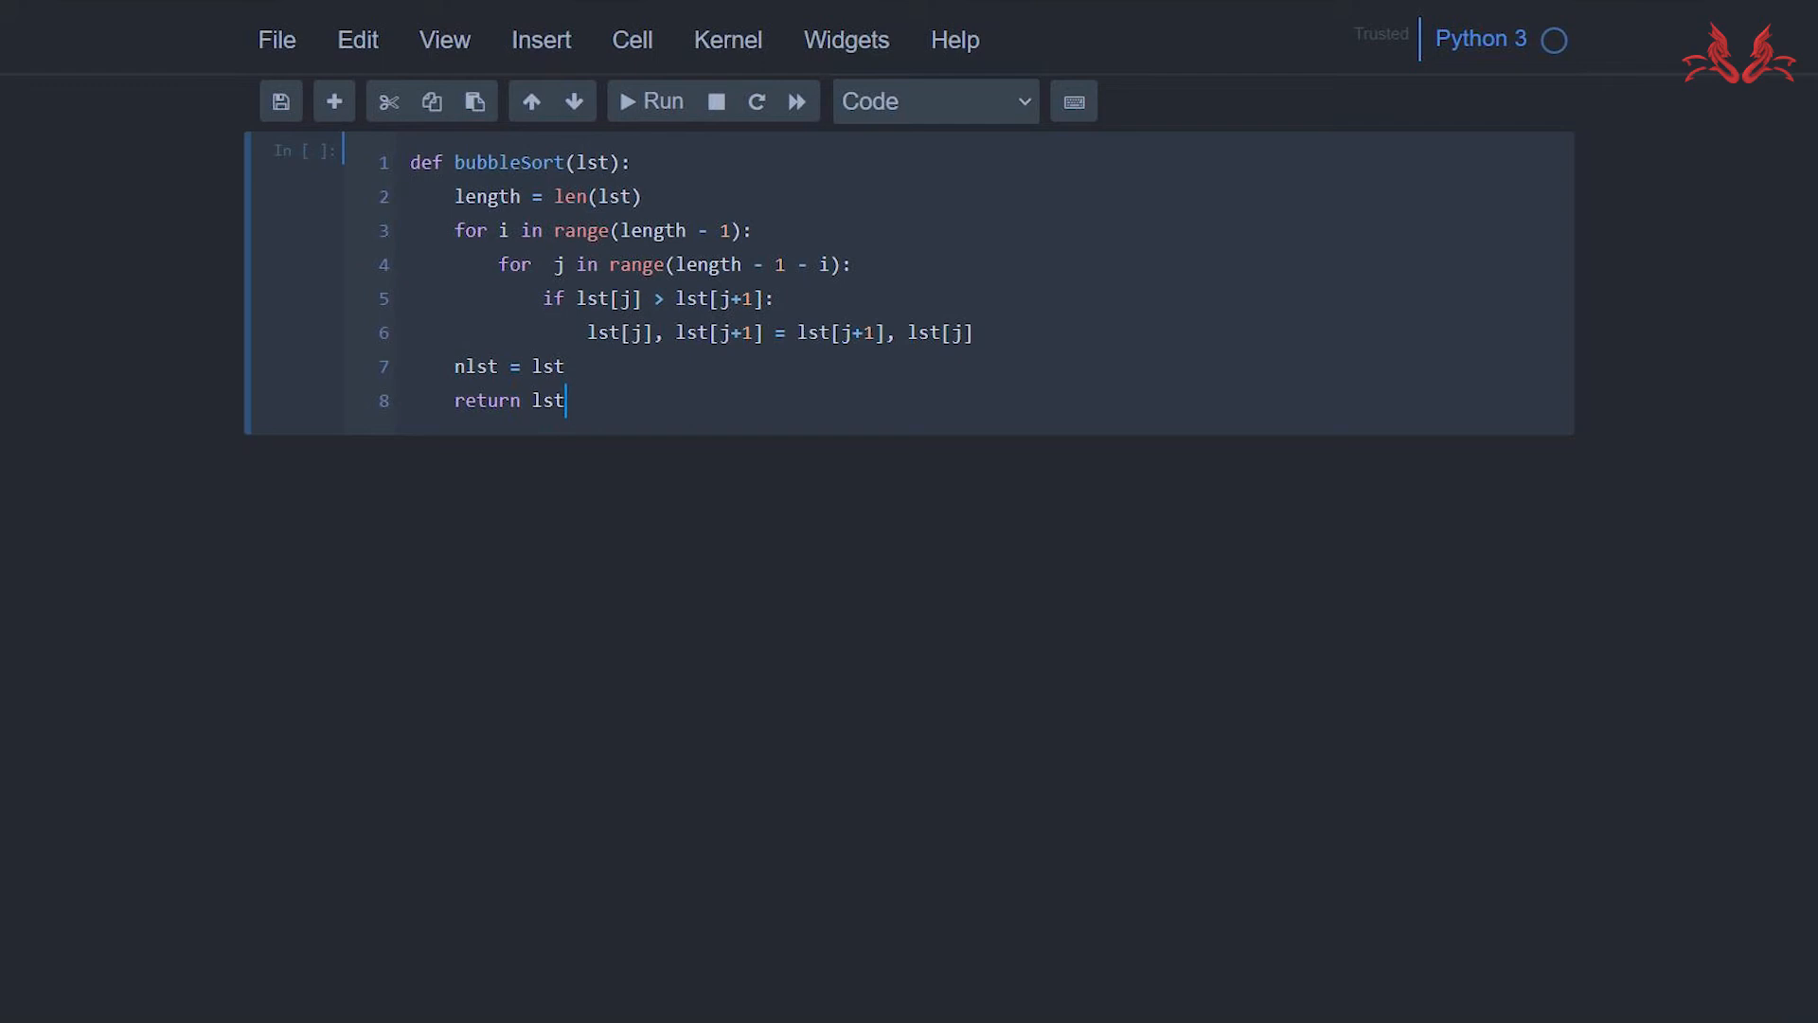
Define 'data = [10, 1, 80, 71, 31]' below the function
type("da")
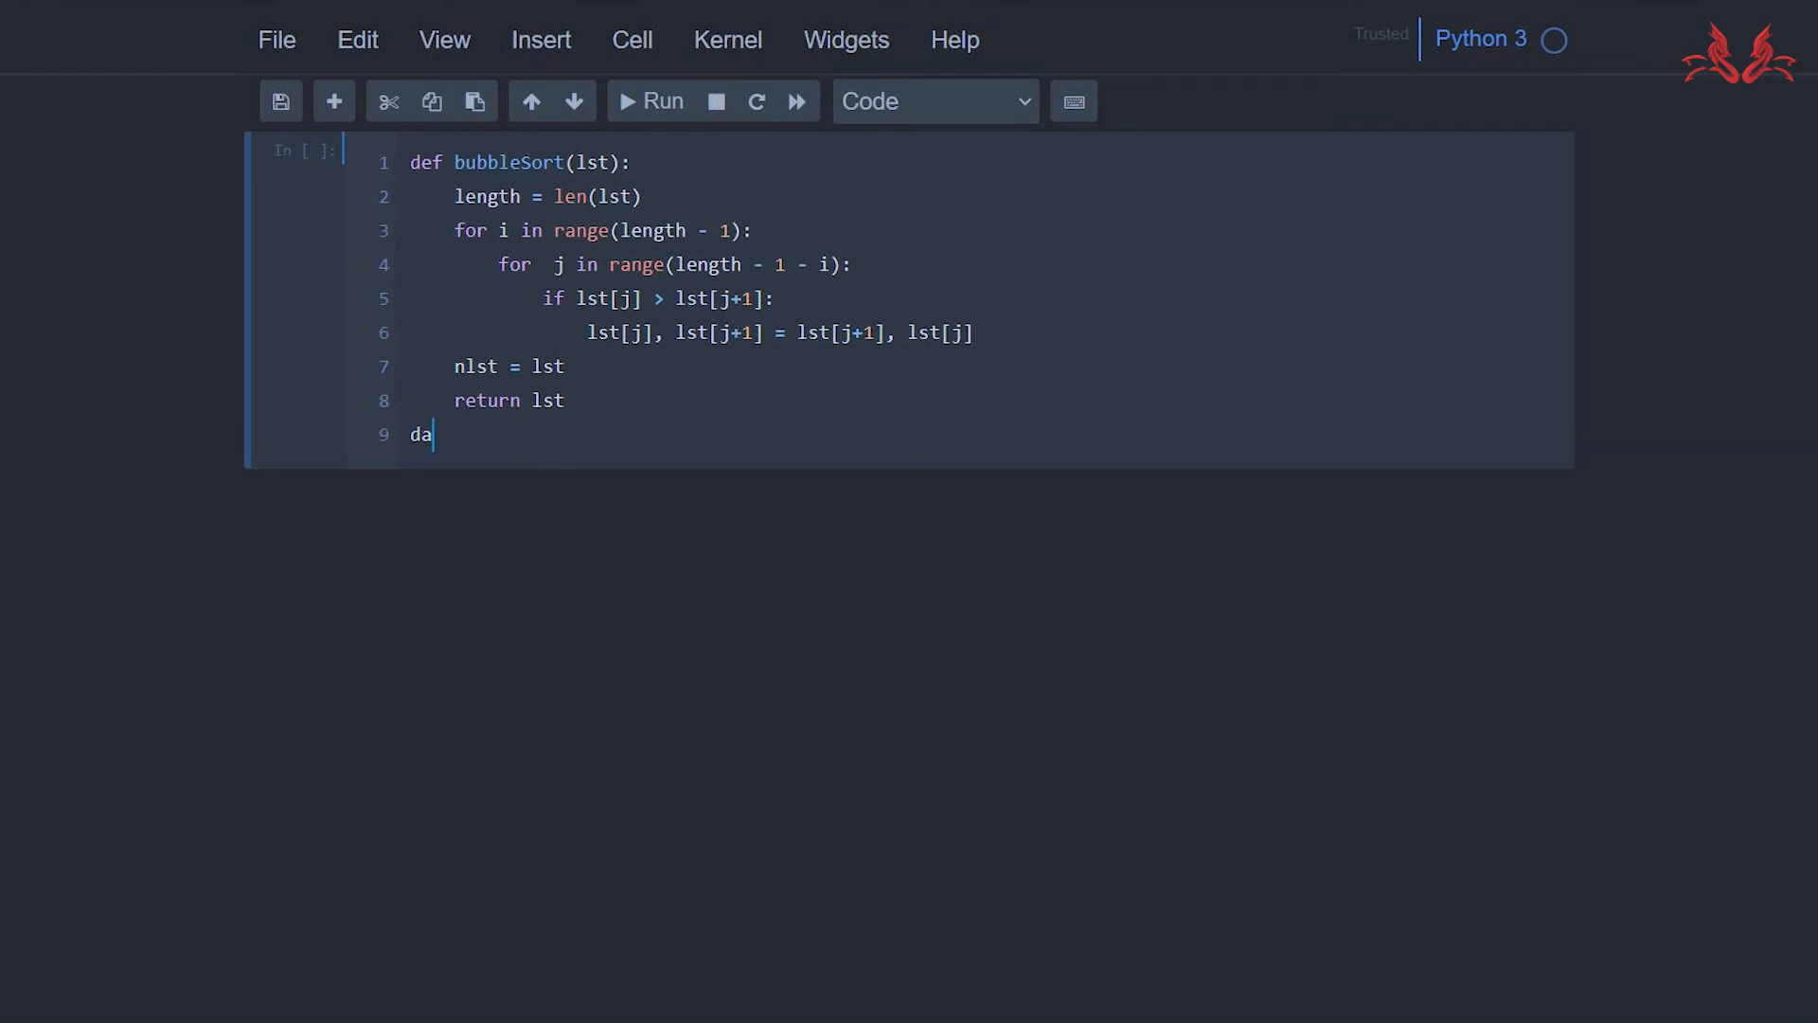
type("ta =")
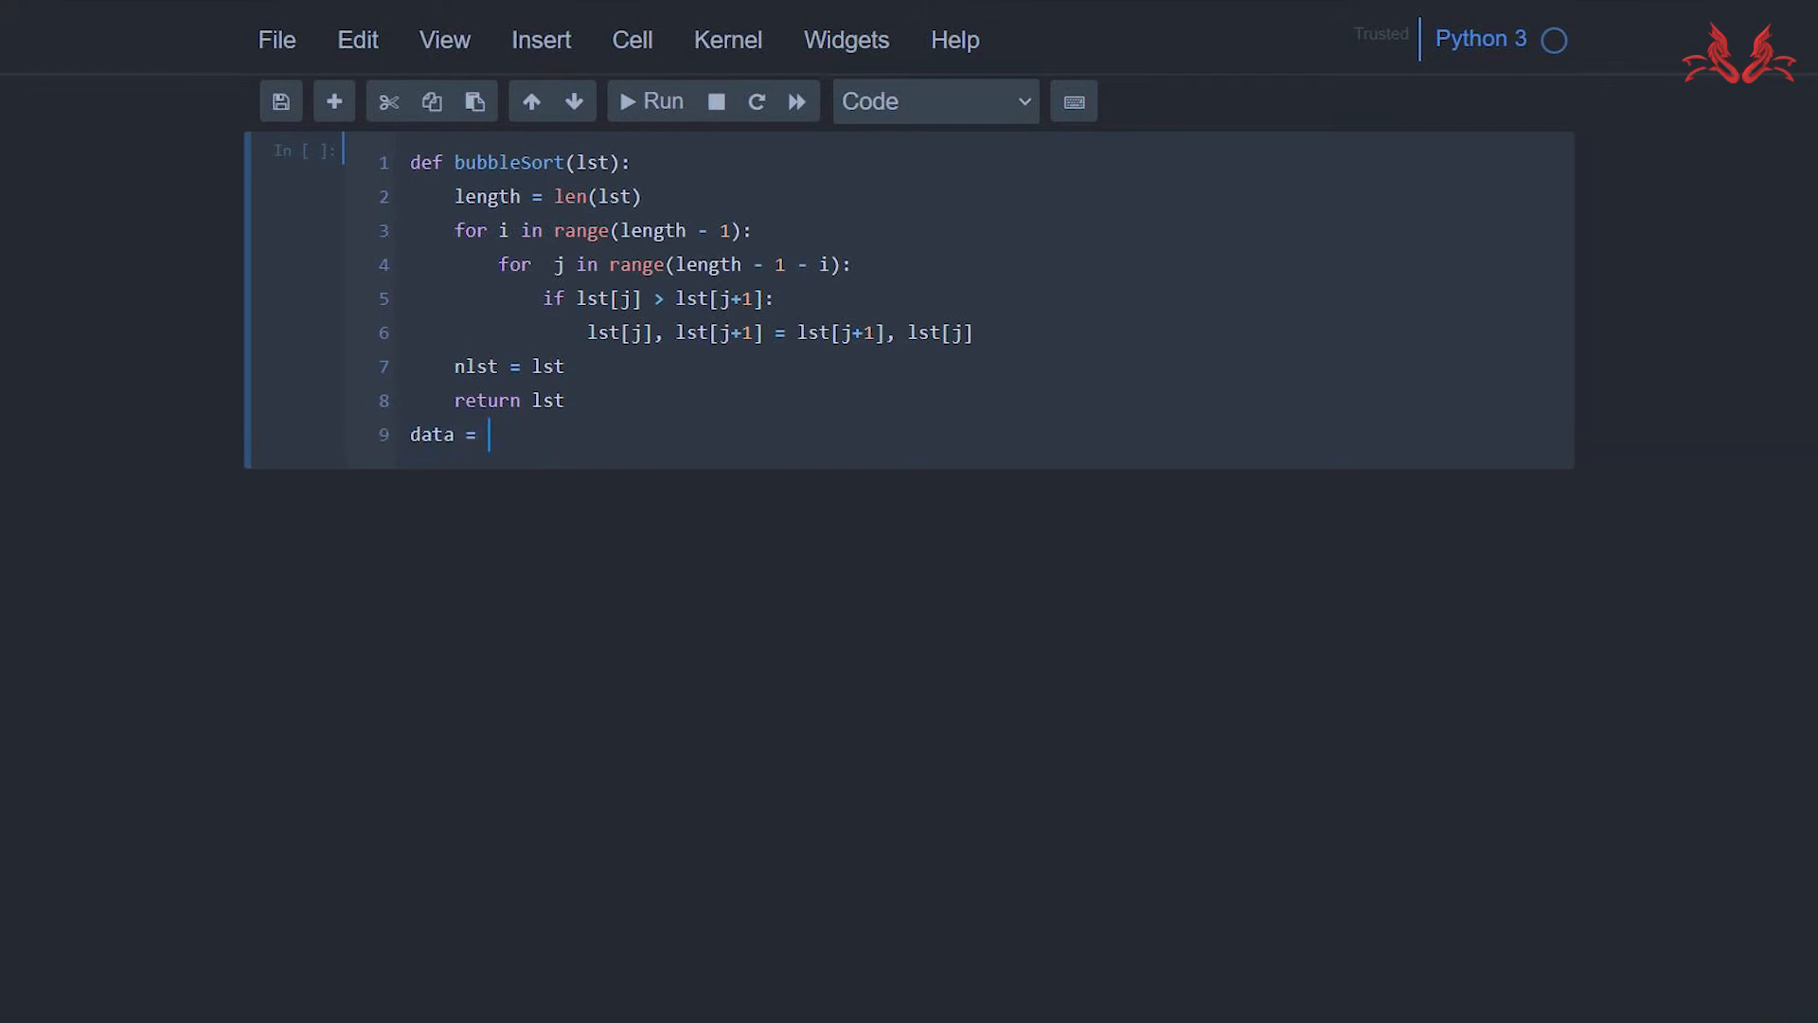
type("[10]")
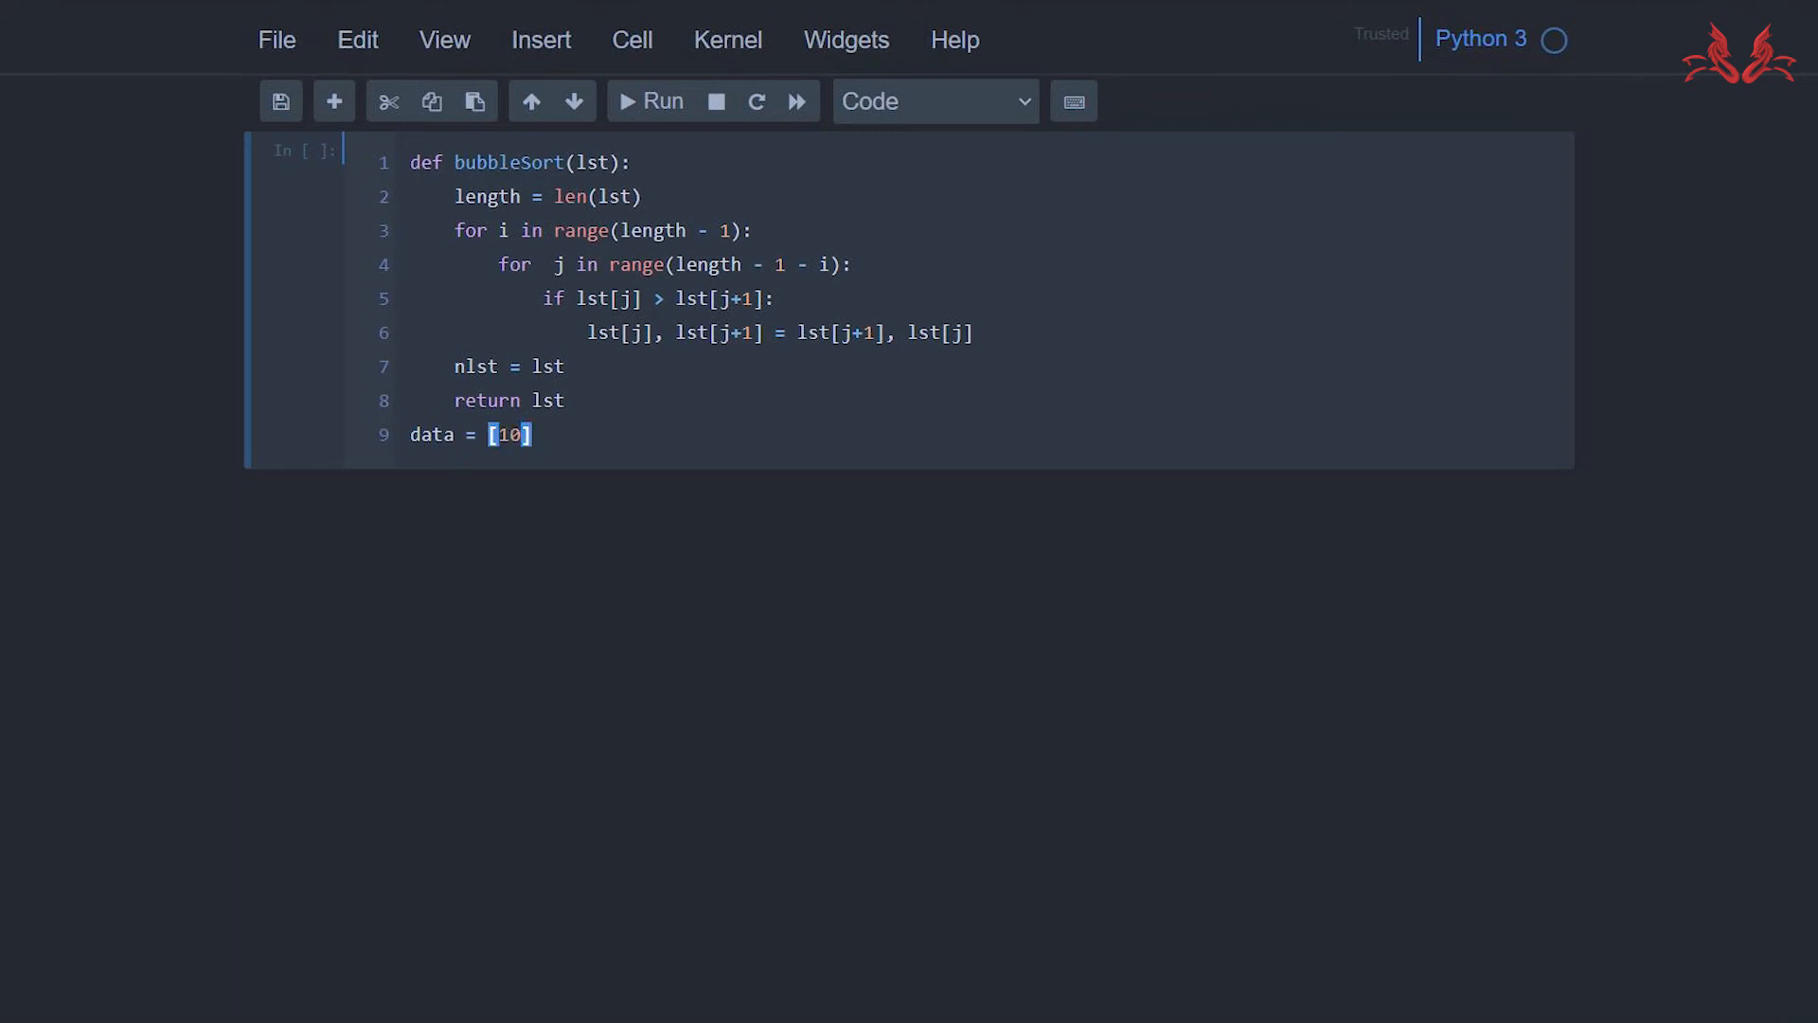
type(", 1")
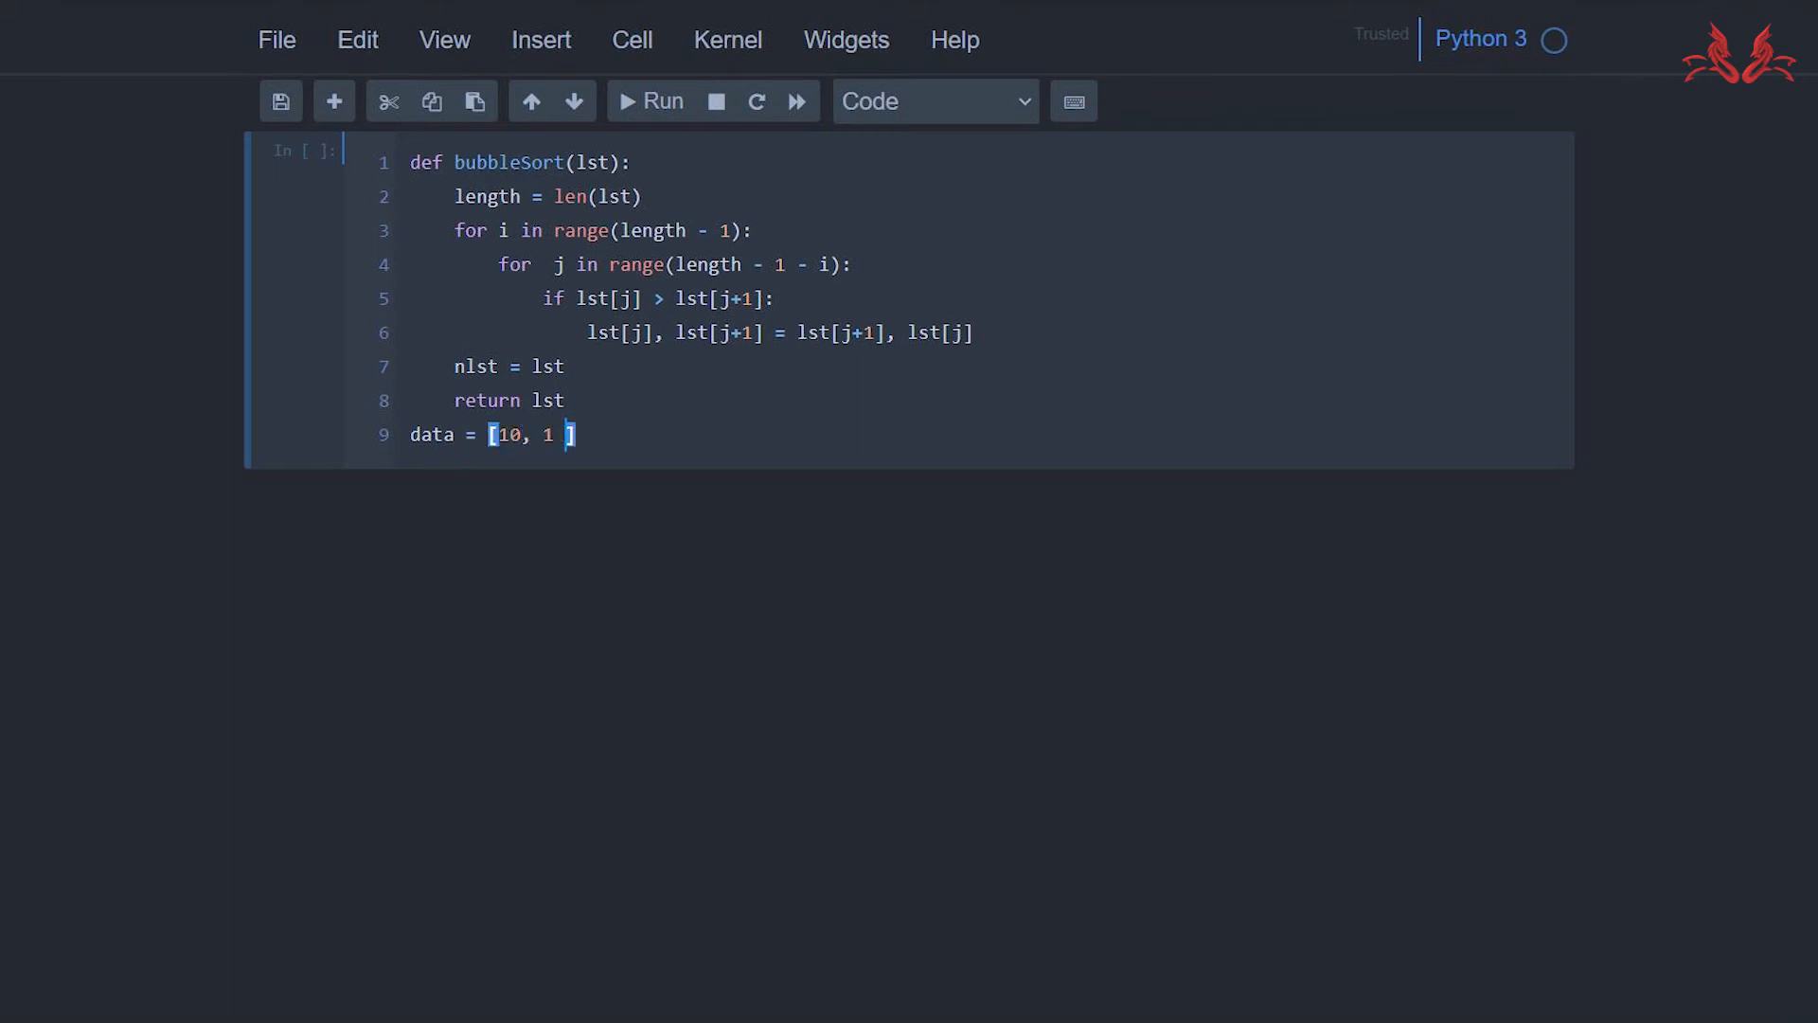
type(", 80")
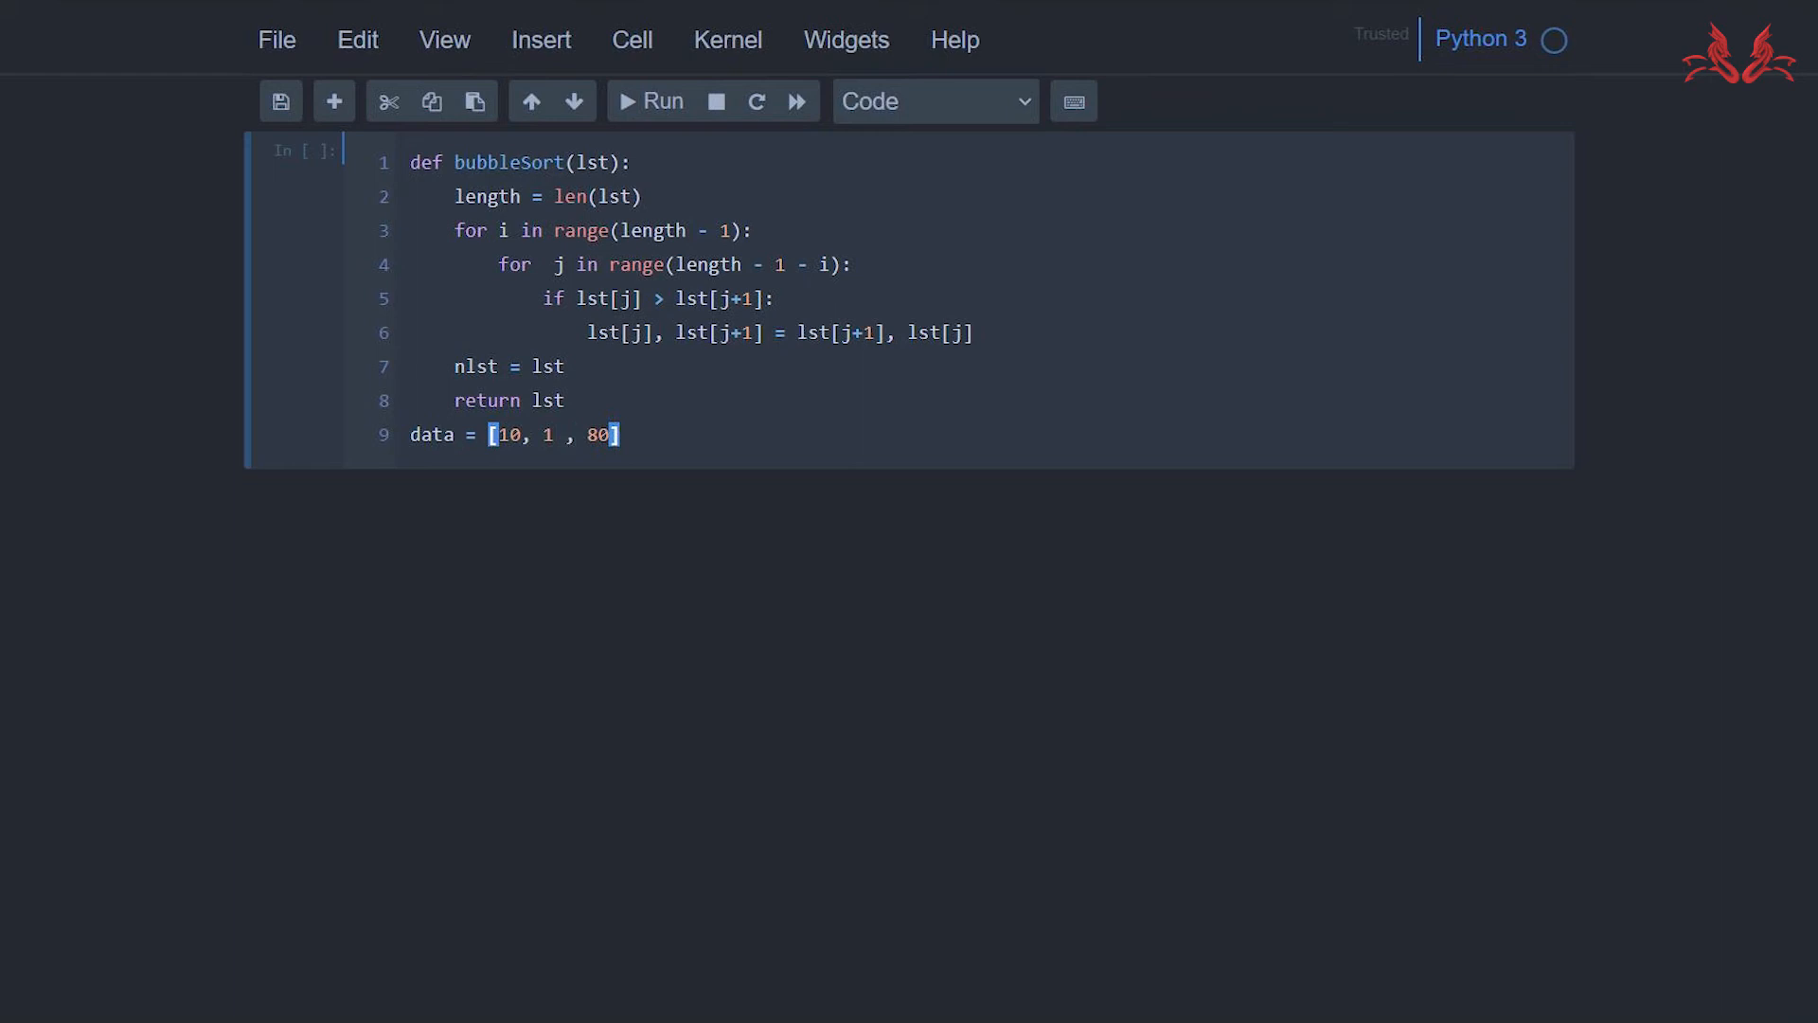
type(", 7")
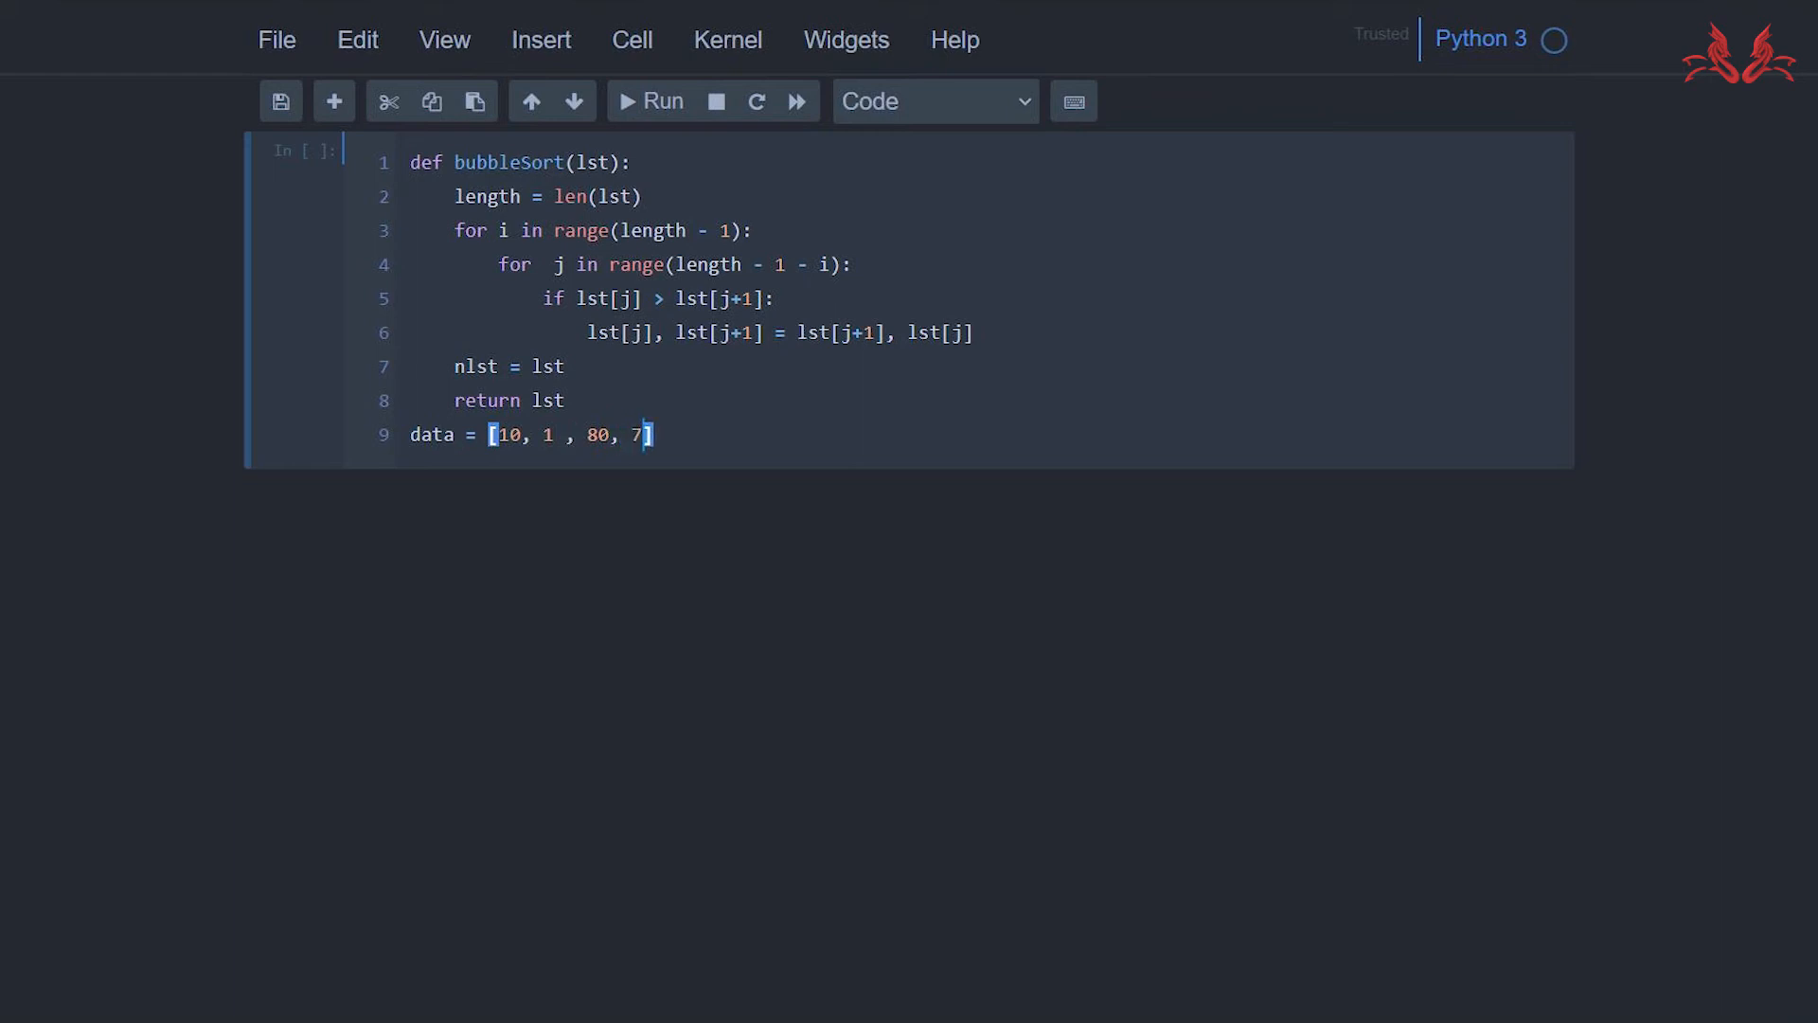
type("1, 3")
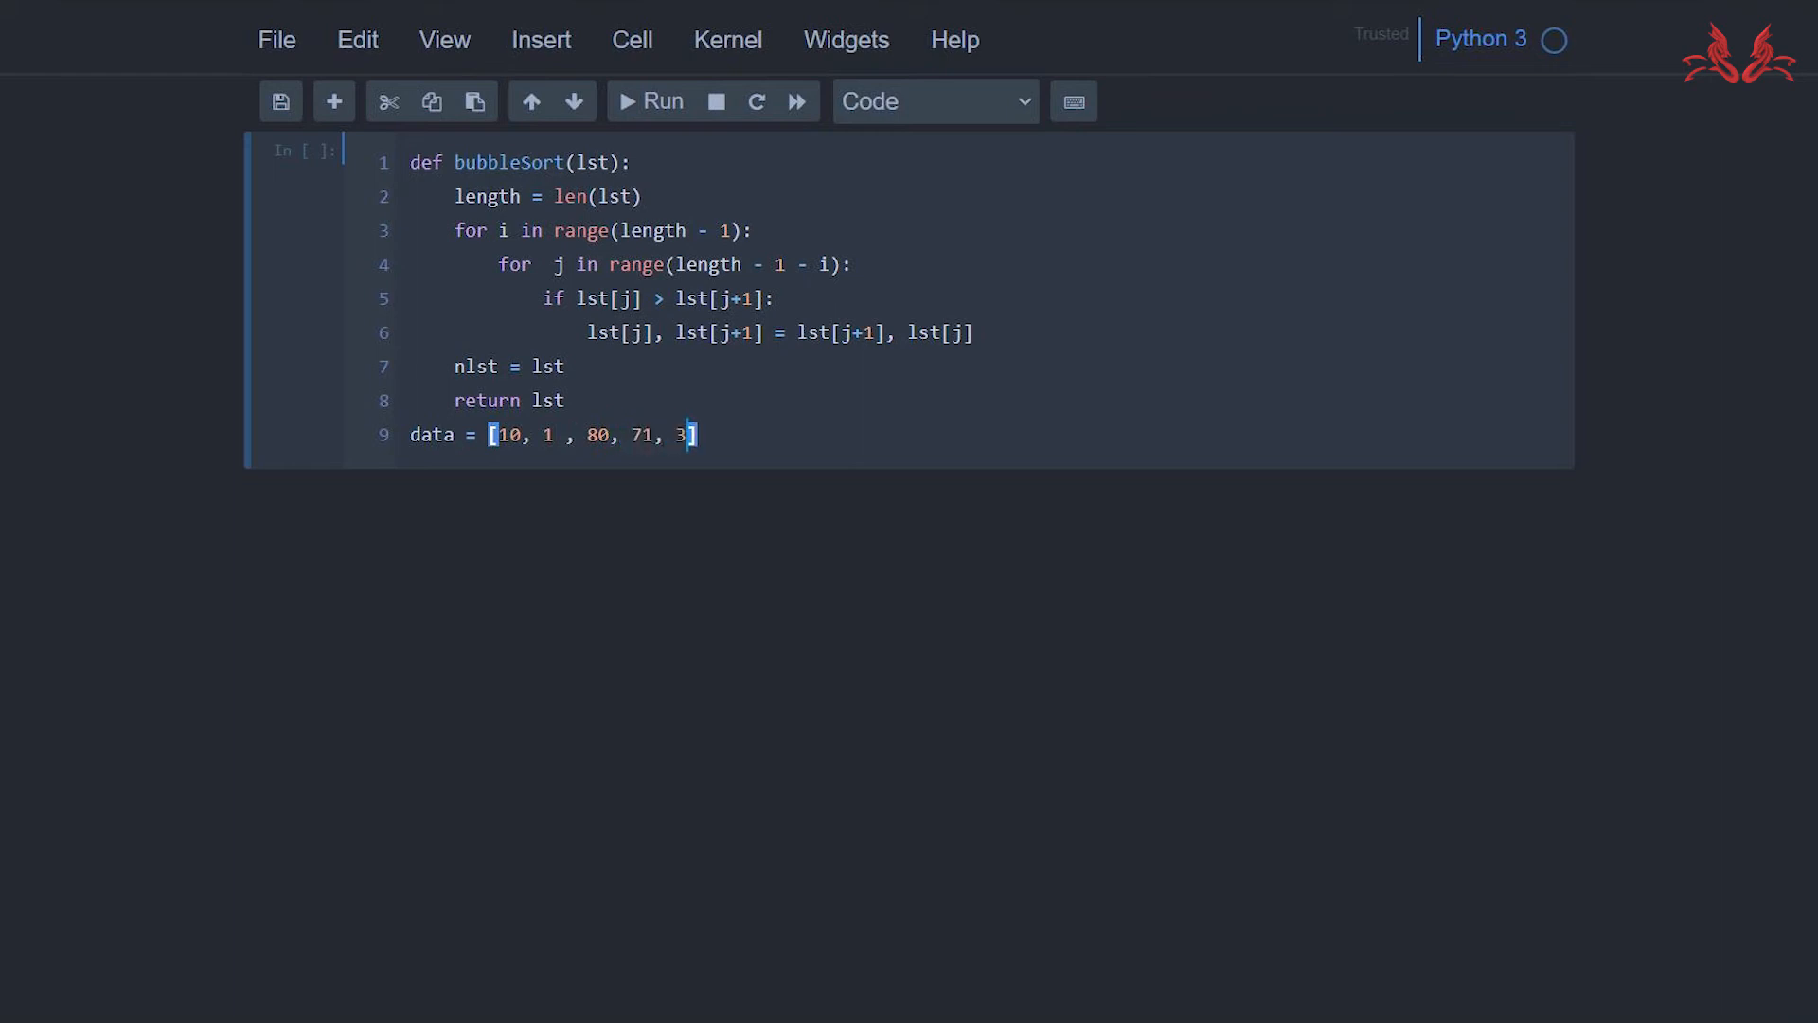
type("1")
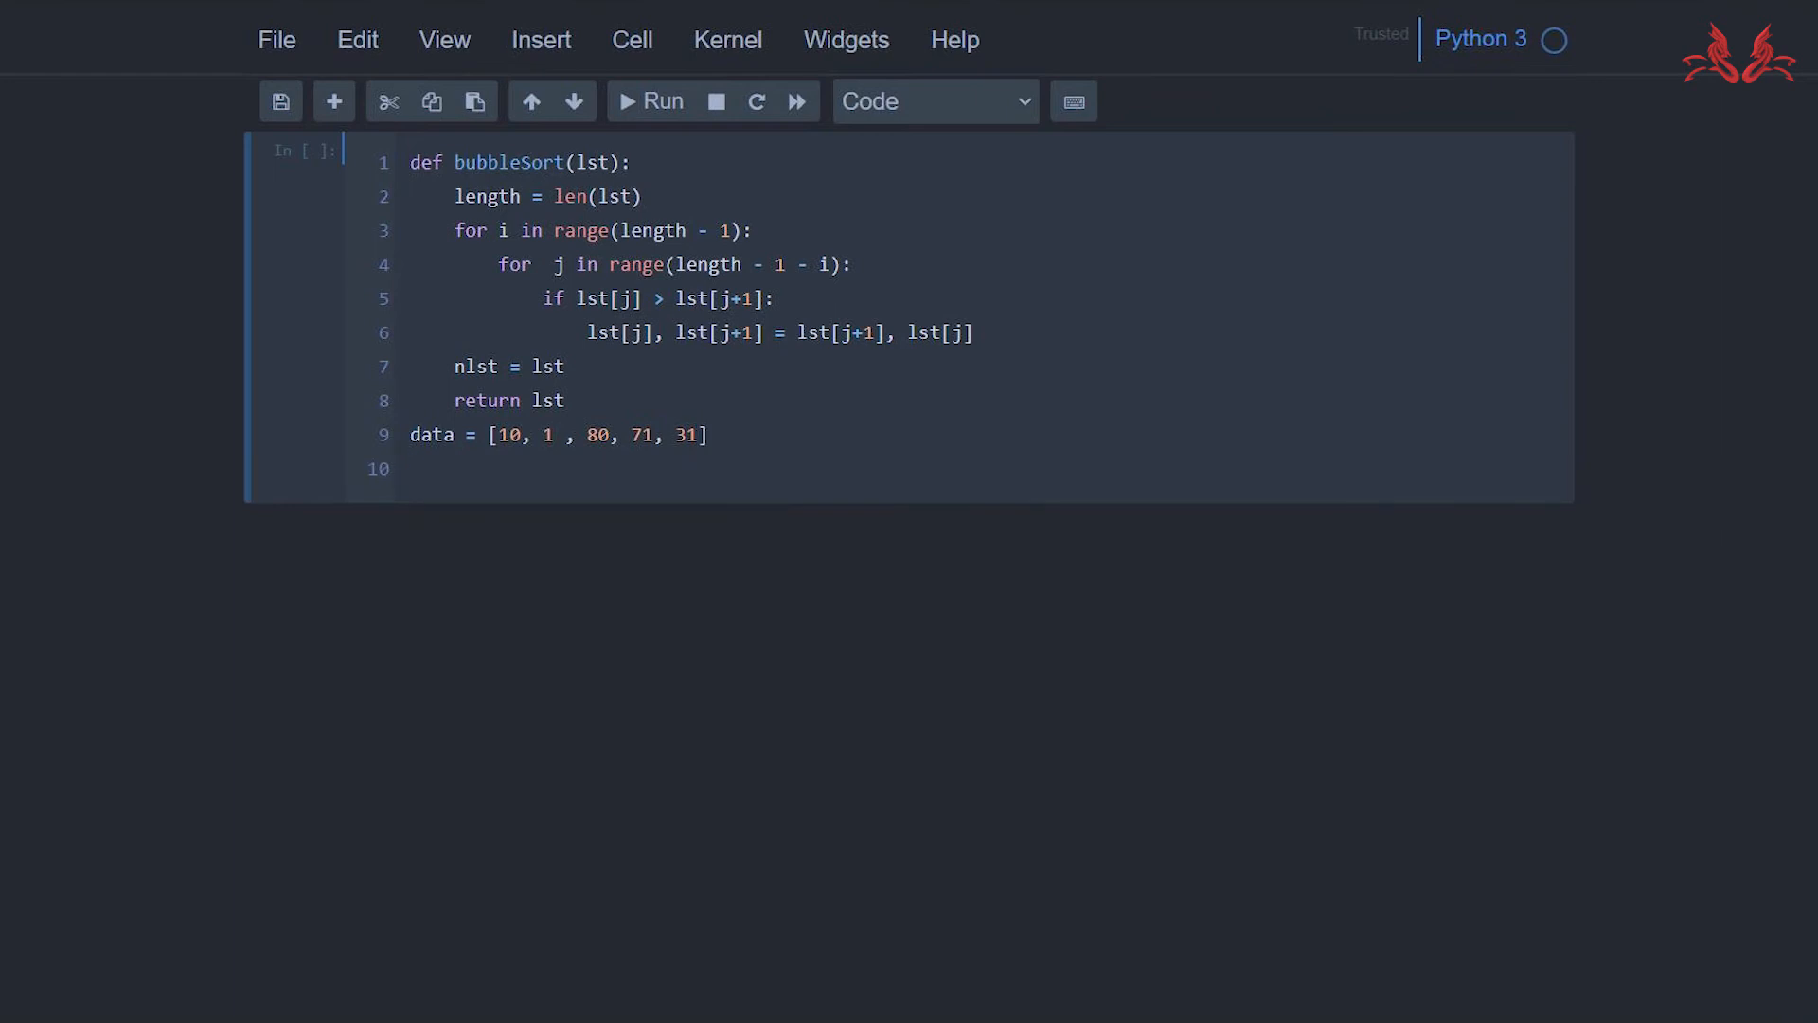
Add a print line showing the source data list
type("print()")
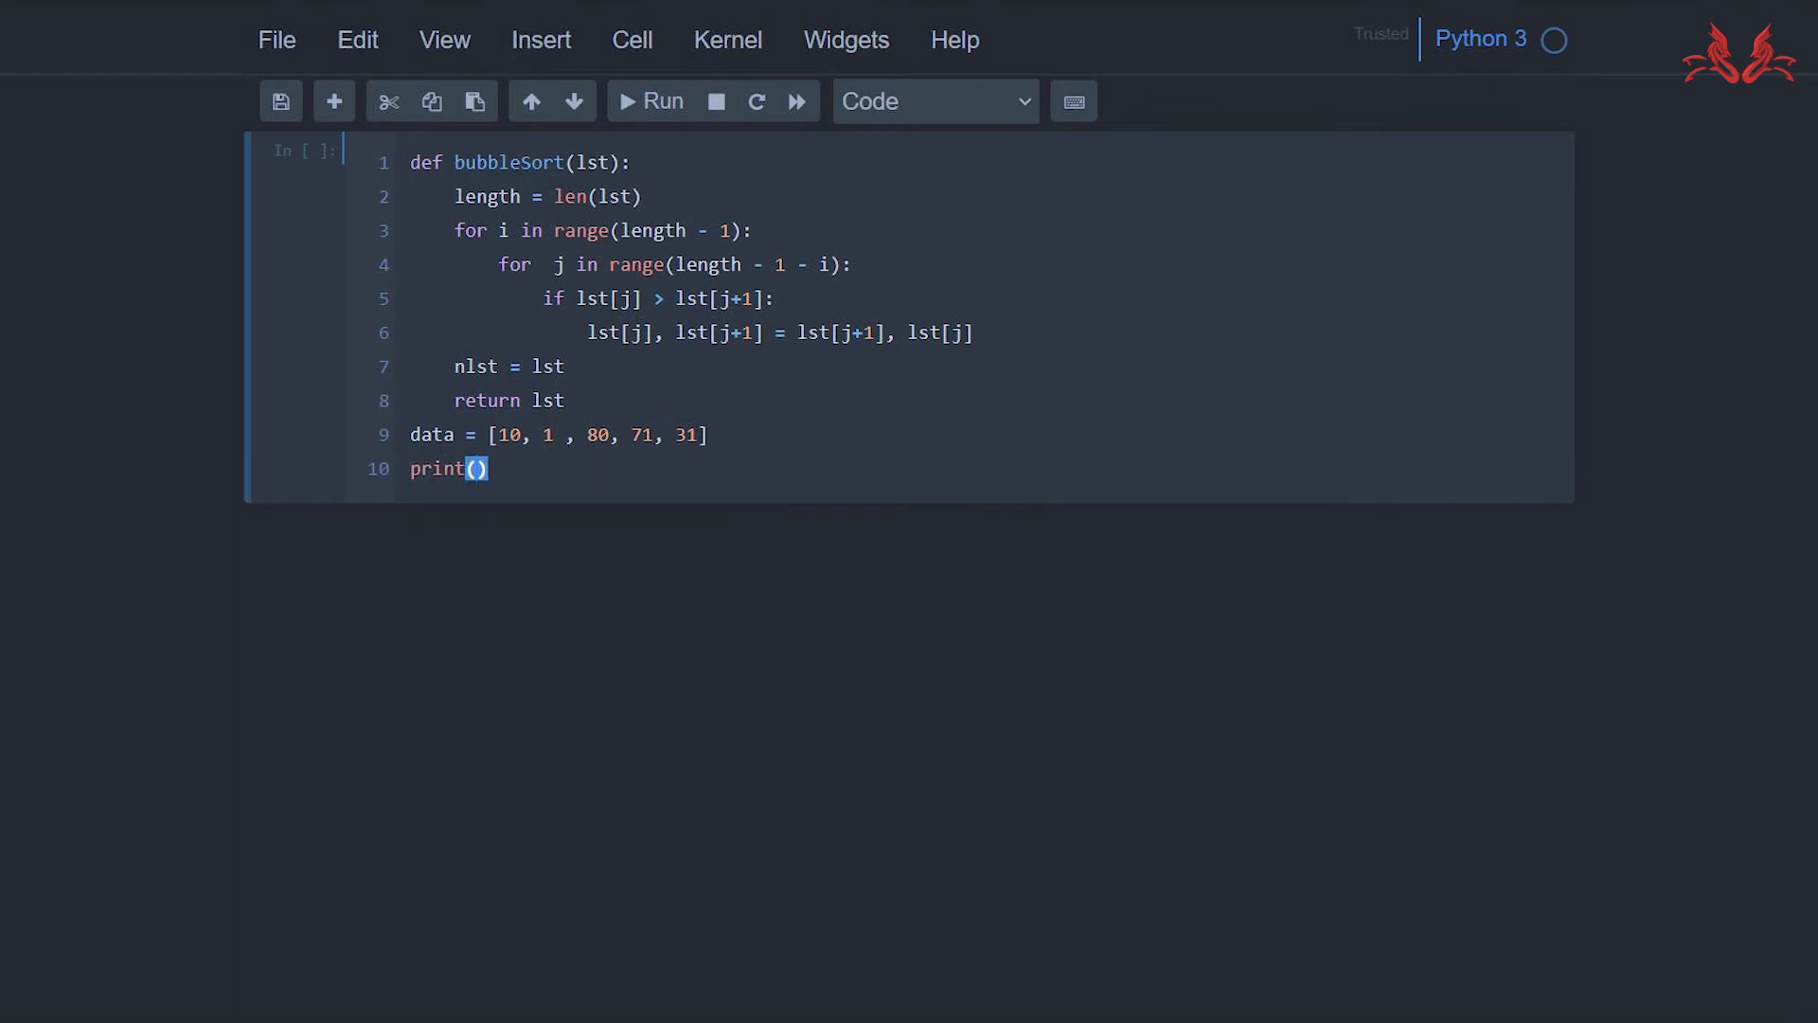
type("'Sour'")
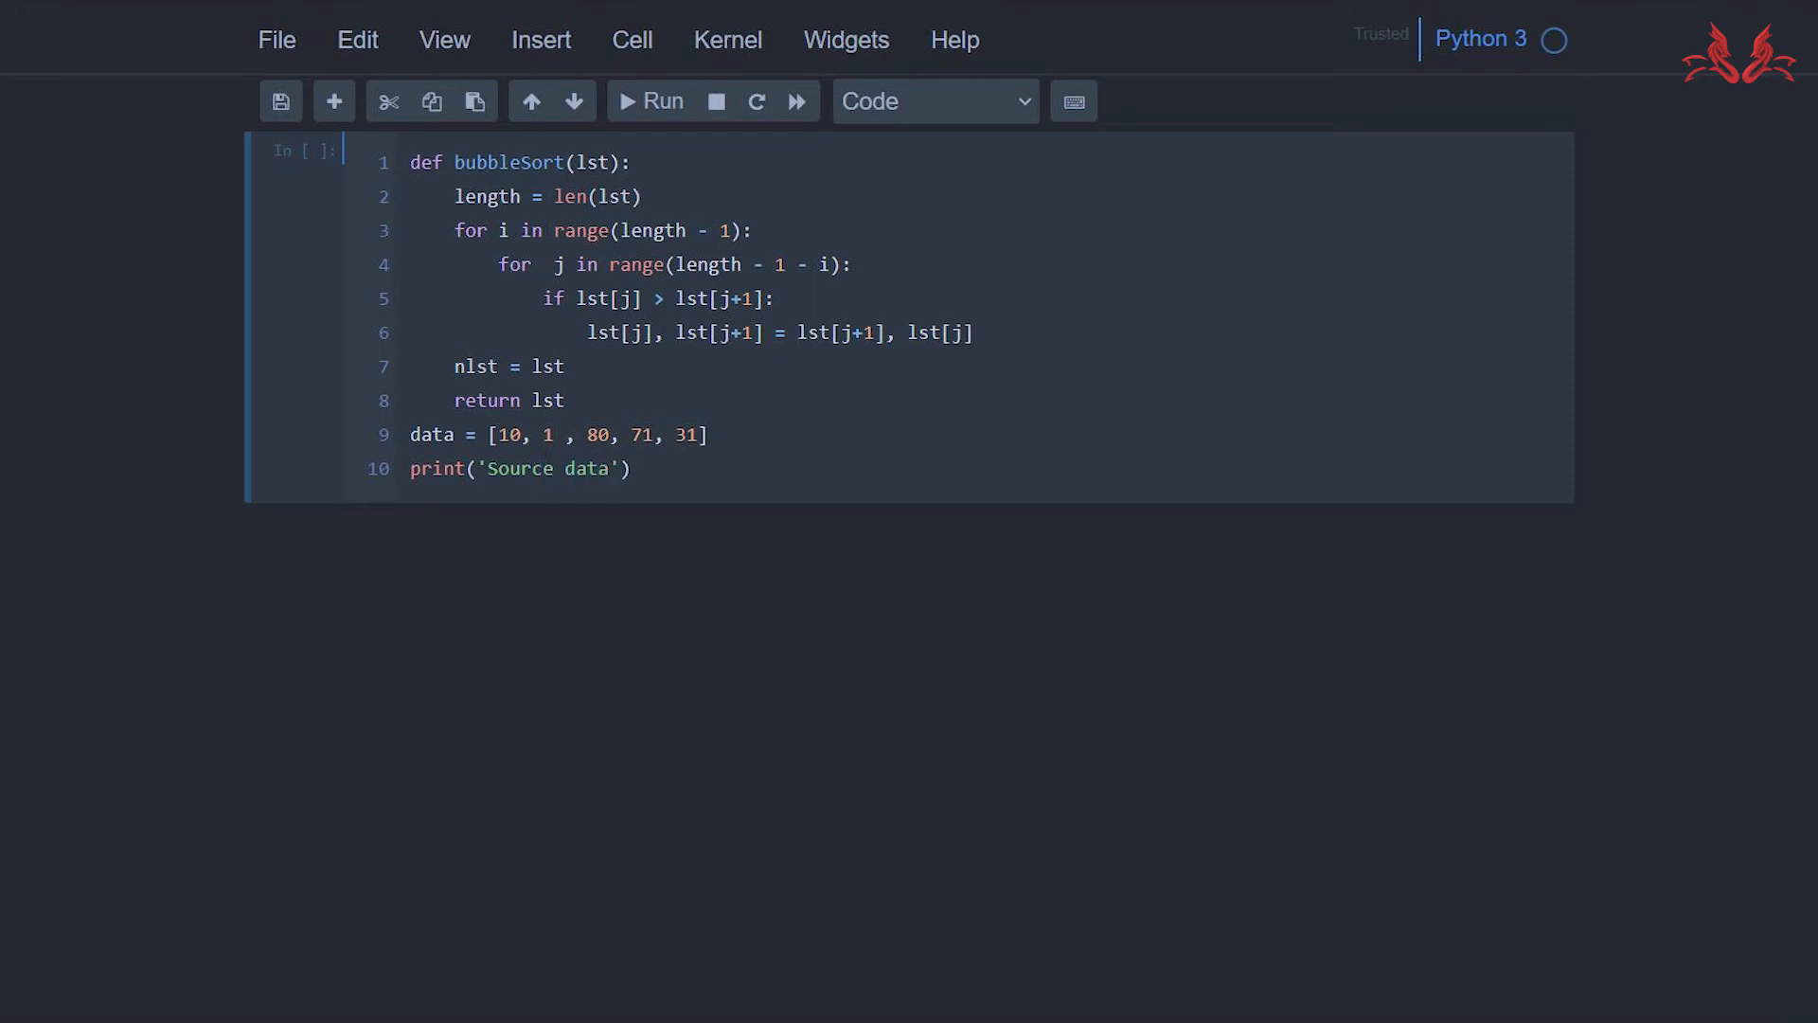
type(":")
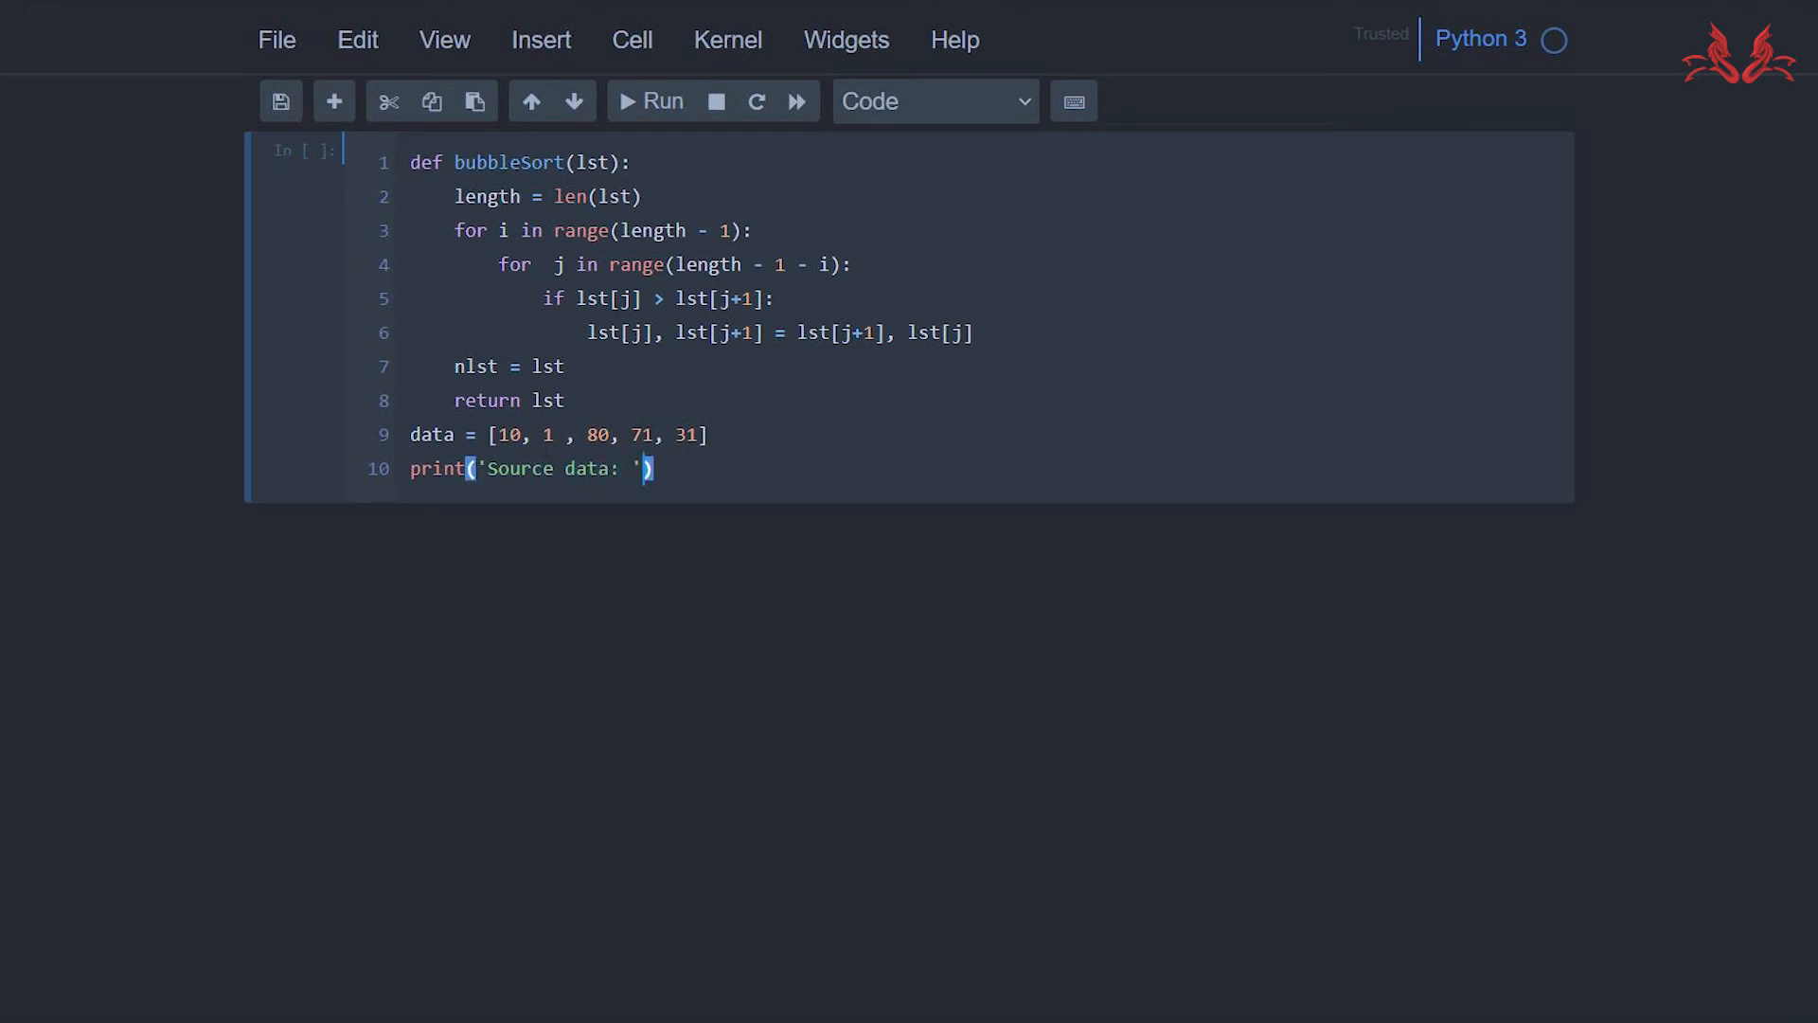
type(", data")
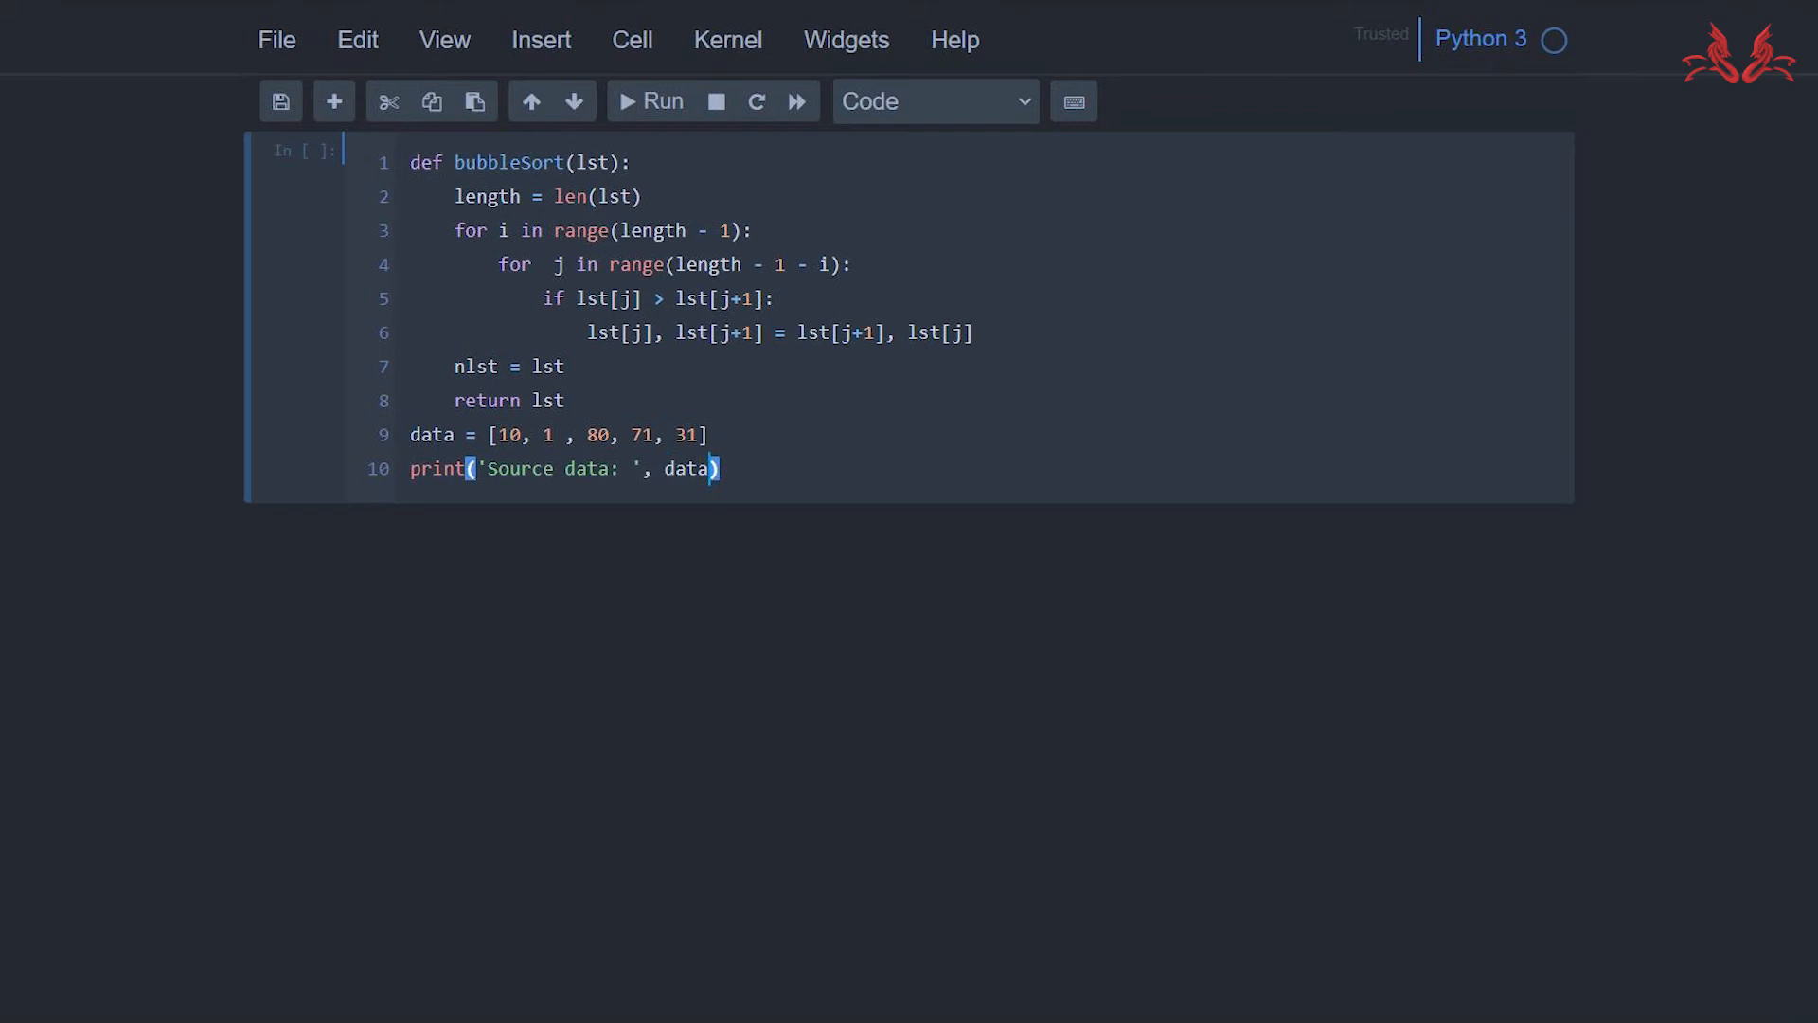
Add print('Outcome of sort: ', bubbleSort(data))
type("pri")
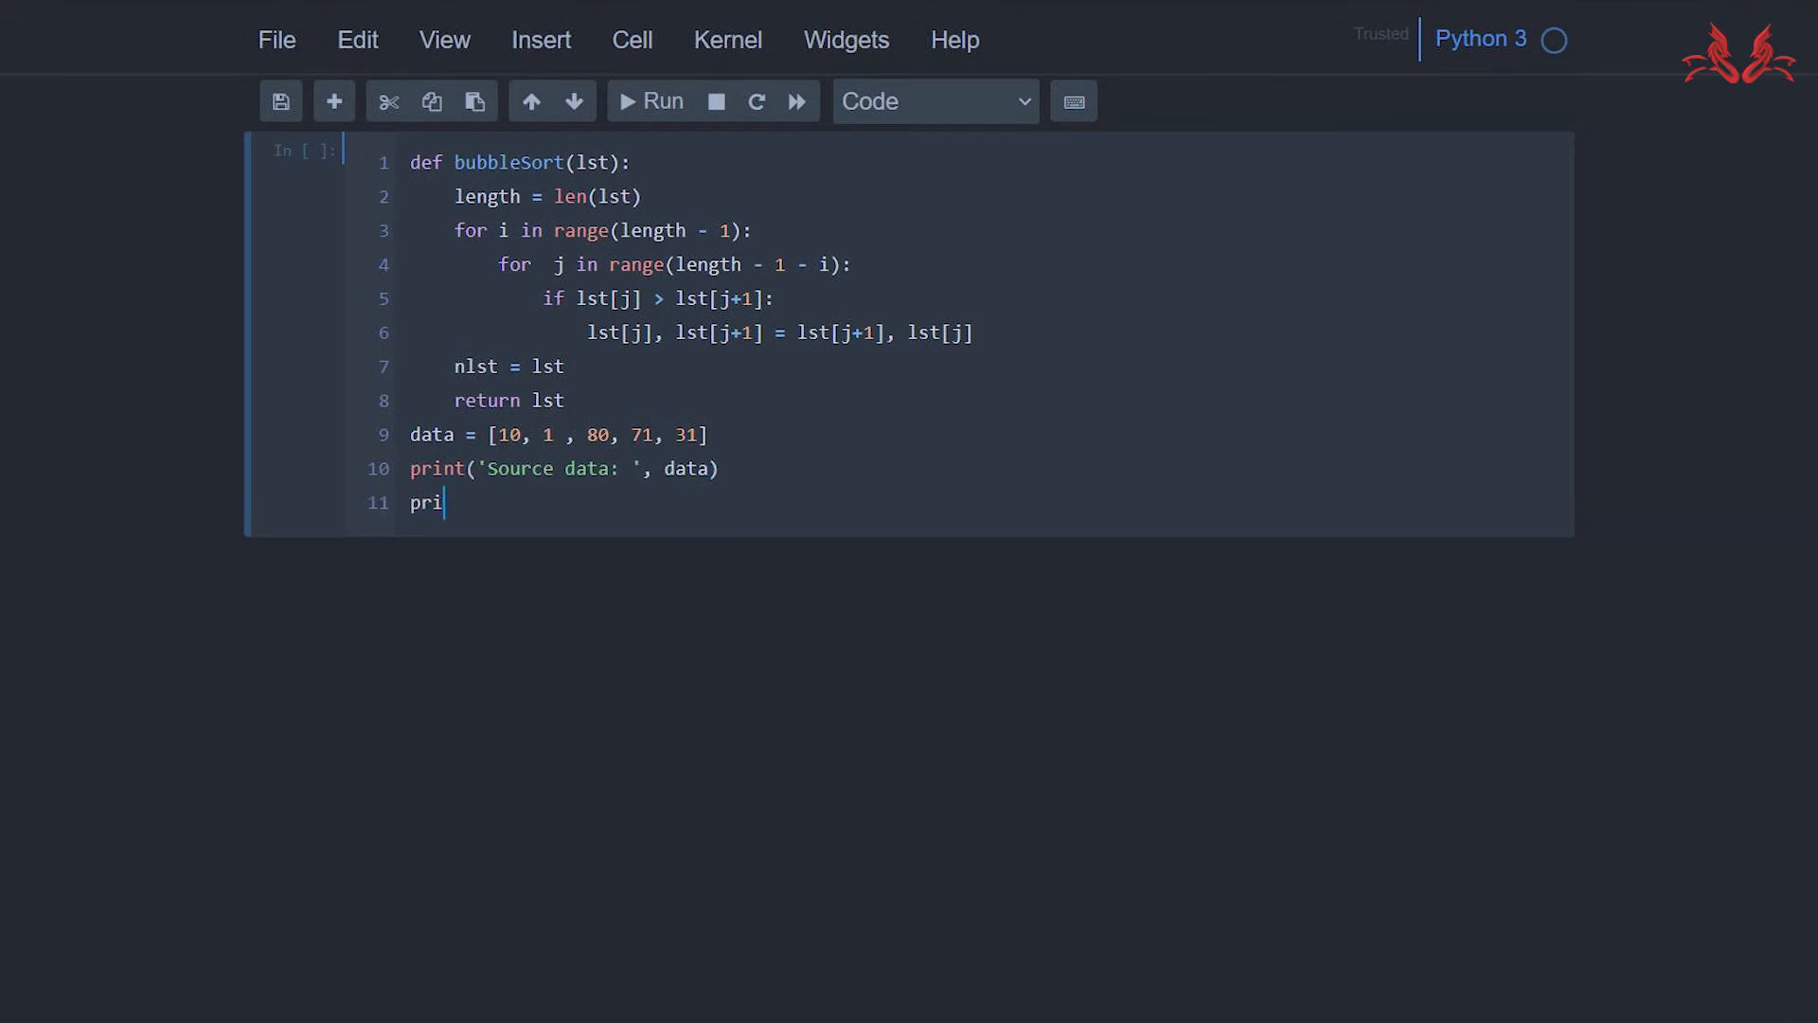
type("nt('')")
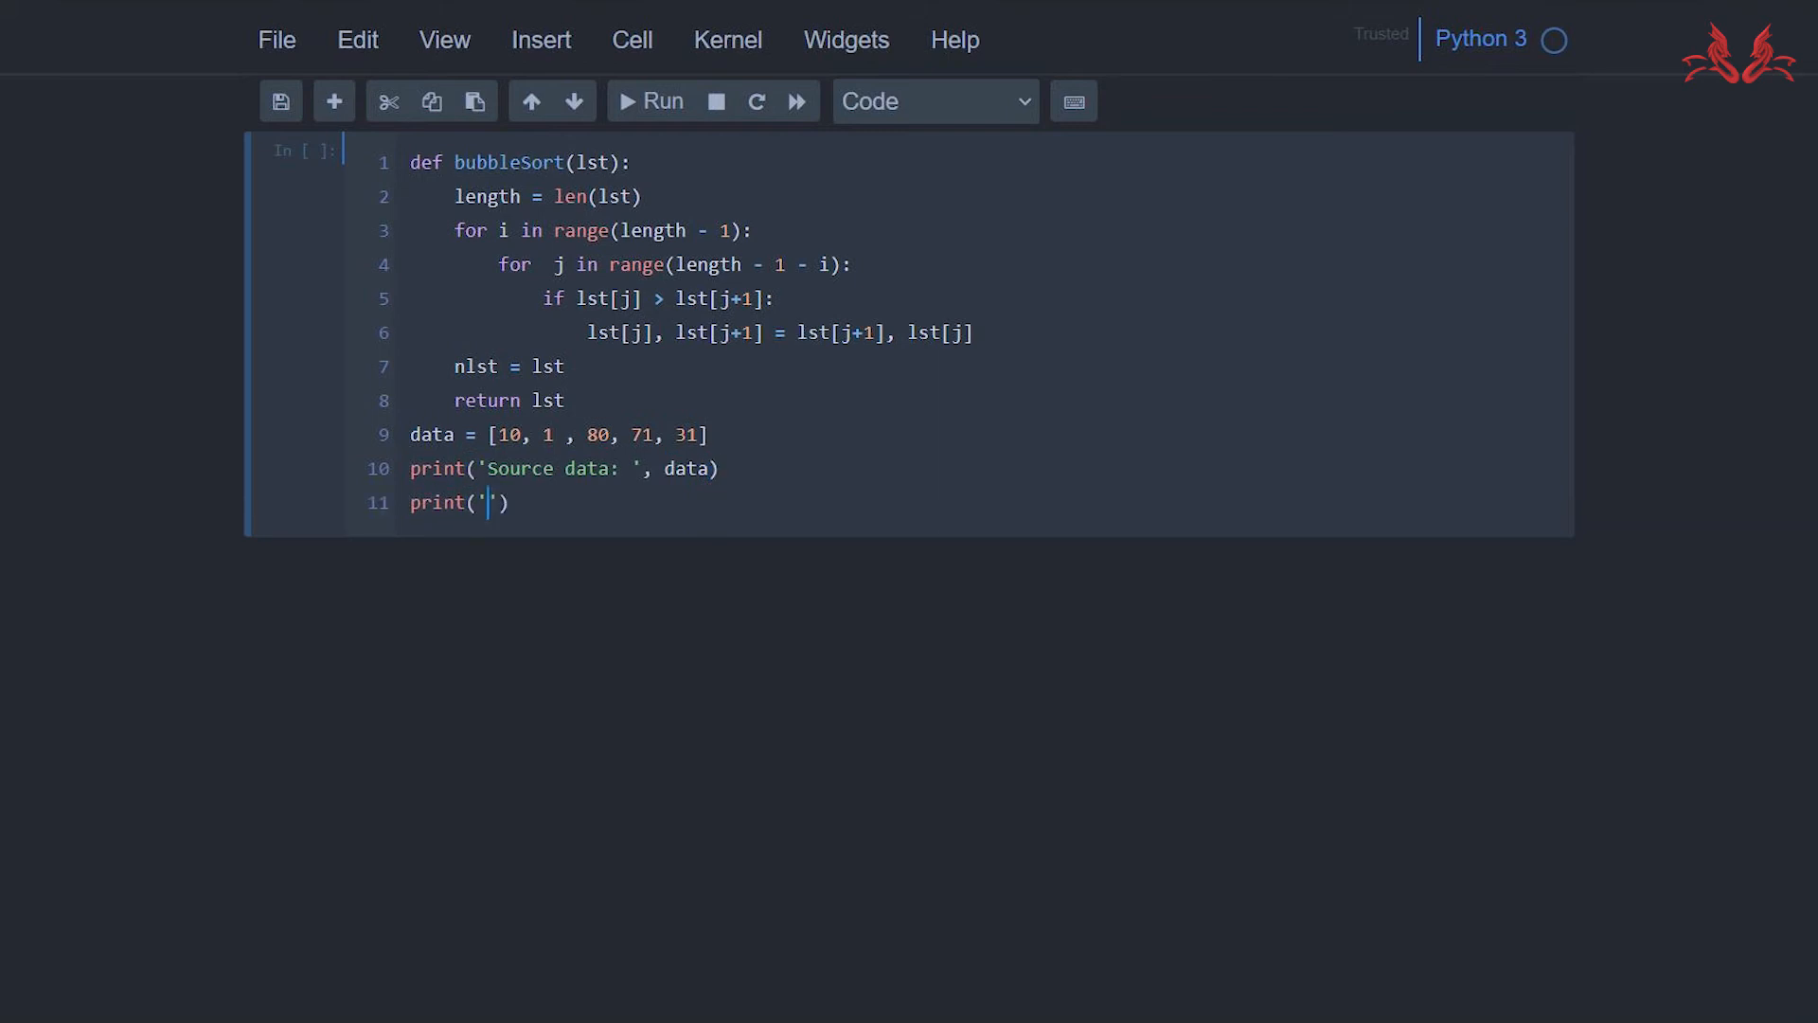
type("Outcom")
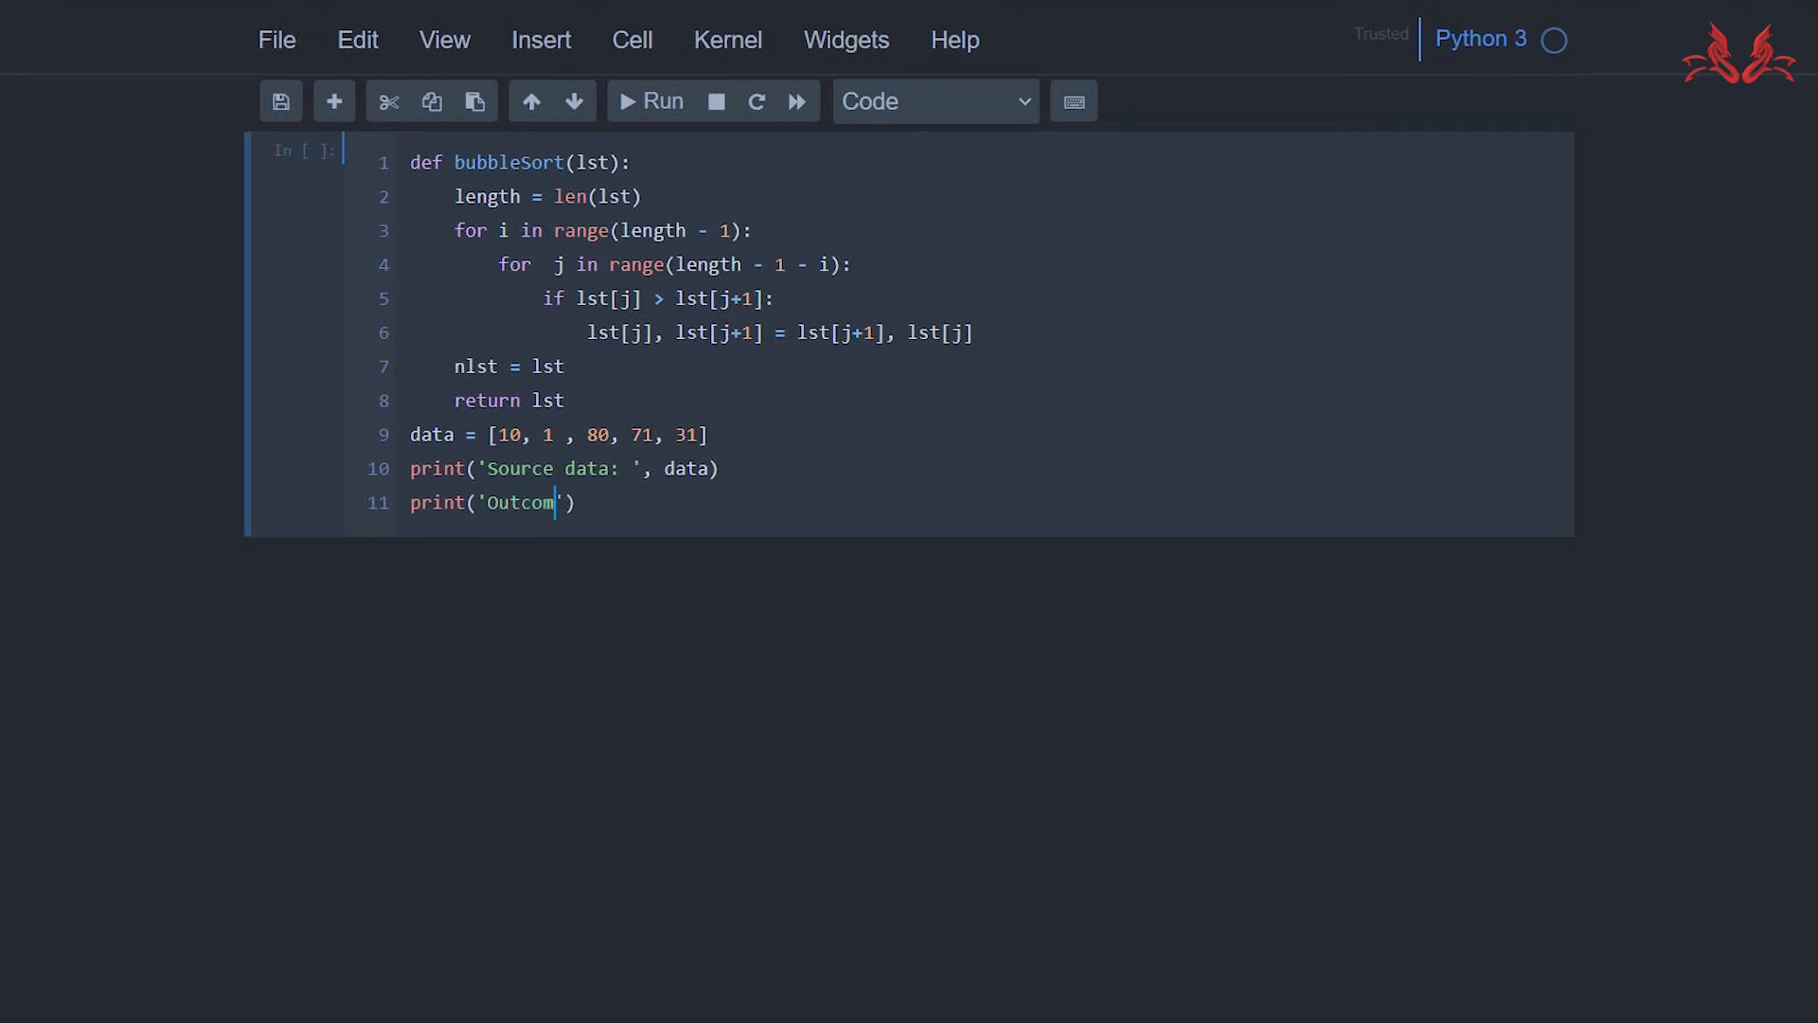
type("e of sort:")
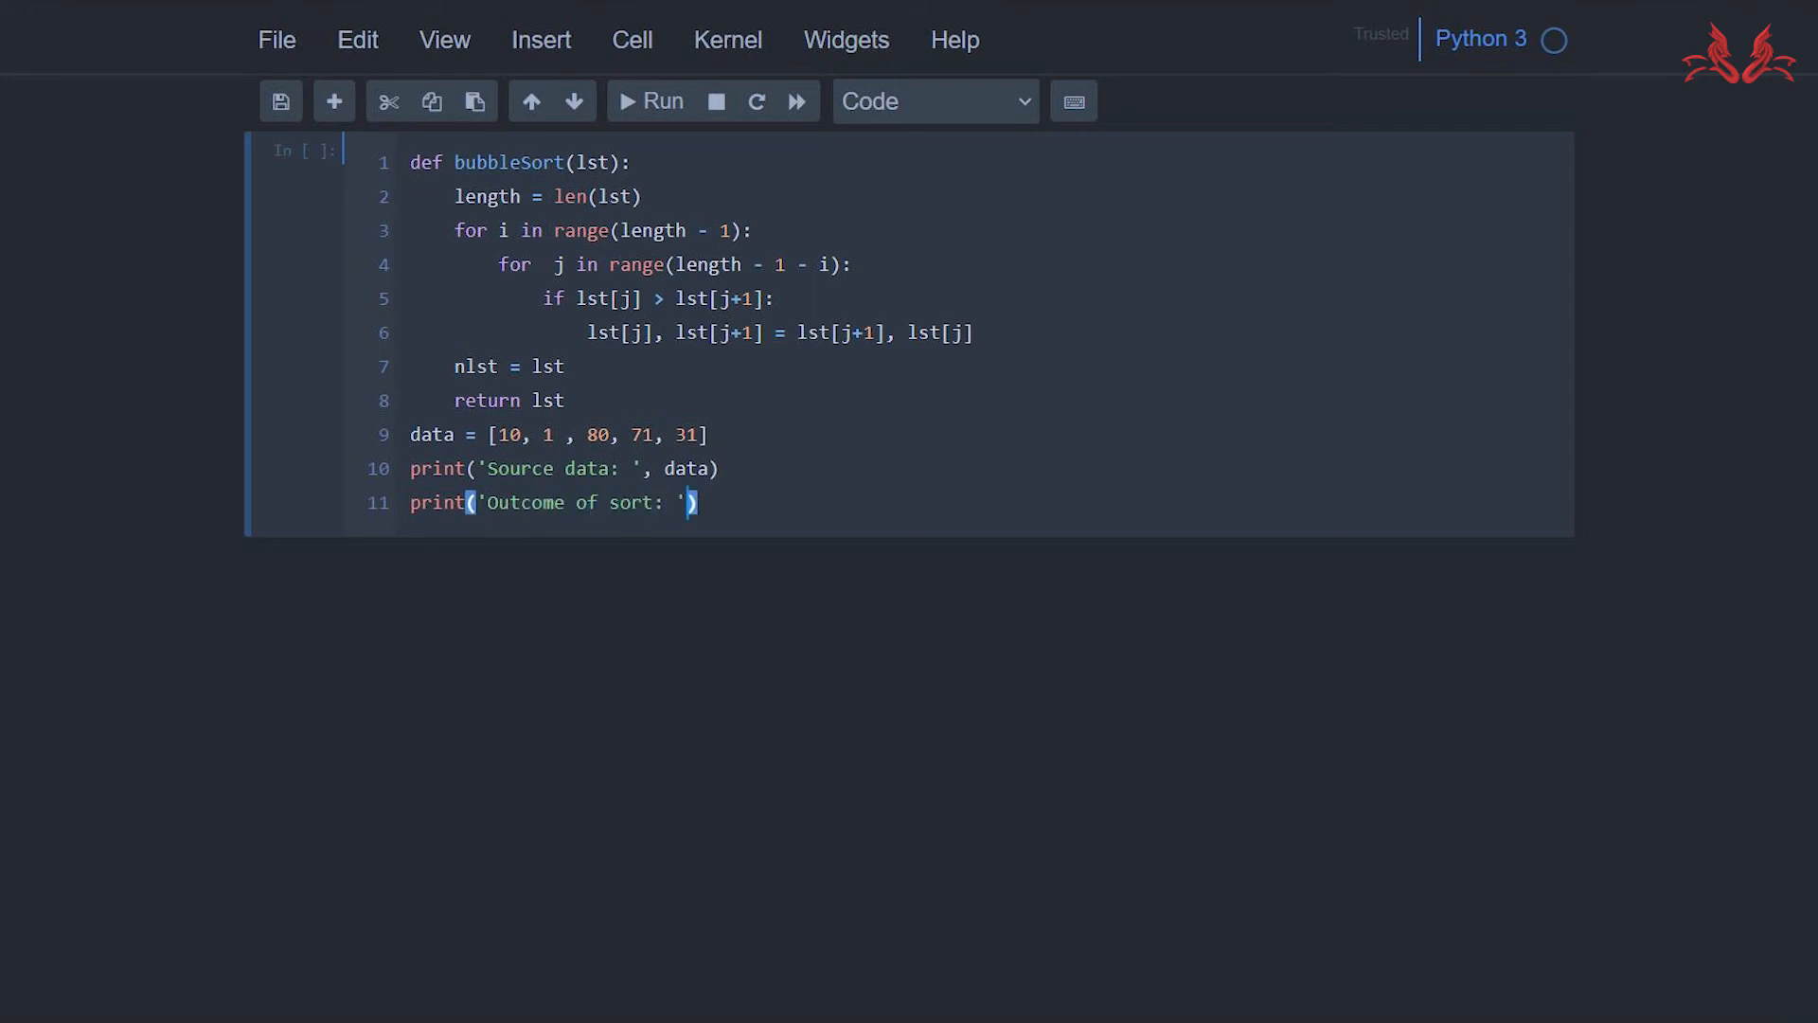
type(",")
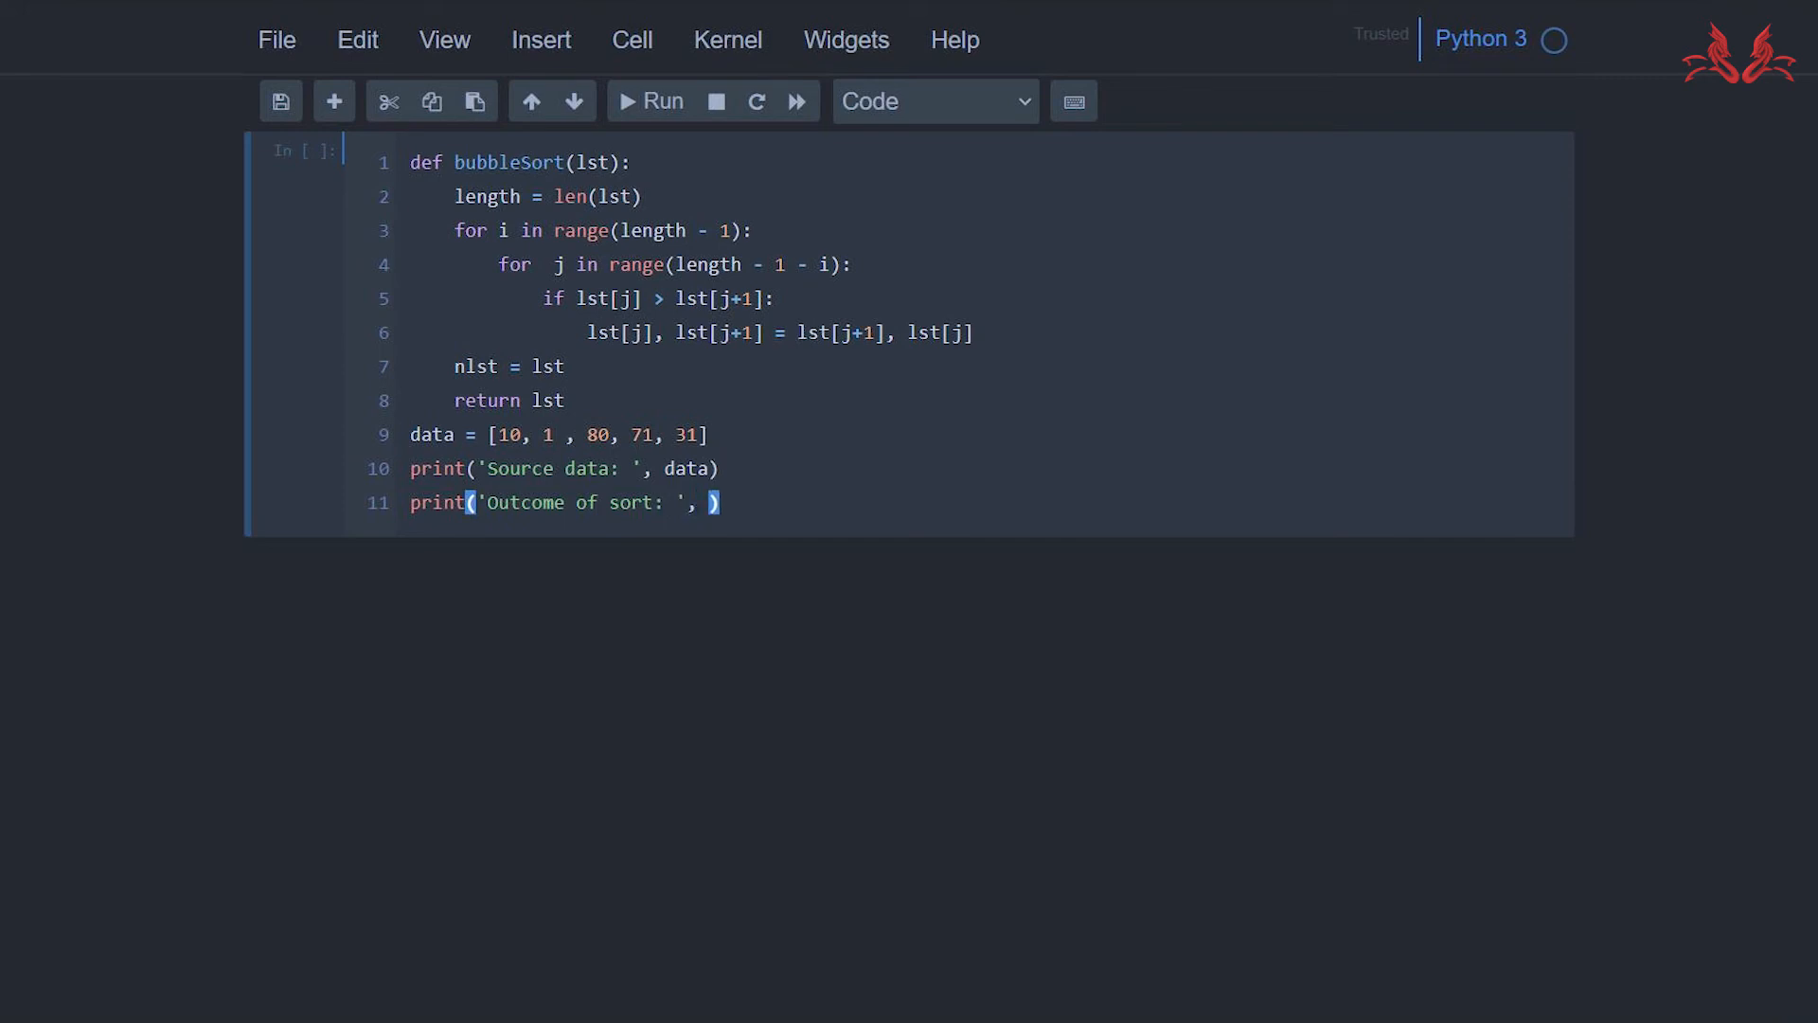
type("bubbleSor")
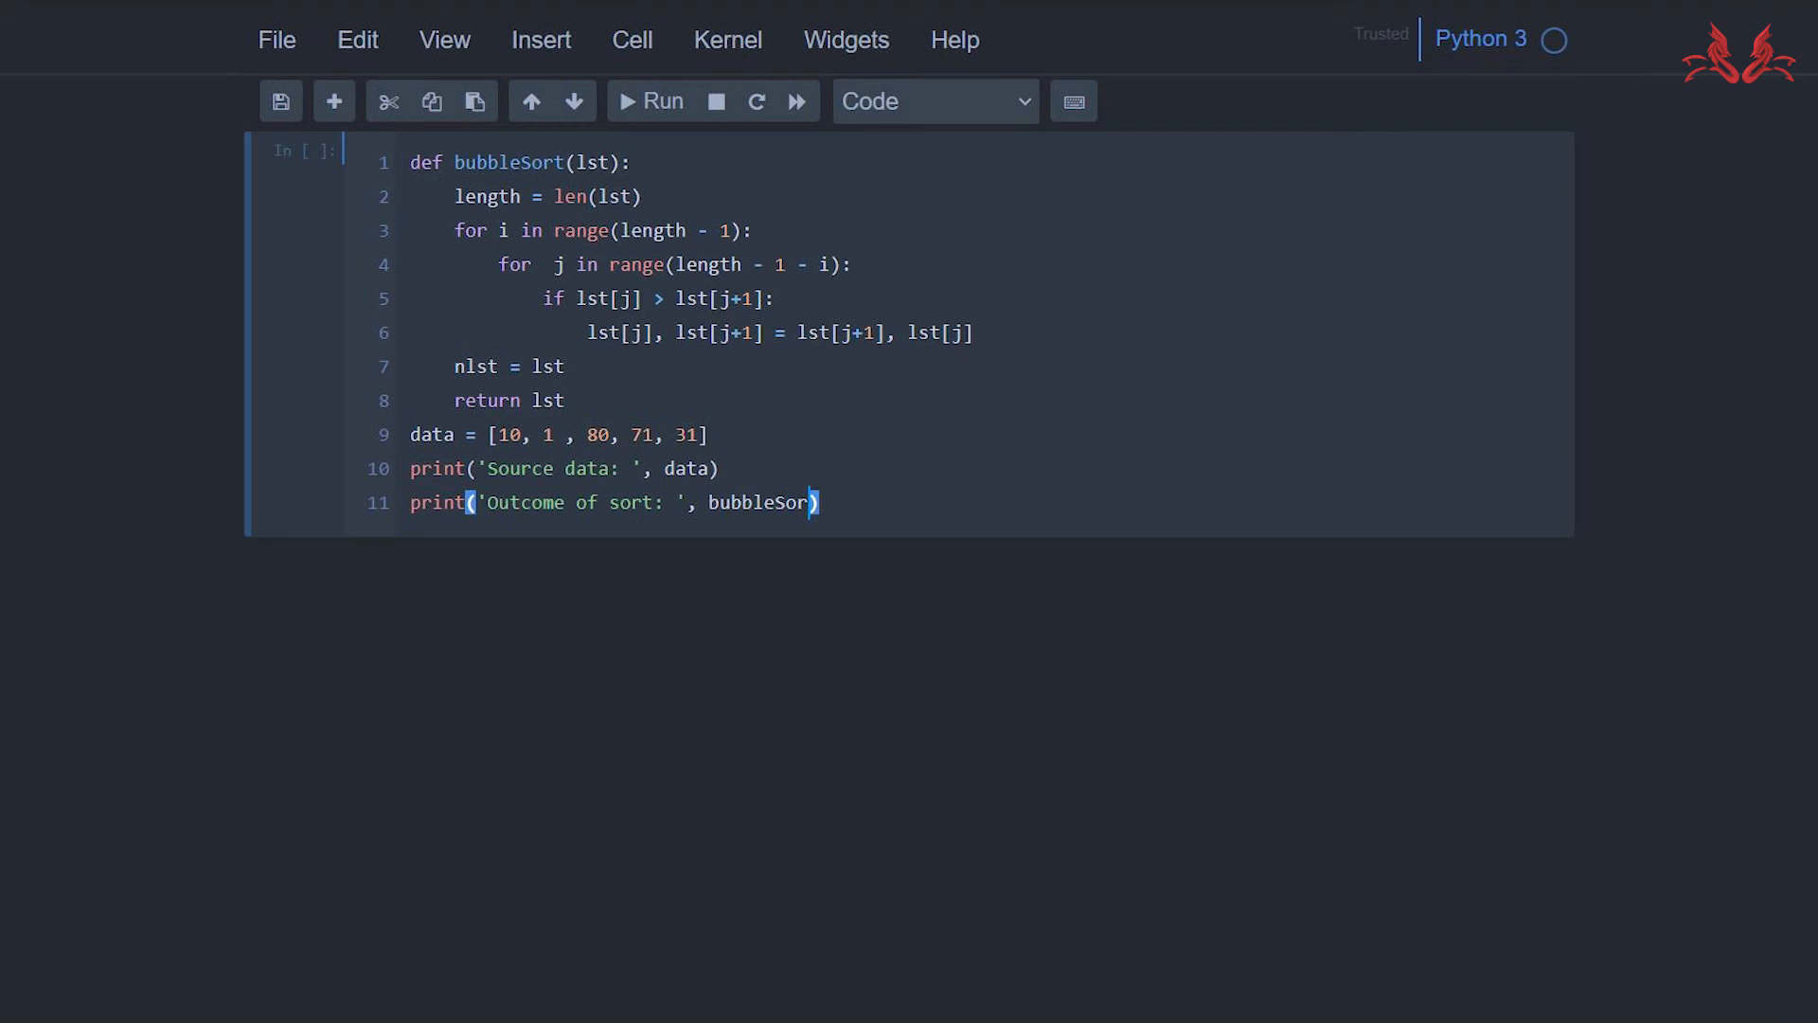
type("t()")
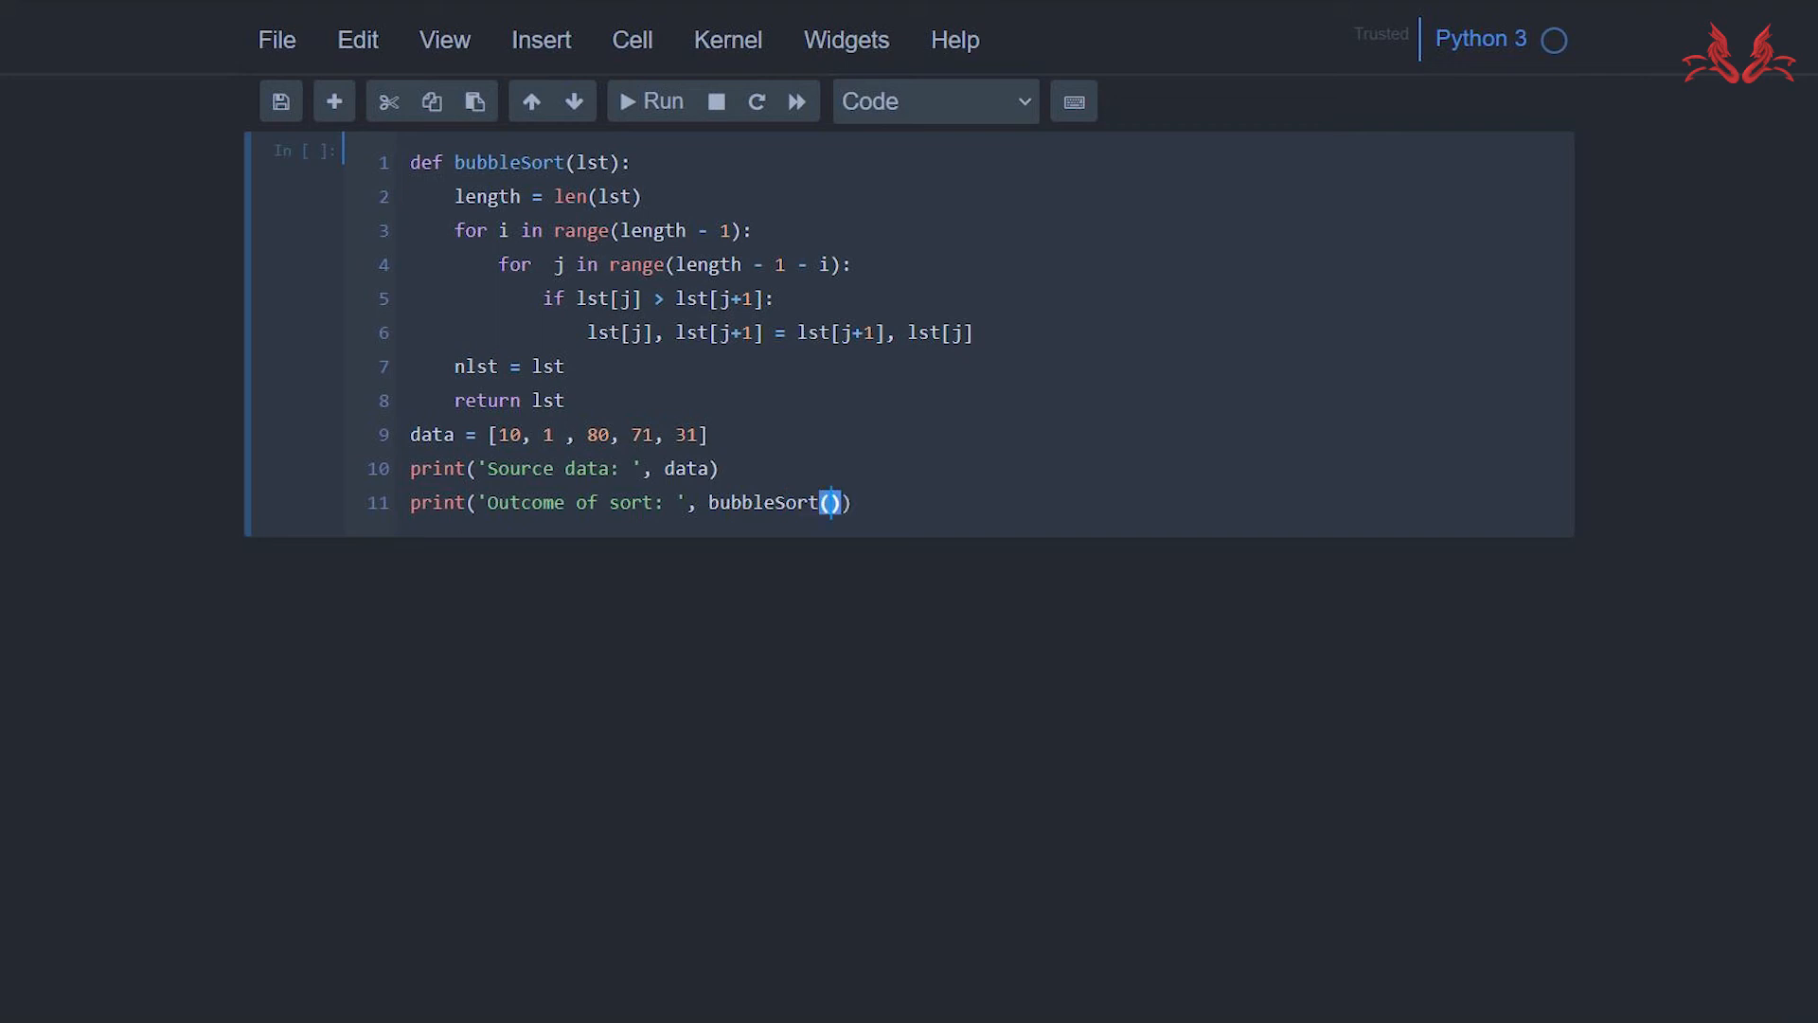
type("data")
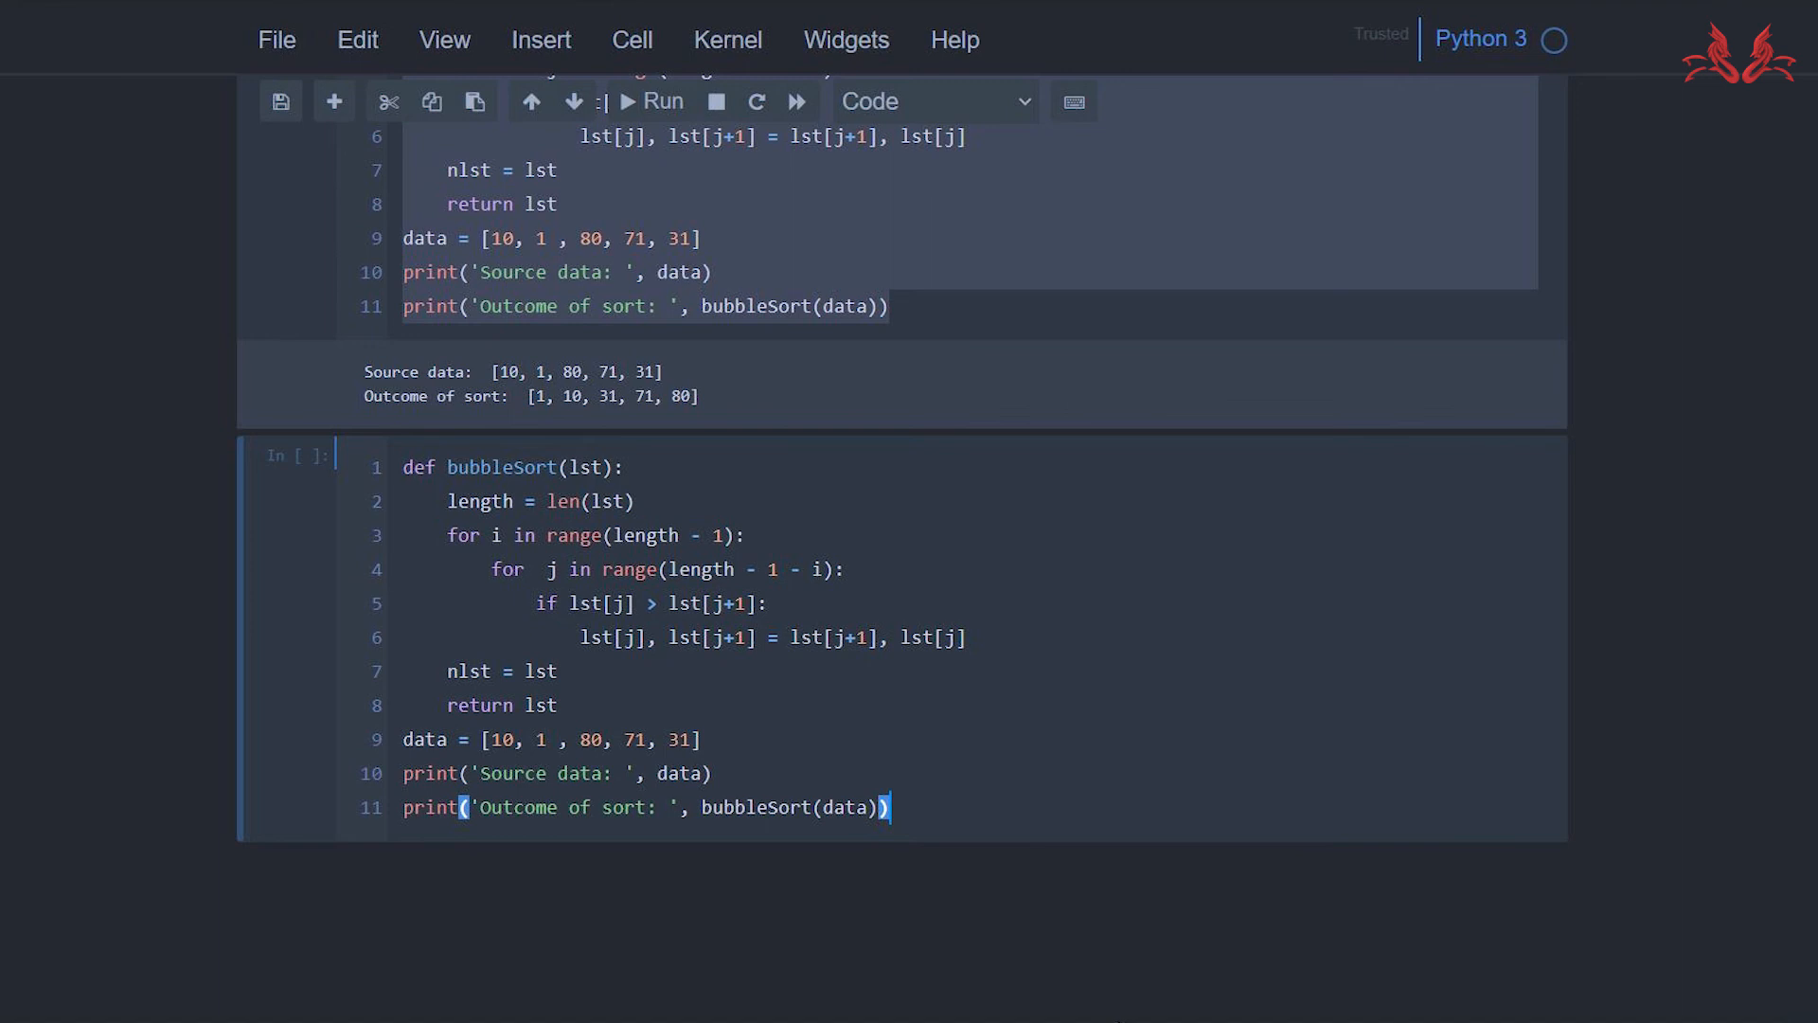
mouse_move(1169, 995)
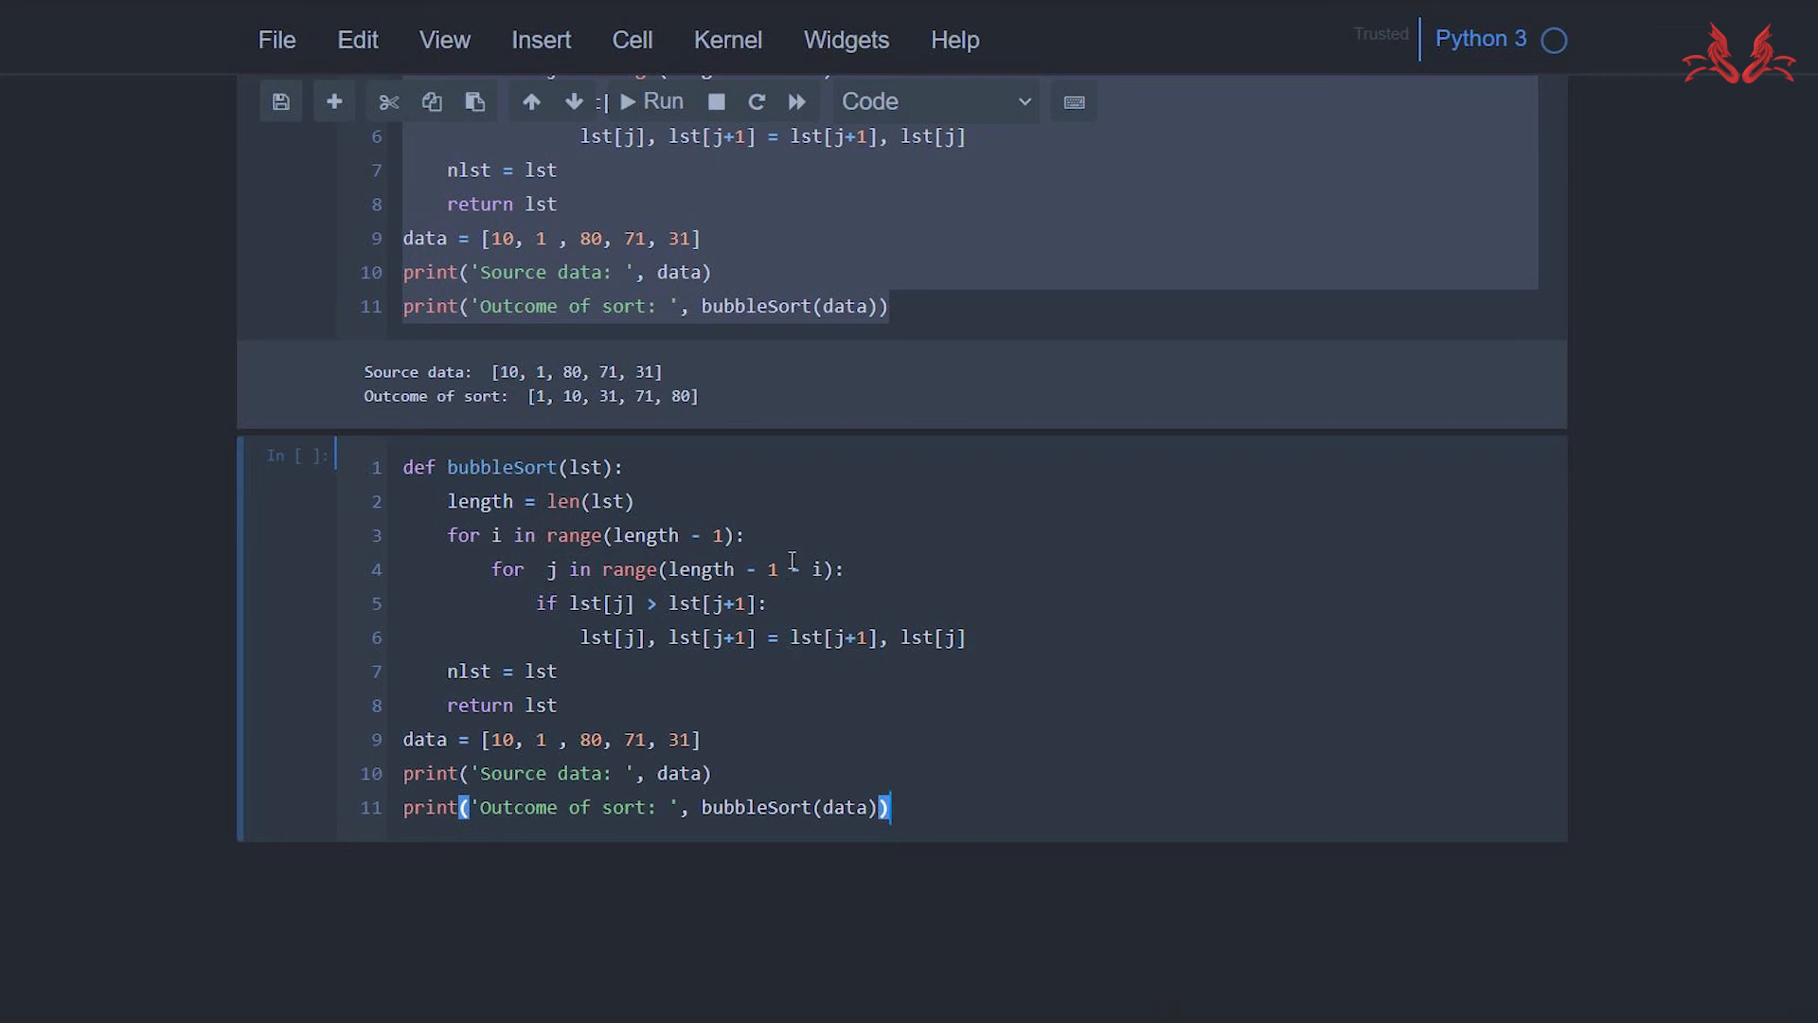
Insert print('The %d time for sort outside: ' %(i+1)) in the outer loop
key("enter")
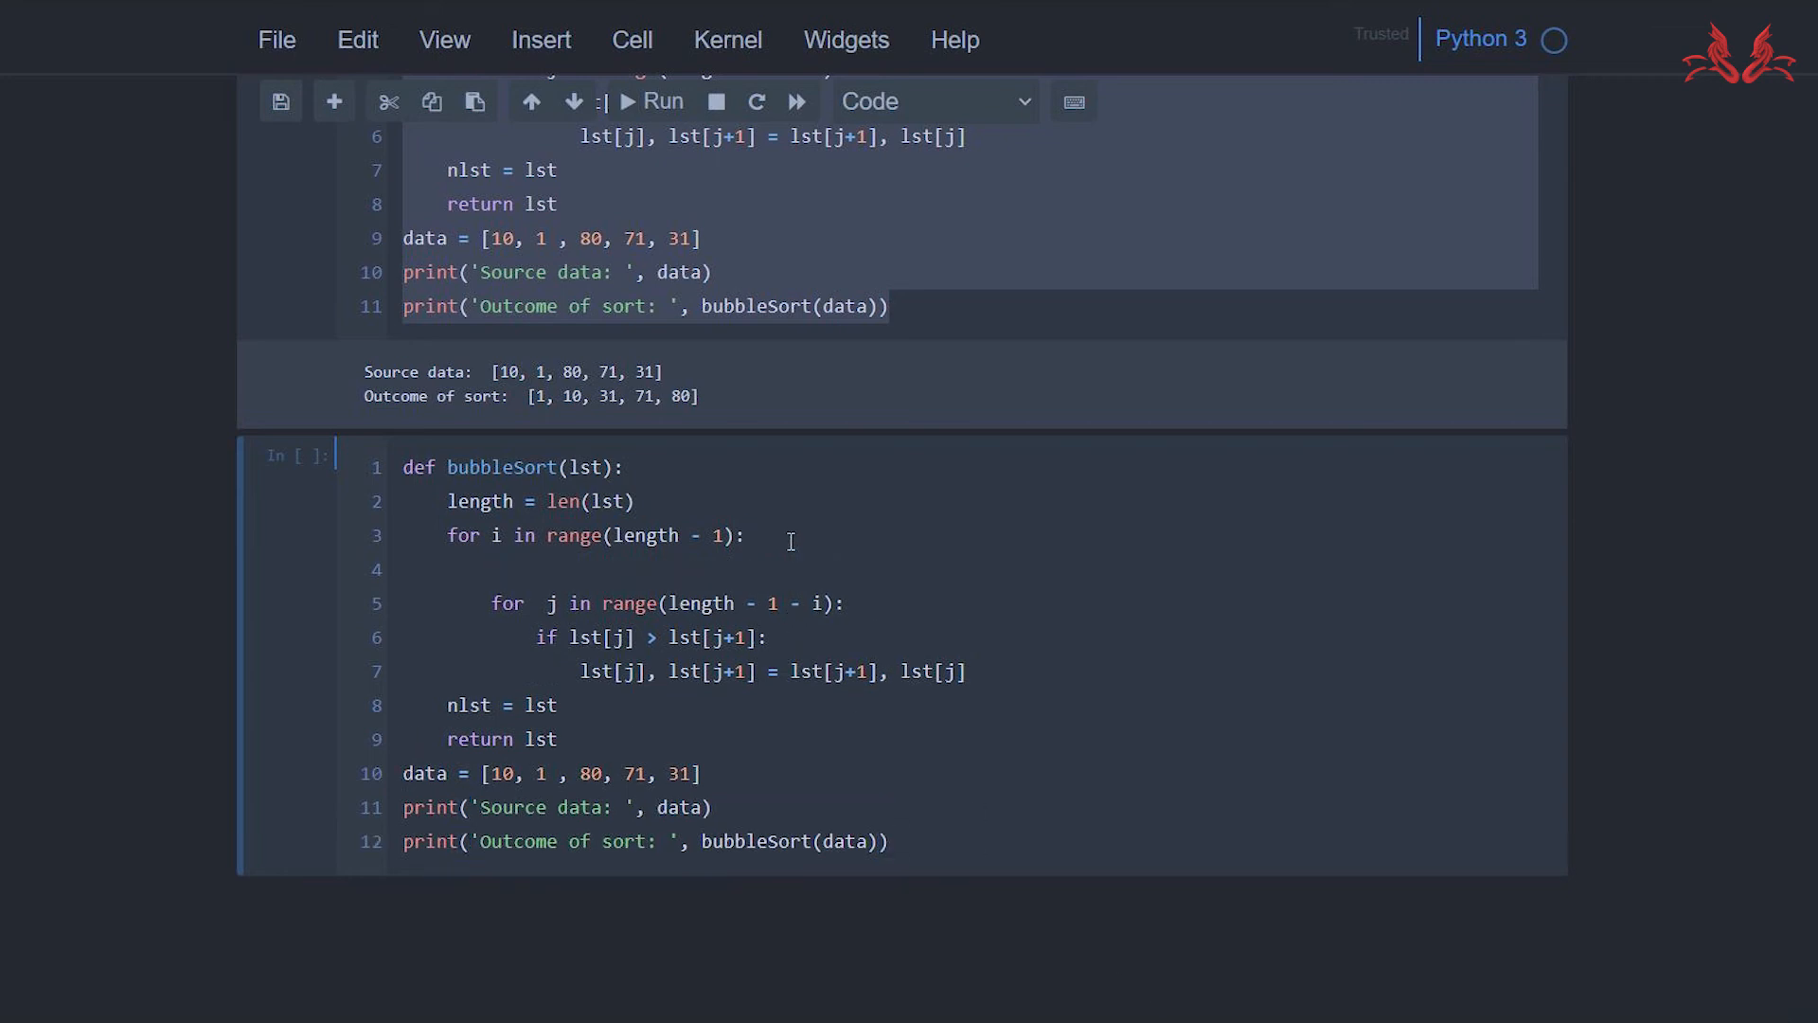
type("print()")
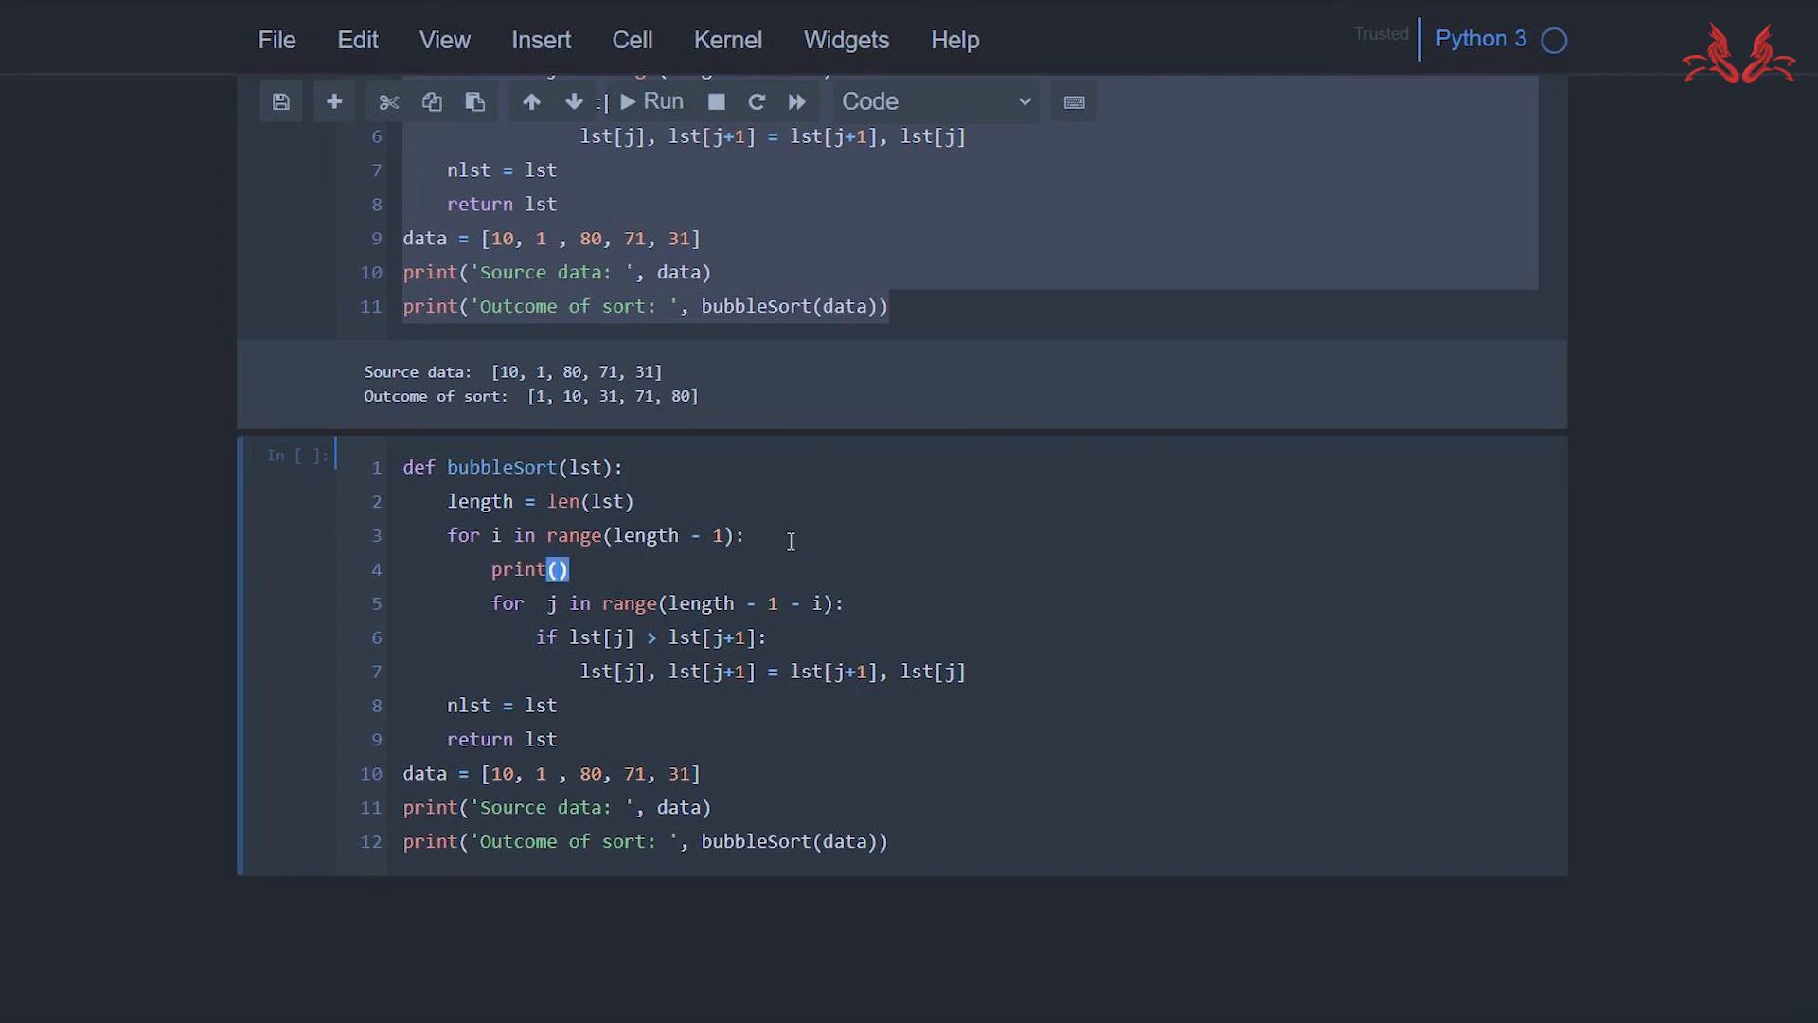
type("'Teh")
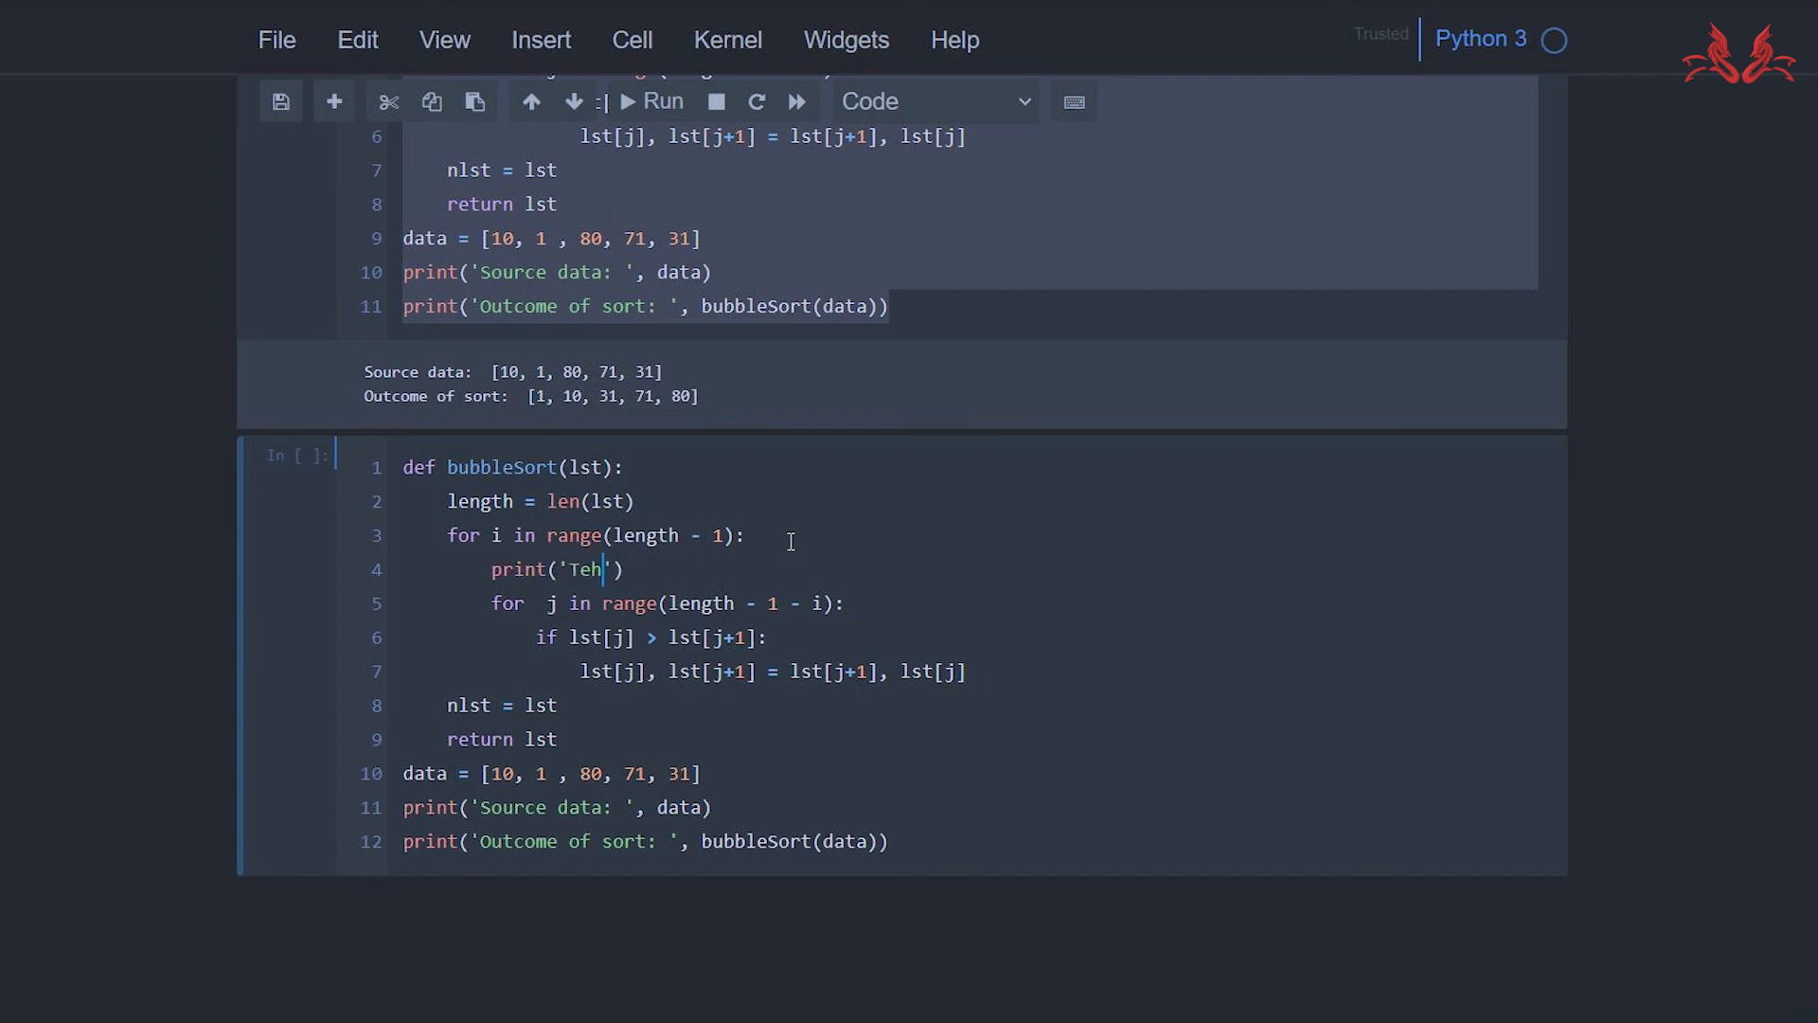
type("The %d")
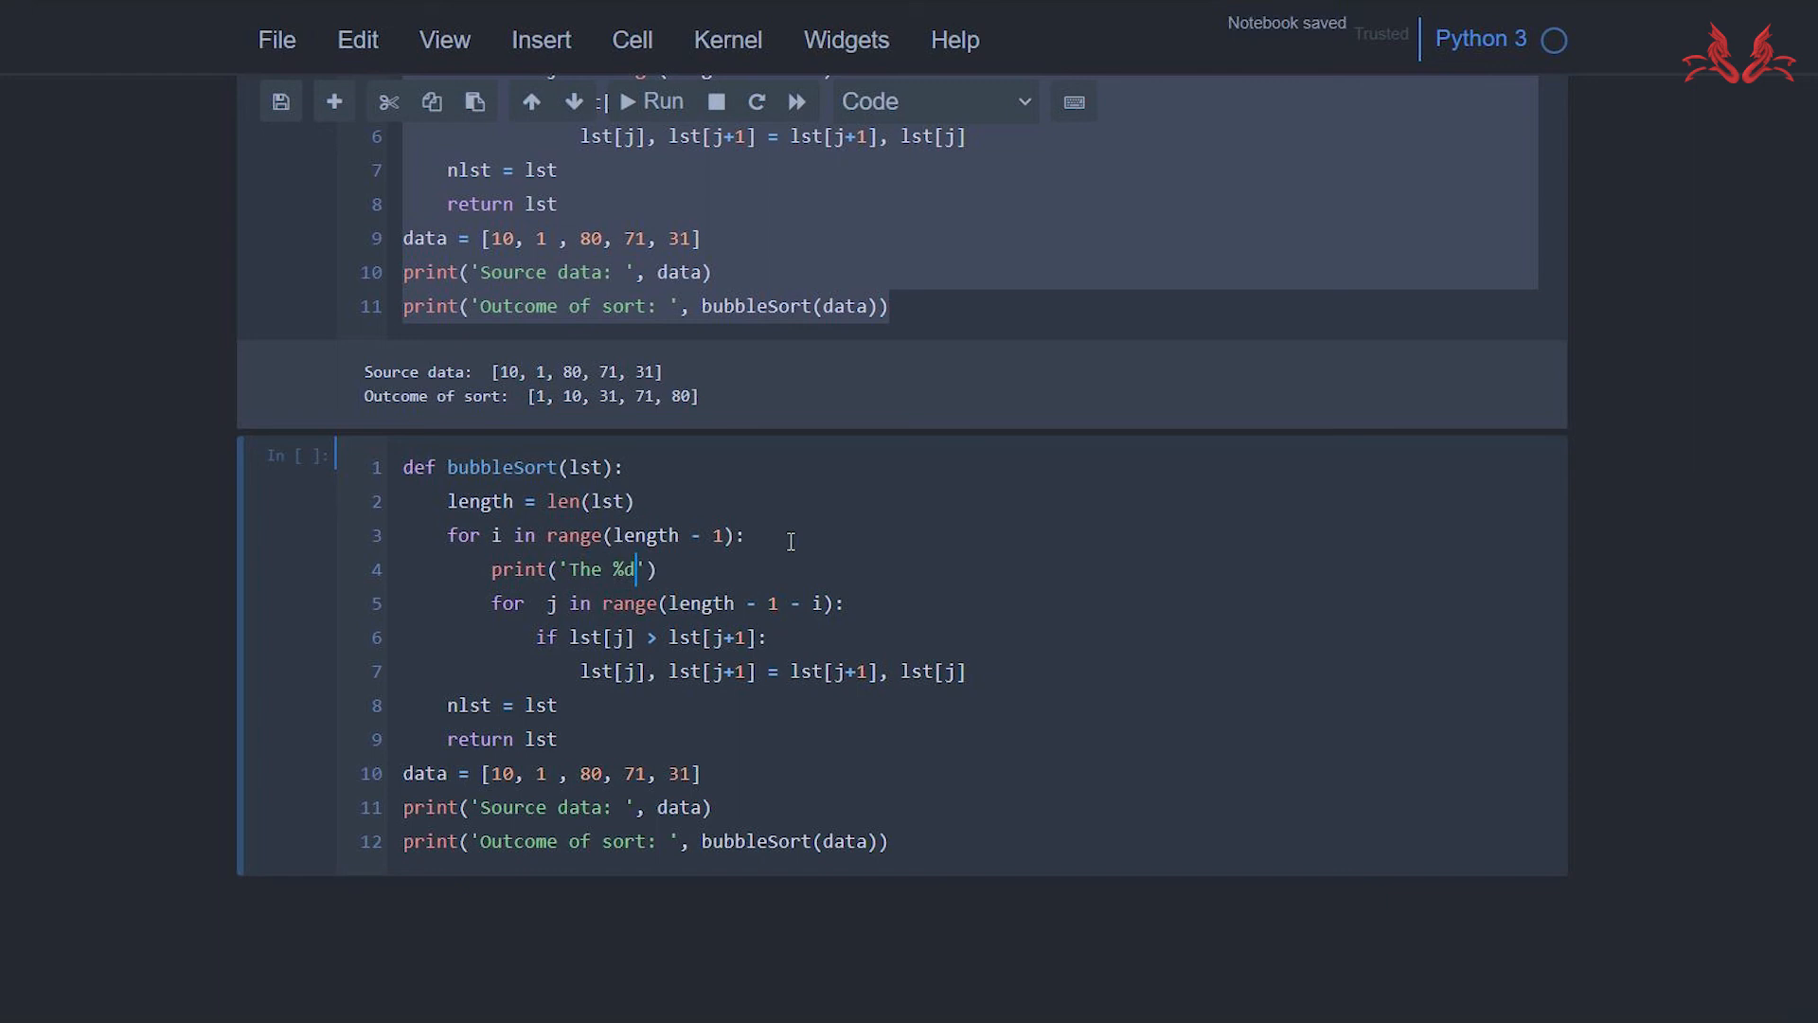
type("time for sort")
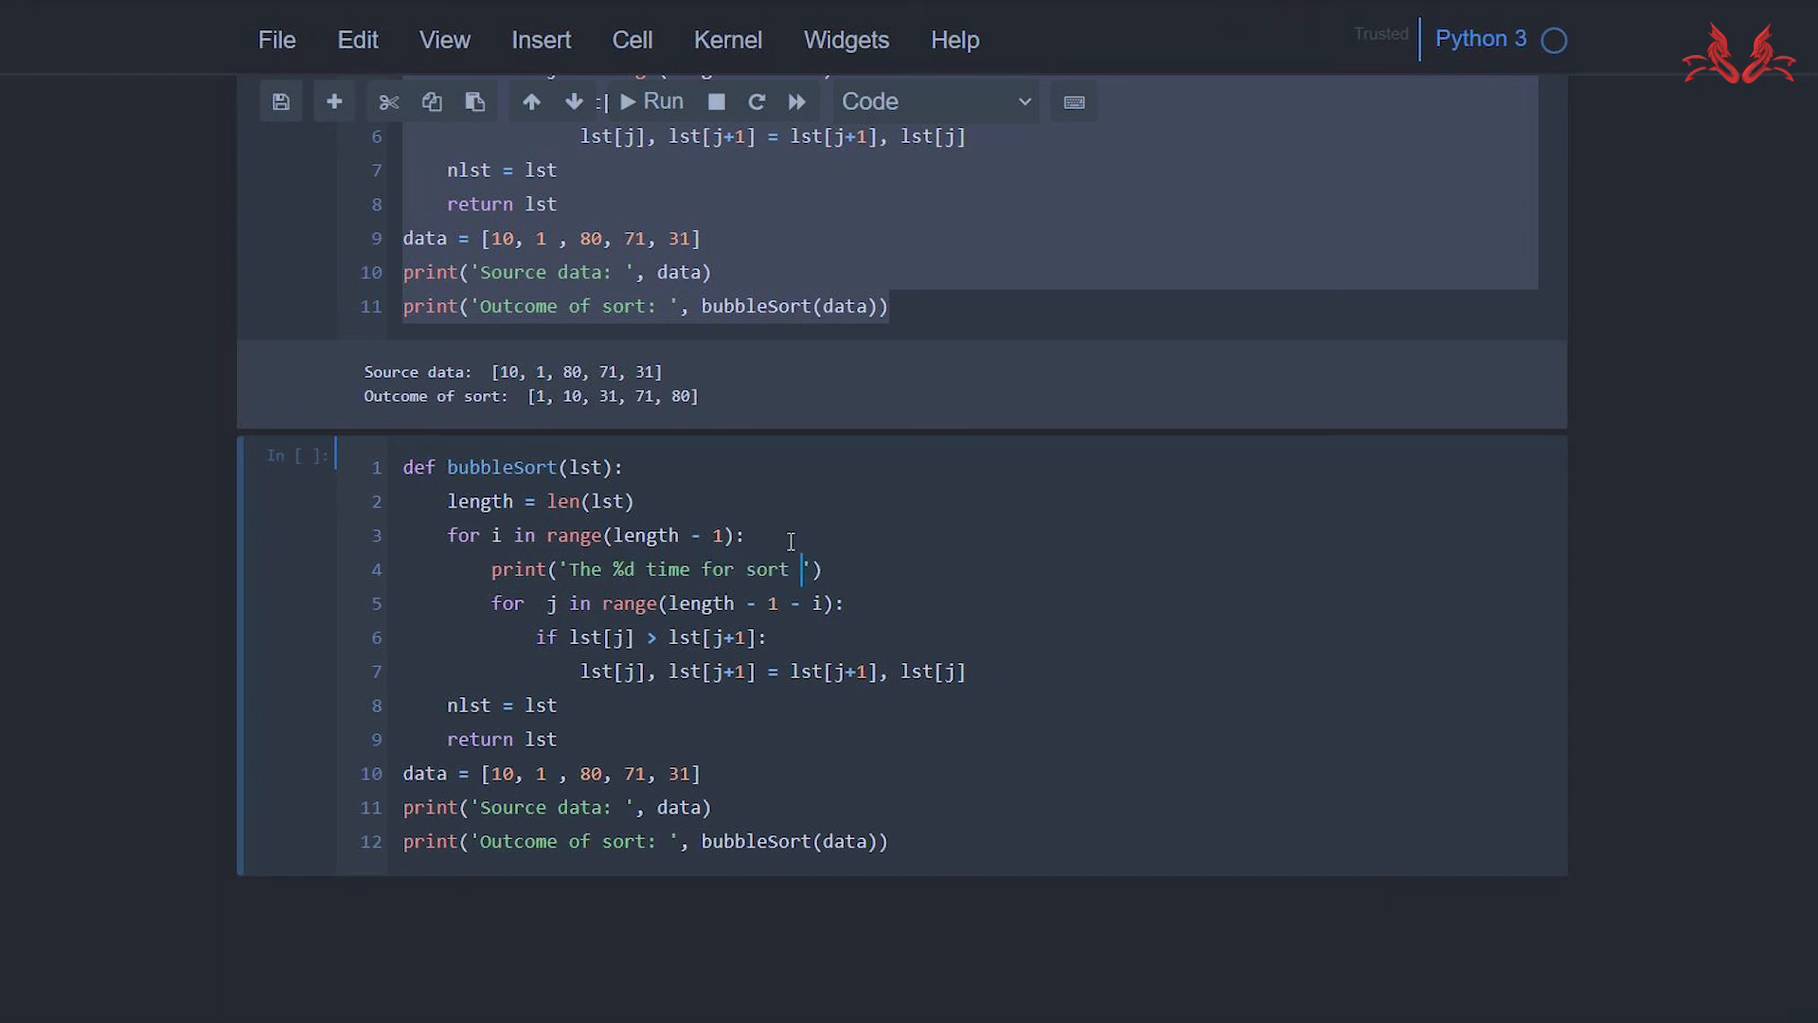
type("outside")
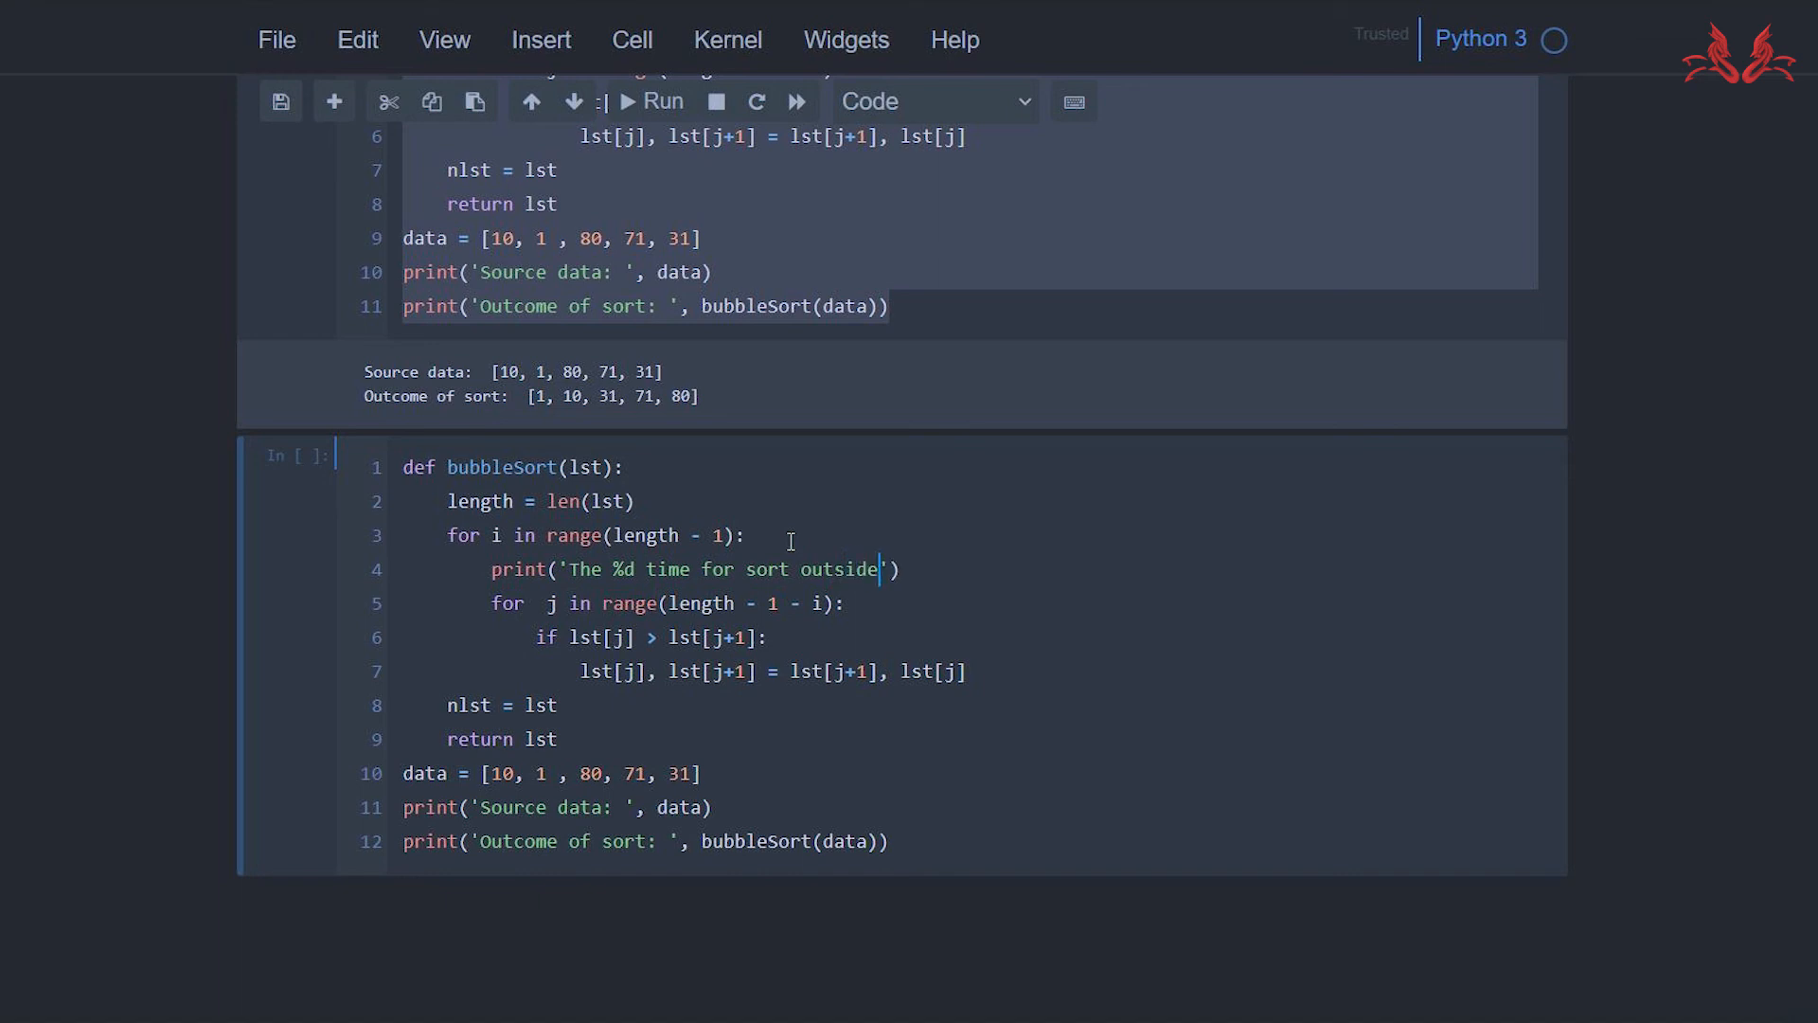
type(":")
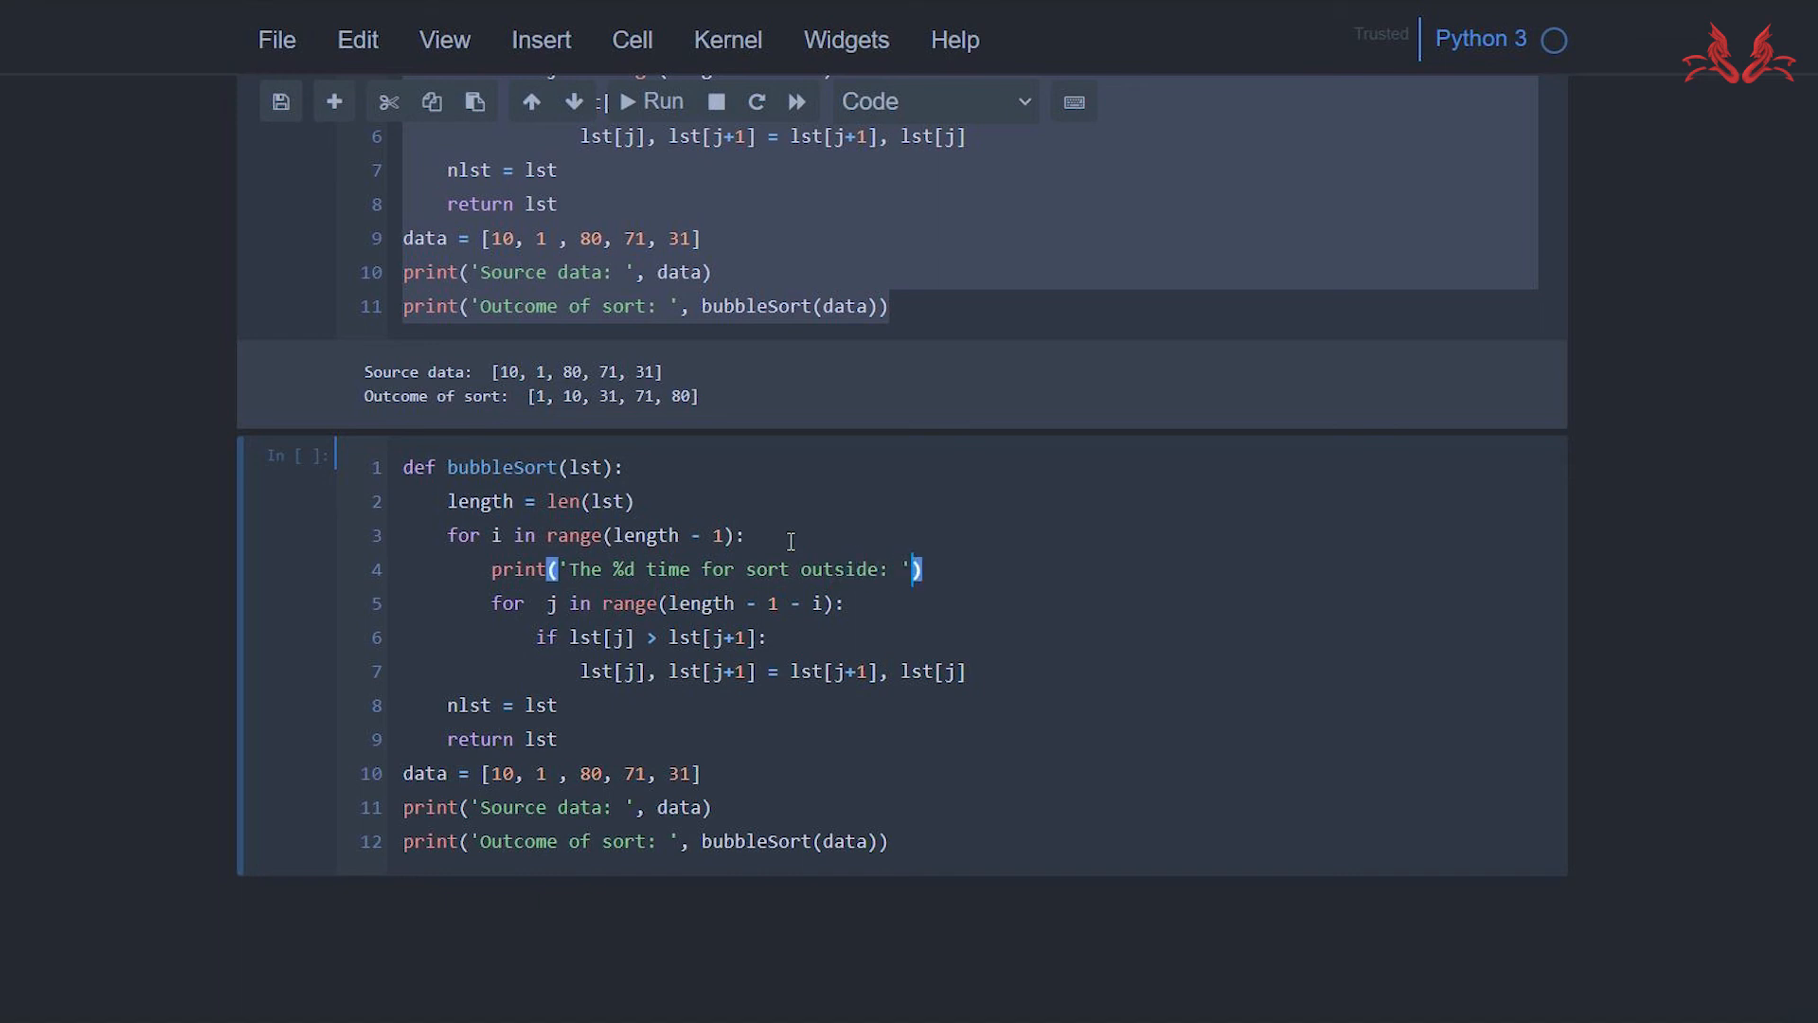
type("%")
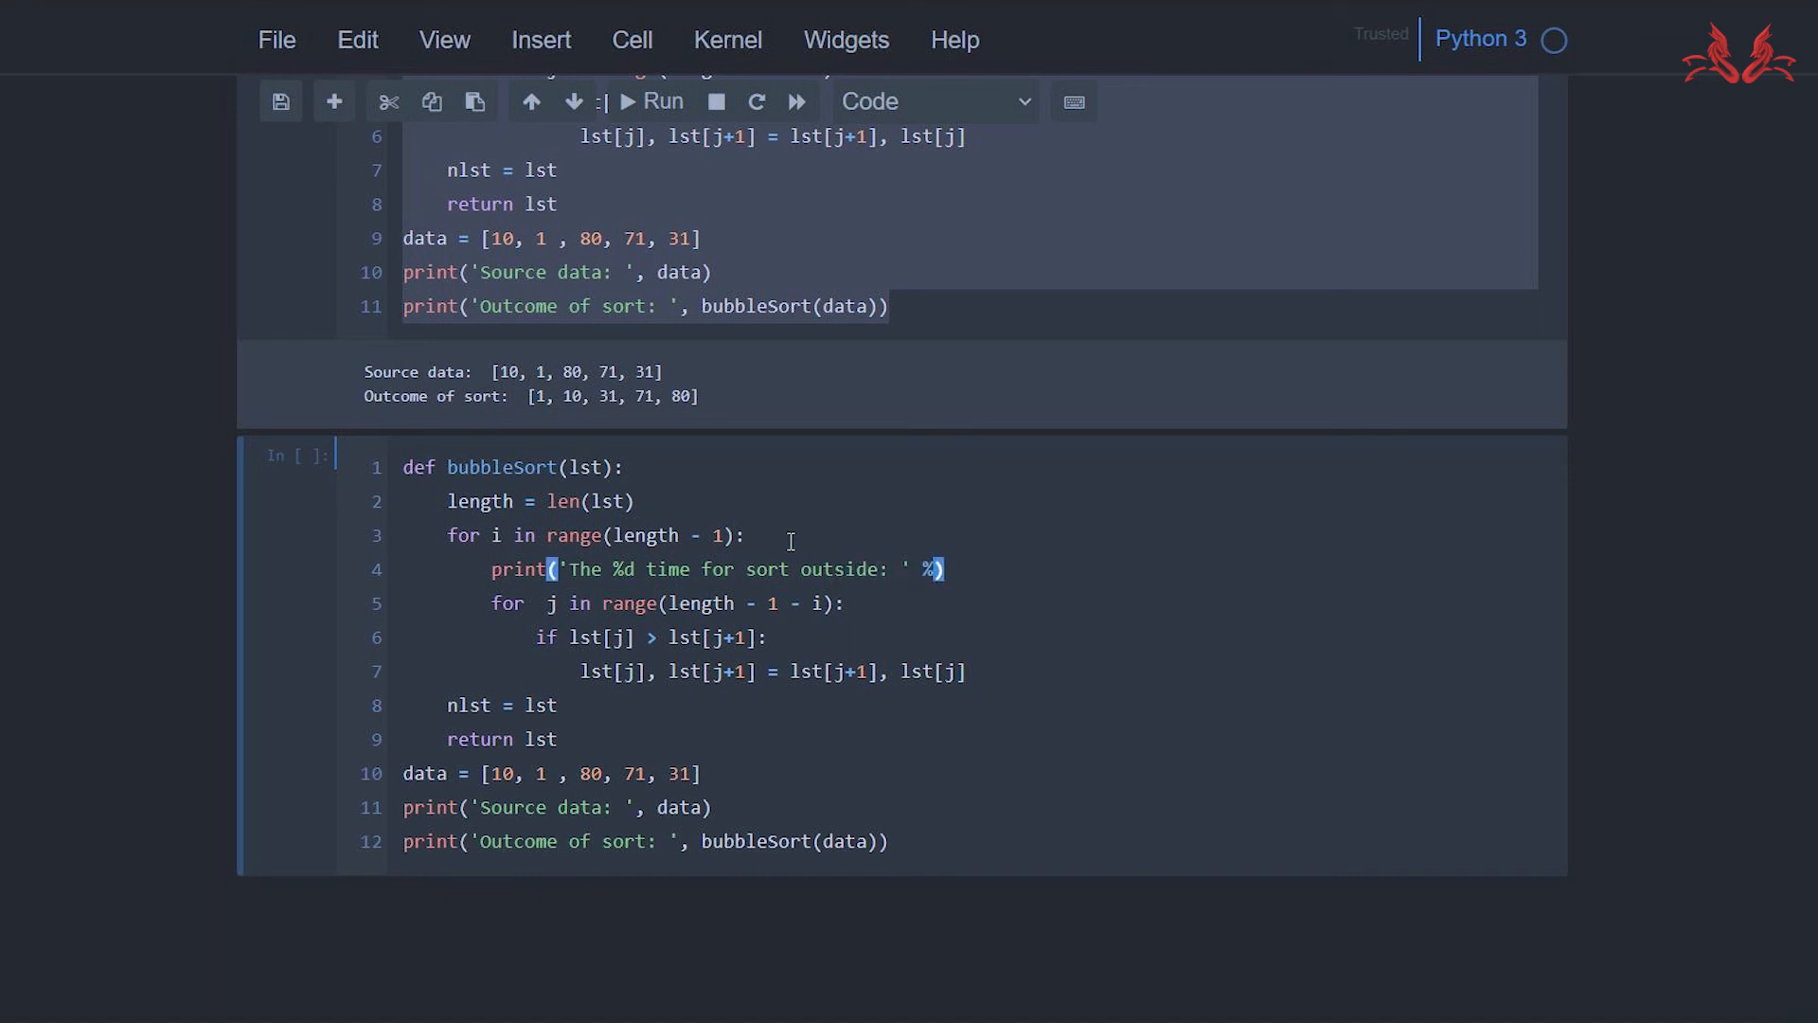
type("(i+1)")
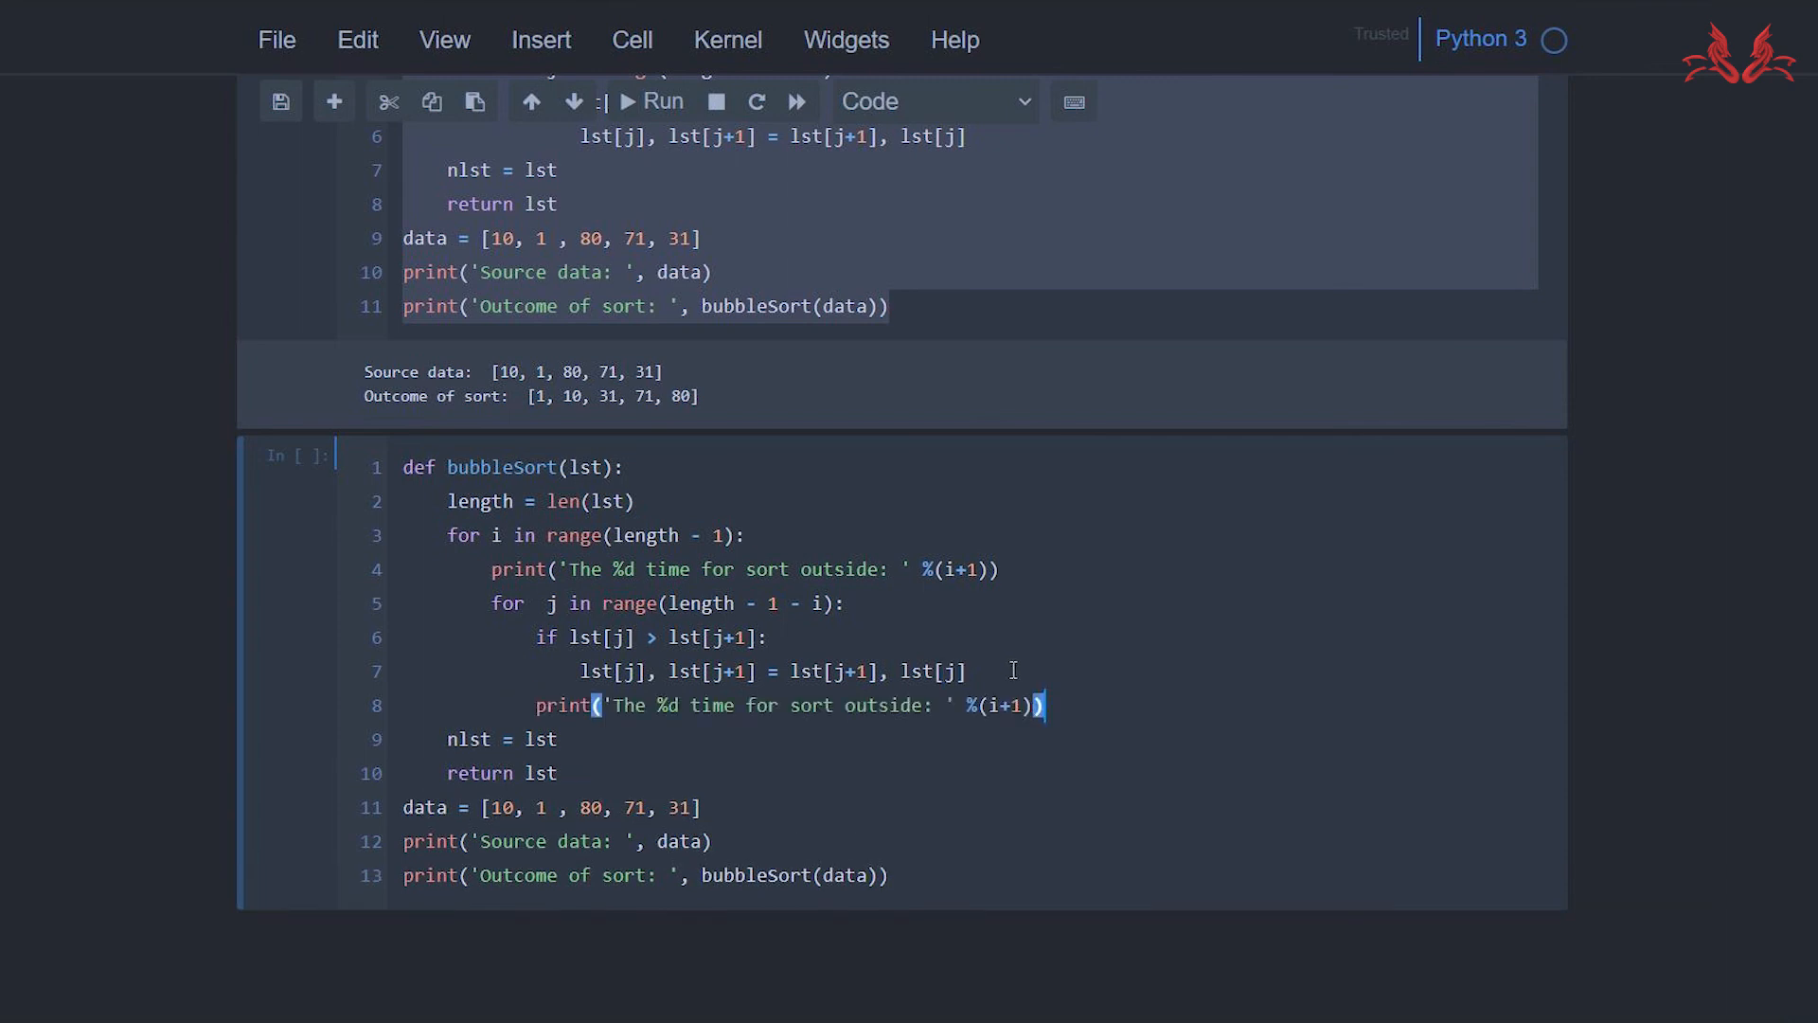
mouse_move(852, 719)
type("in")
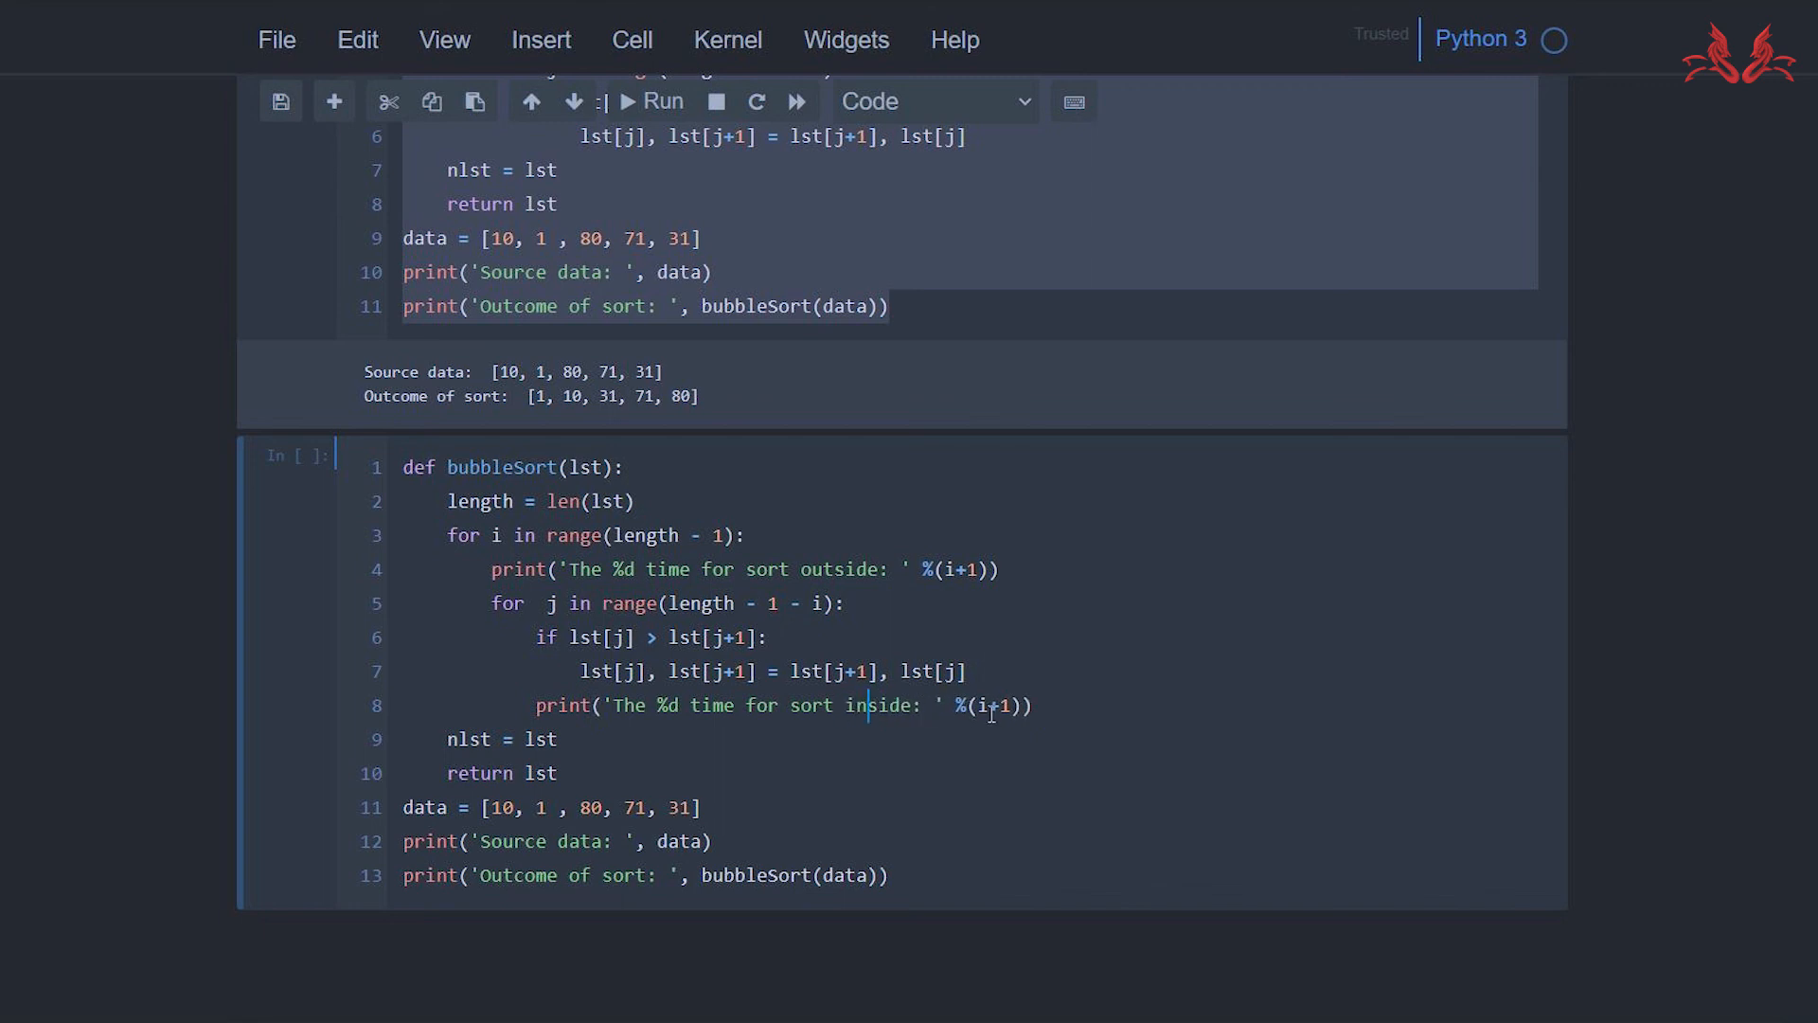
Finish the inner-pass print with (j+1) and lst, then run the traced cell
type("j")
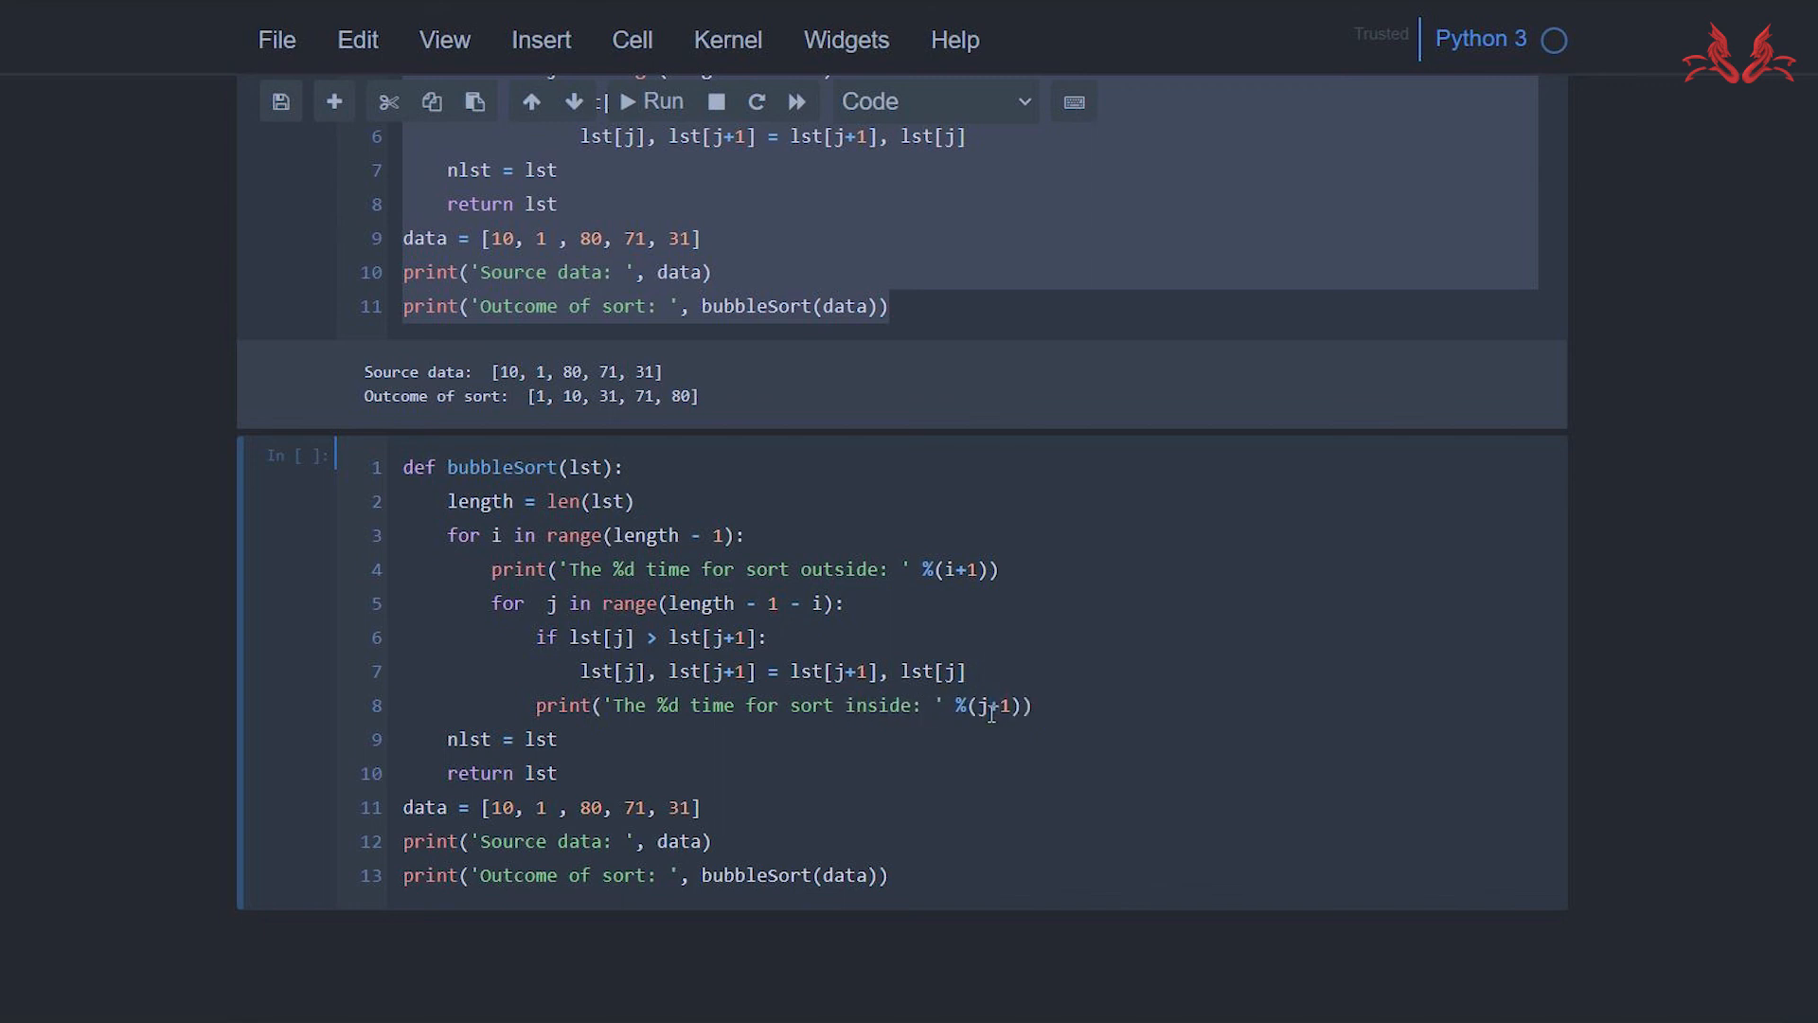
type(", l")
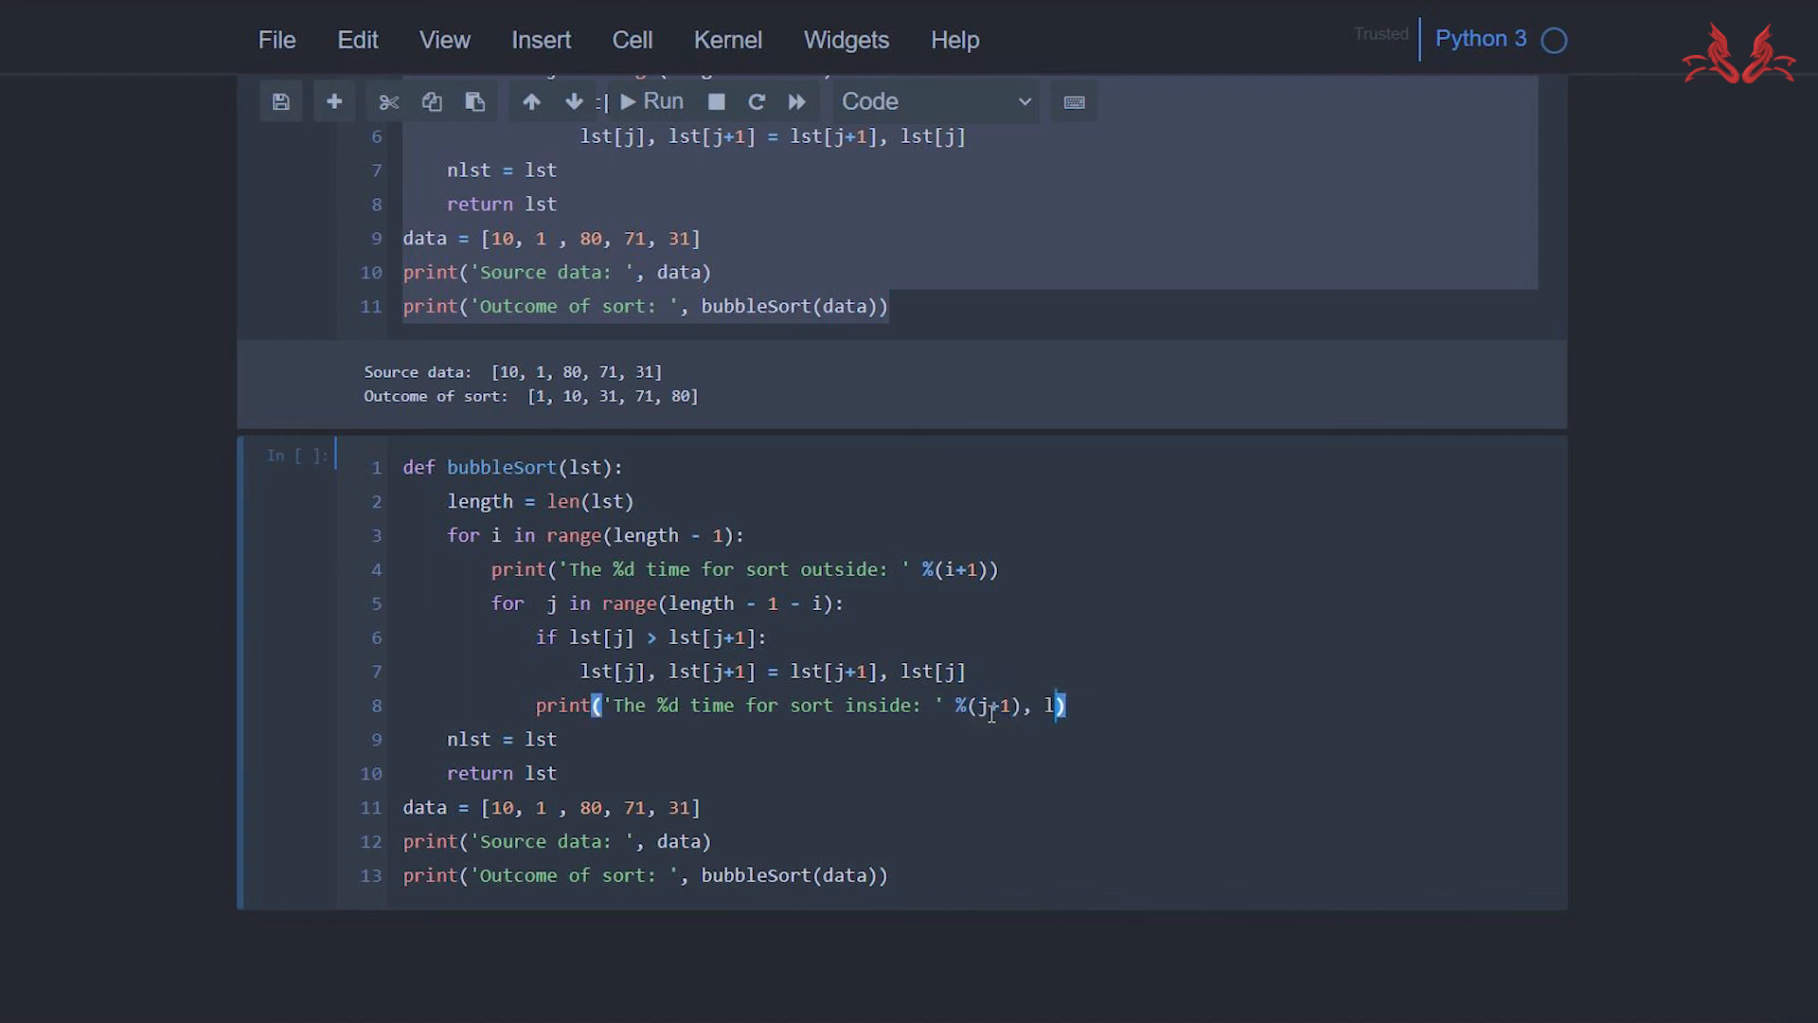
type("st")
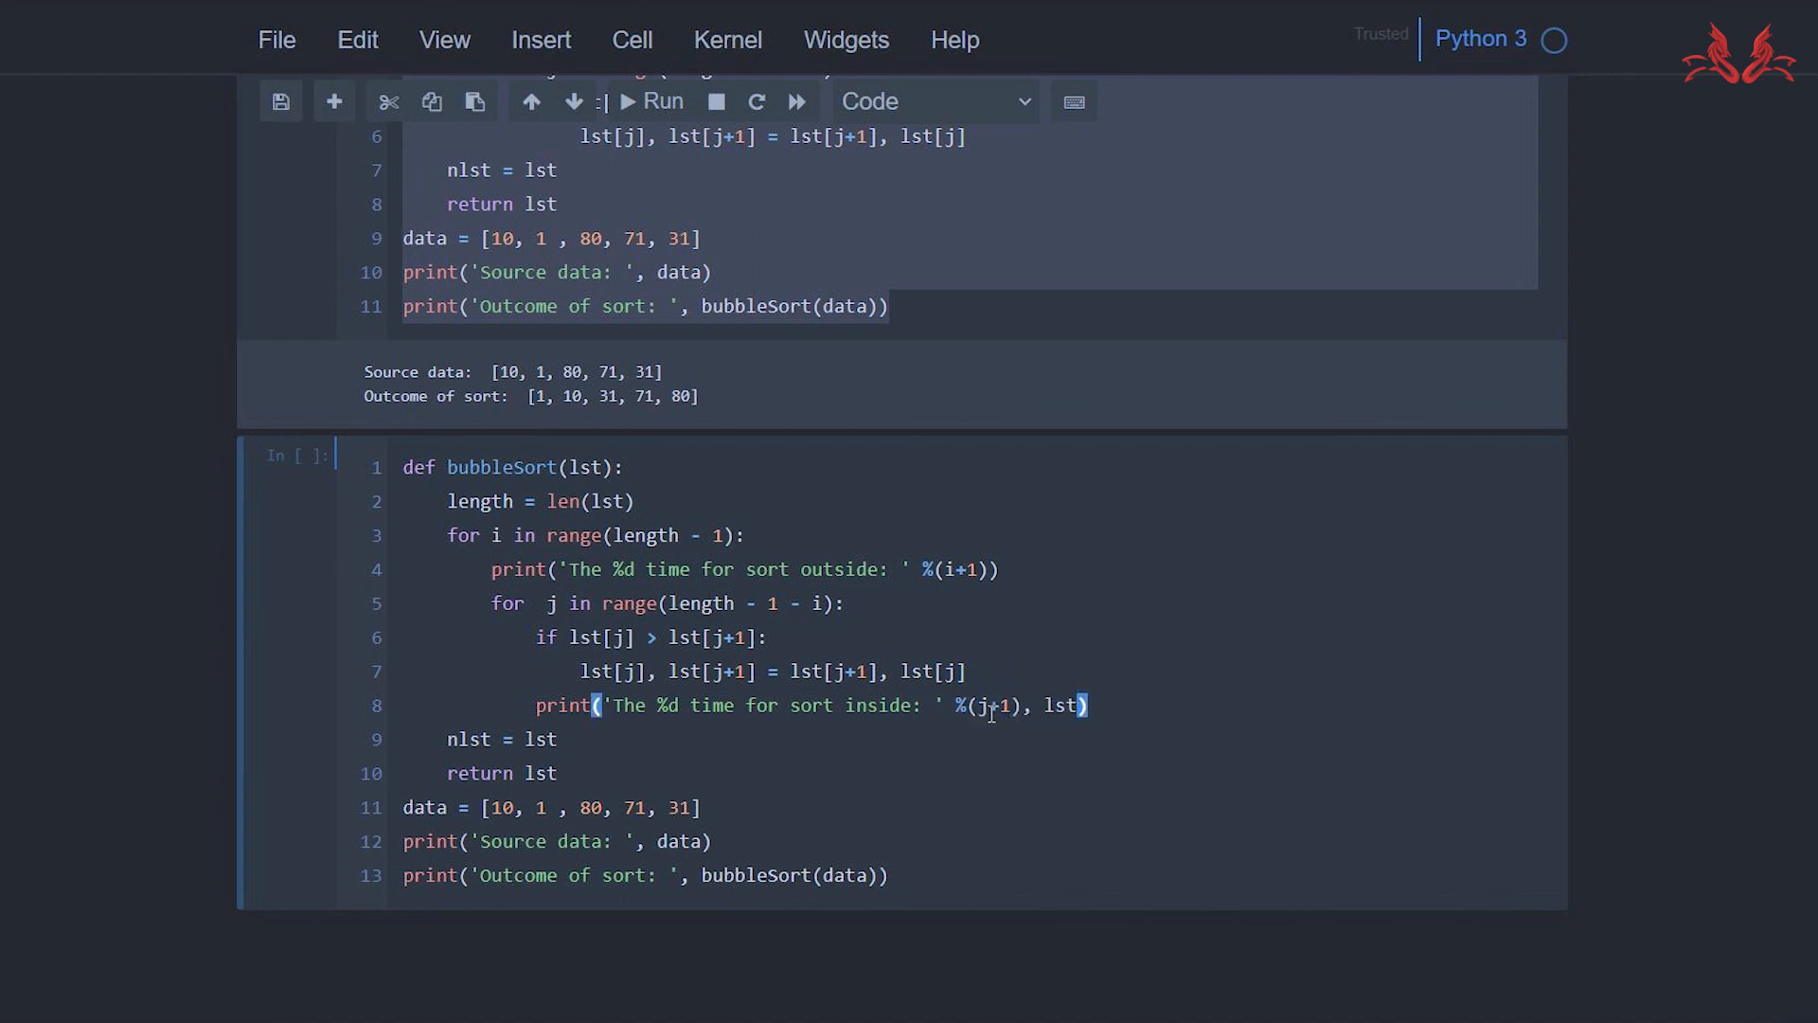
left_click(661, 101)
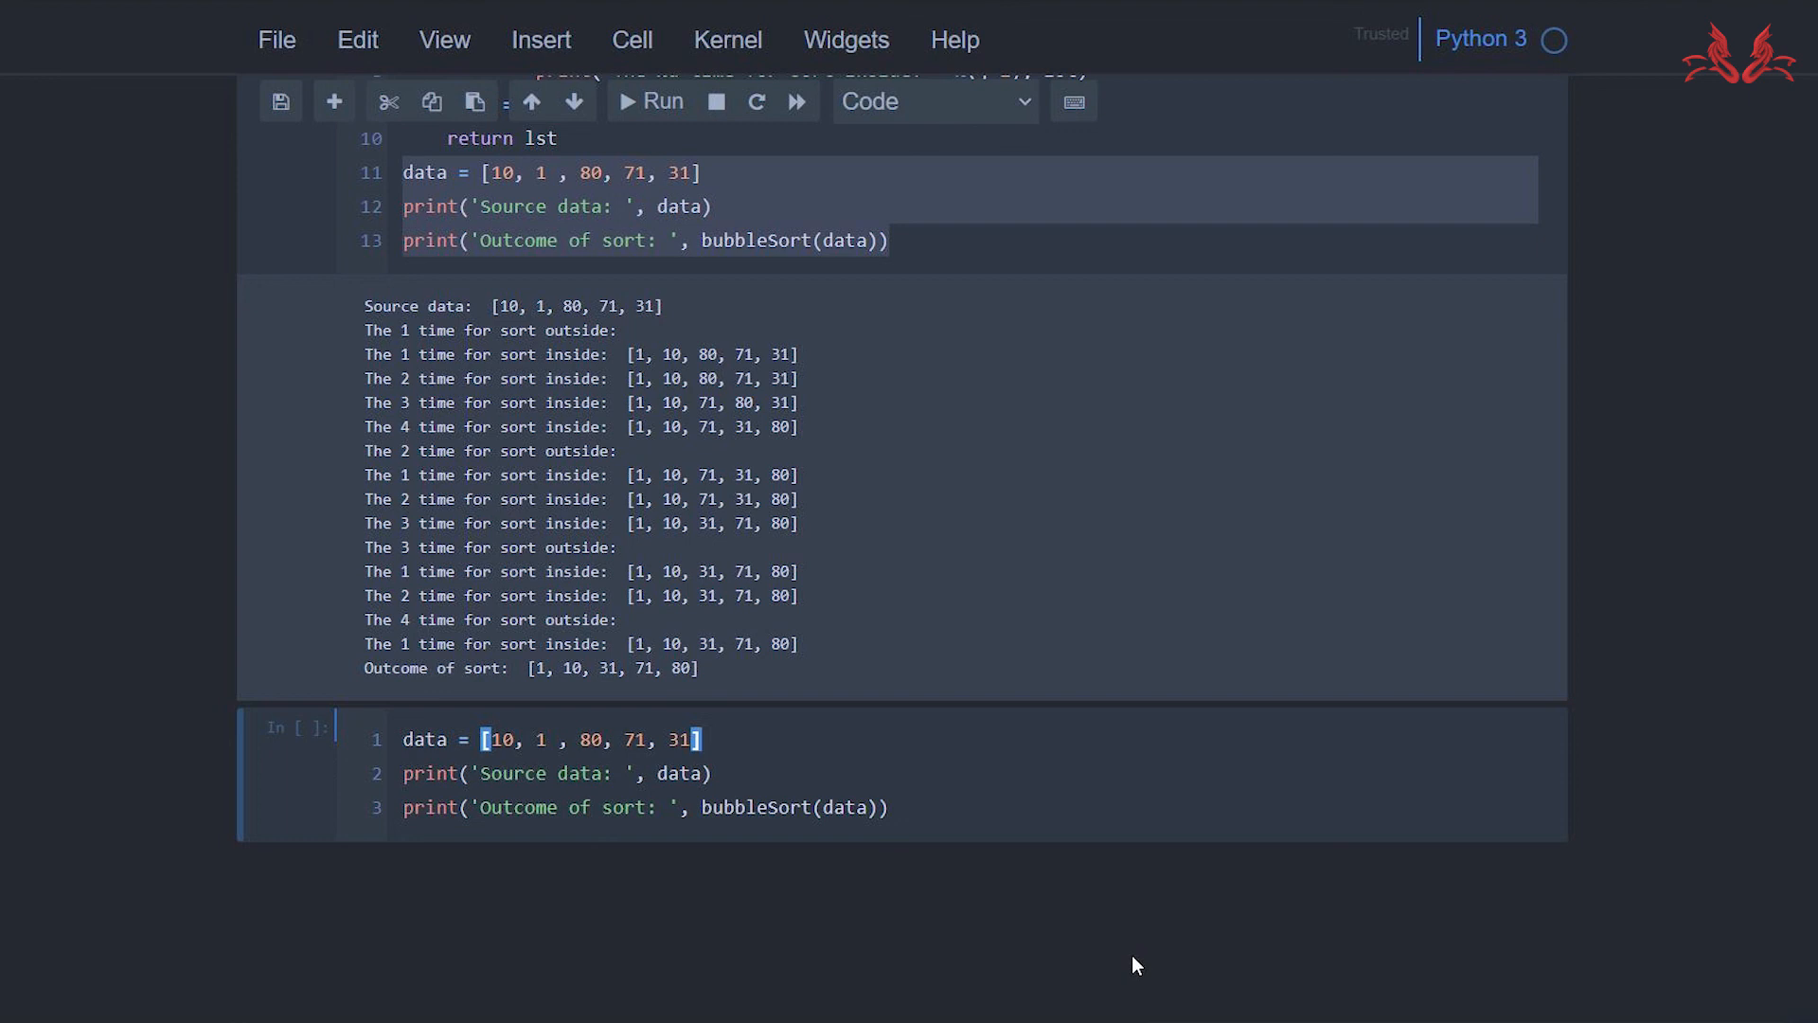
Insert a blank line after the data list in the new cell
key("enter")
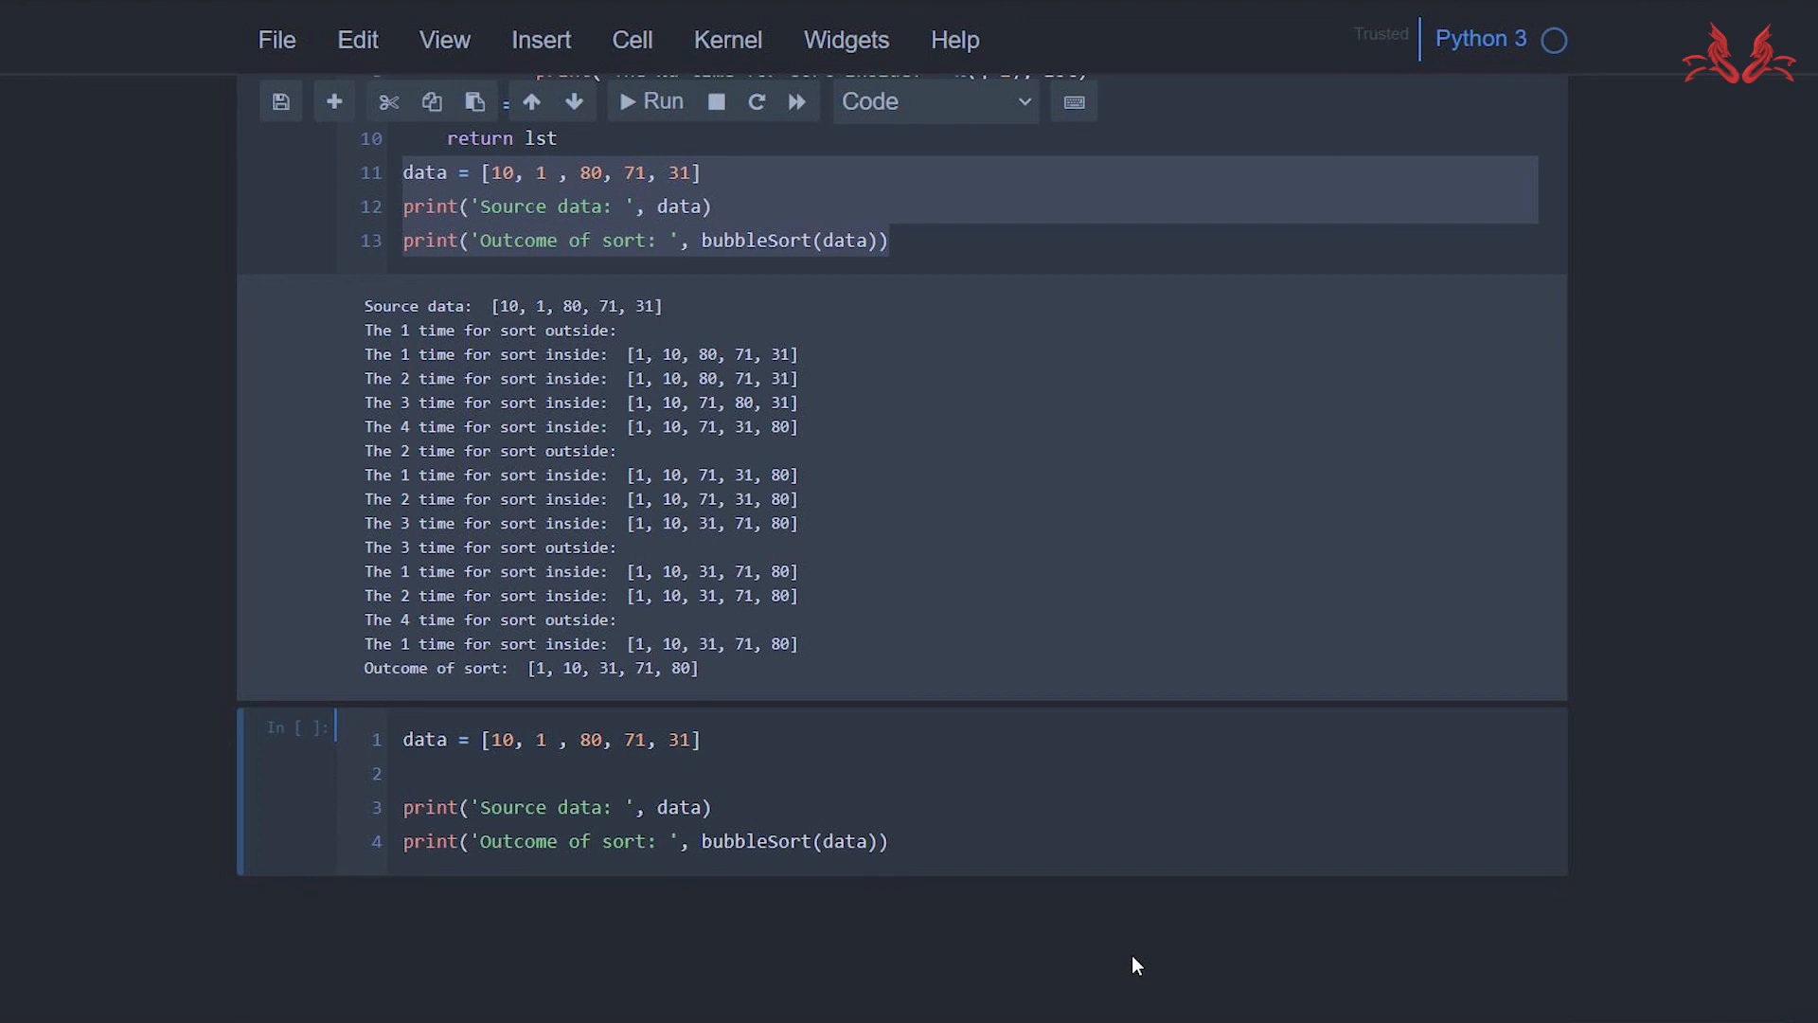
Set 'nlst = sorted(data)', print nlst, and run the cell
type("nlst =")
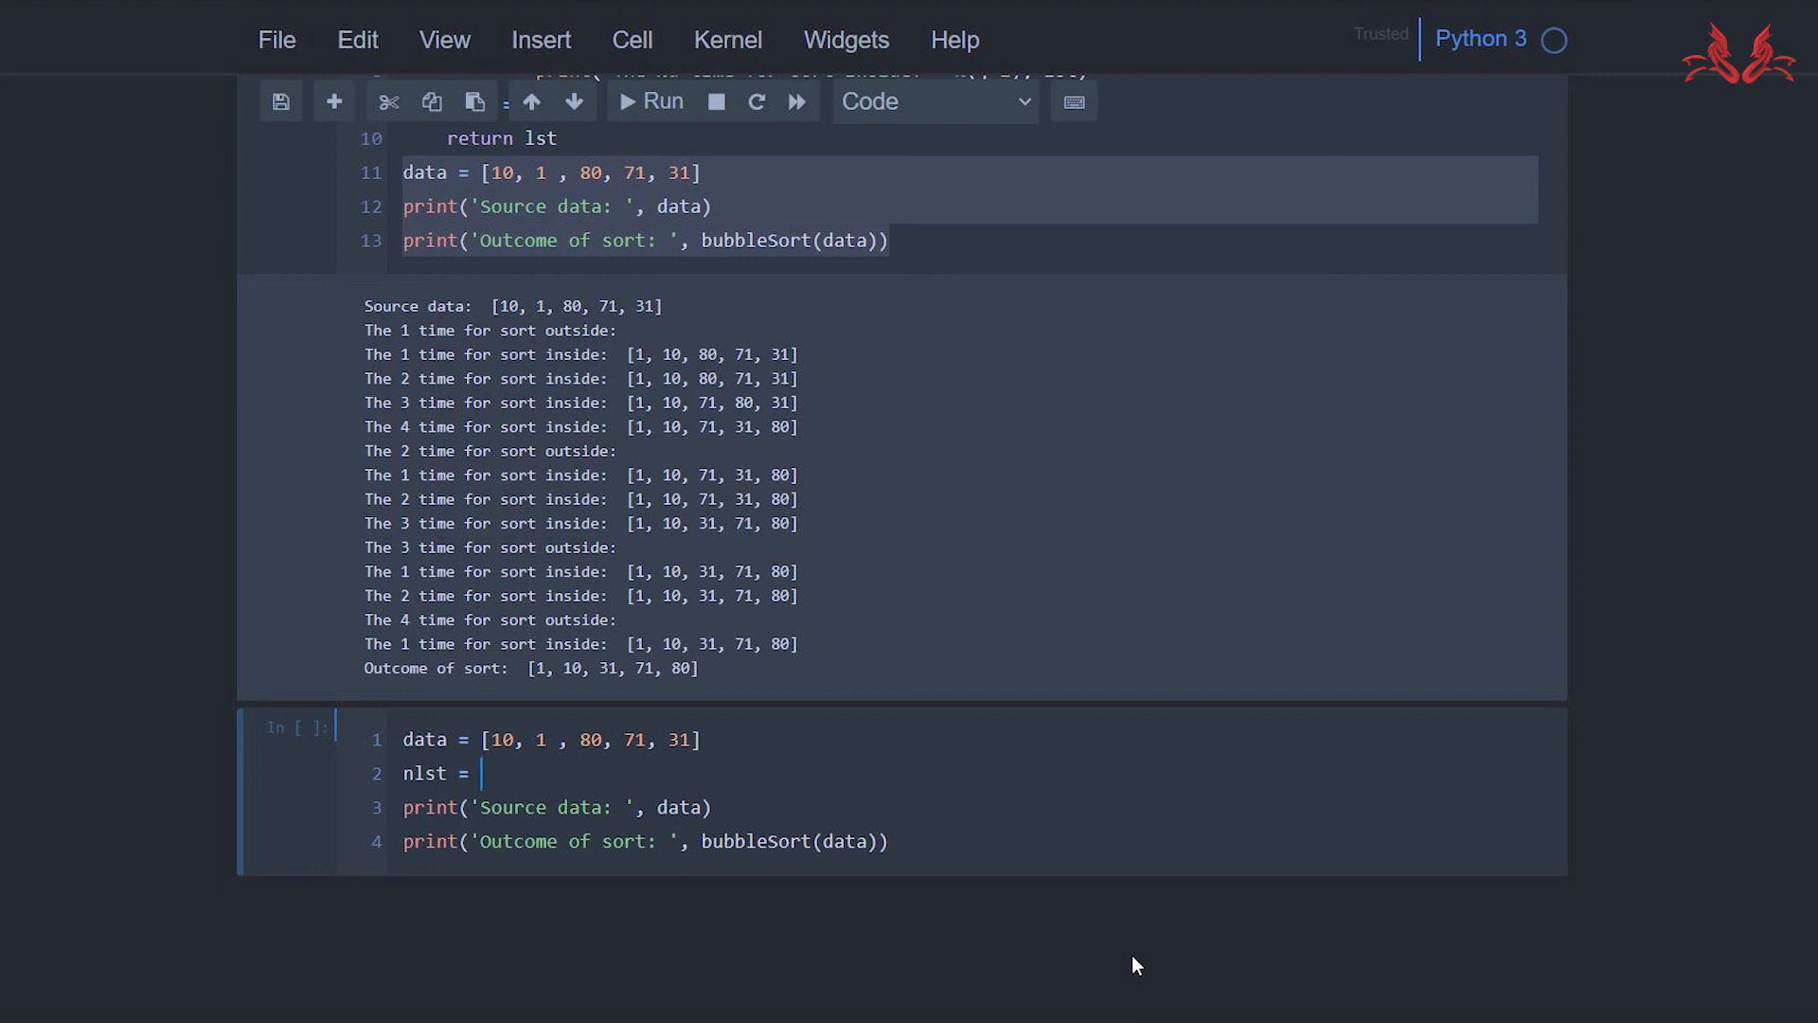
type("sorted")
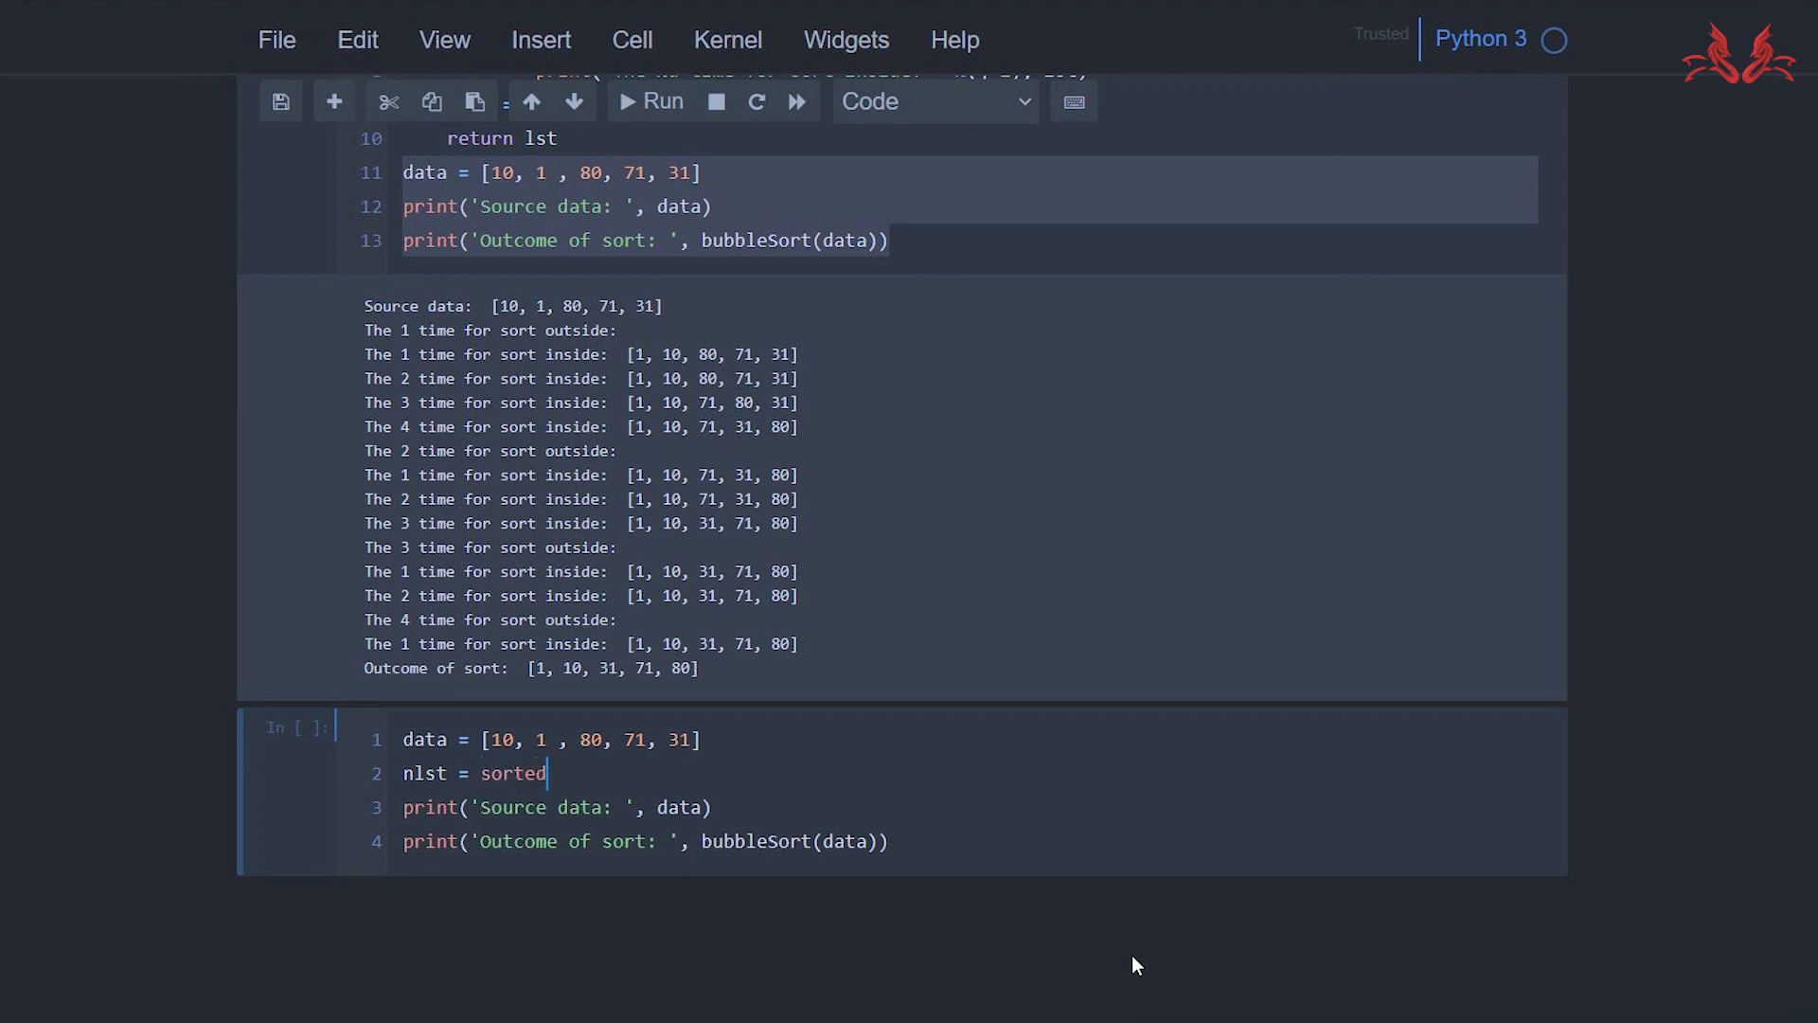
type("(data)")
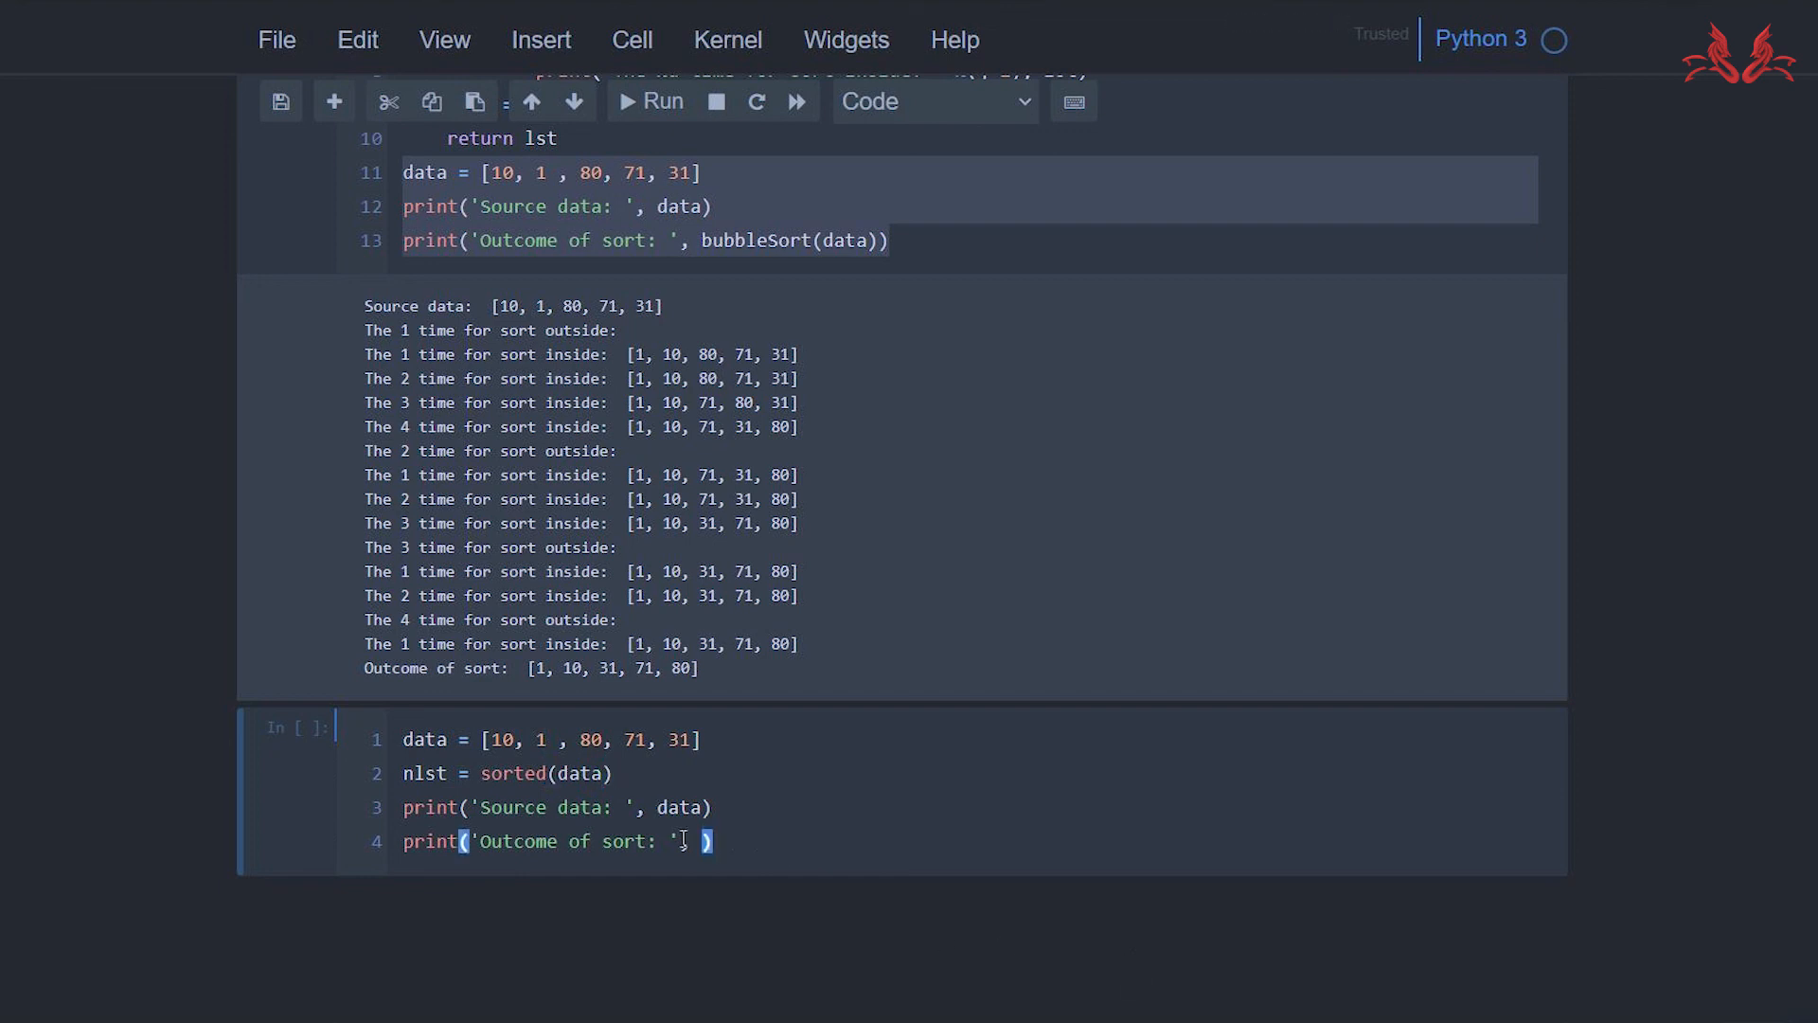
type("nlst")
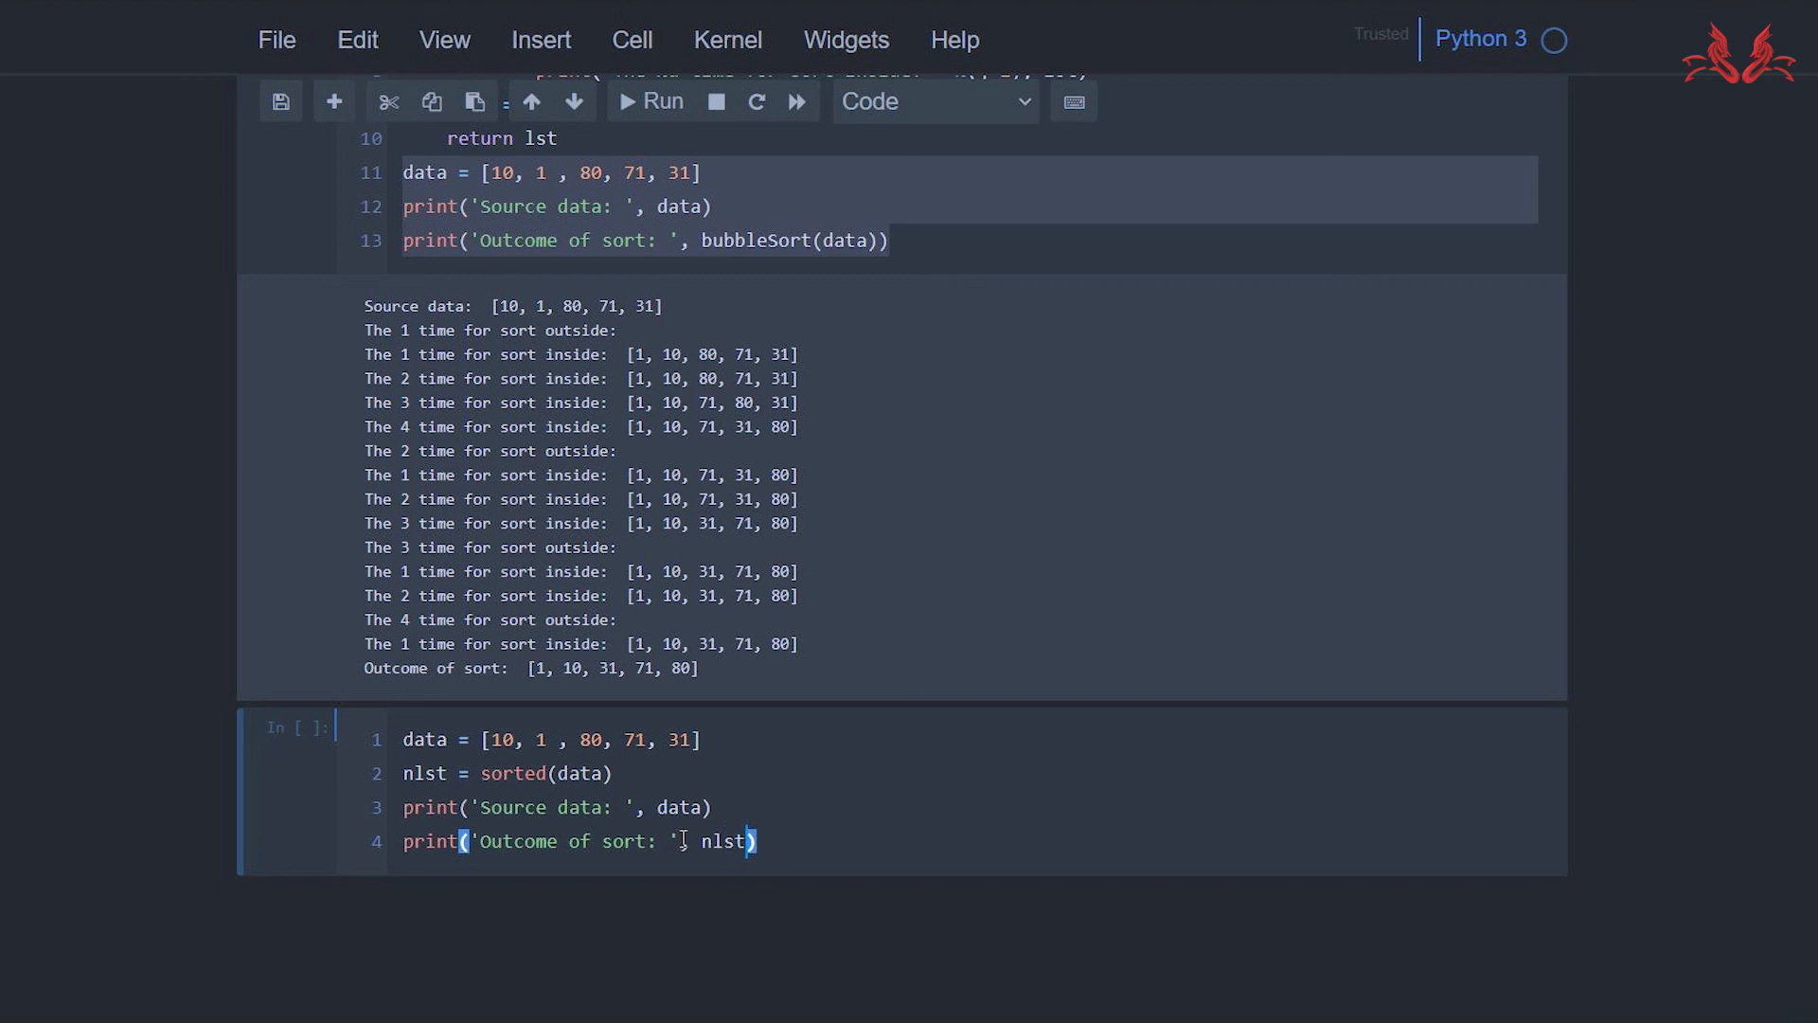
left_click(651, 101)
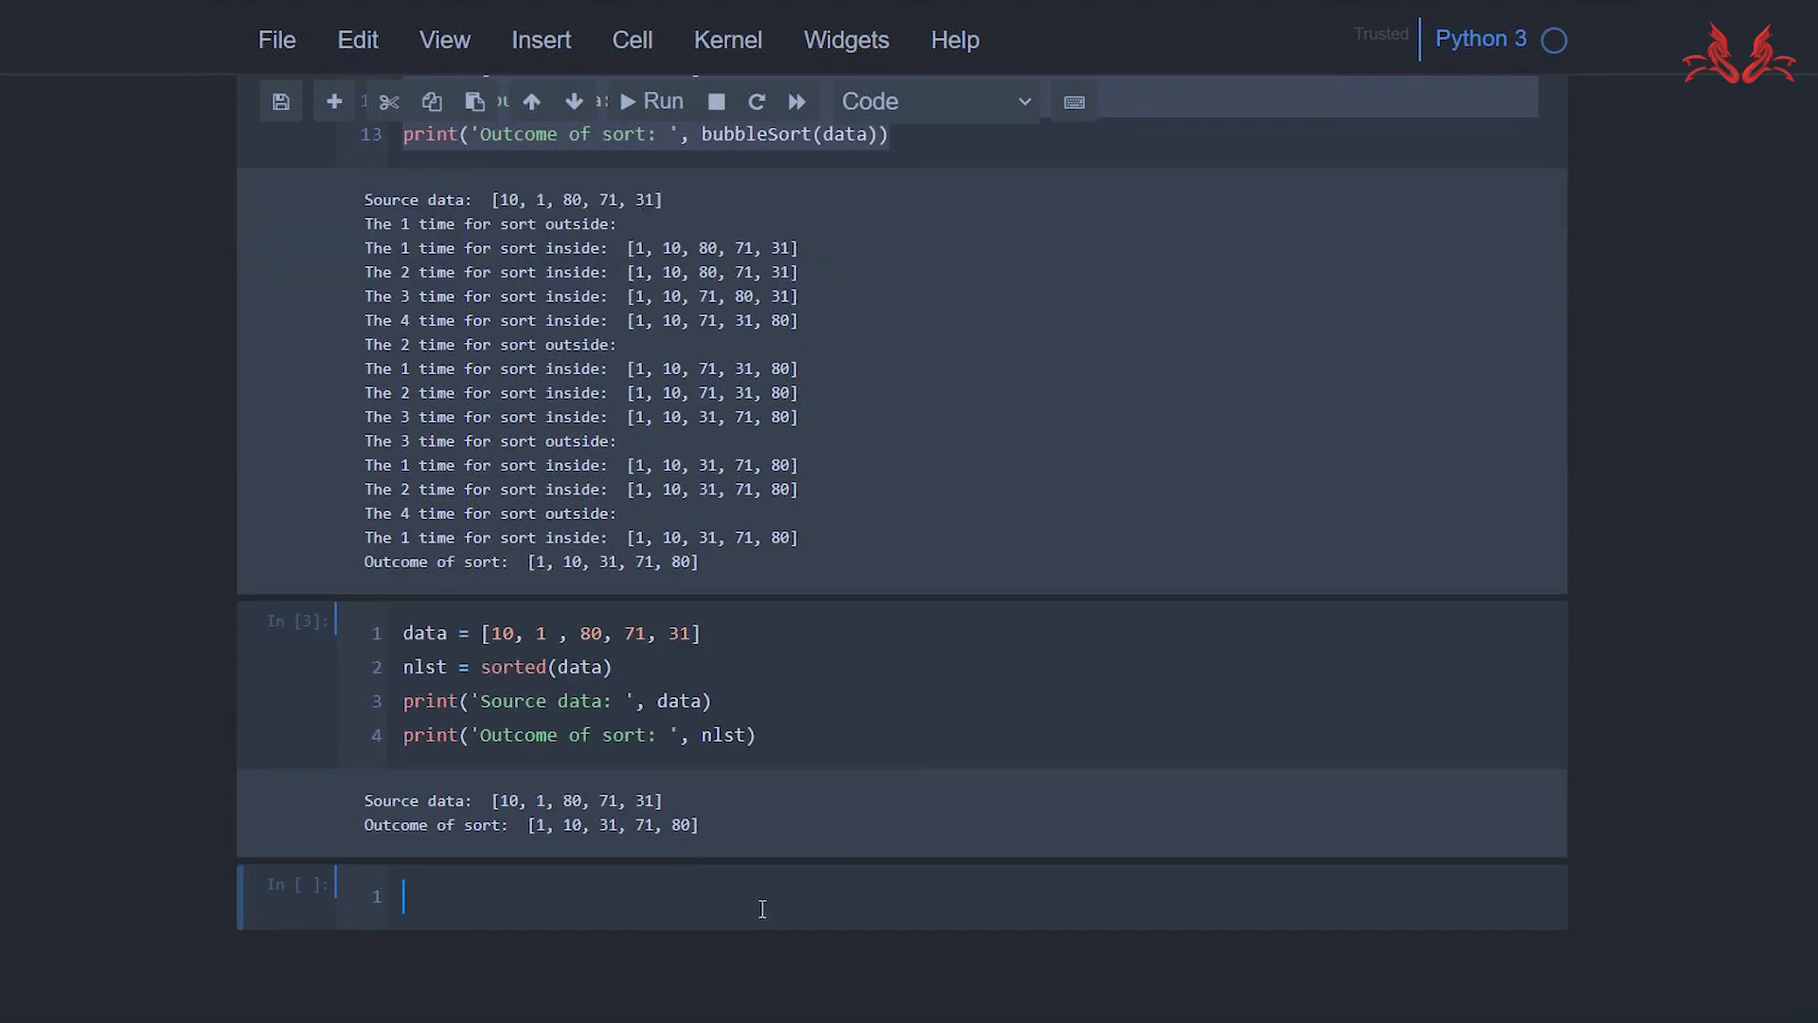